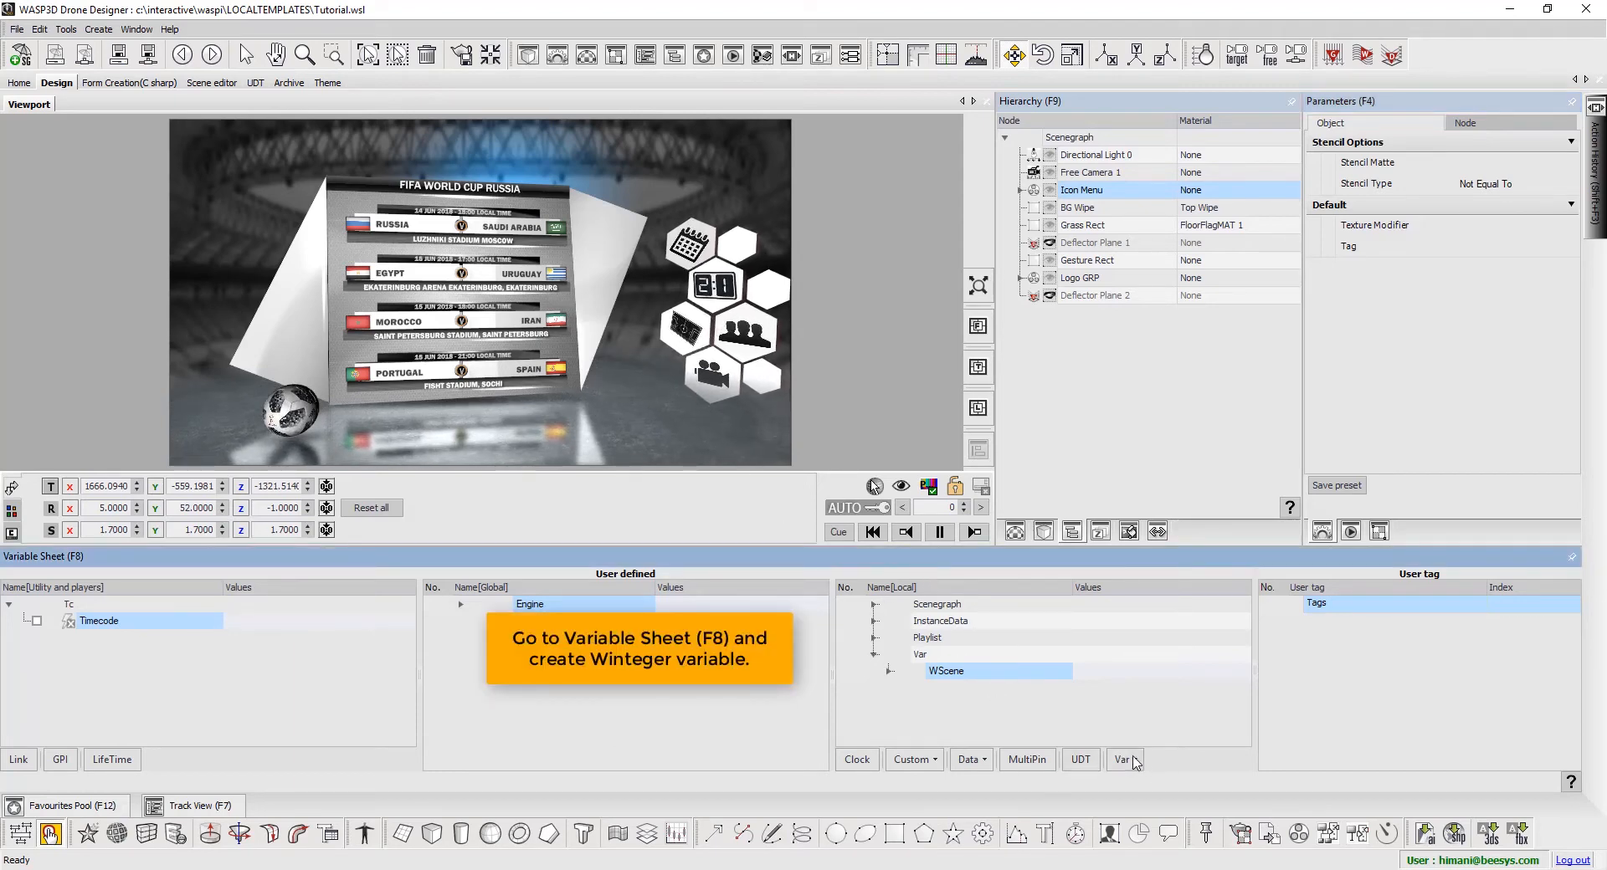
# - Create five WInteger variables and rename them Check Tap 1 through Check Tap 5
pyautogui.click(1122, 760)
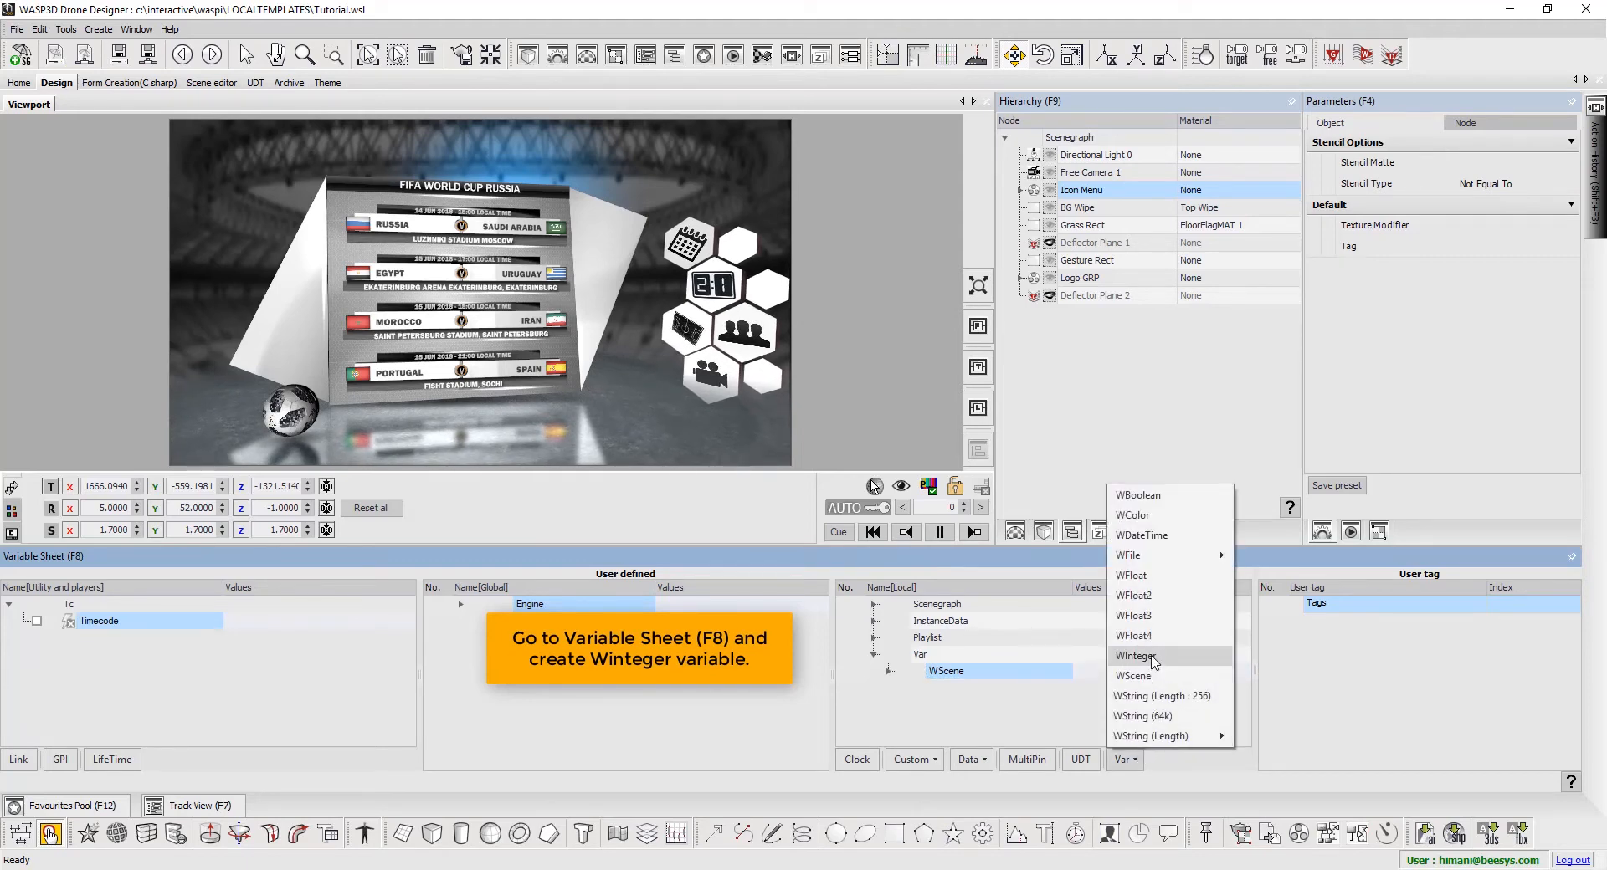
pyautogui.click(1136, 656)
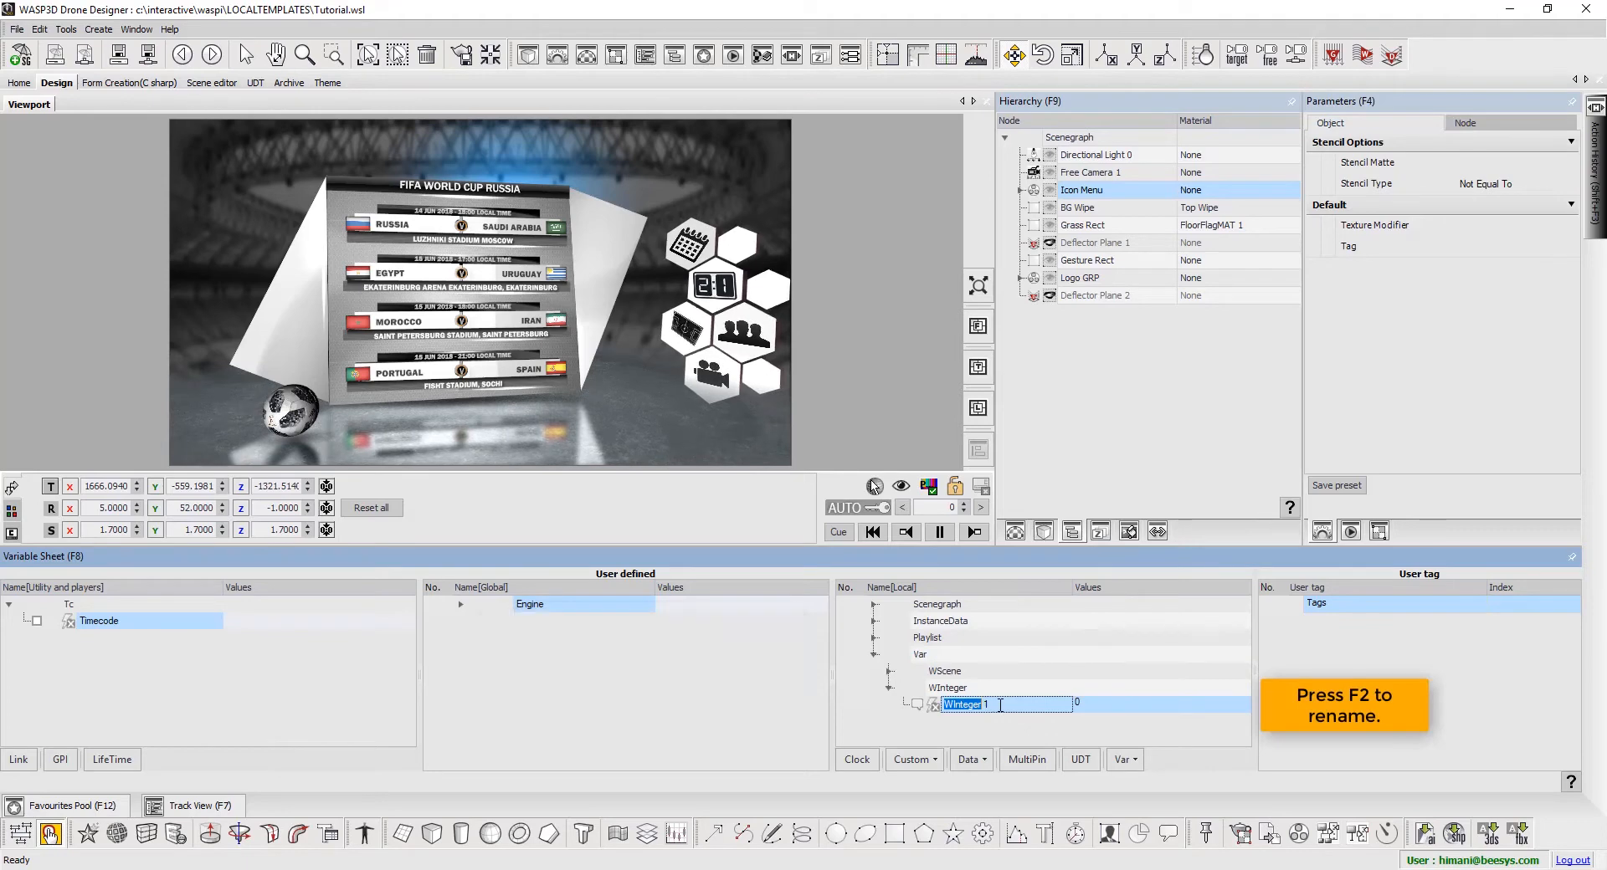
pyautogui.write('Check Tap 1')
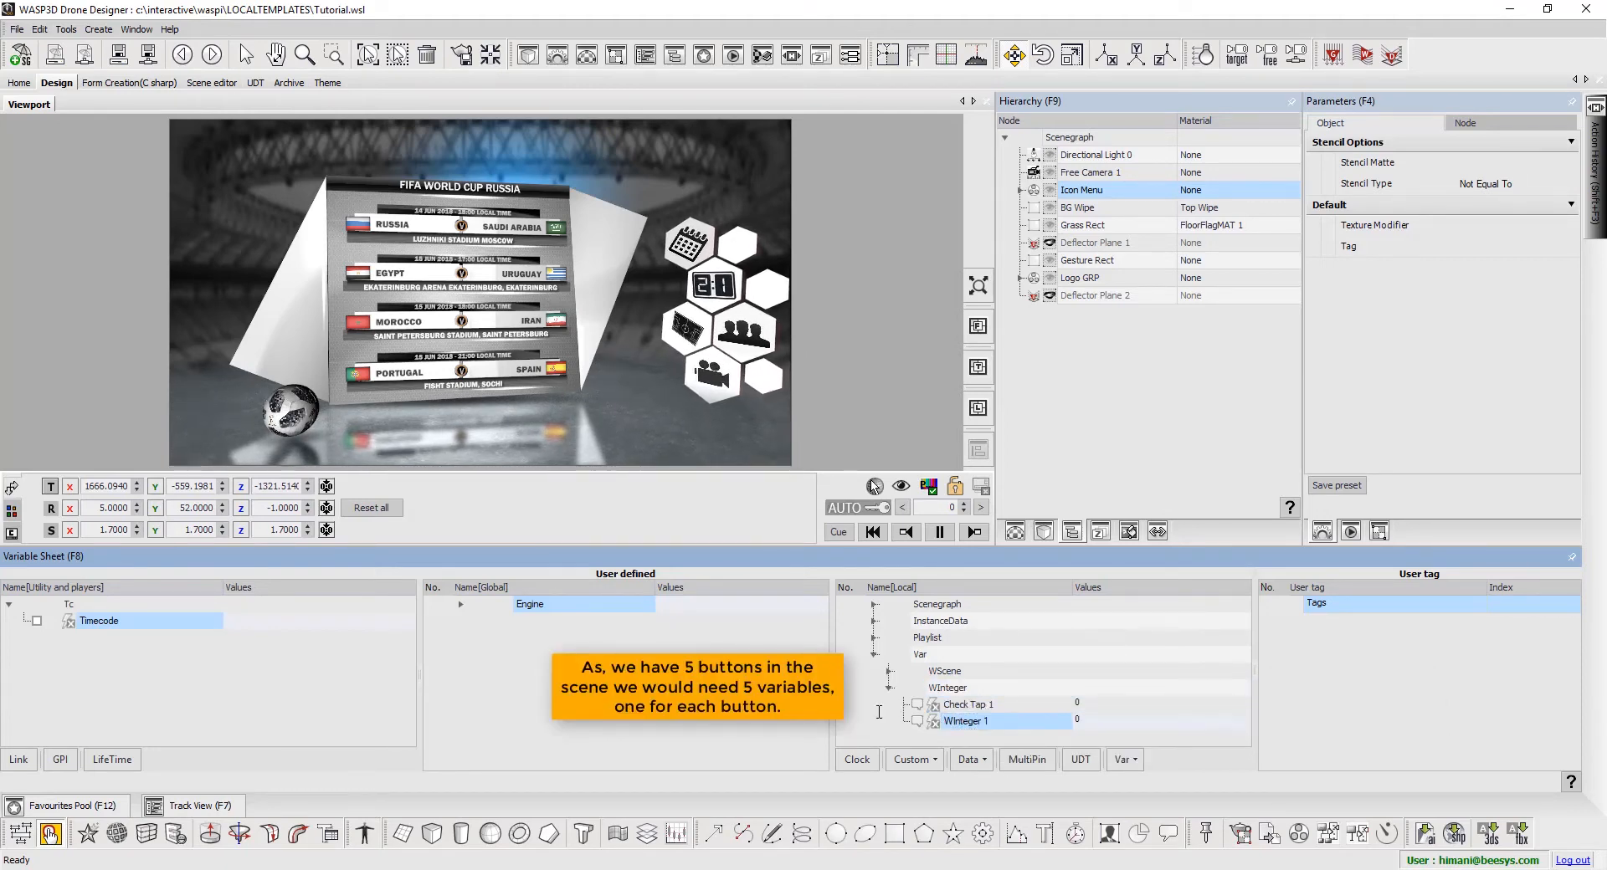
pyautogui.doubleClick(965, 721)
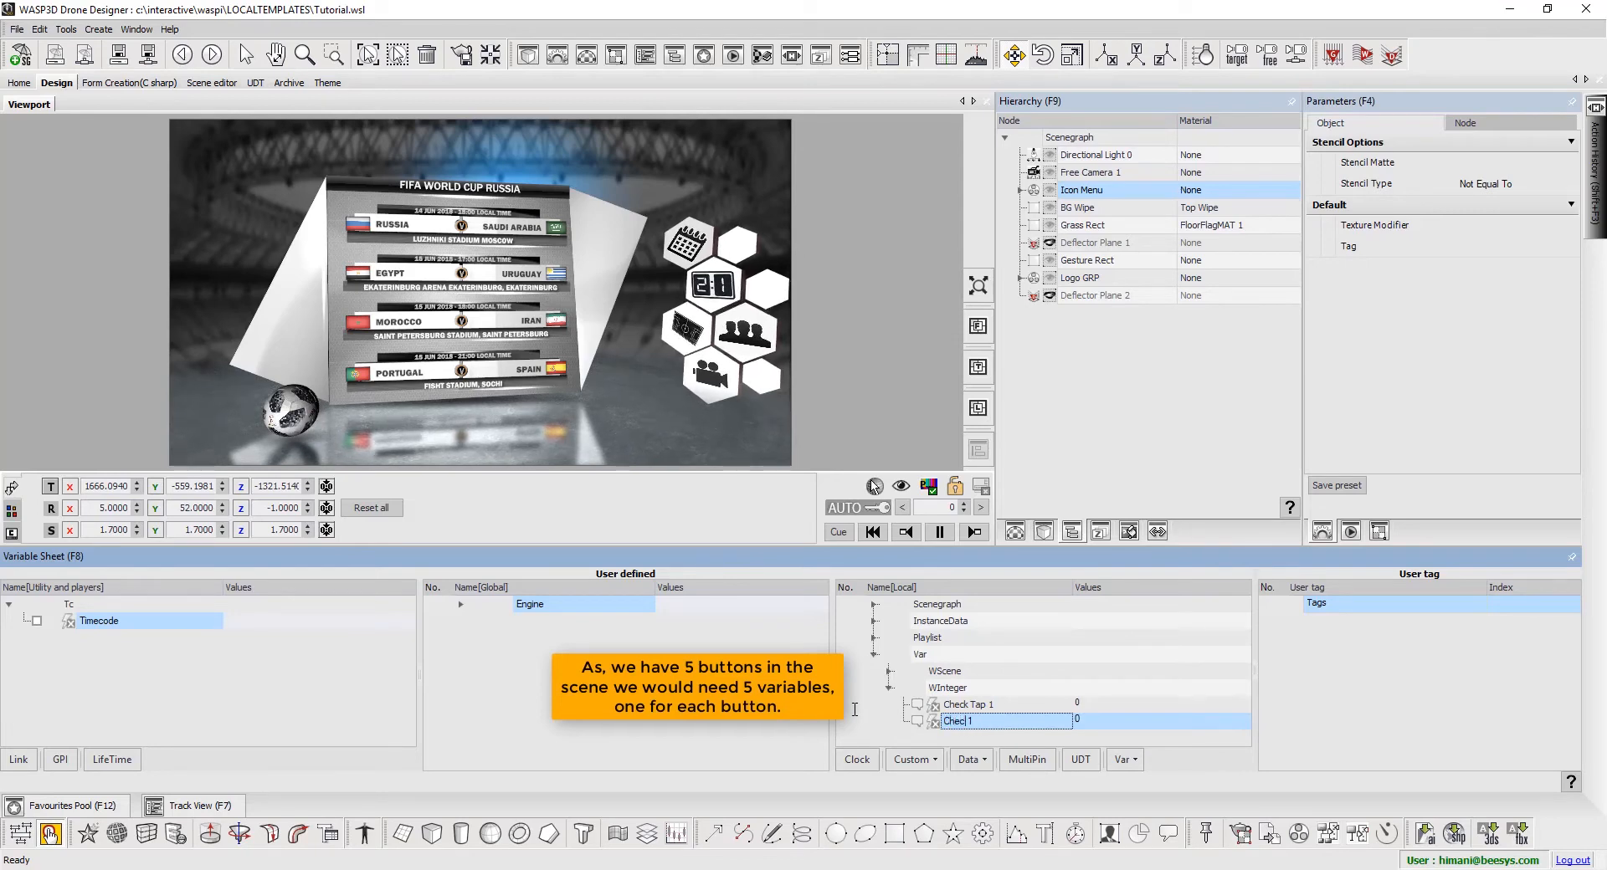
pyautogui.write('Check Tap 1')
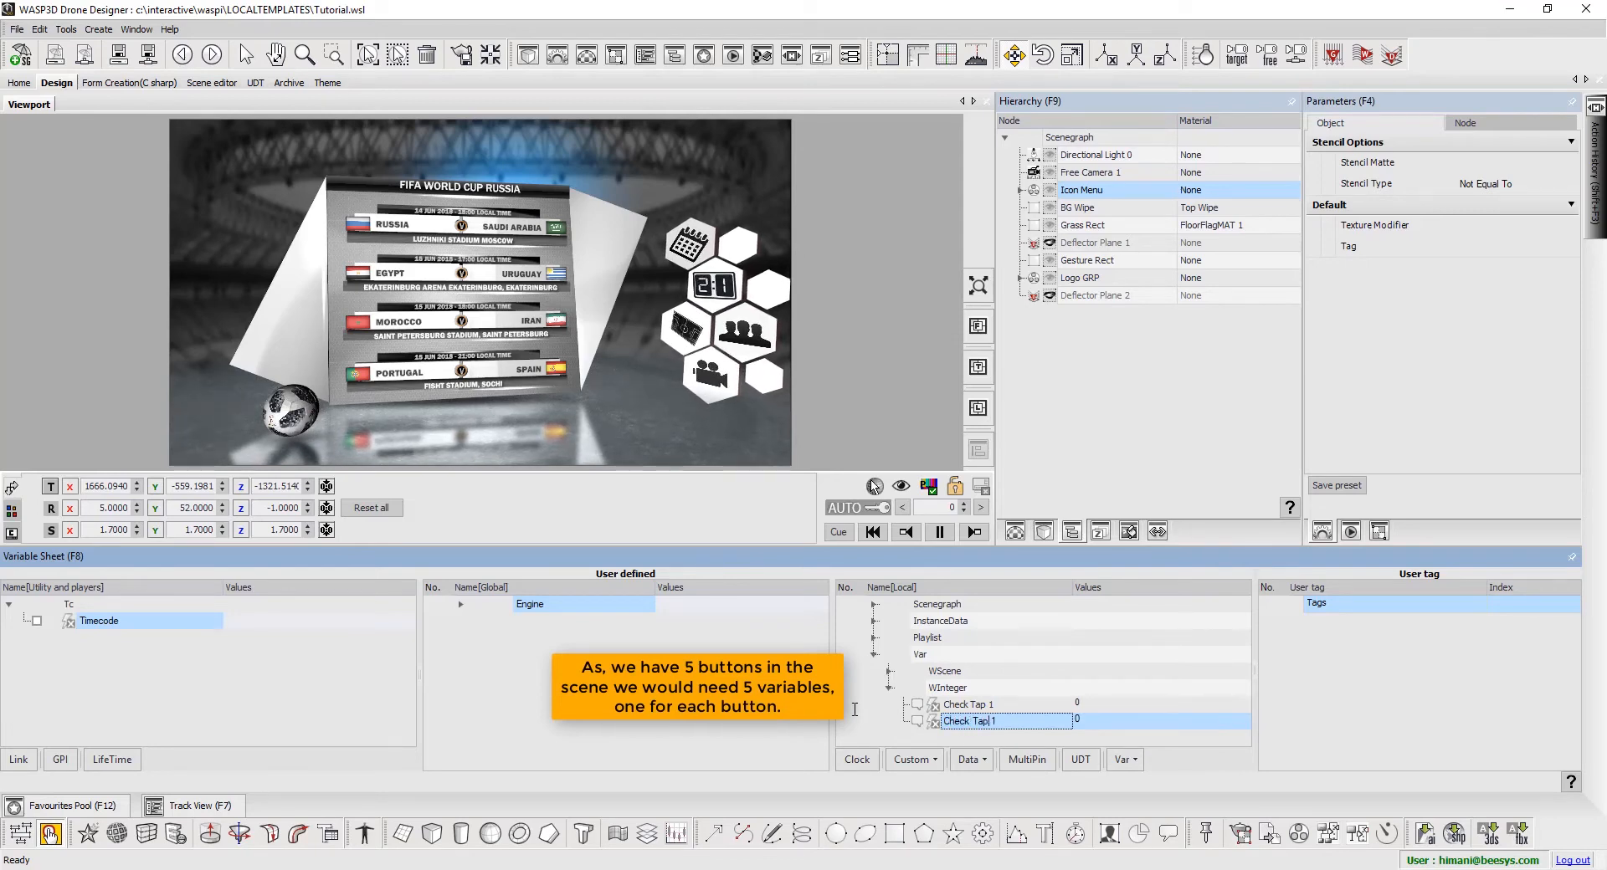
pyautogui.press('backspace')
pyautogui.write('2')
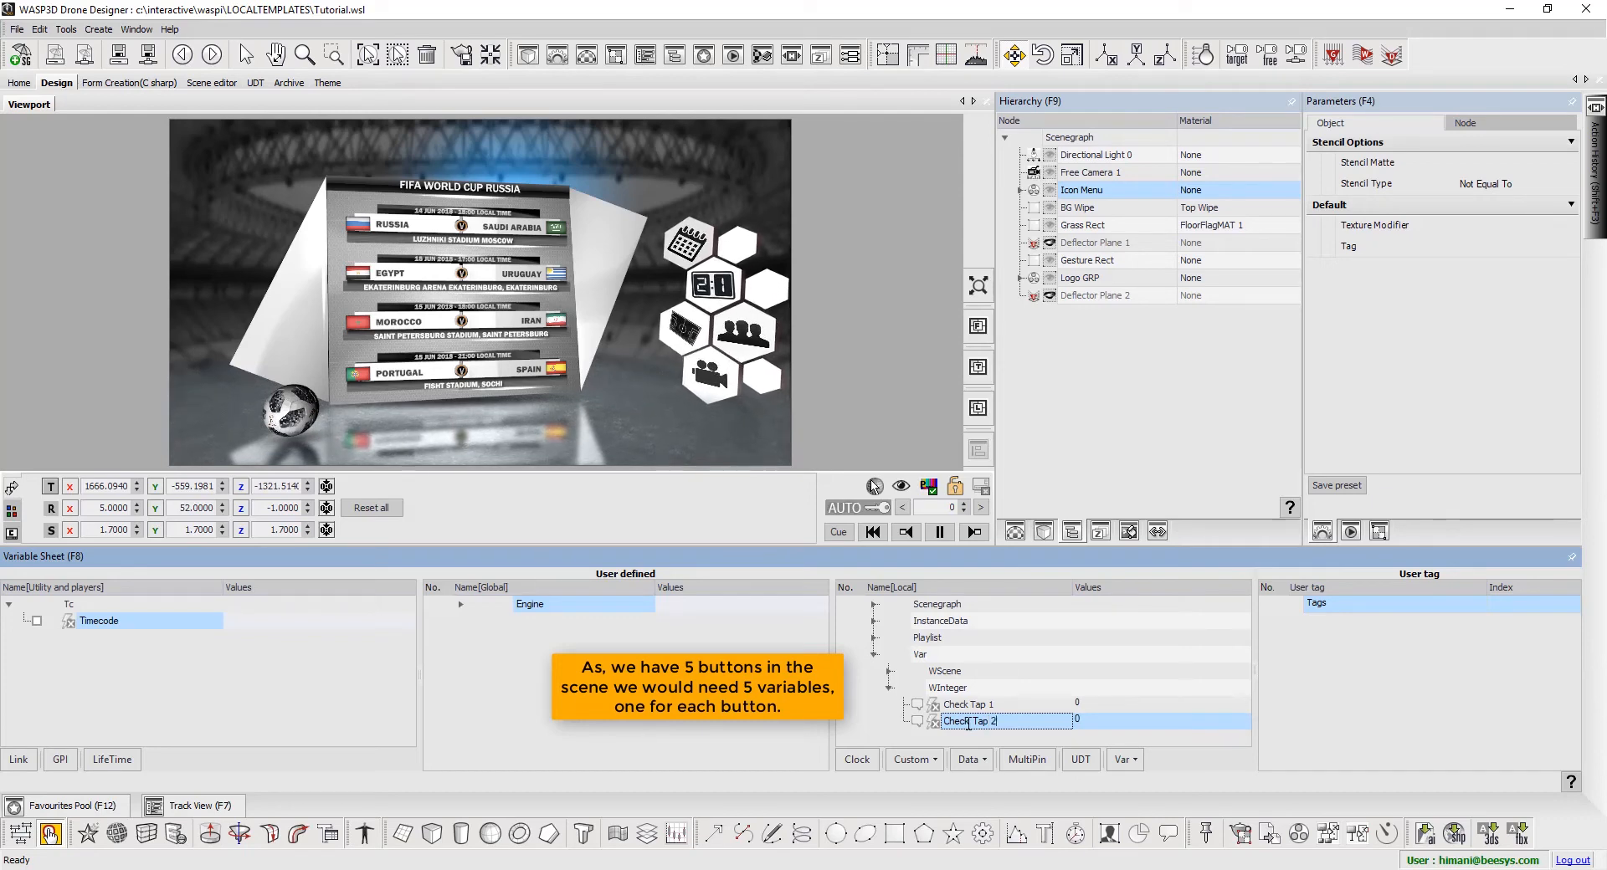
pyautogui.rightClick(946, 687)
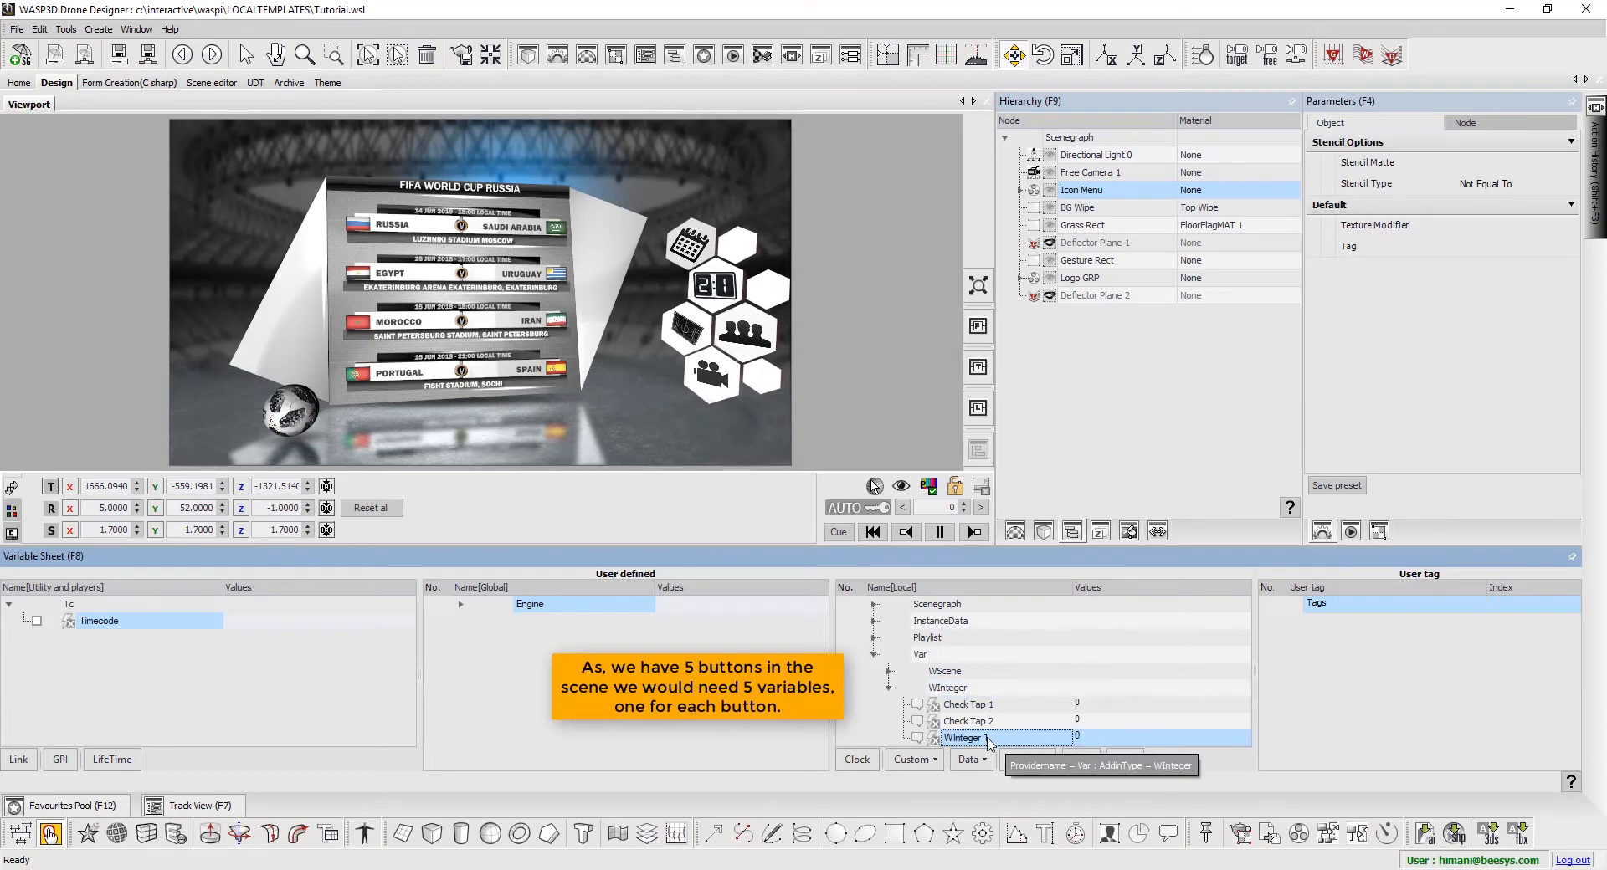
pyautogui.write('Ch1')
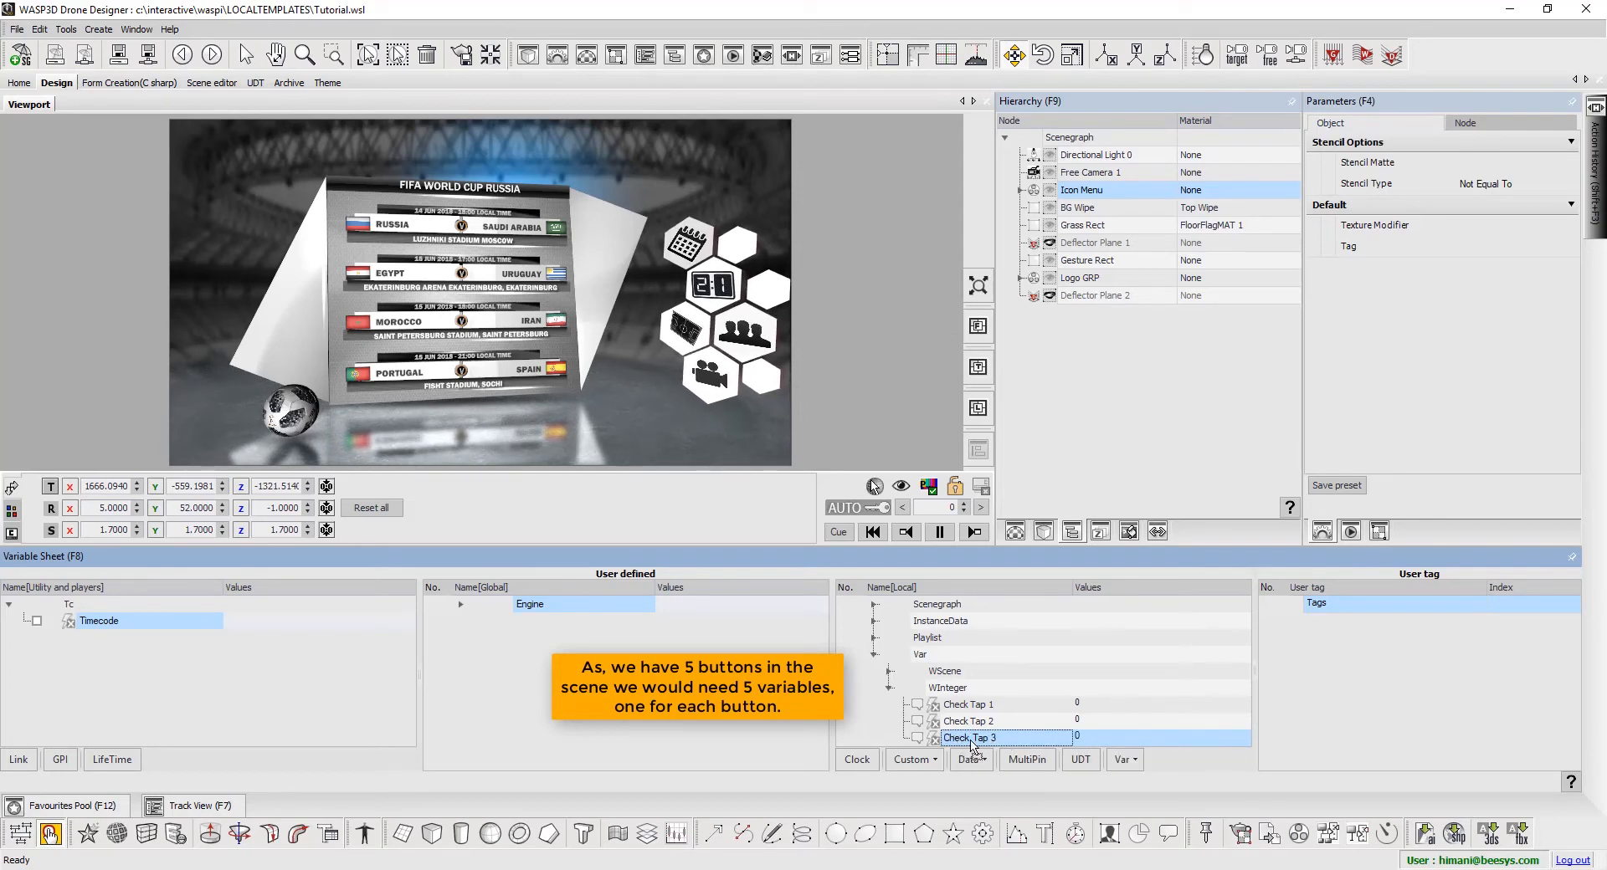
pyautogui.doubleClick(968, 738)
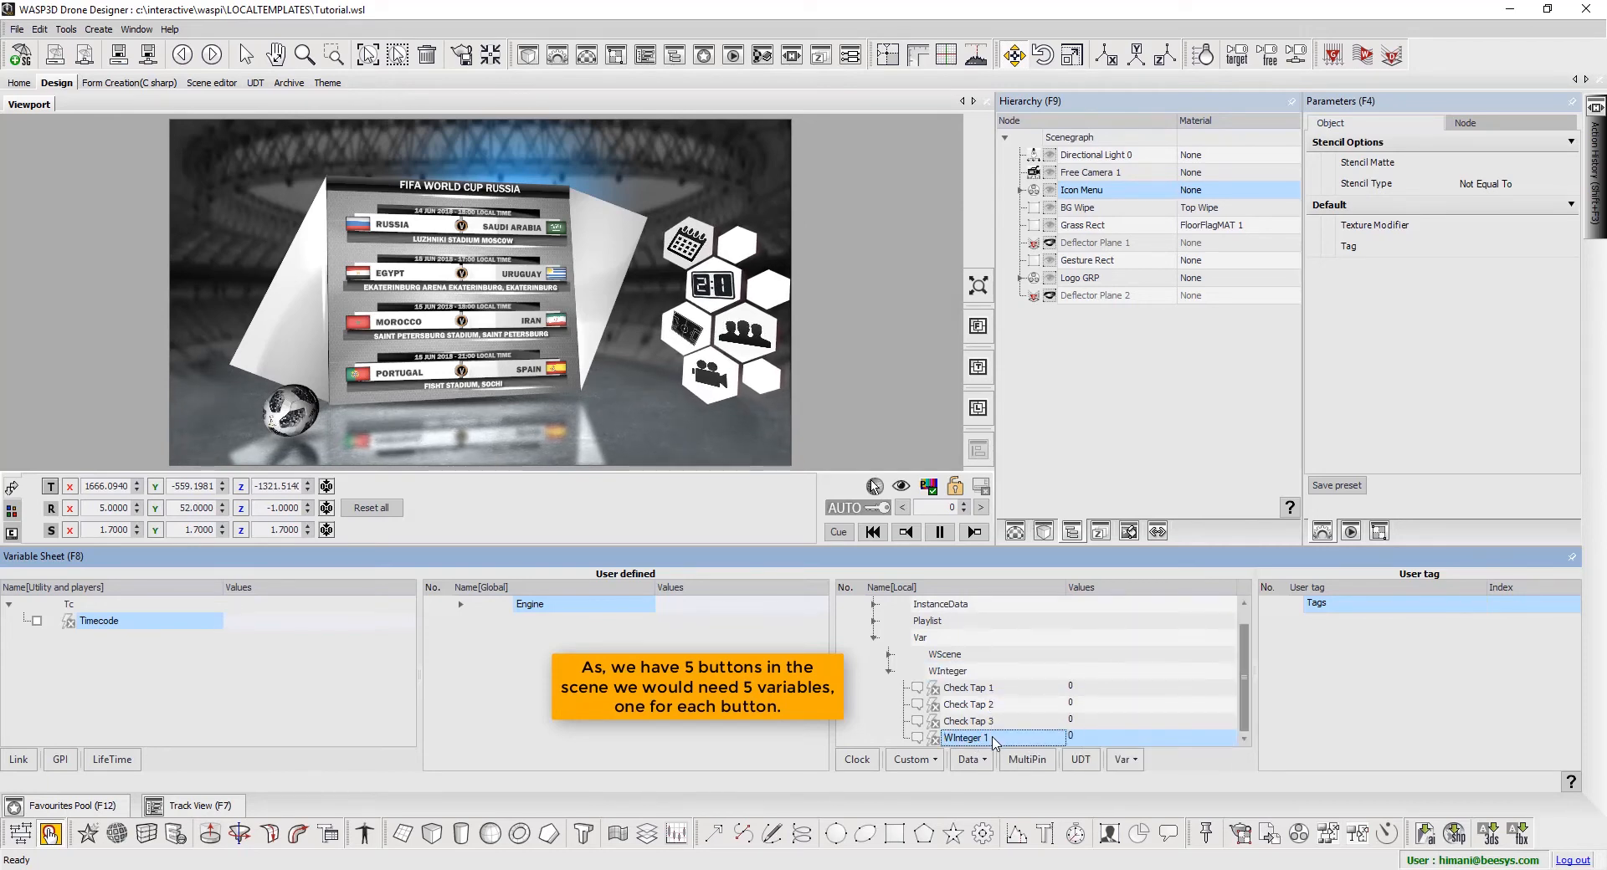
pyautogui.write('Check Tap 4')
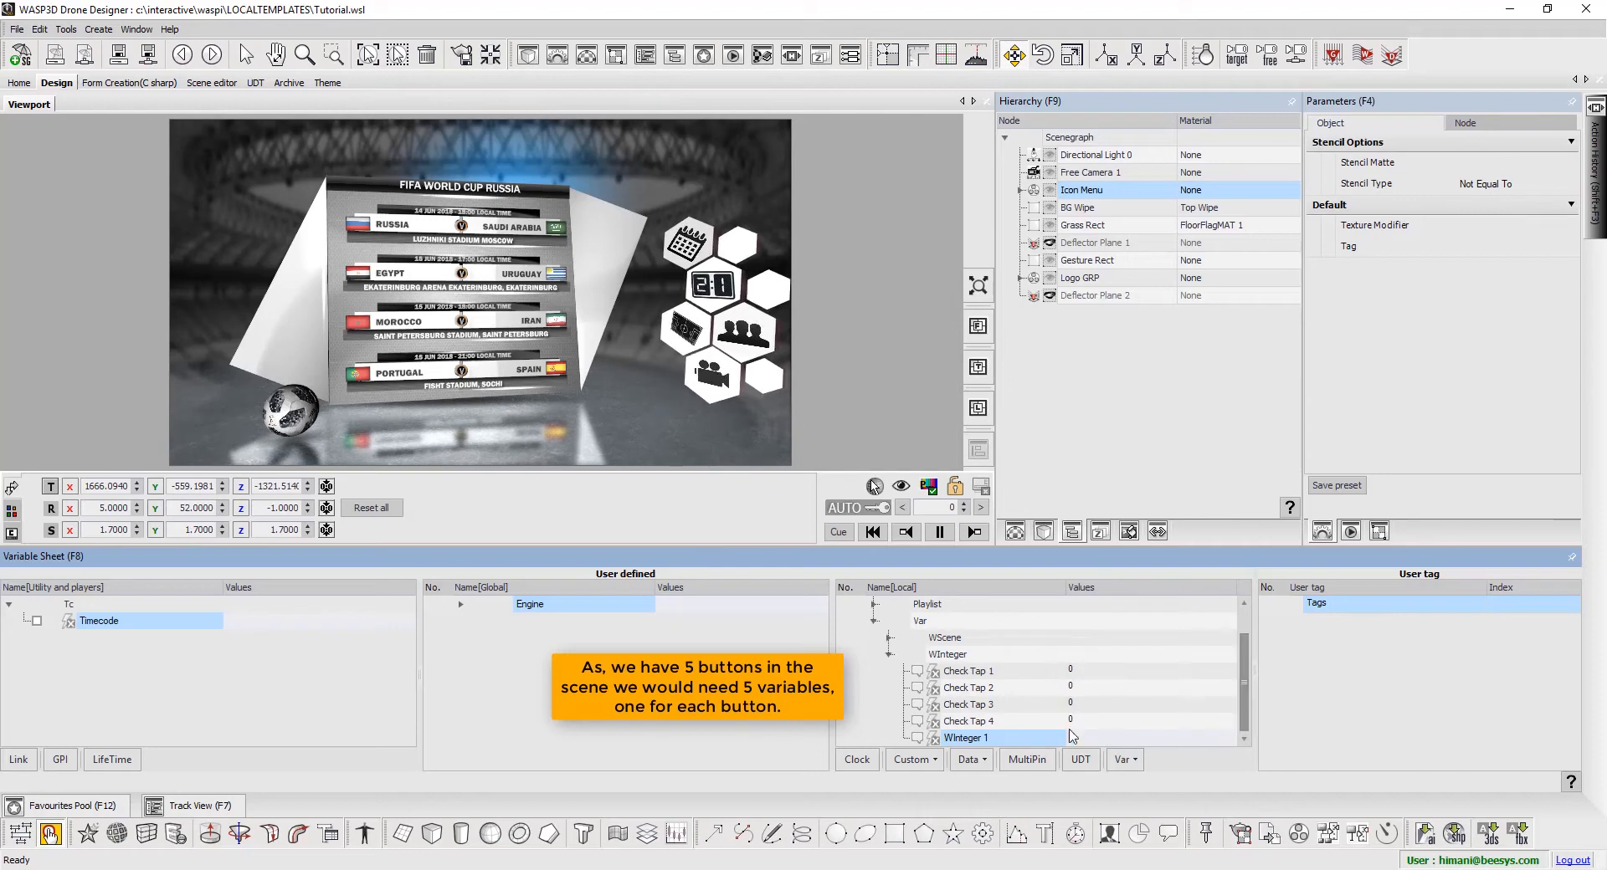
pyautogui.doubleClick(965, 738)
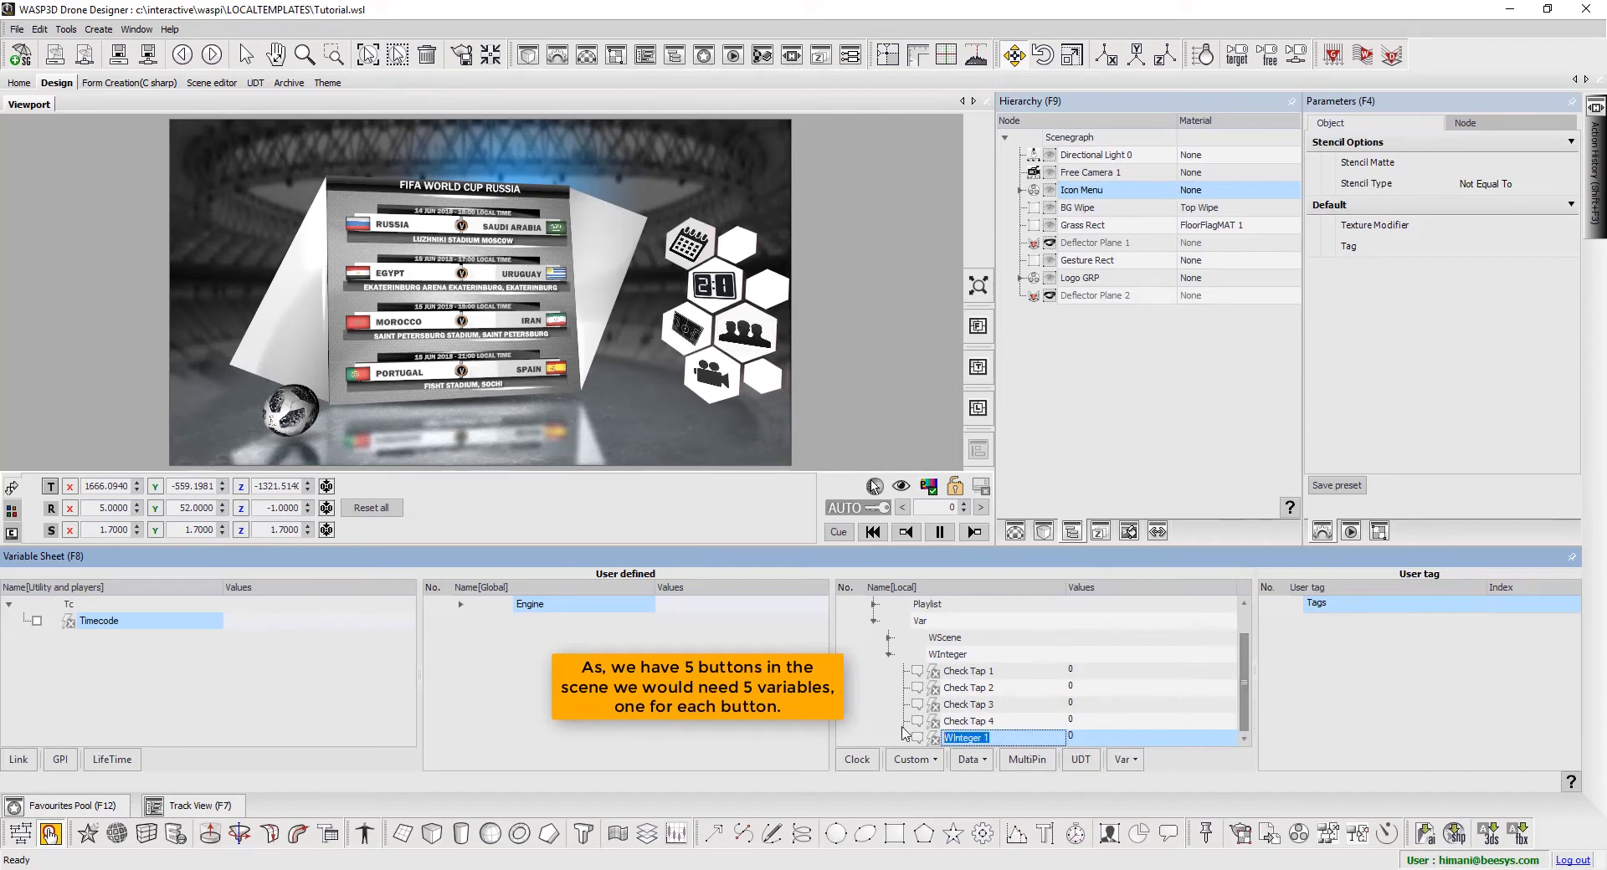
pyautogui.write('Check Tap 5')
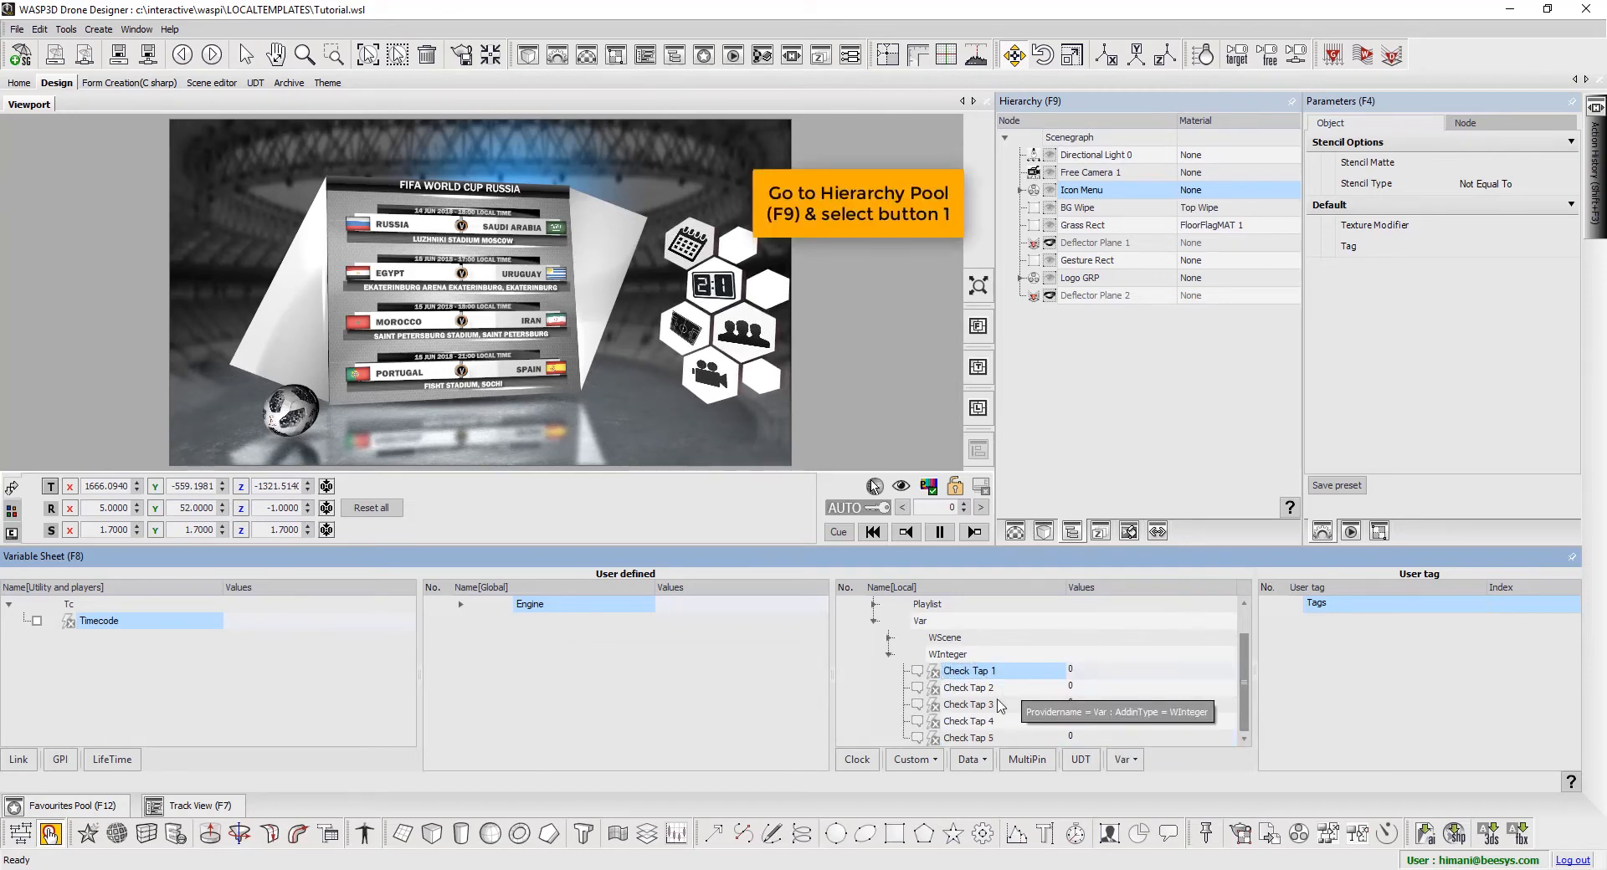
# - Expand Icon Menu and open Match Schedule's On Gesture event editor
pyautogui.click(968, 737)
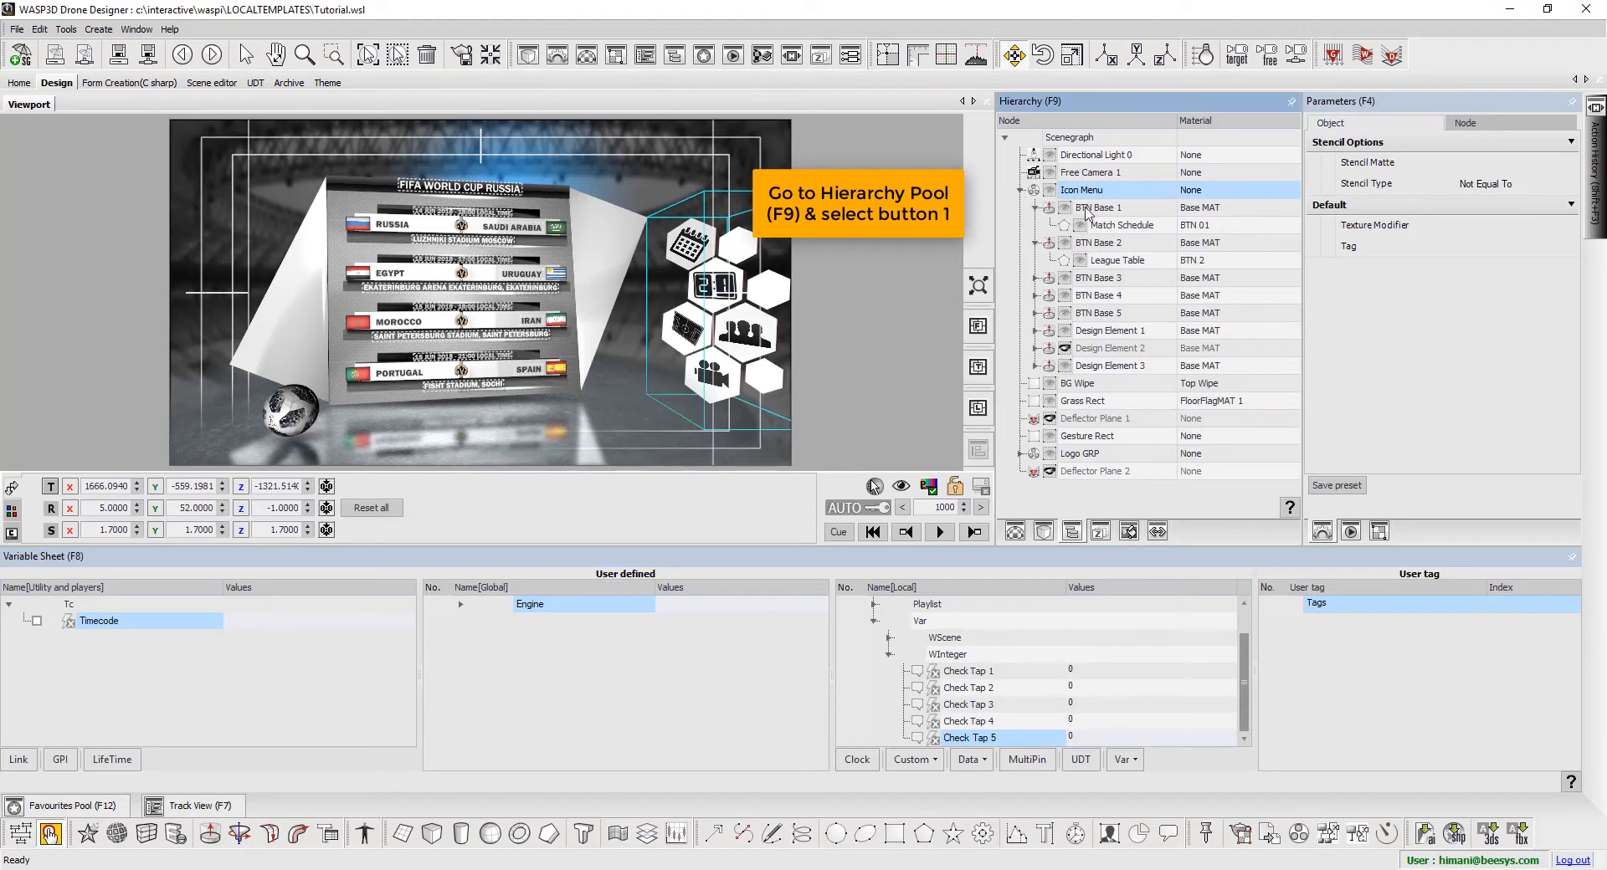
pyautogui.rightClick(1096, 207)
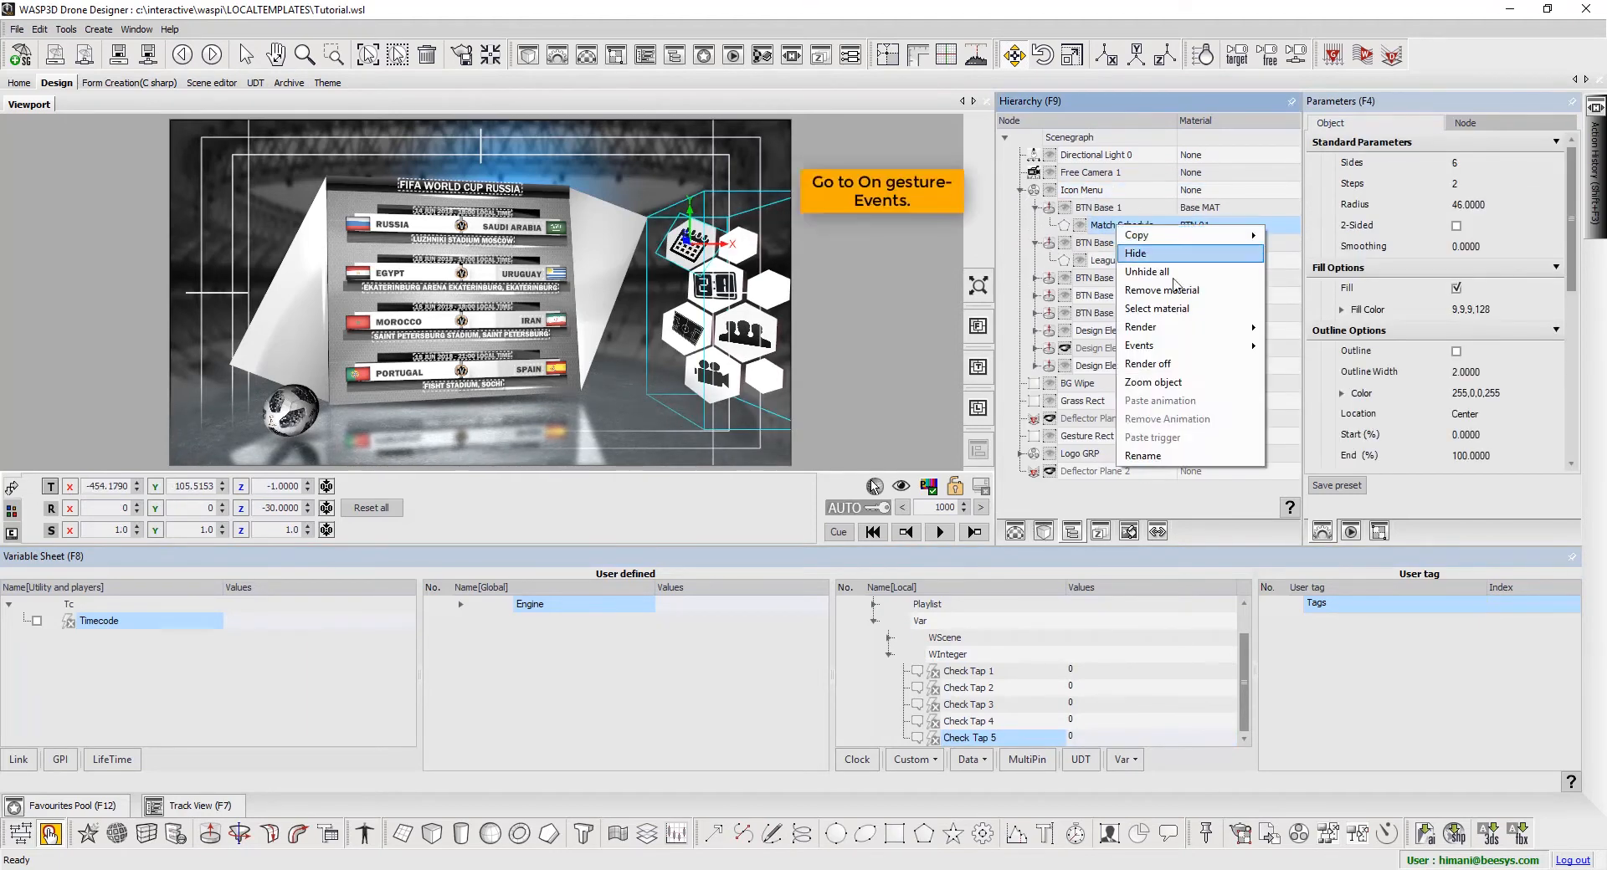
pyautogui.moveTo(1138, 345)
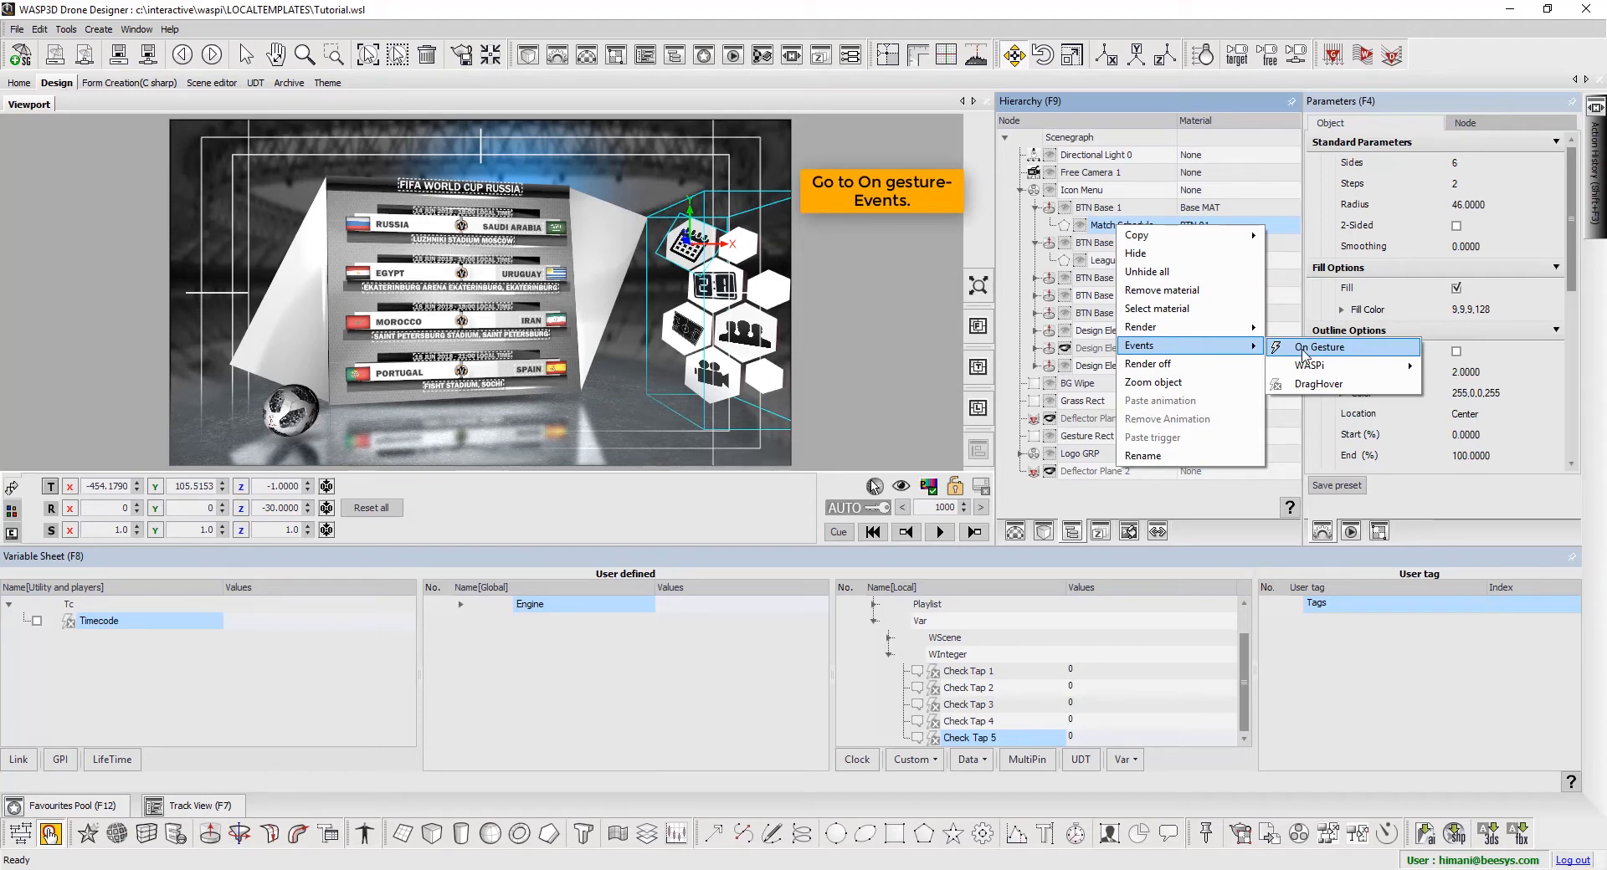
pyautogui.click(1323, 347)
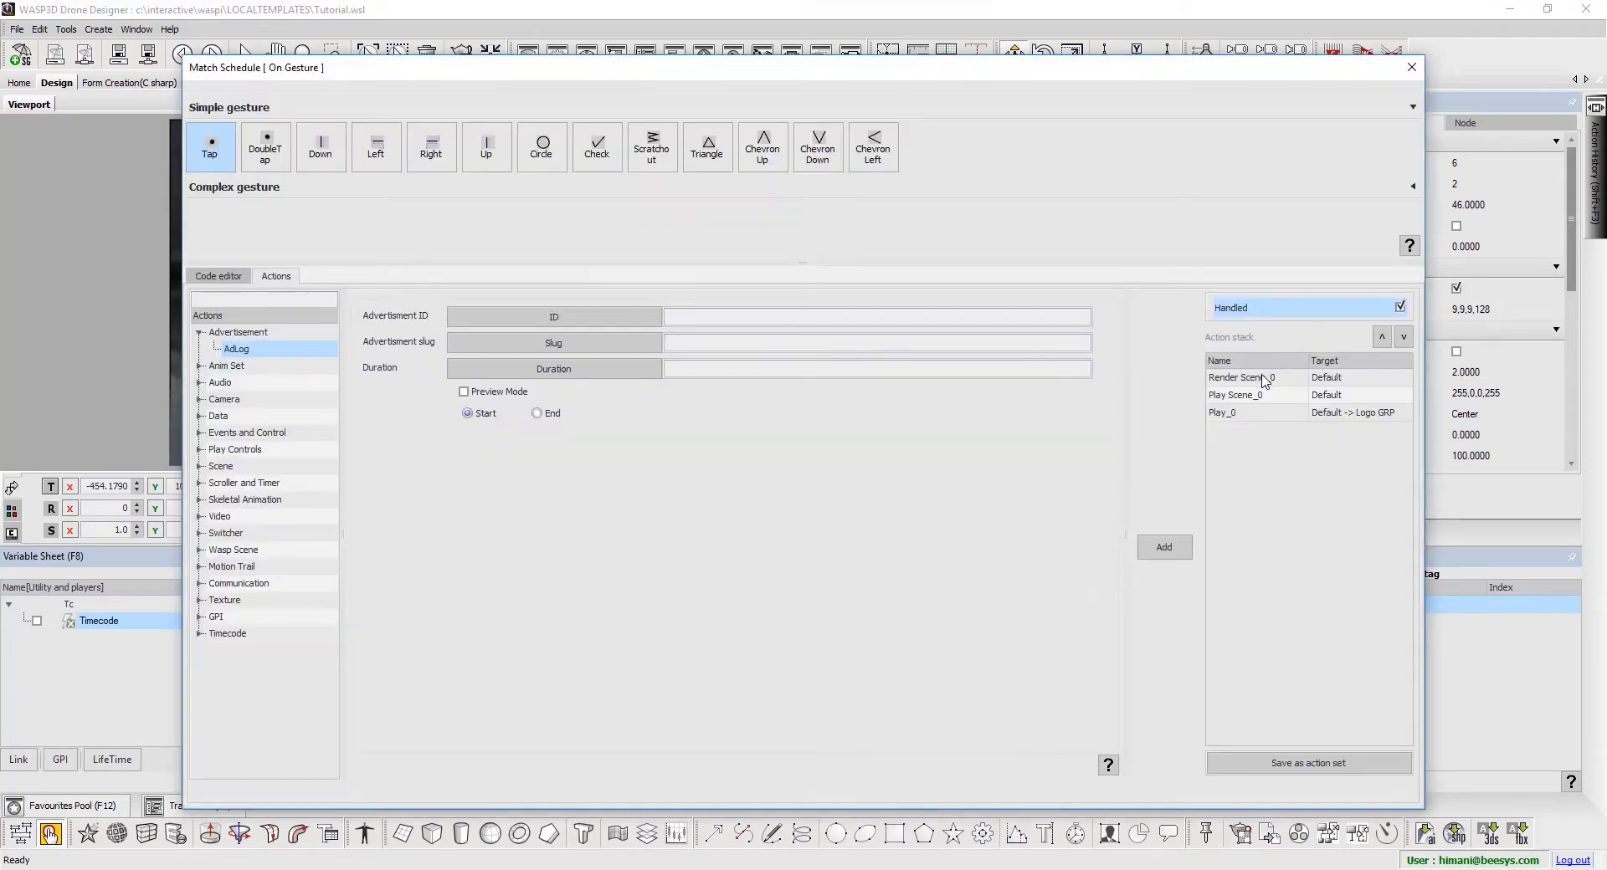
# - Start a Check Variable action on Match Schedule's tap targeting WInteger.Check Tap 1
pyautogui.click(1235, 395)
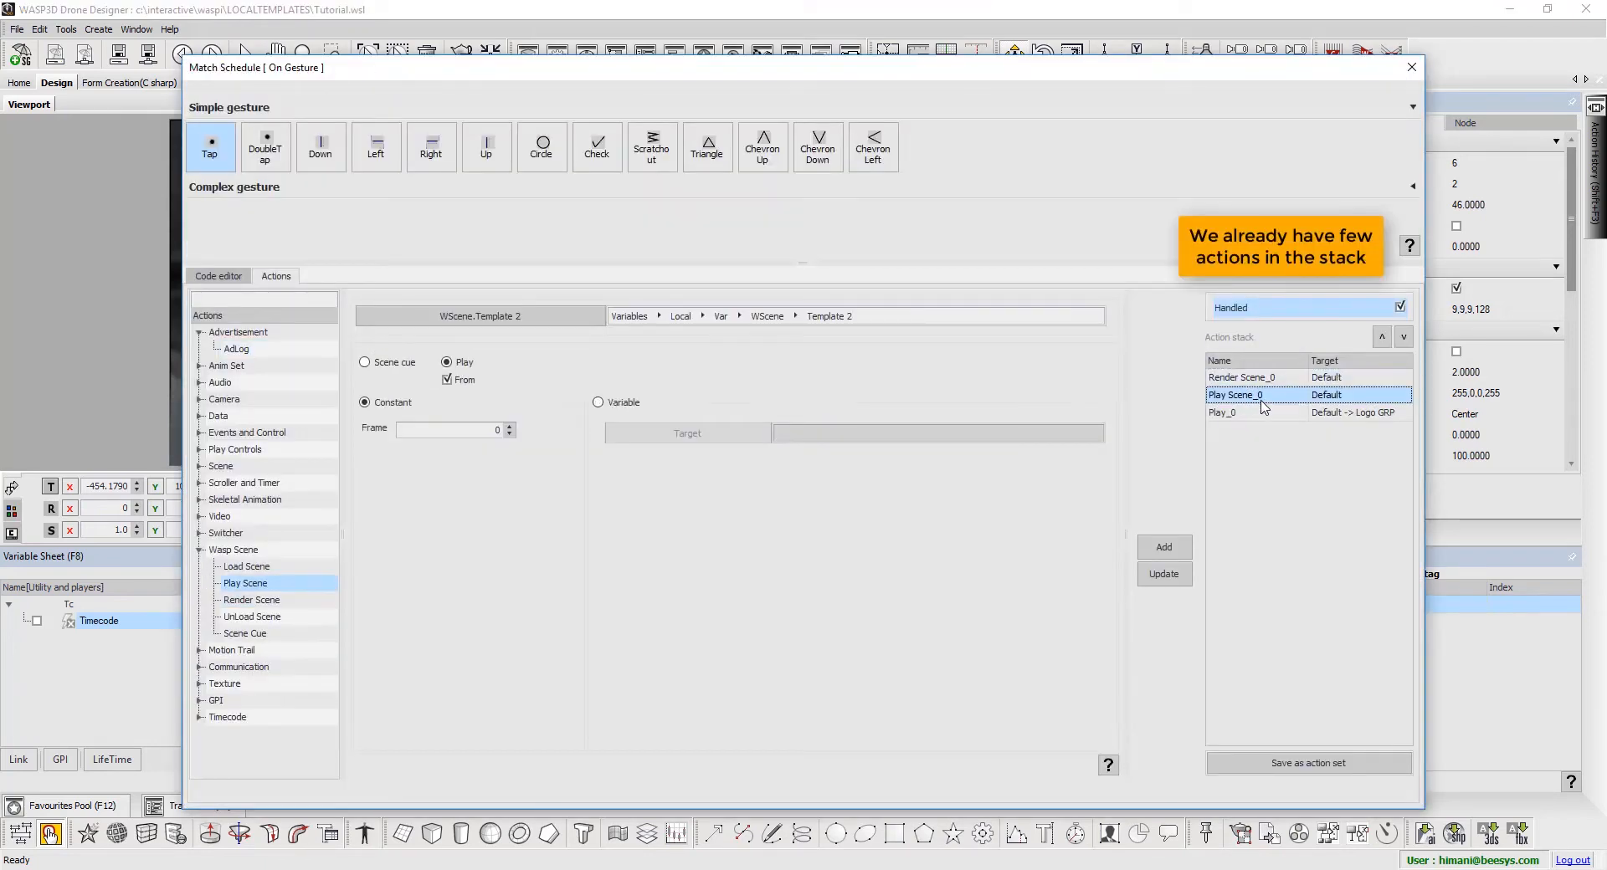
pyautogui.click(1222, 412)
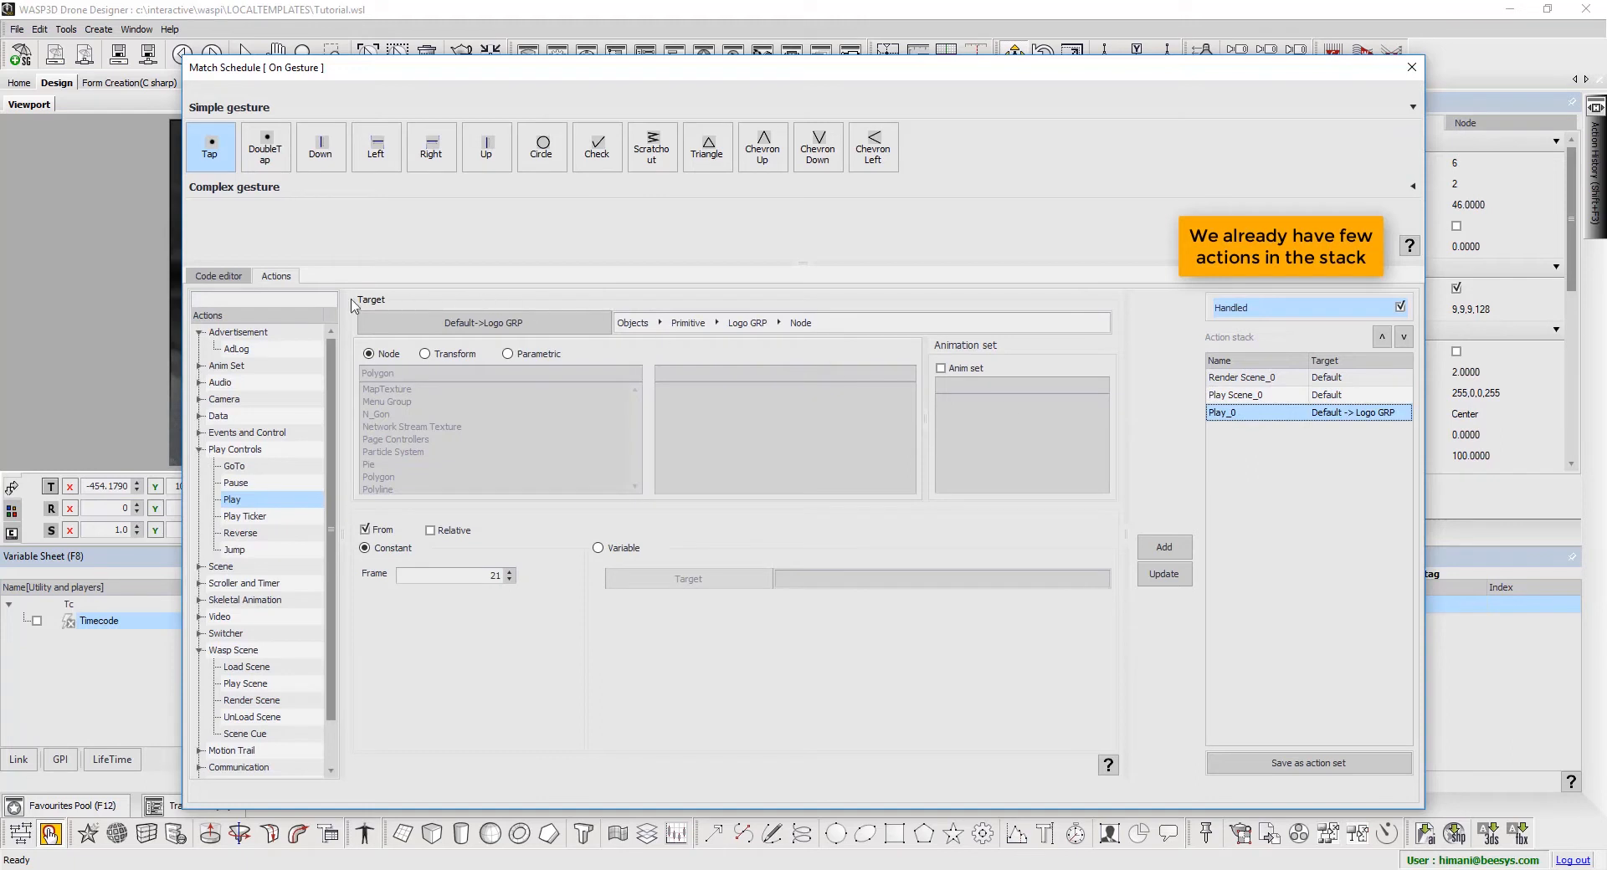
pyautogui.write('check')
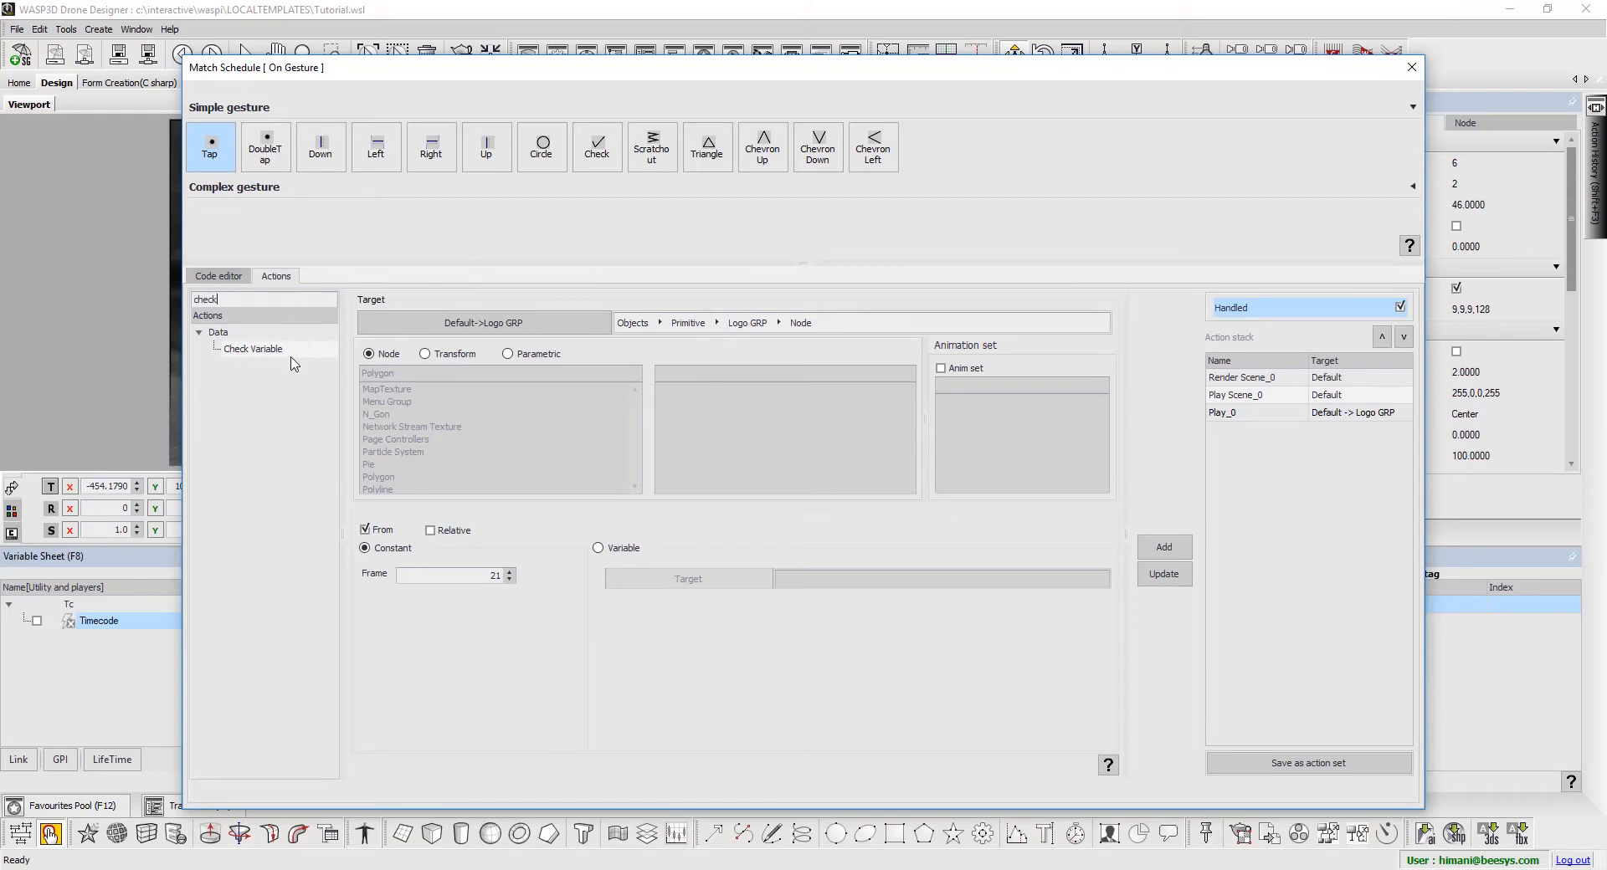
pyautogui.click(252, 349)
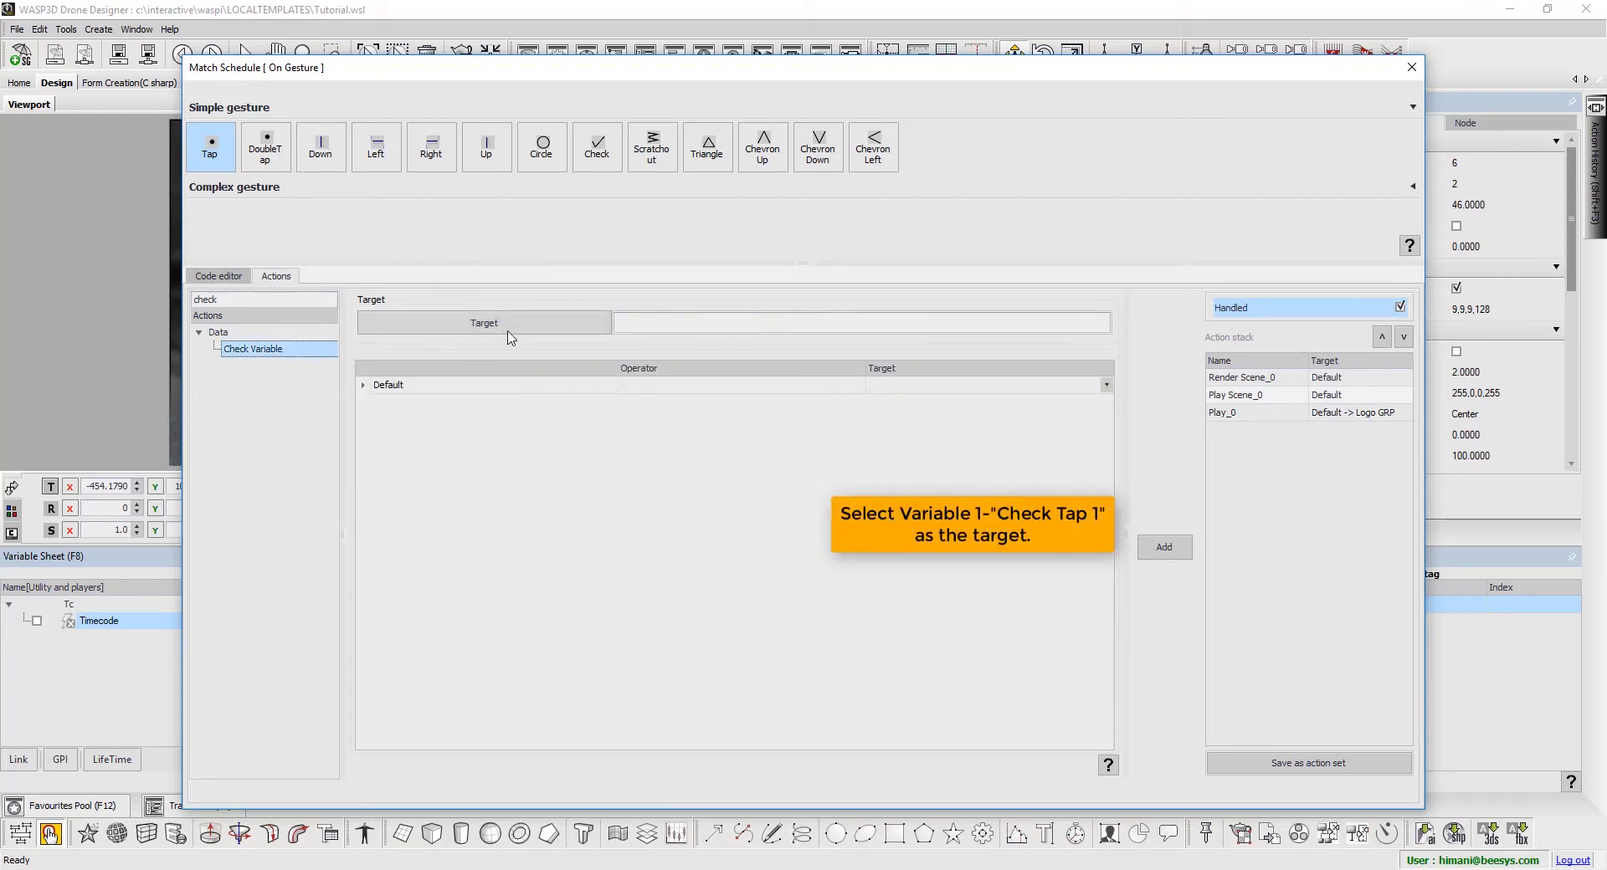
pyautogui.click(483, 323)
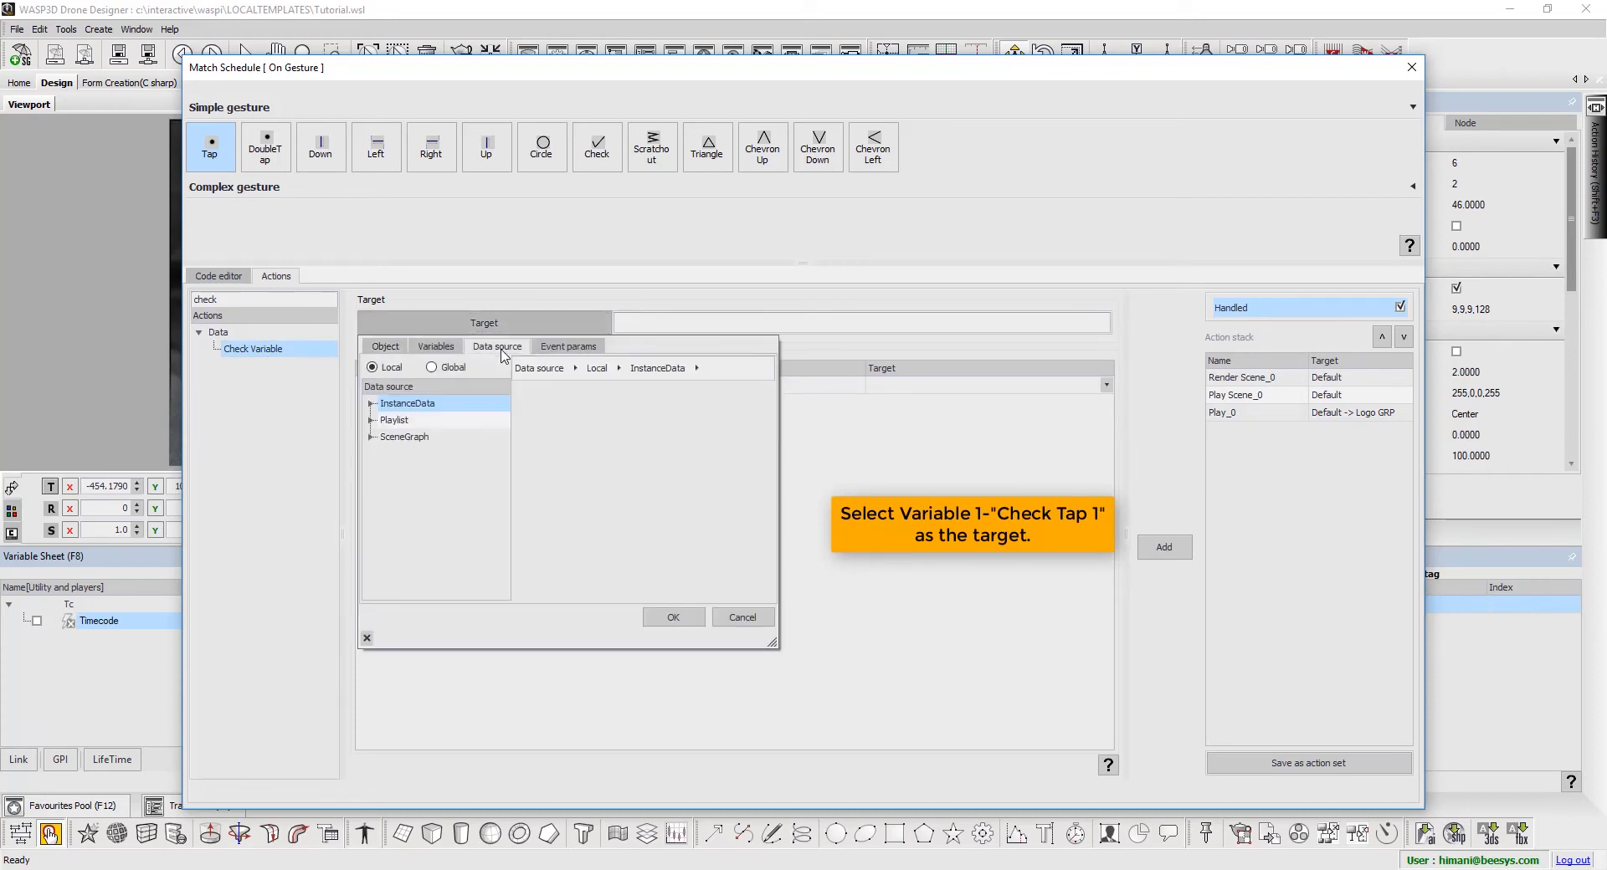
pyautogui.click(434, 345)
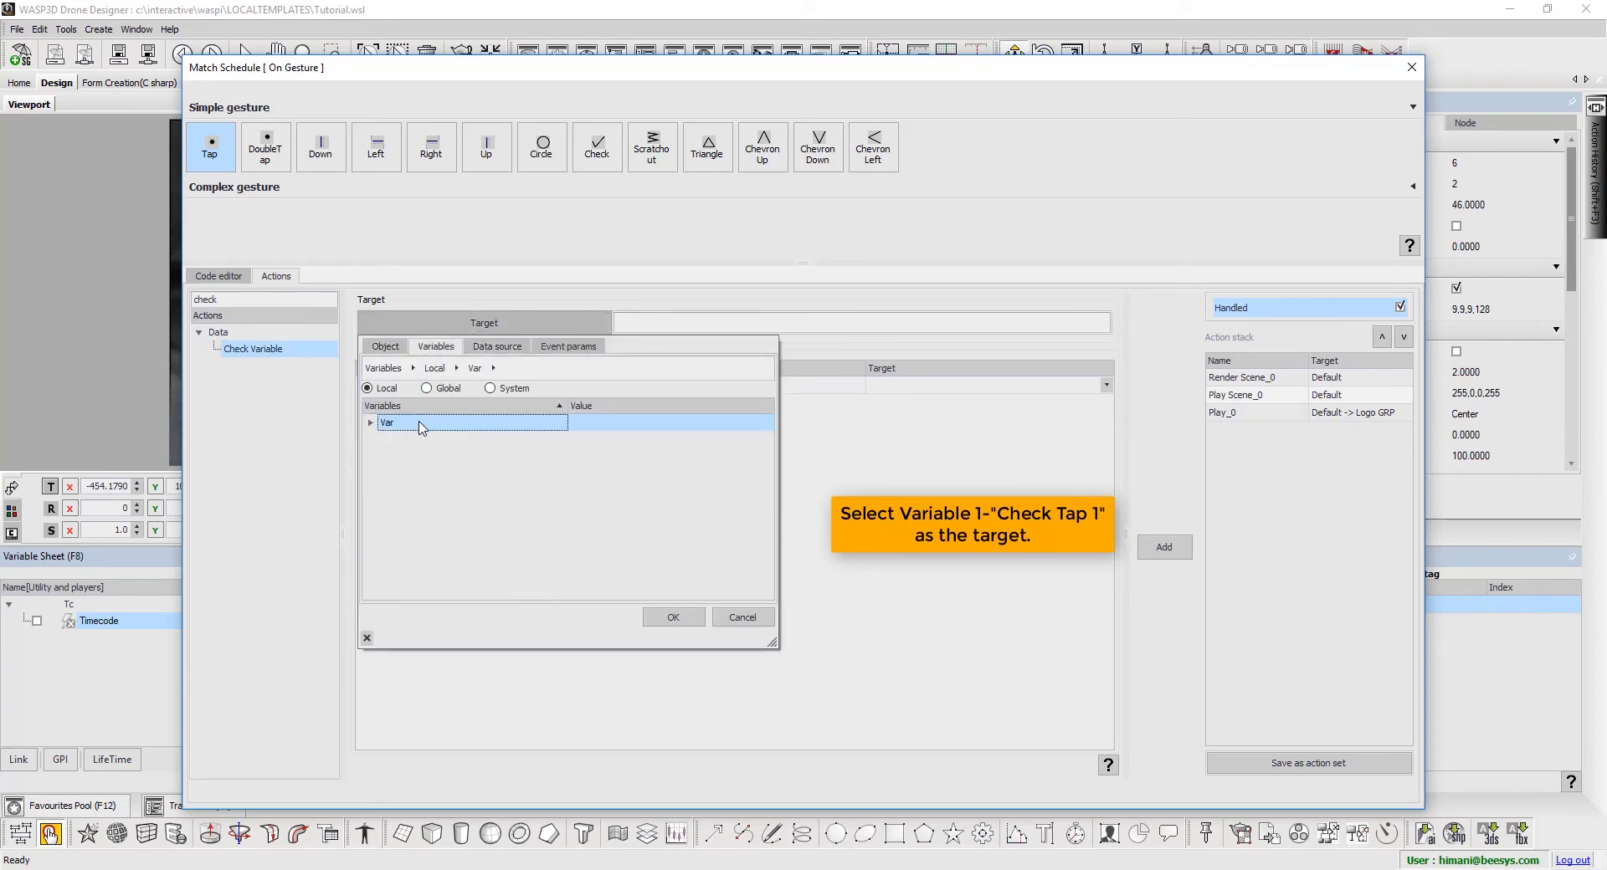
pyautogui.click(370, 423)
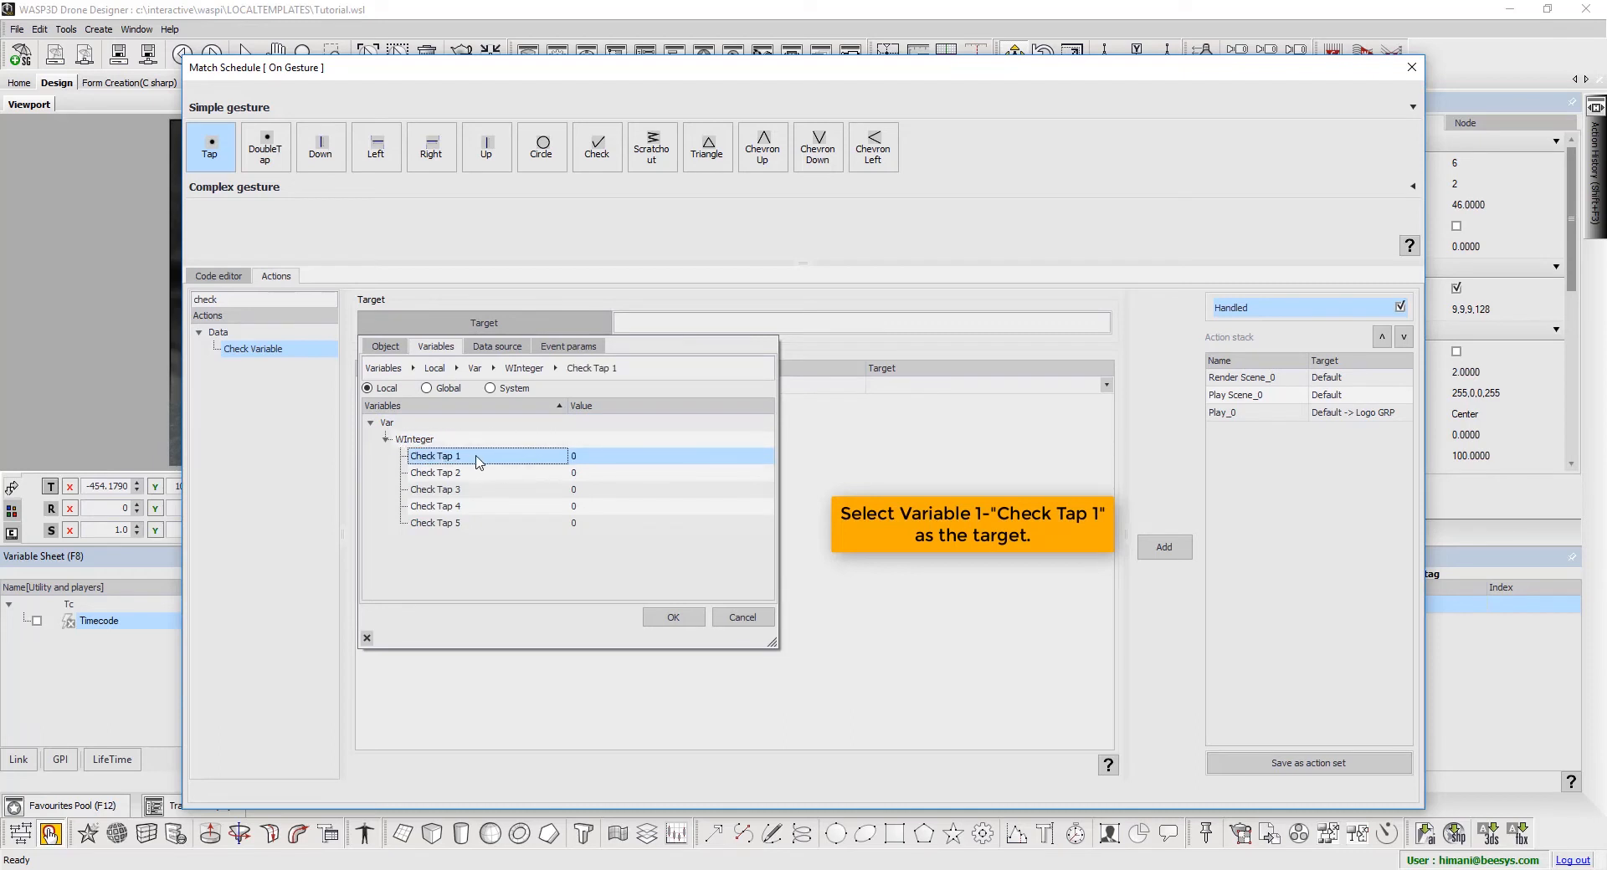
pyautogui.click(672, 617)
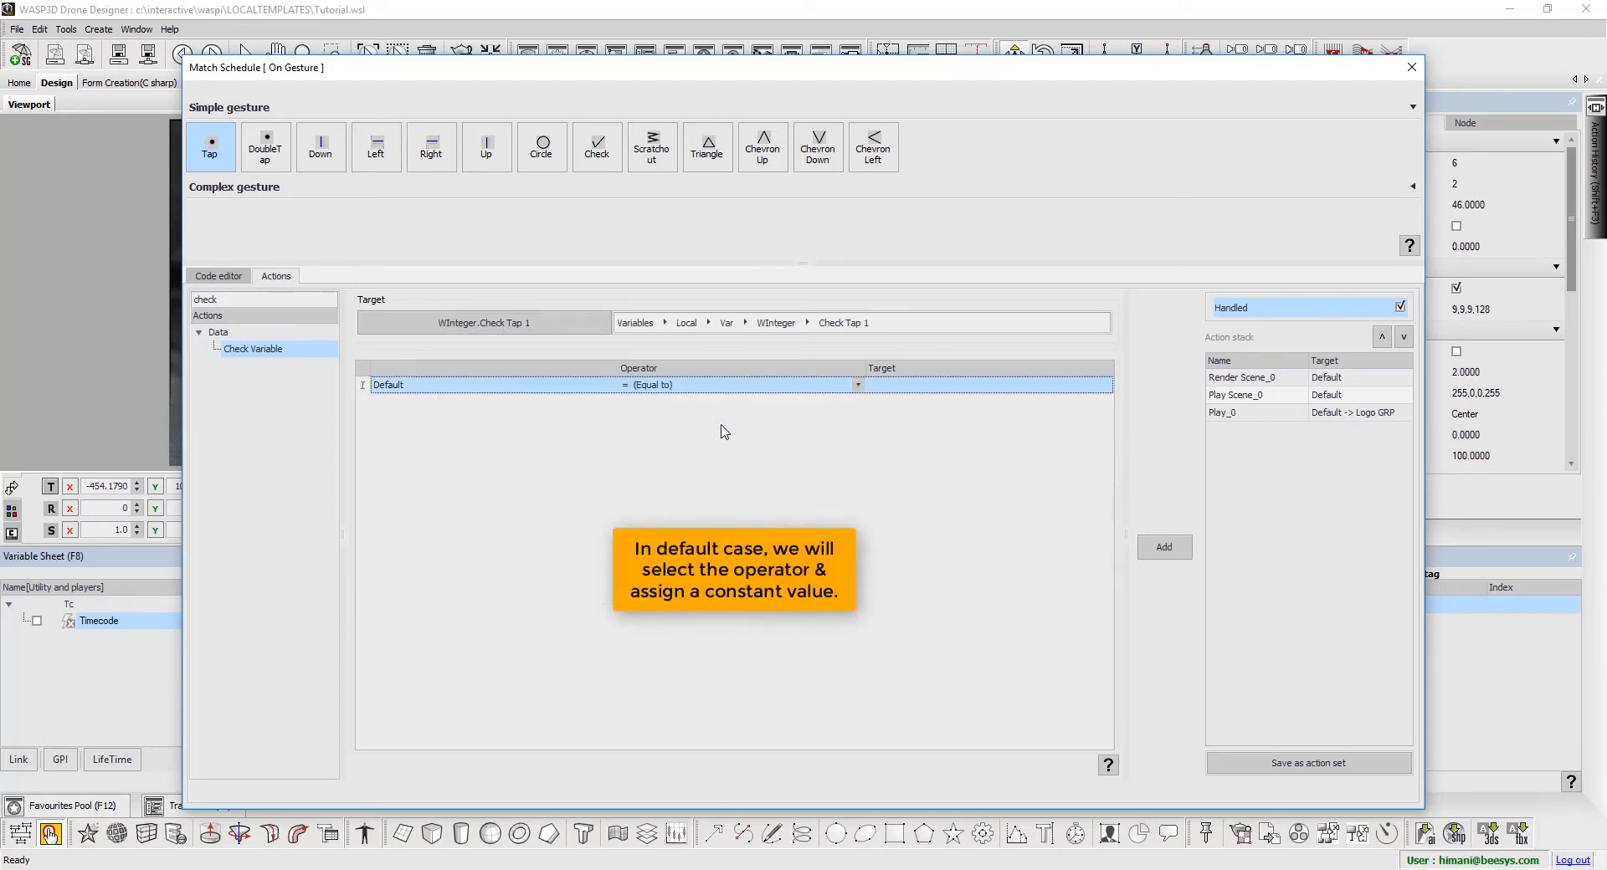
# - Compare Check Tap 1 equal to constant 1, add it, and move it to the top
pyautogui.click(1105, 384)
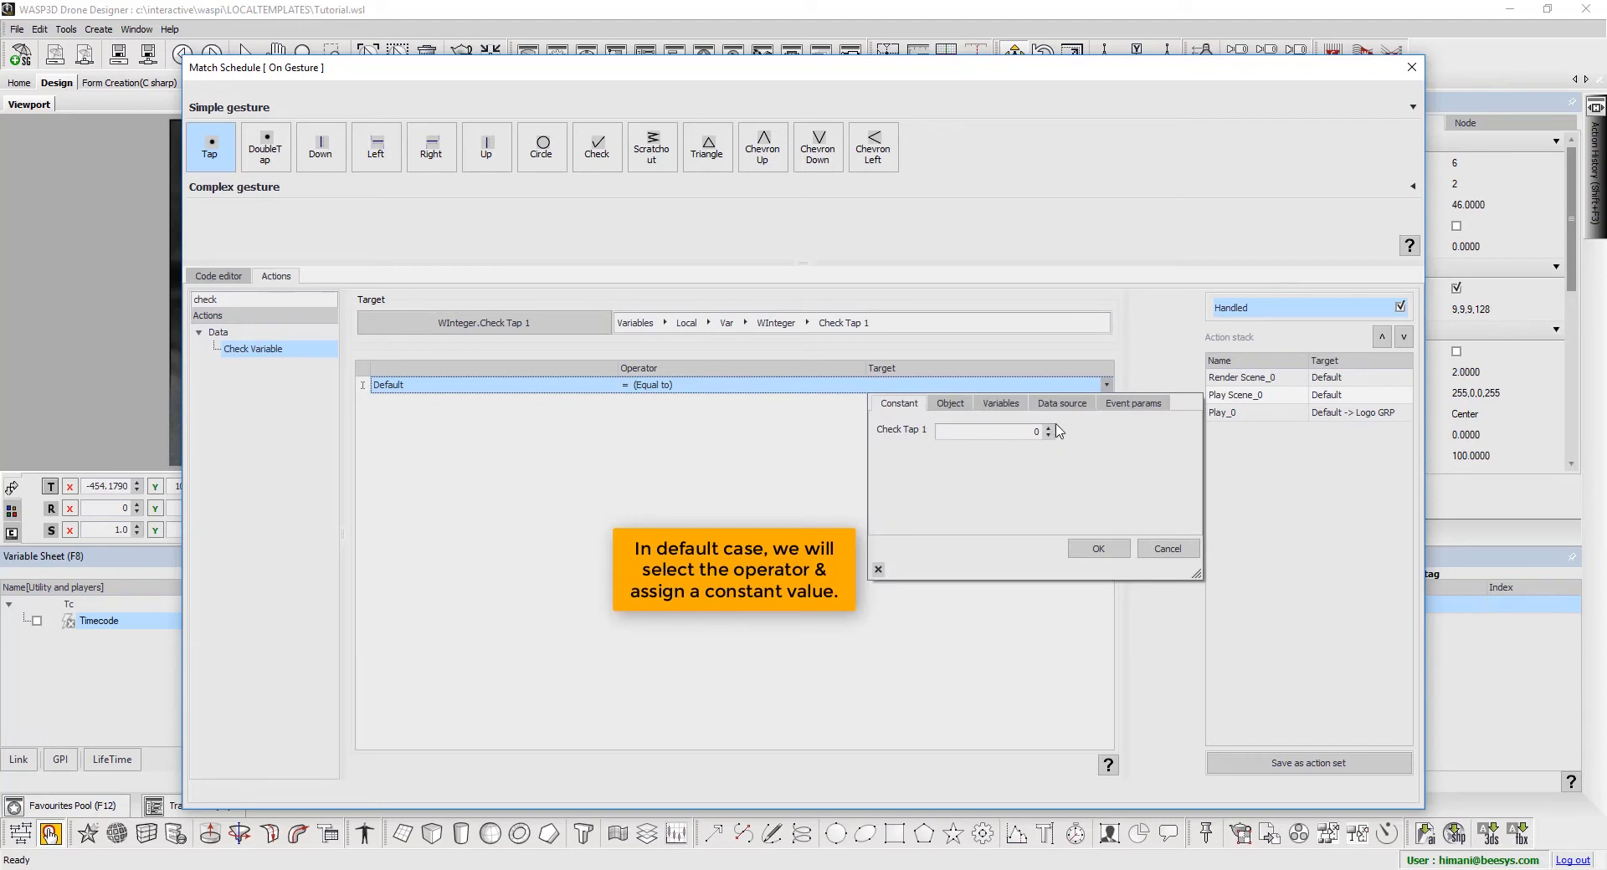
pyautogui.click(1047, 427)
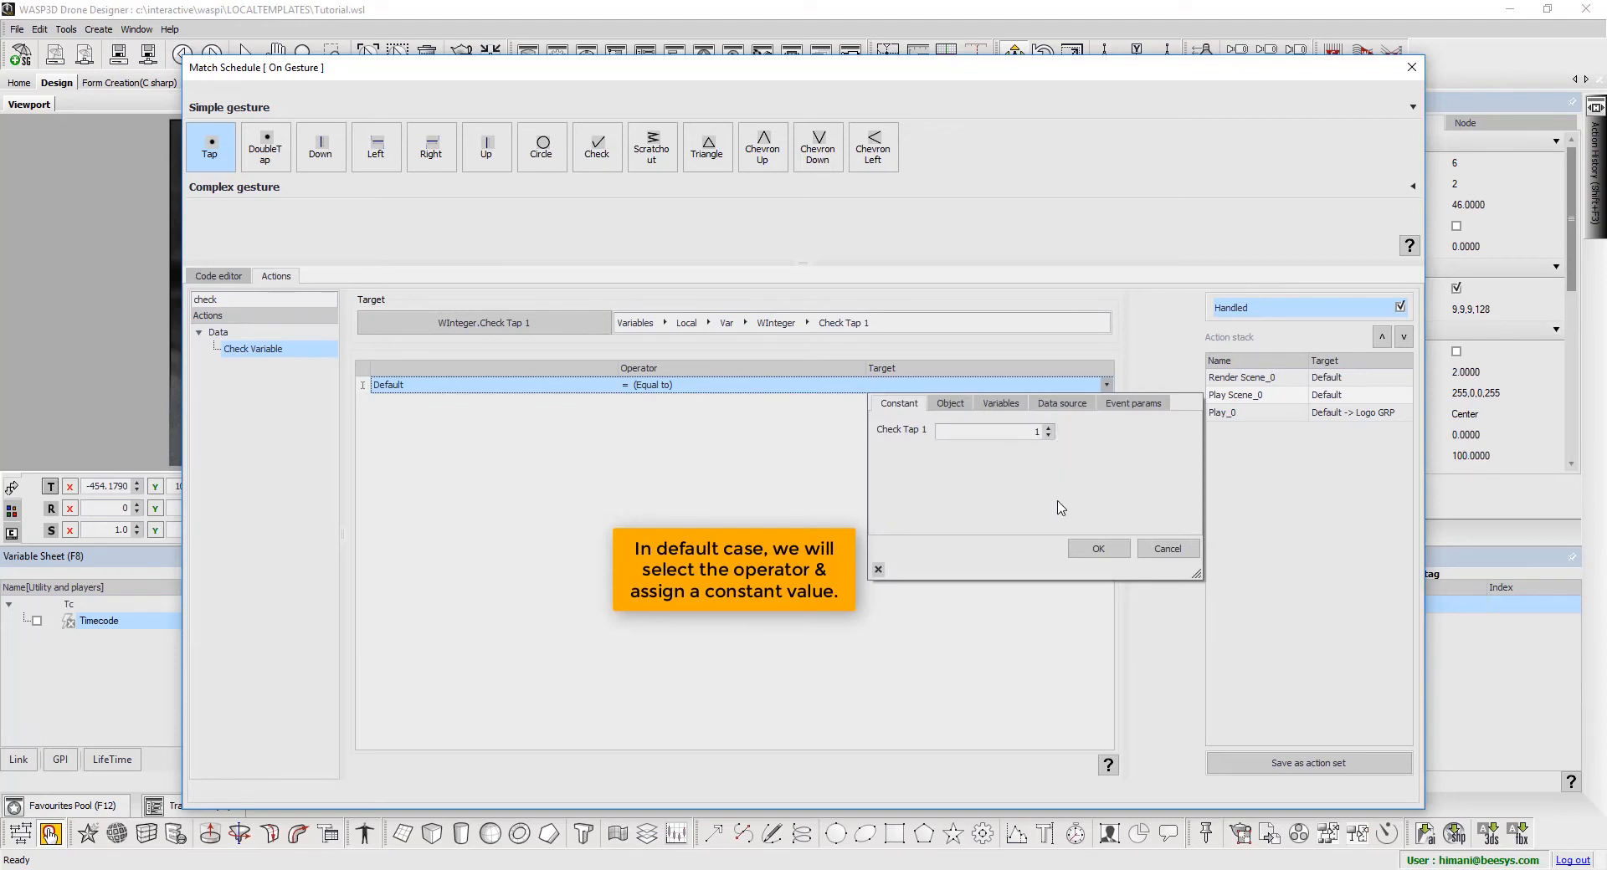
pyautogui.click(1096, 548)
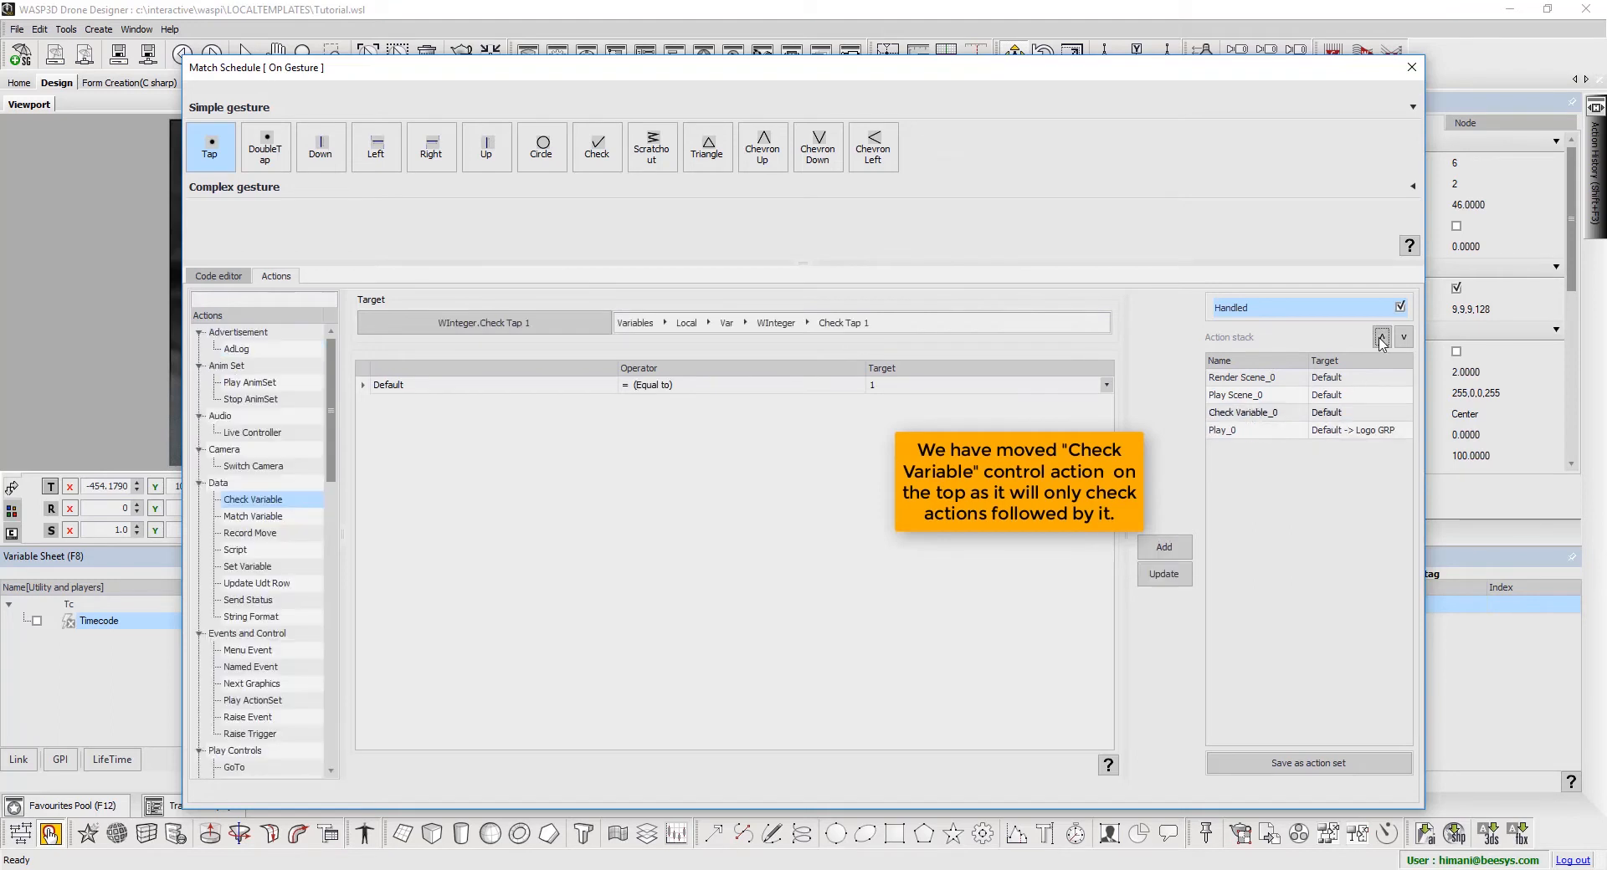
pyautogui.click(1380, 338)
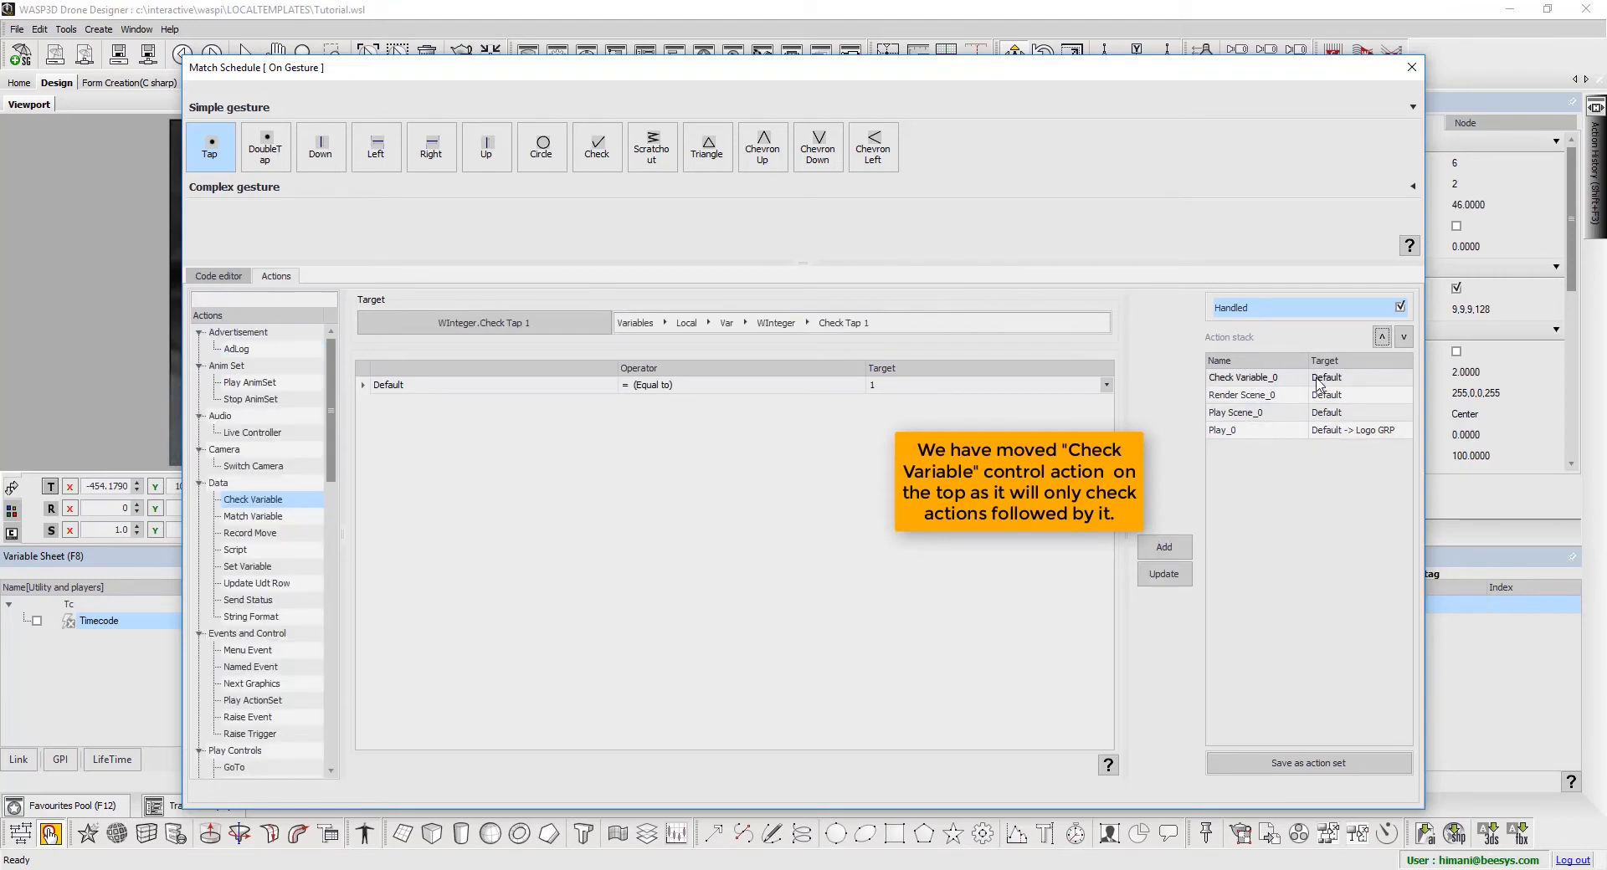
pyautogui.click(1243, 377)
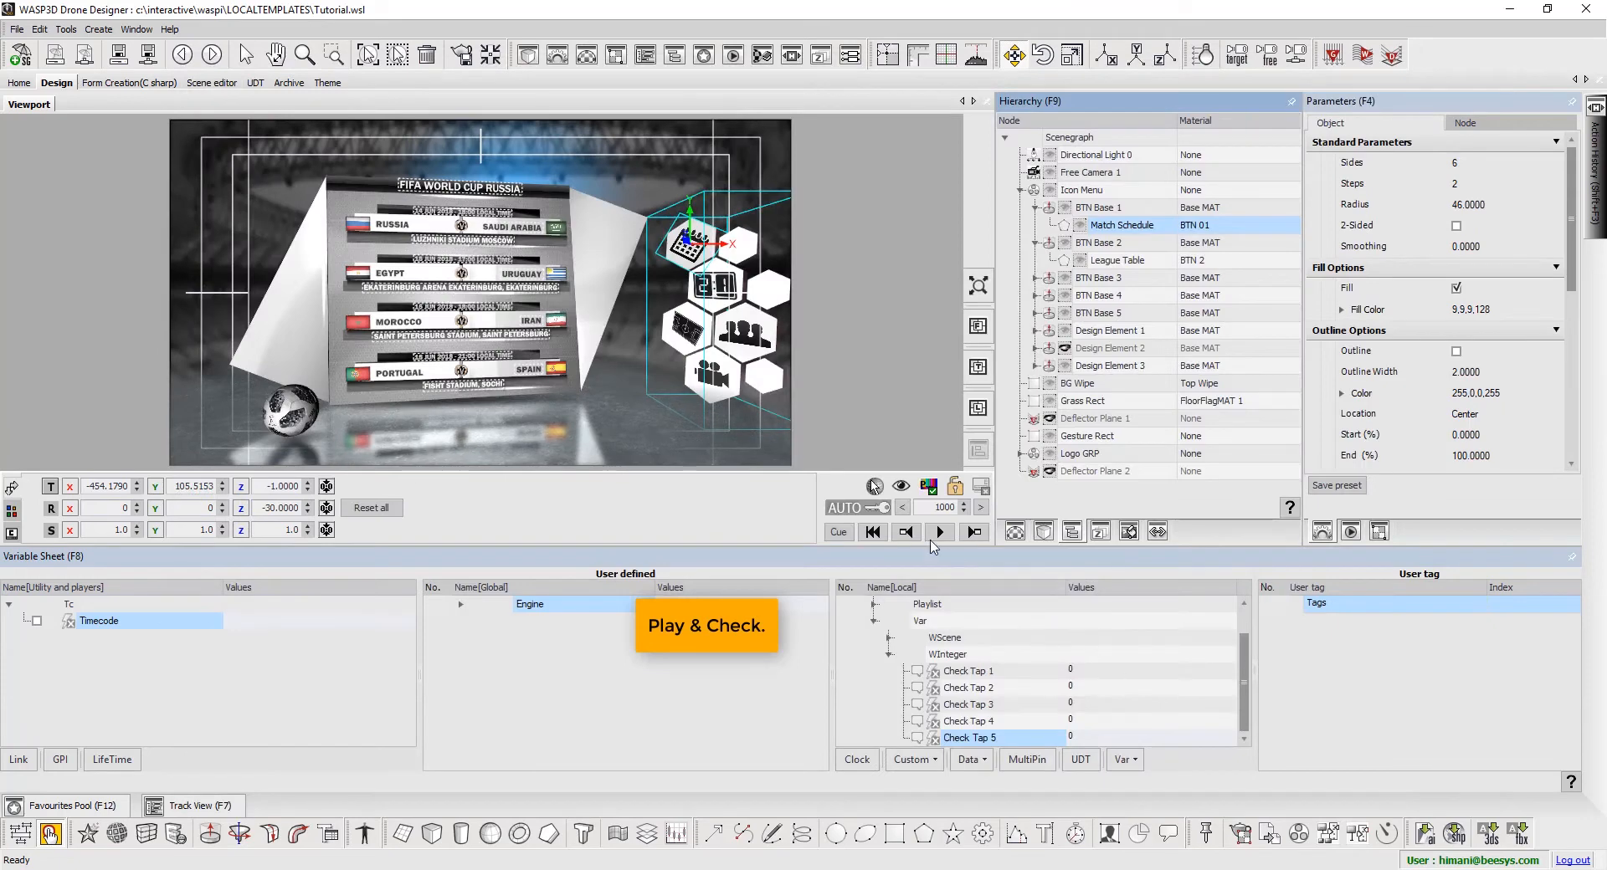
# - Play the scene and enter 1 as Check Tap 1's value
pyautogui.click(939, 532)
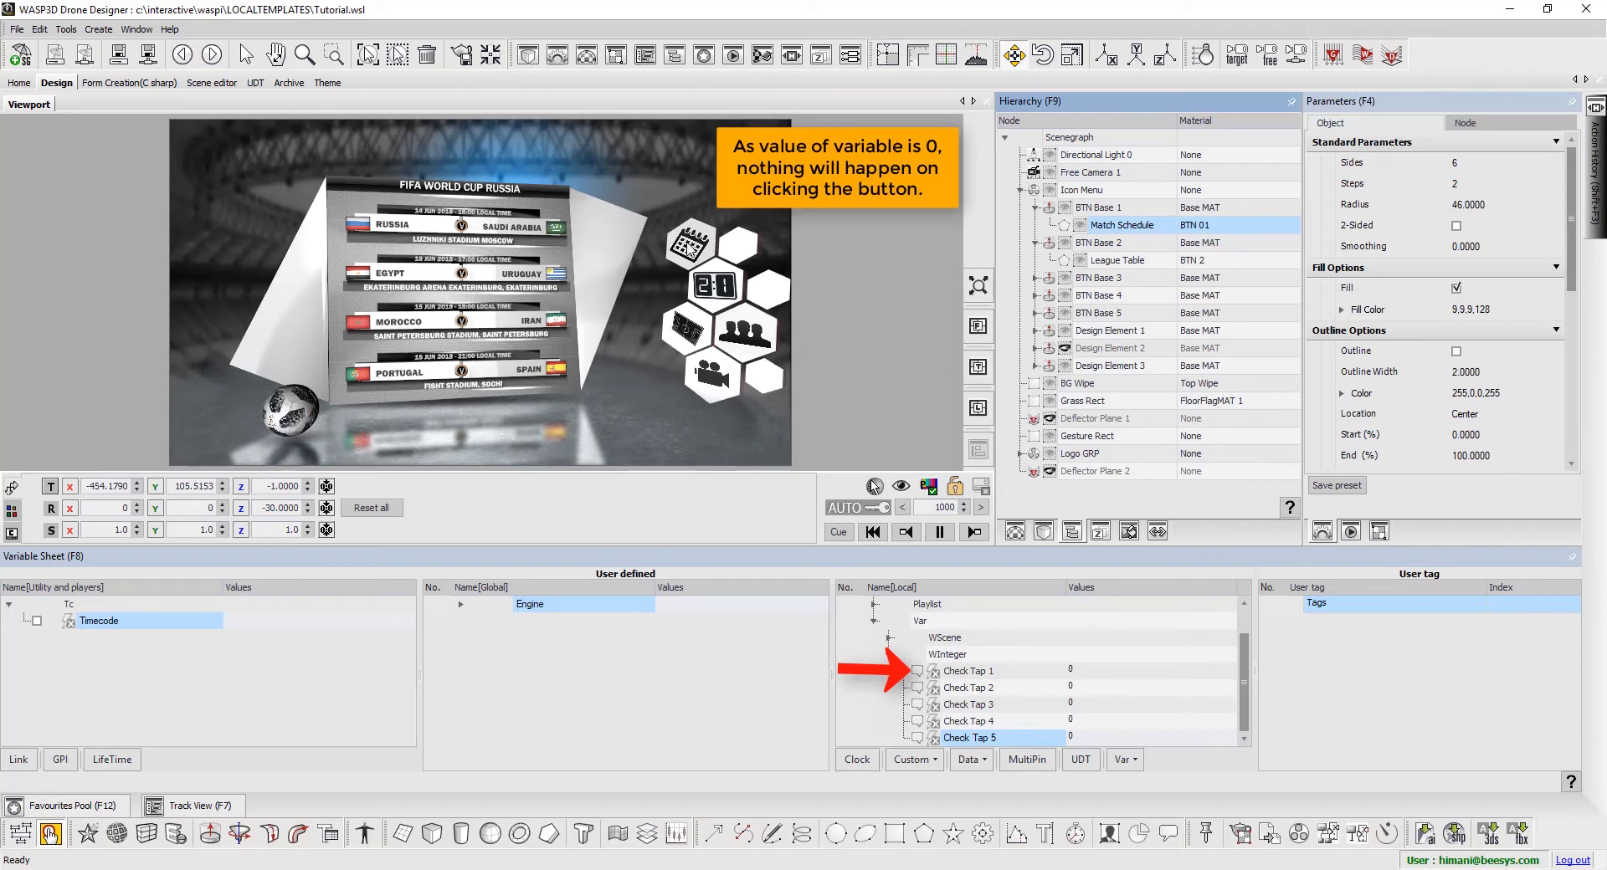
pyautogui.moveTo(1032, 653)
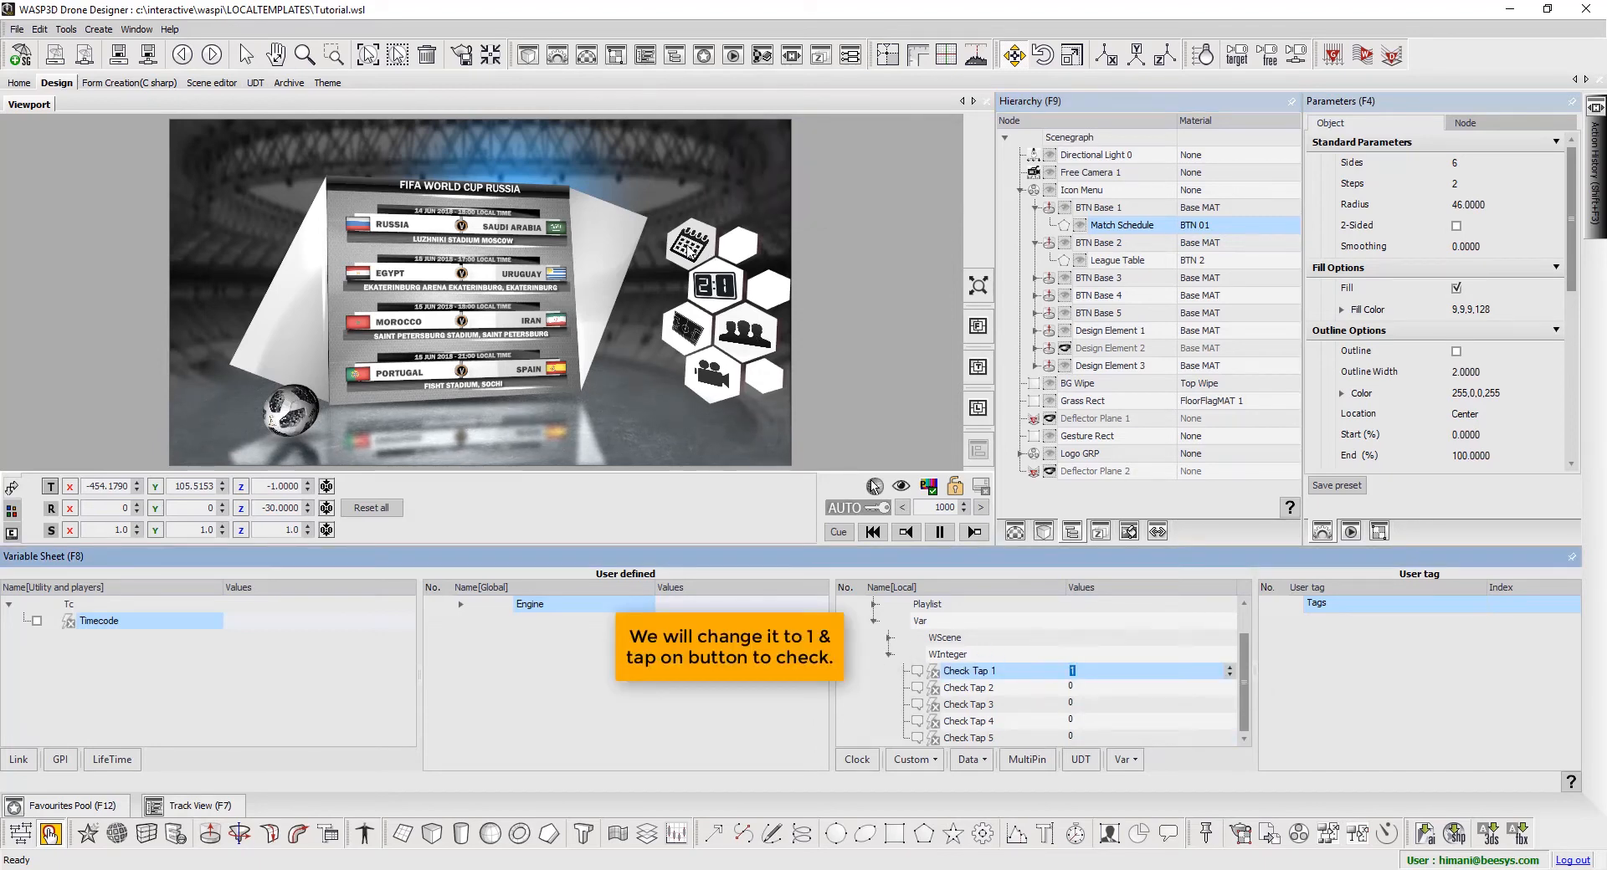
pyautogui.write('1')
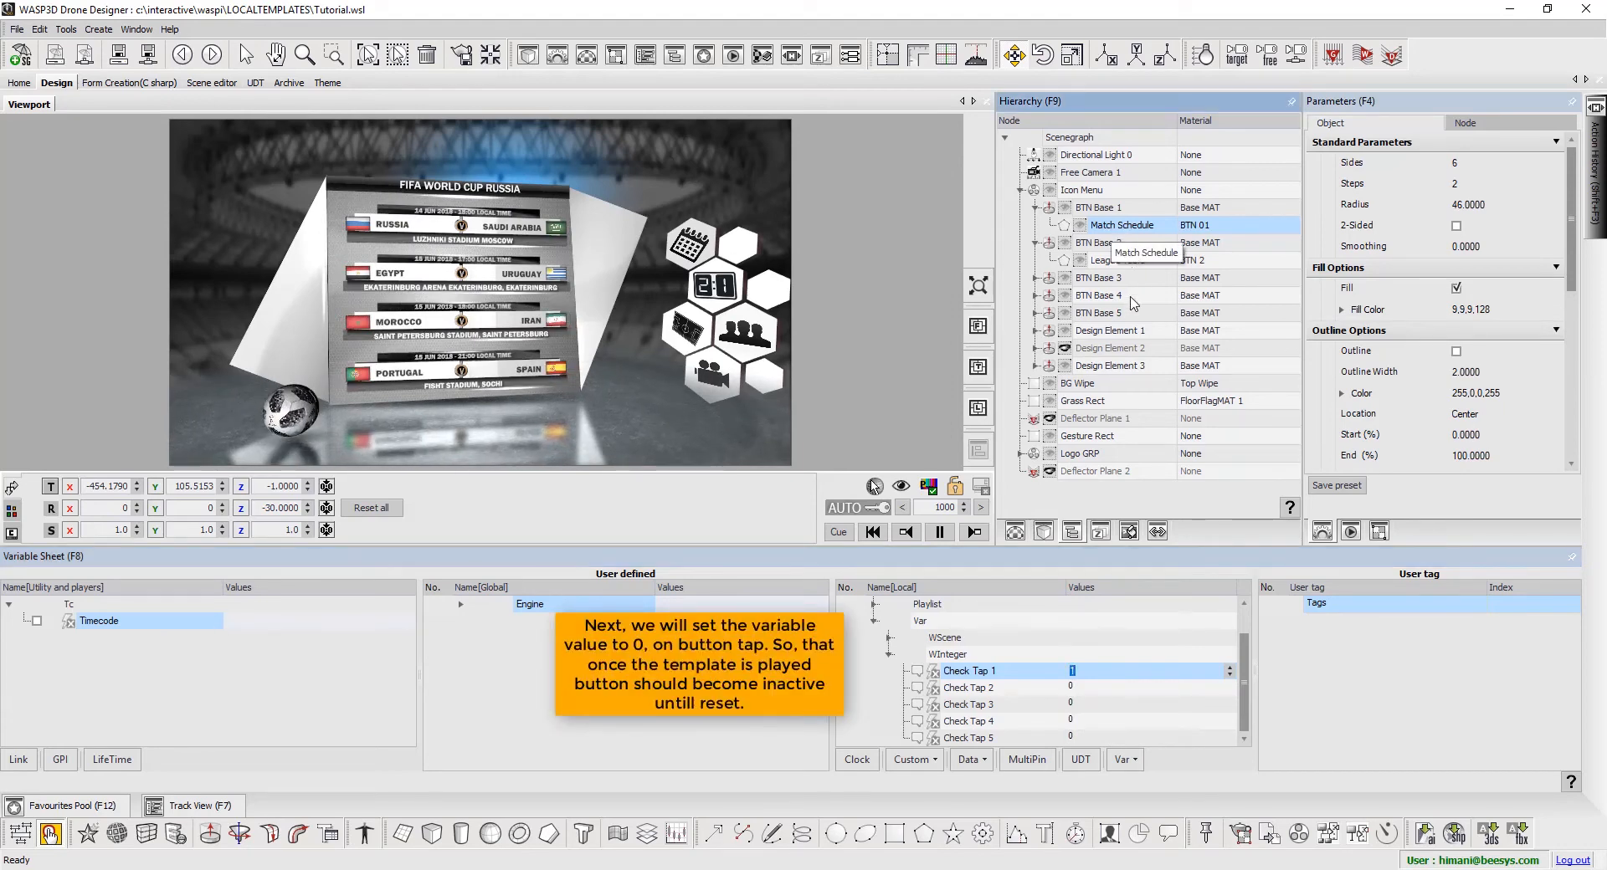
# - Append a Set Variable action setting Check Tap 1 to 0 to Match Schedule's tap
pyautogui.rightClick(1122, 225)
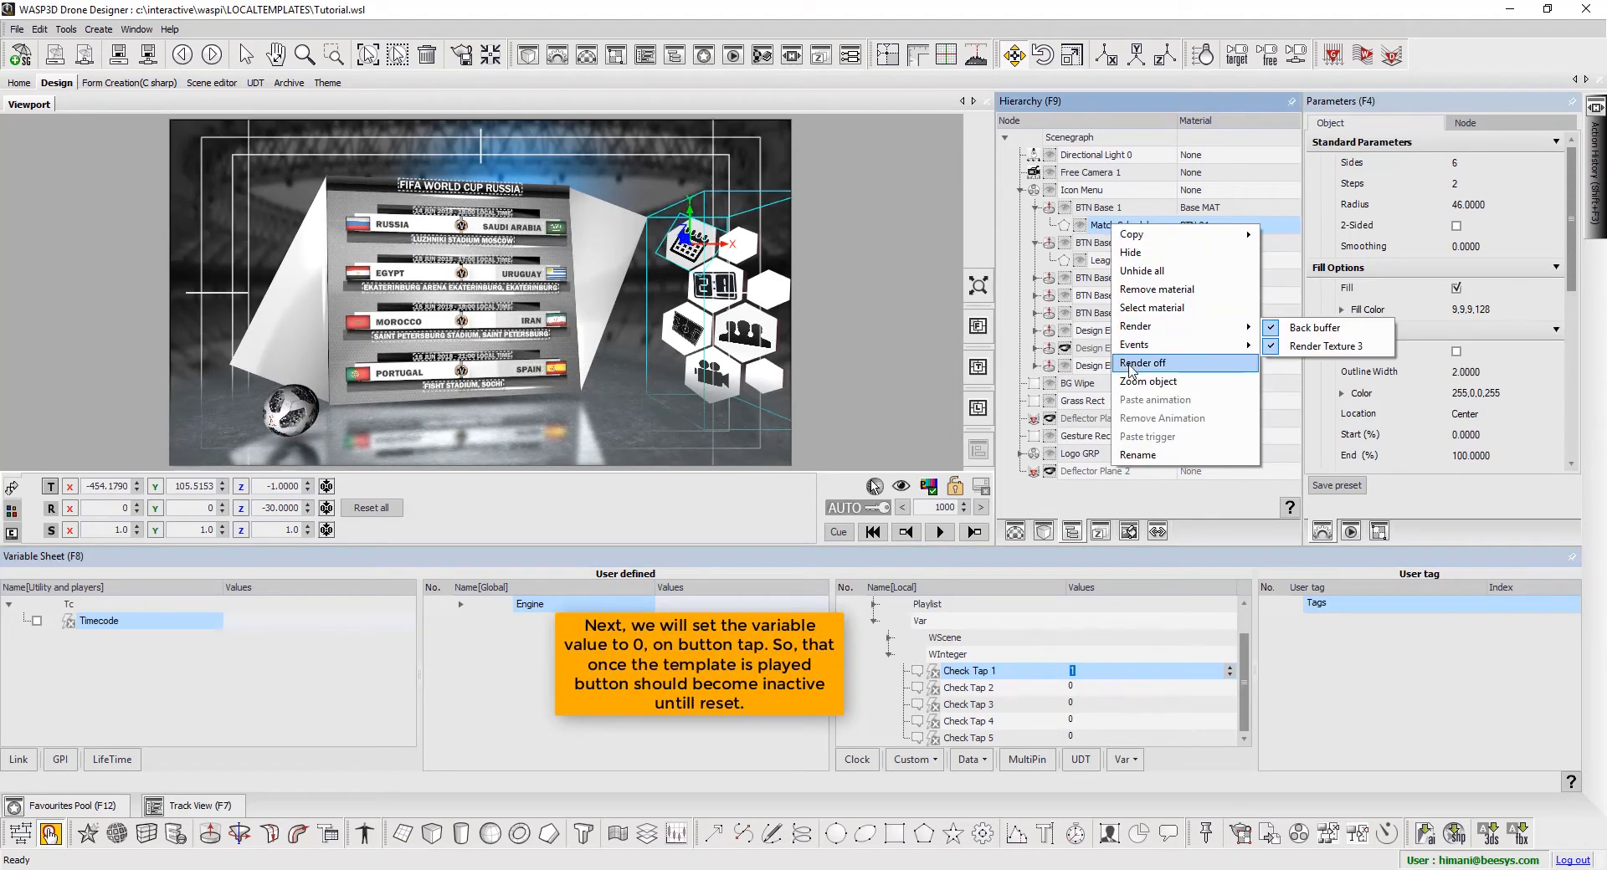
pyautogui.click(1142, 363)
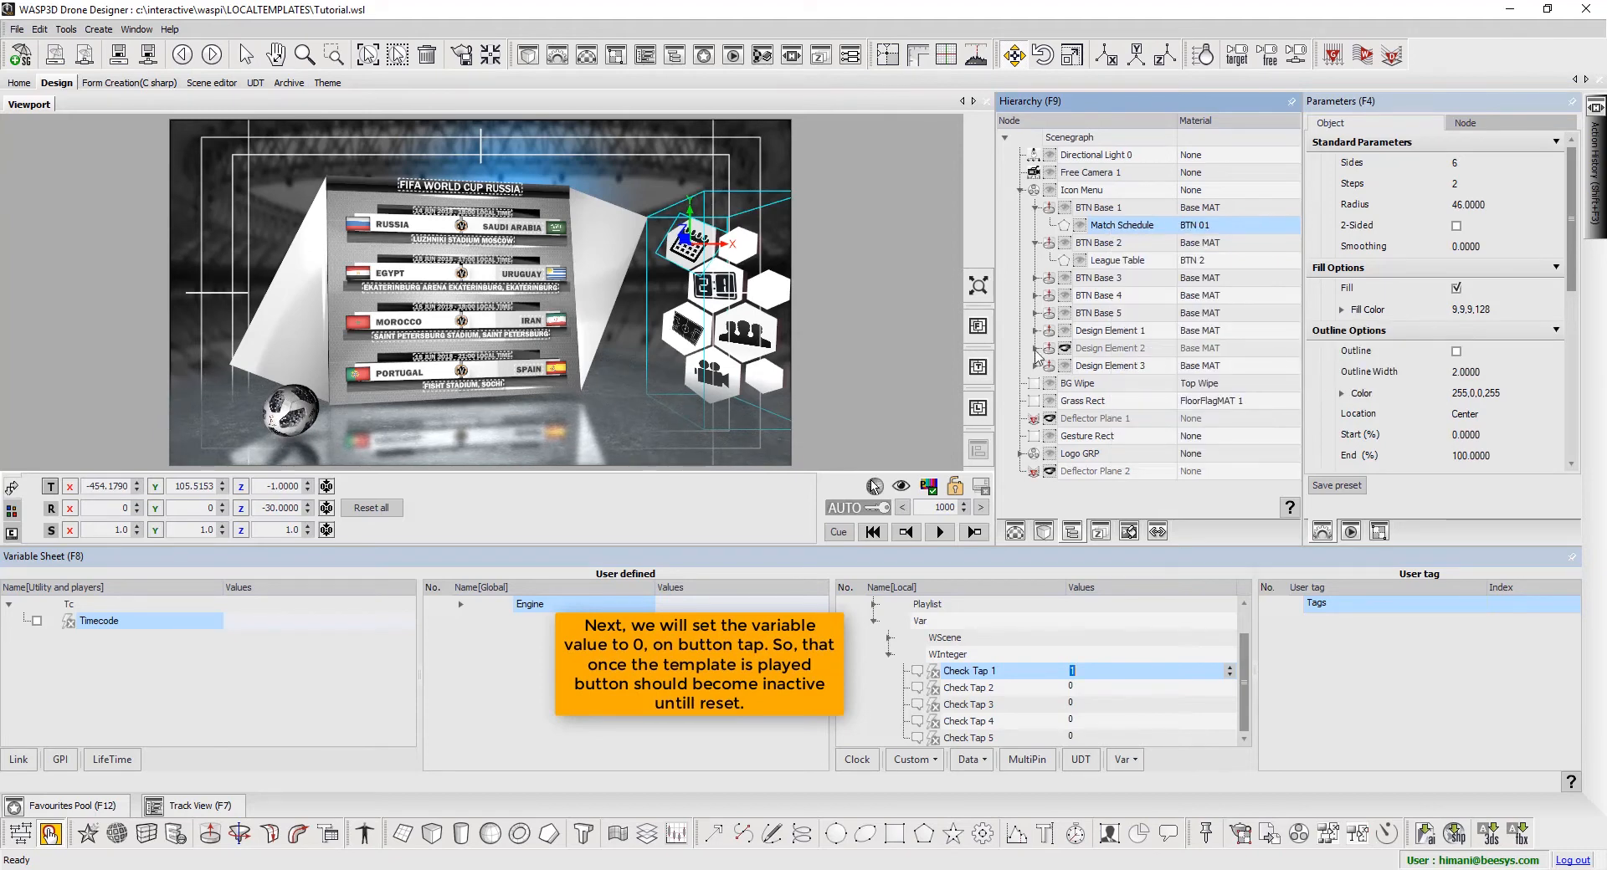
pyautogui.doubleClick(1123, 224)
pyautogui.write('set v')
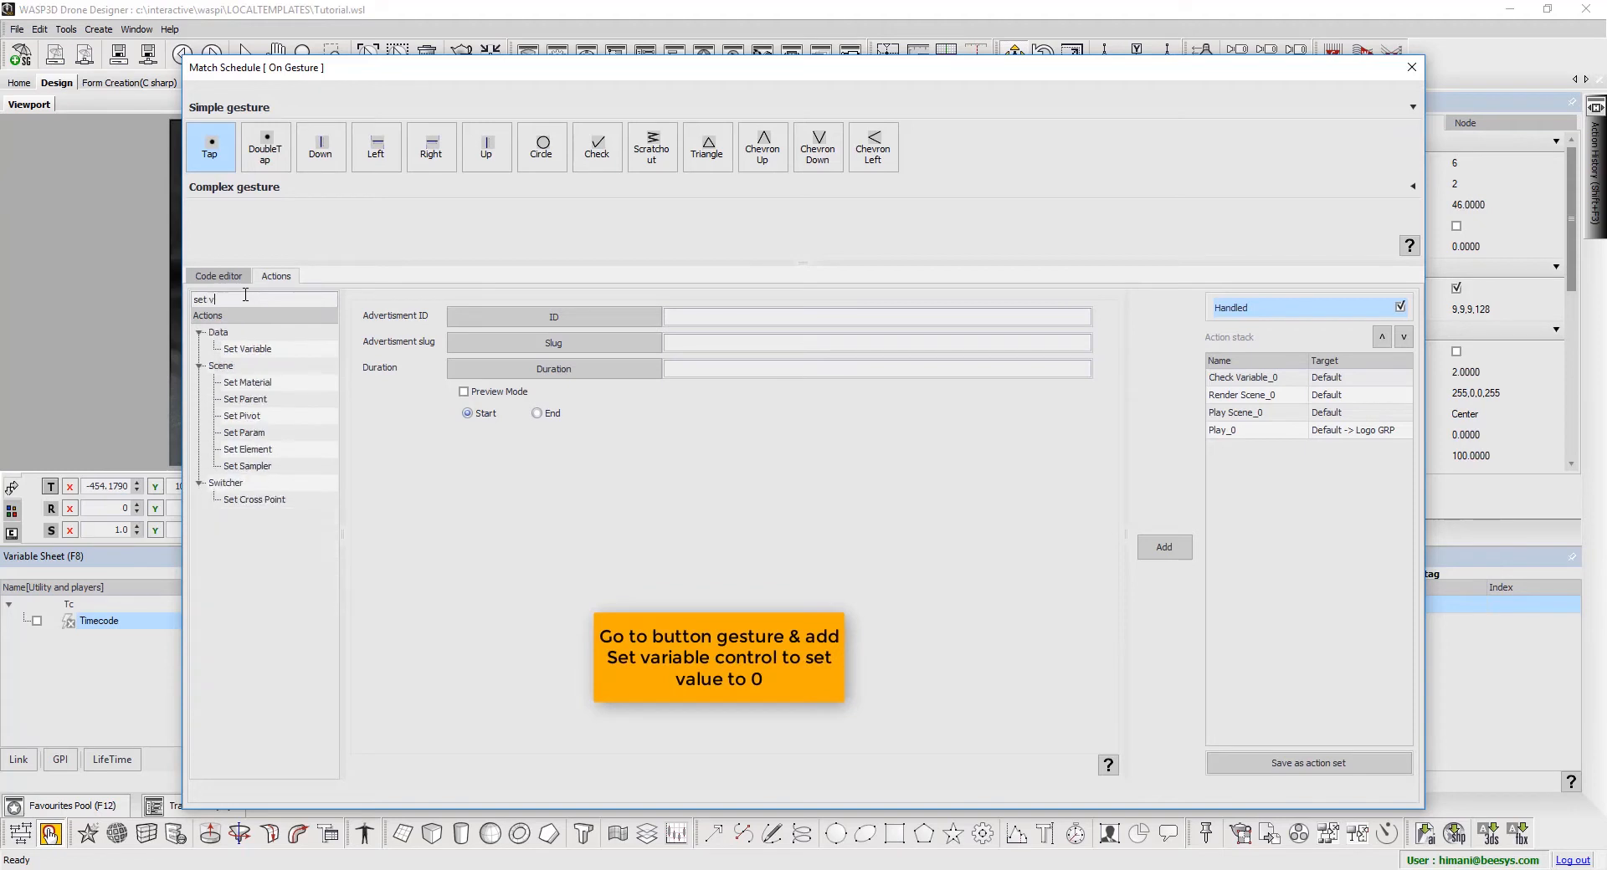
pyautogui.click(247, 348)
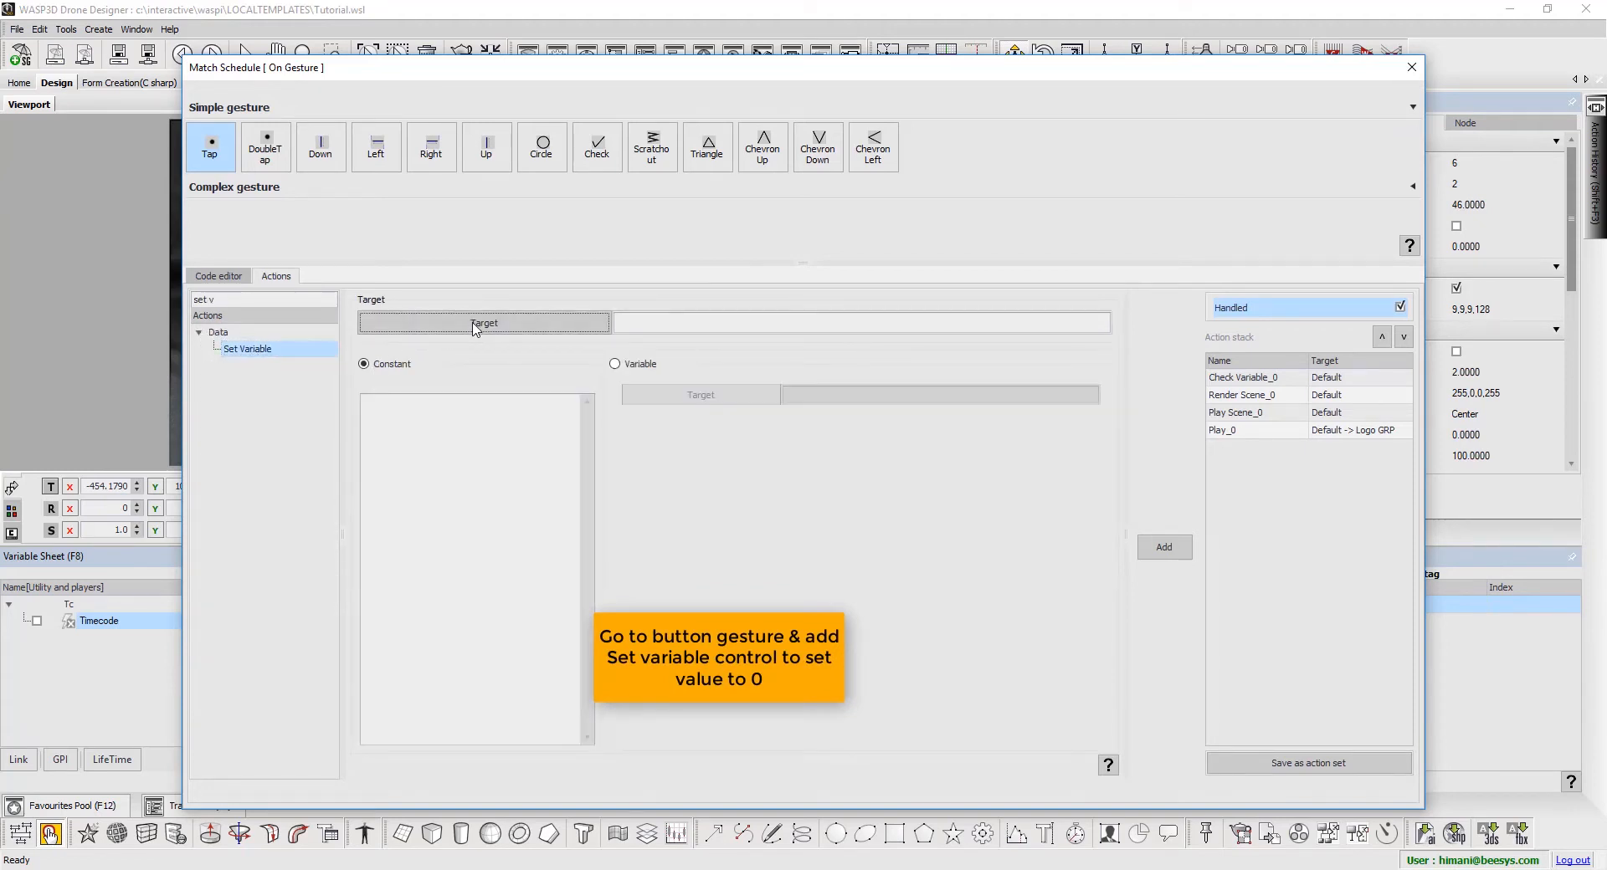
pyautogui.click(484, 323)
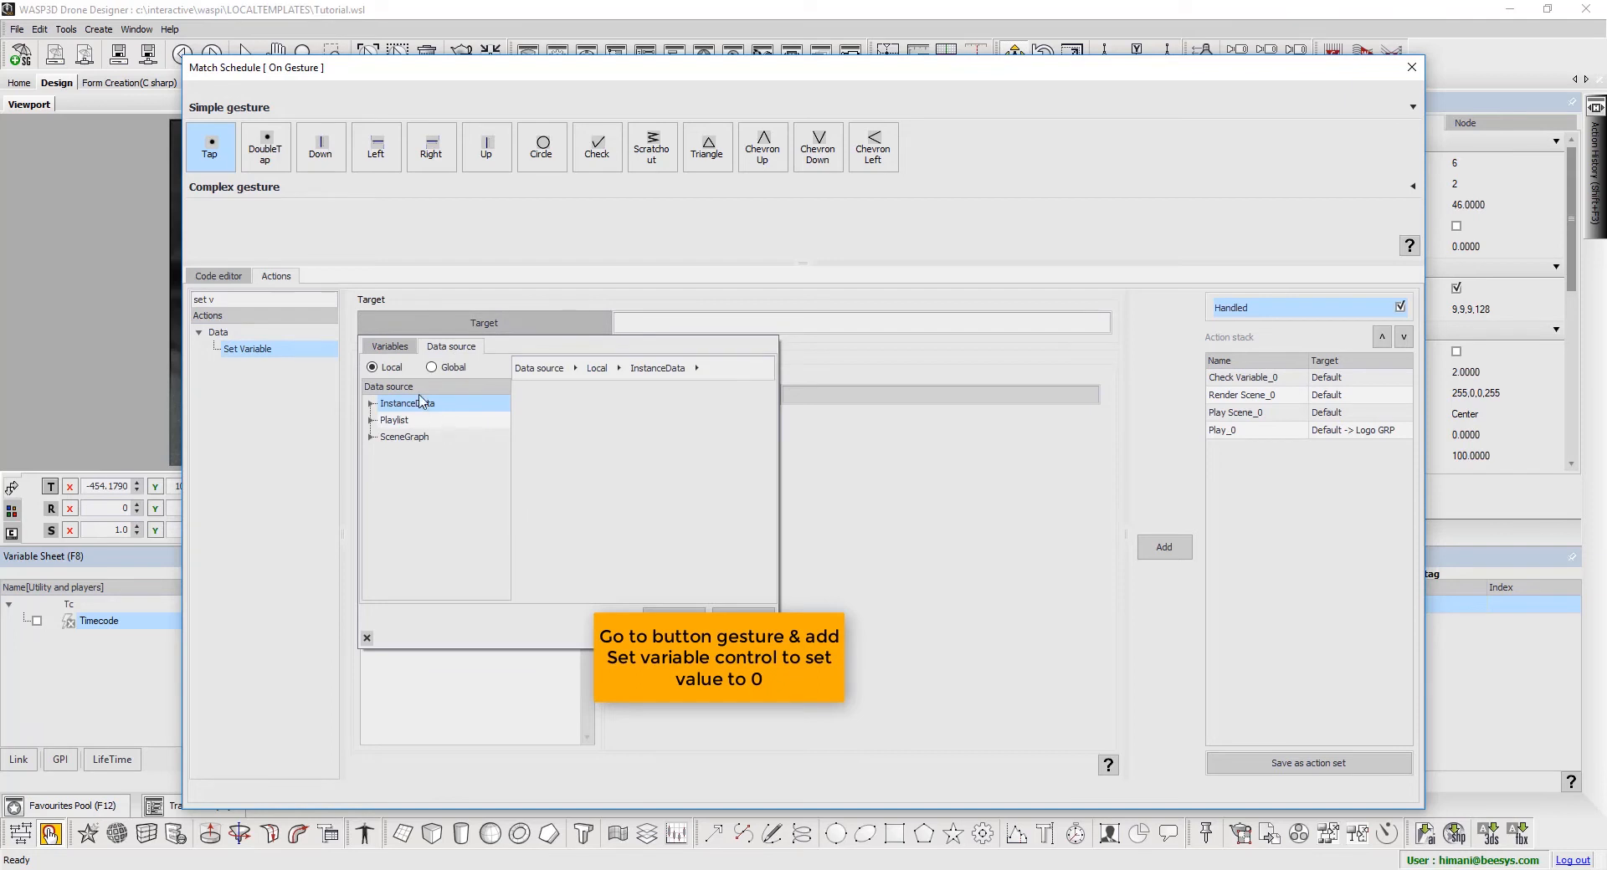
pyautogui.click(389, 346)
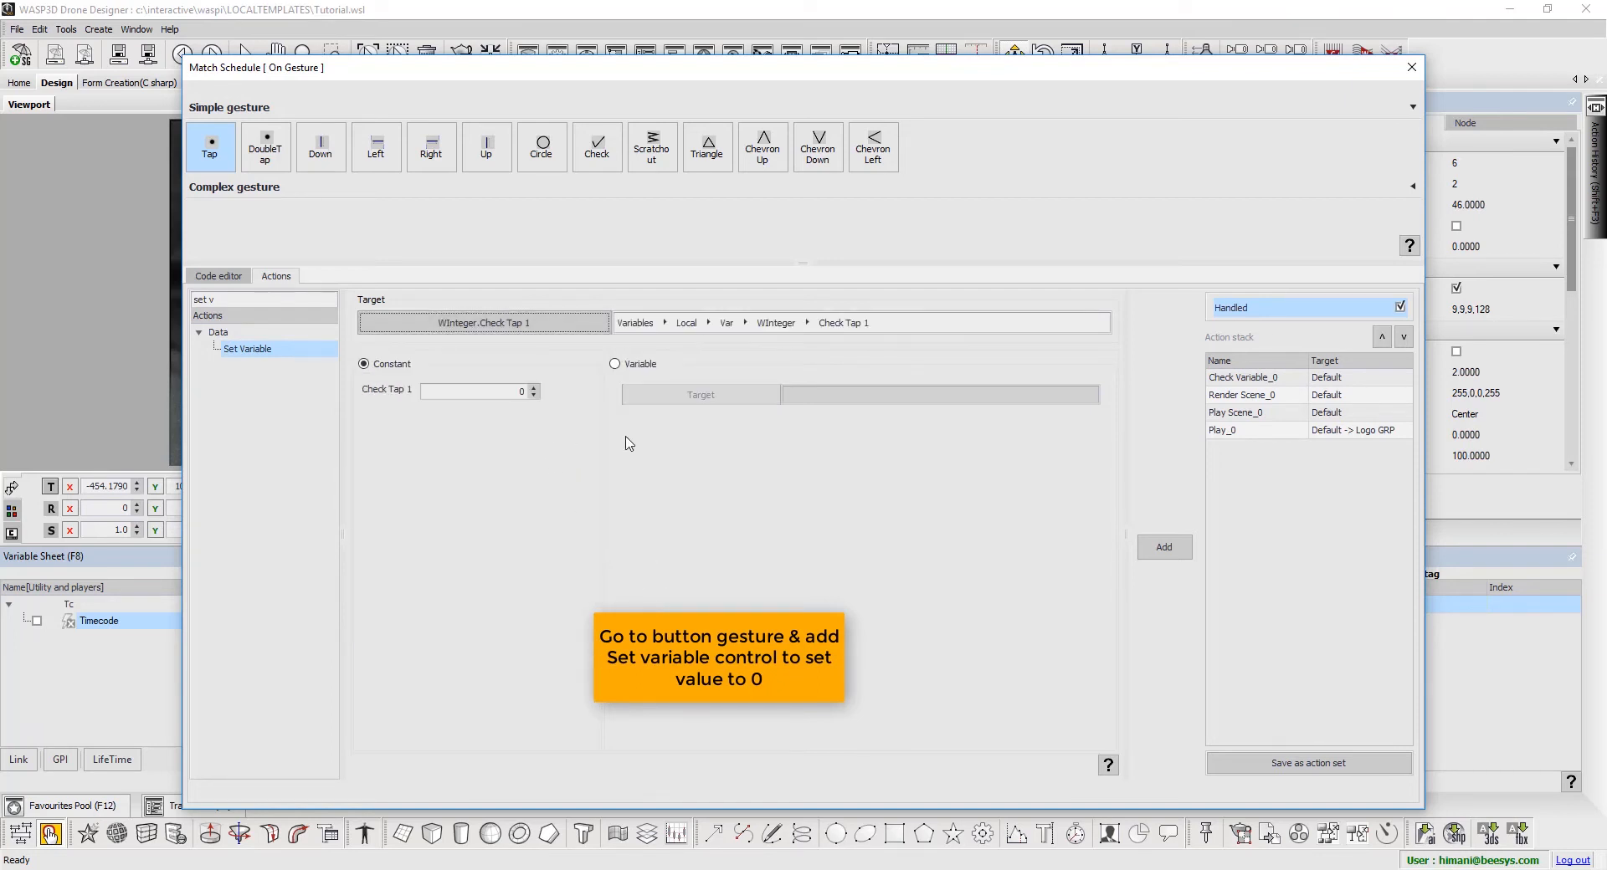
pyautogui.click(1164, 547)
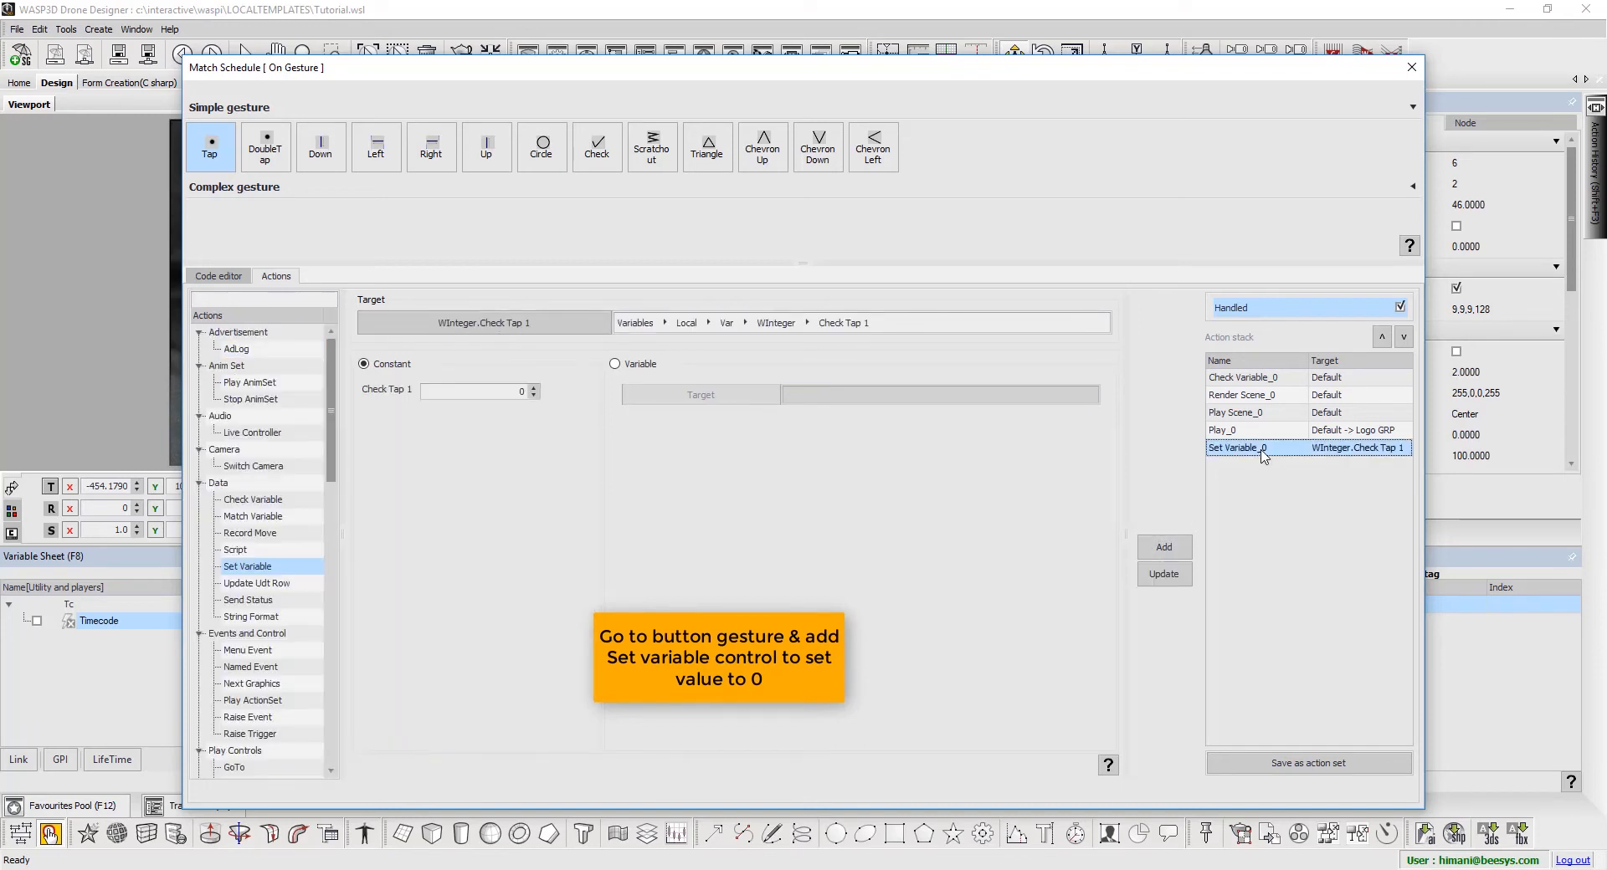
pyautogui.moveTo(1425, 109)
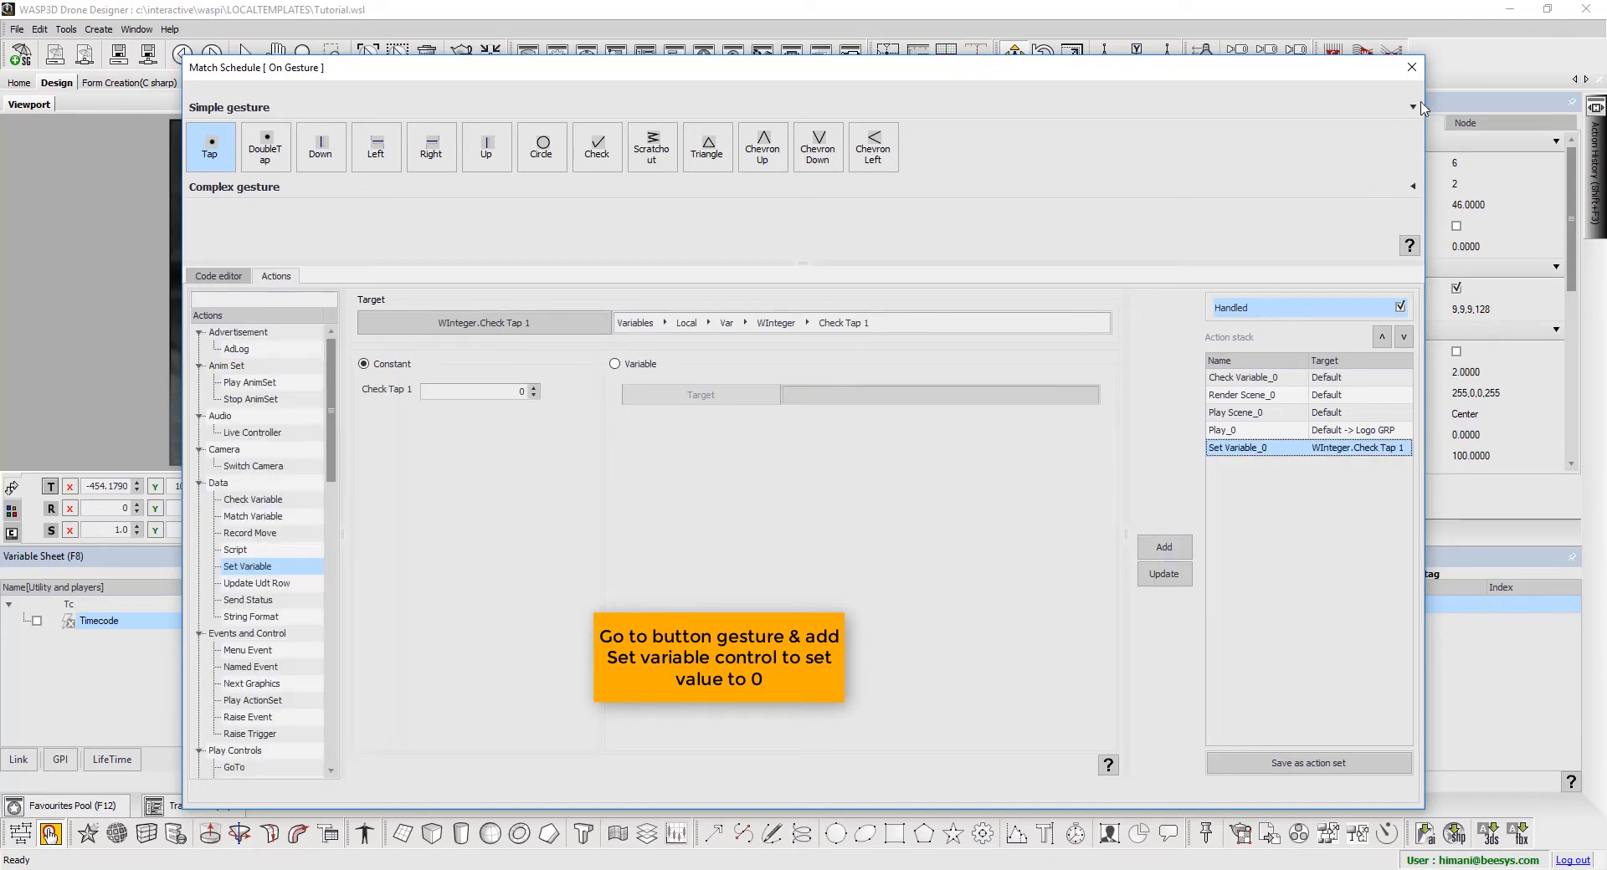
# - Close the gesture editor and tap the schedule button in the playing scene
pyautogui.click(1411, 67)
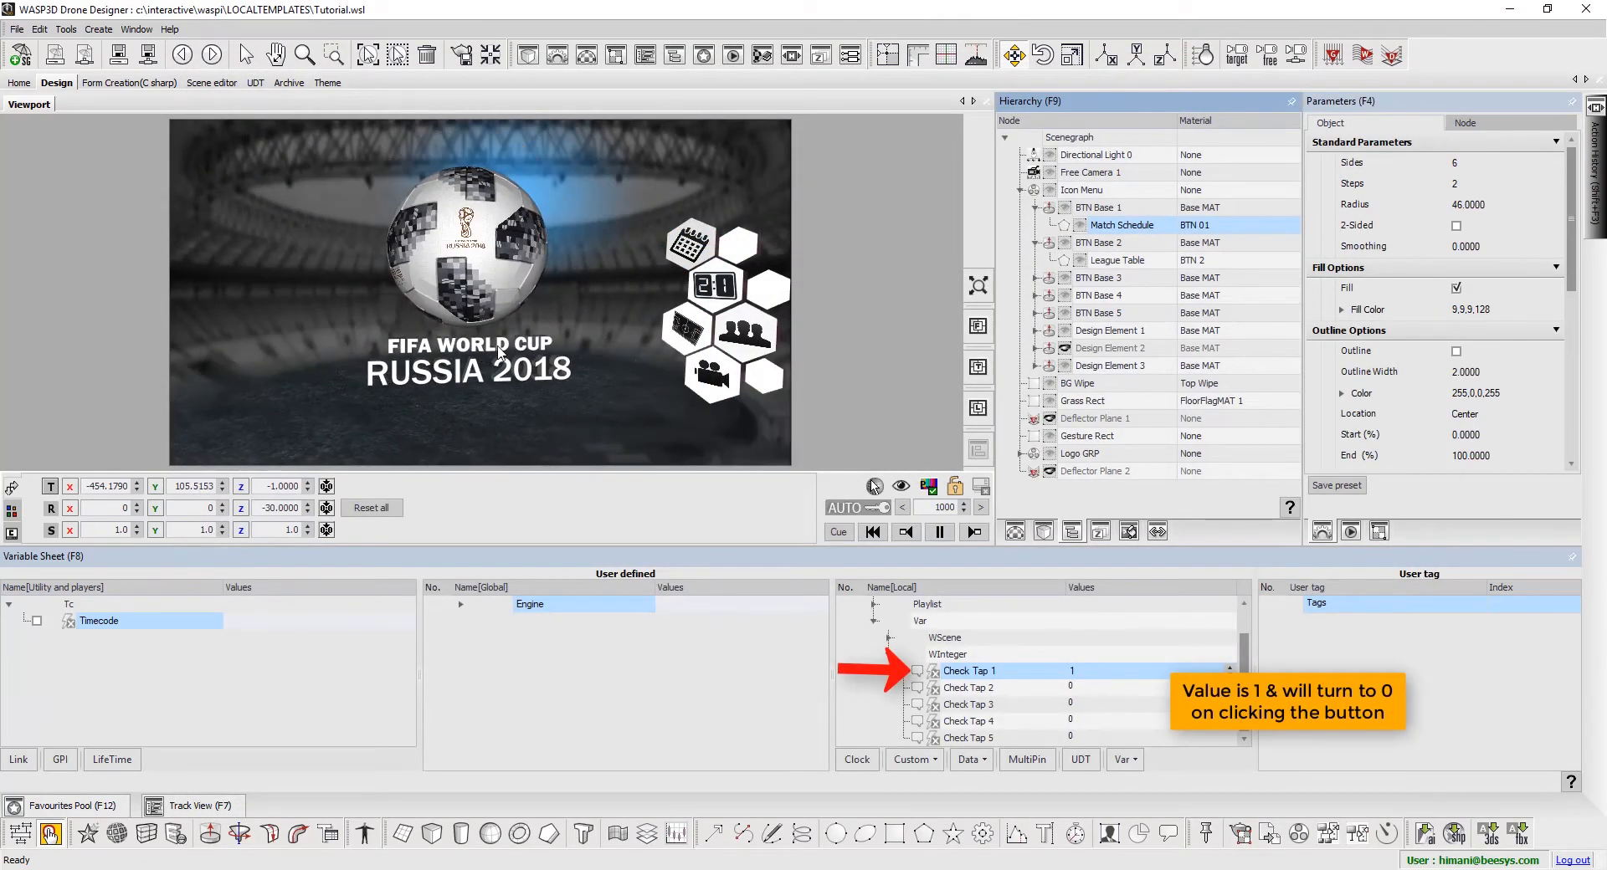
pyautogui.click(1072, 671)
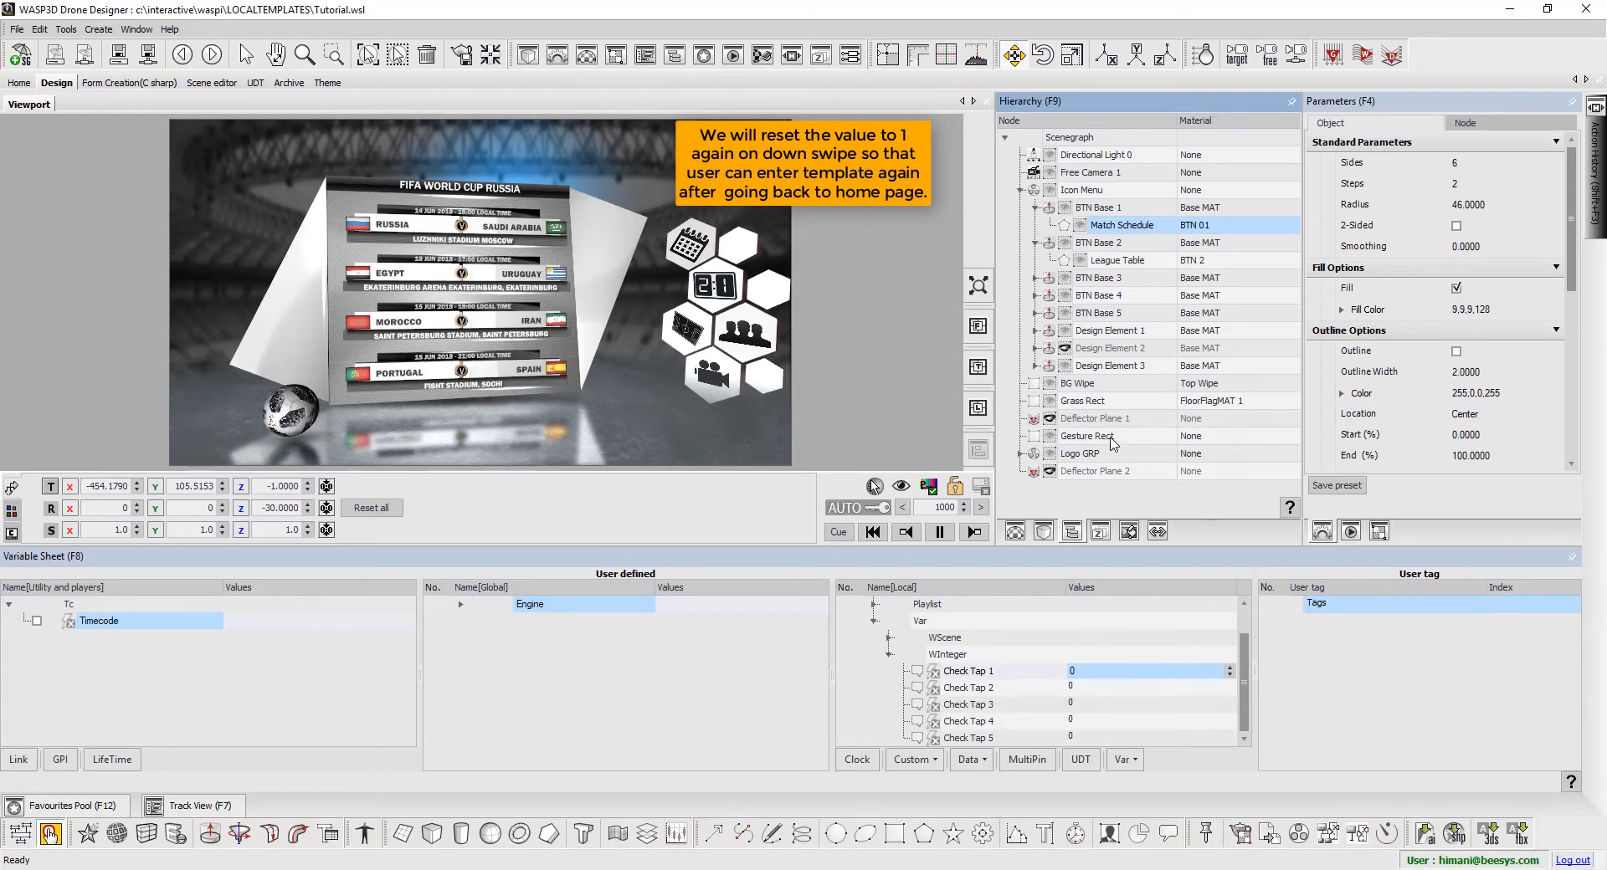
# - Add a Set Variable action resetting Check Tap 1 to 1 on Gesture Rect's Down swipe
pyautogui.rightClick(1087, 434)
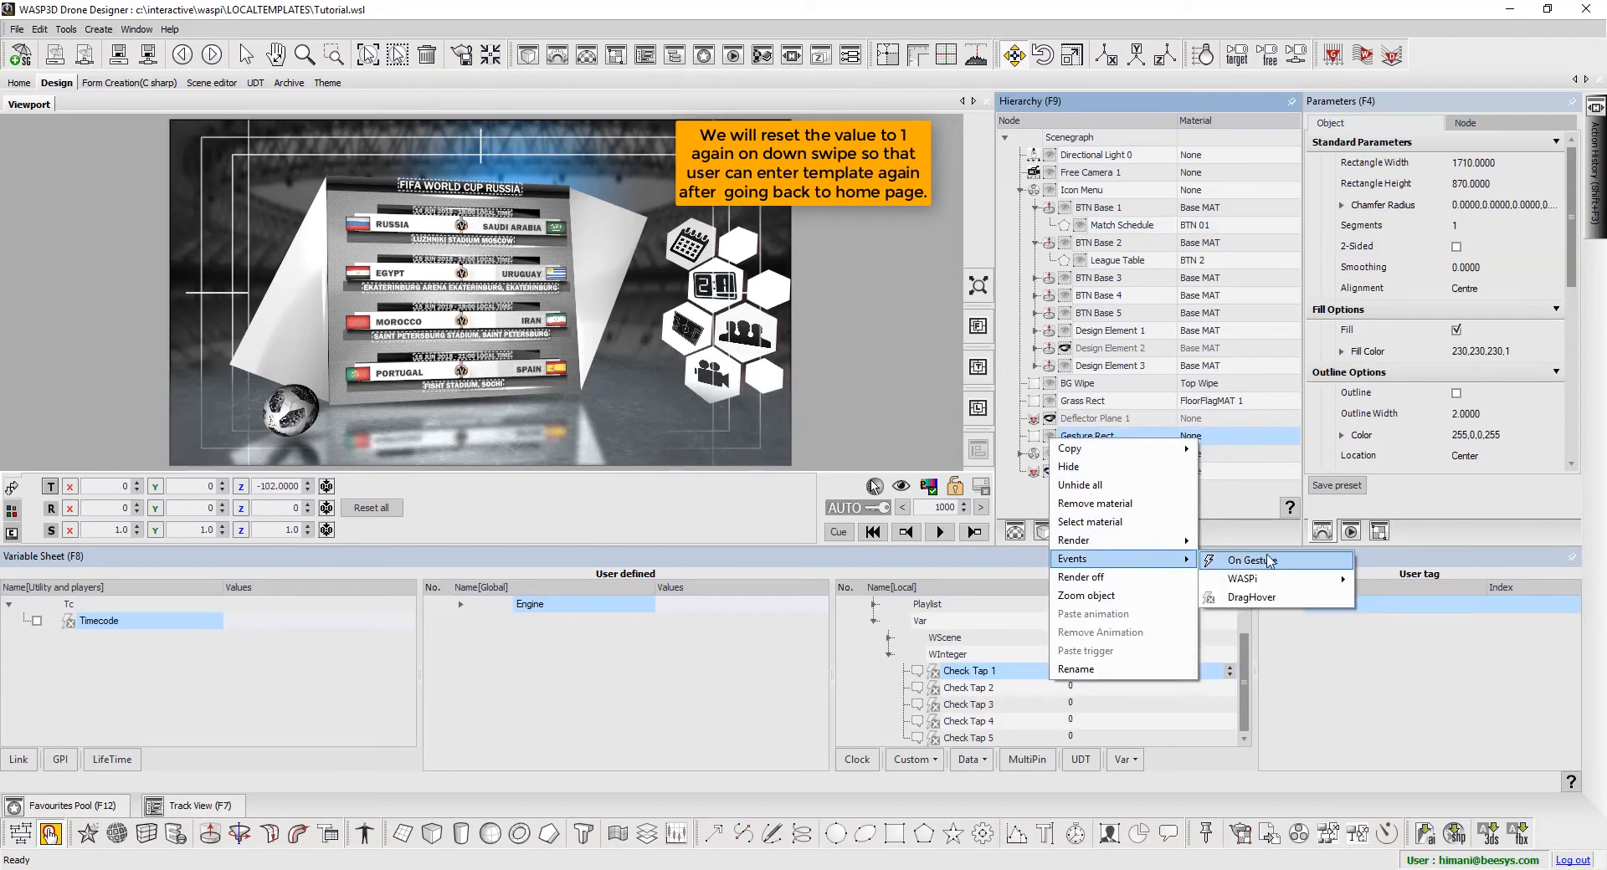
pyautogui.click(1248, 559)
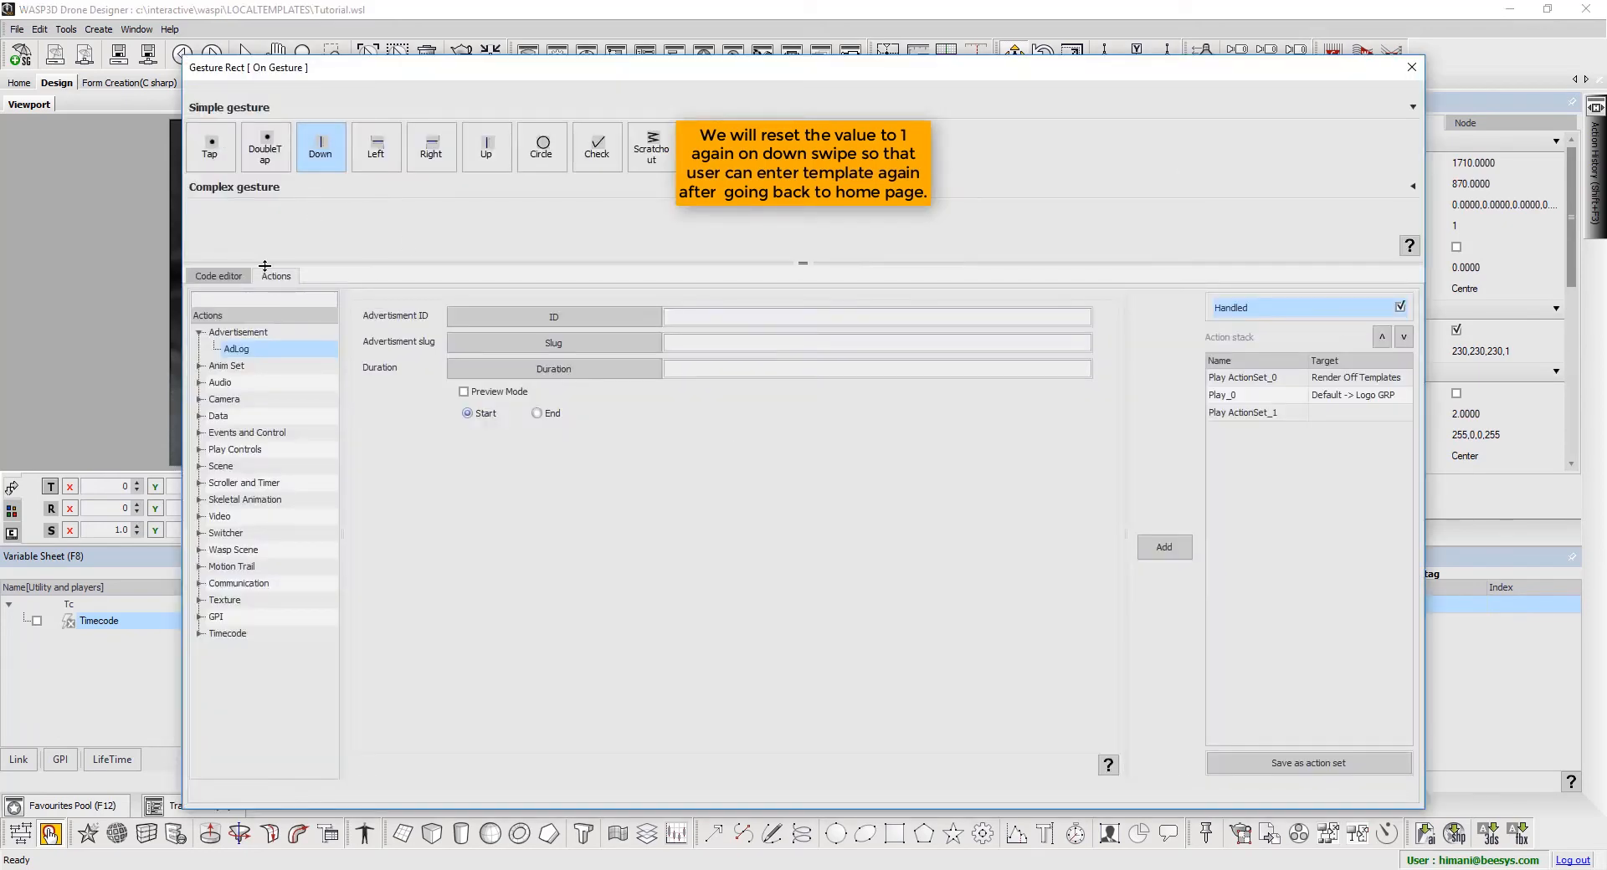
pyautogui.write('set v')
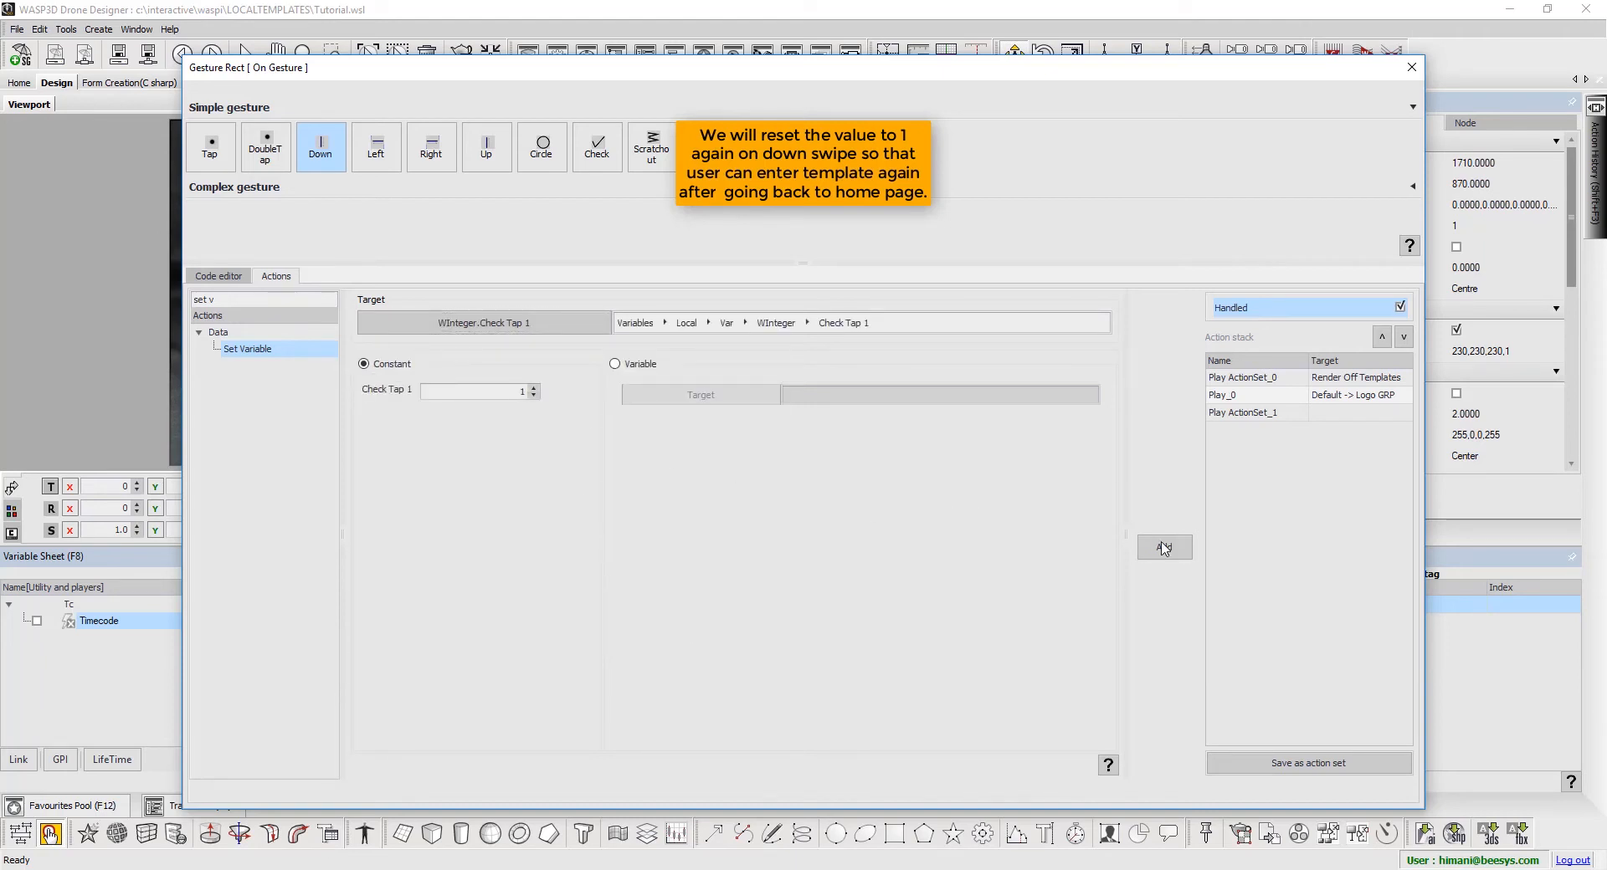
pyautogui.click(1163, 547)
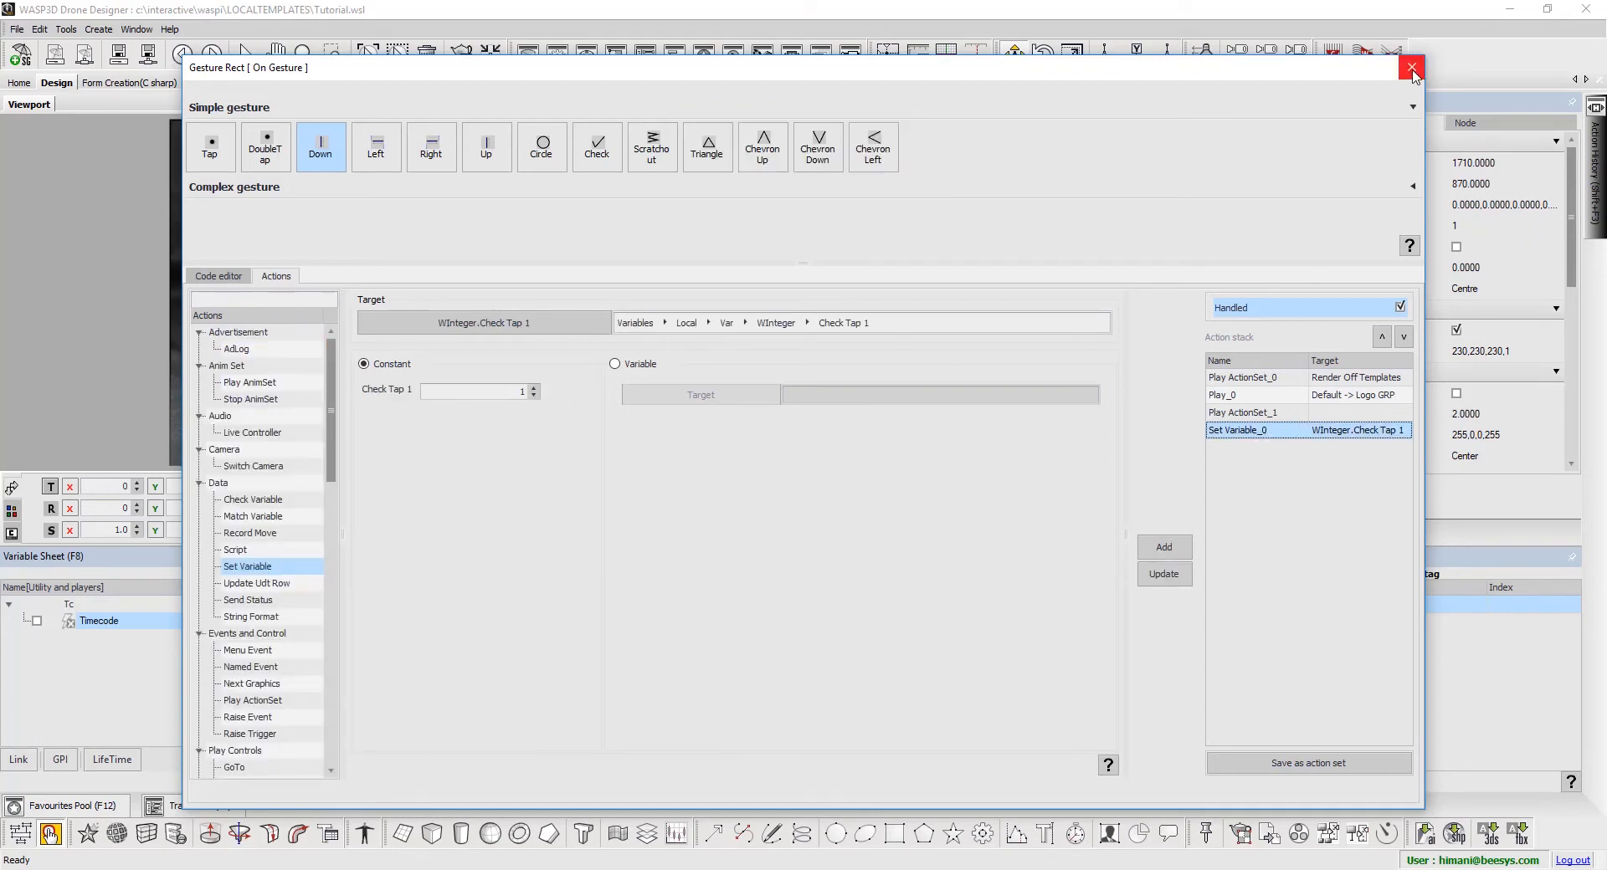
pyautogui.click(1412, 68)
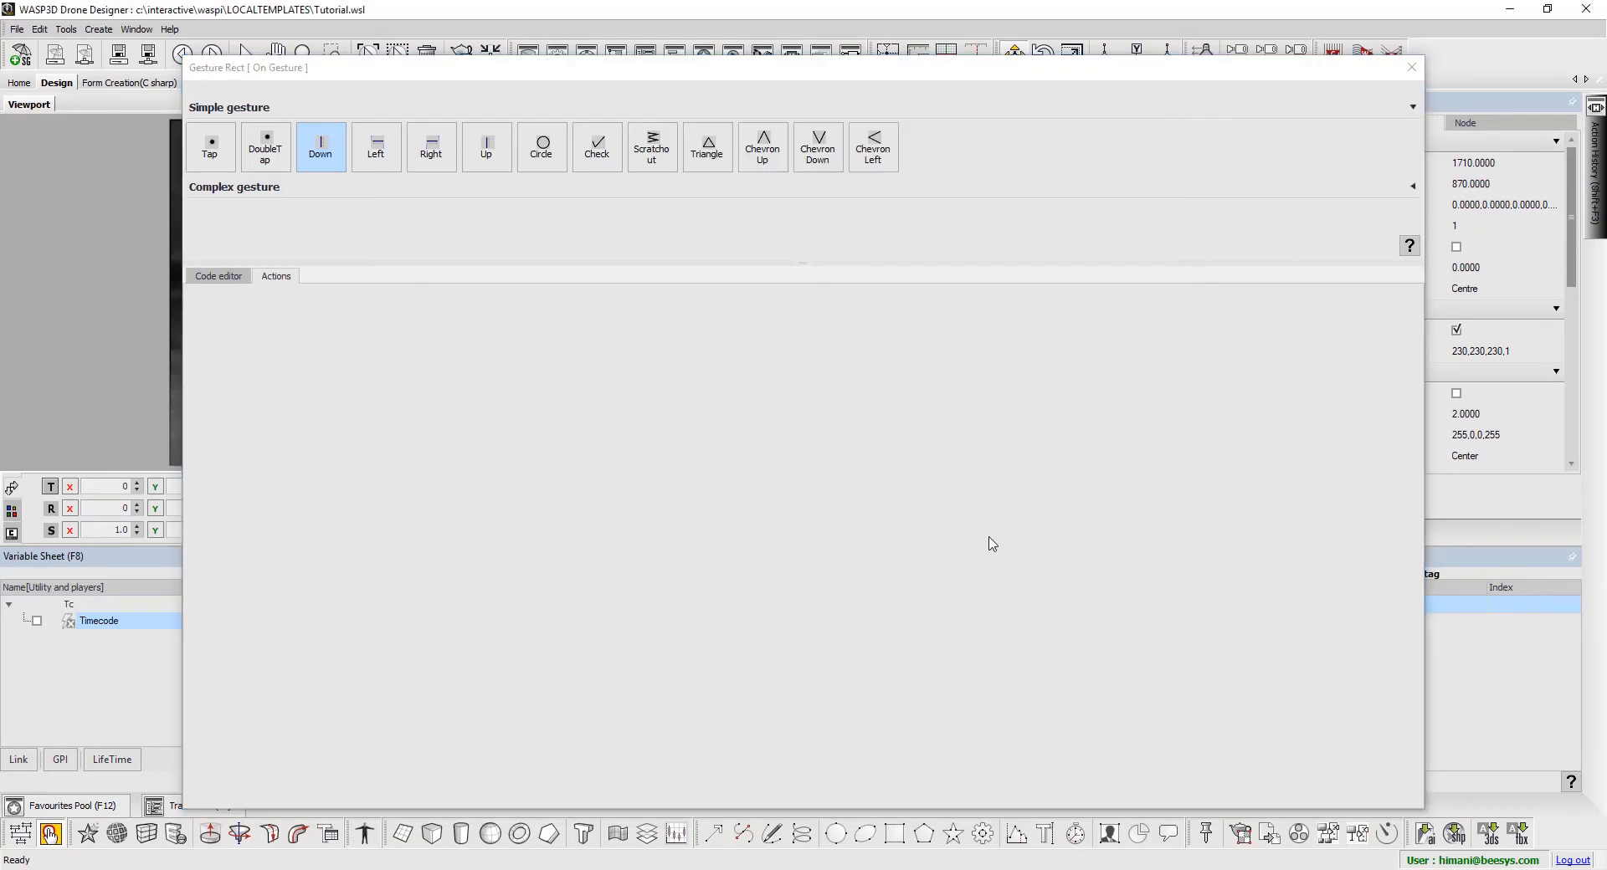
# - Play the scene and swipe down to return home and restore Check Tap 1
pyautogui.click(1411, 67)
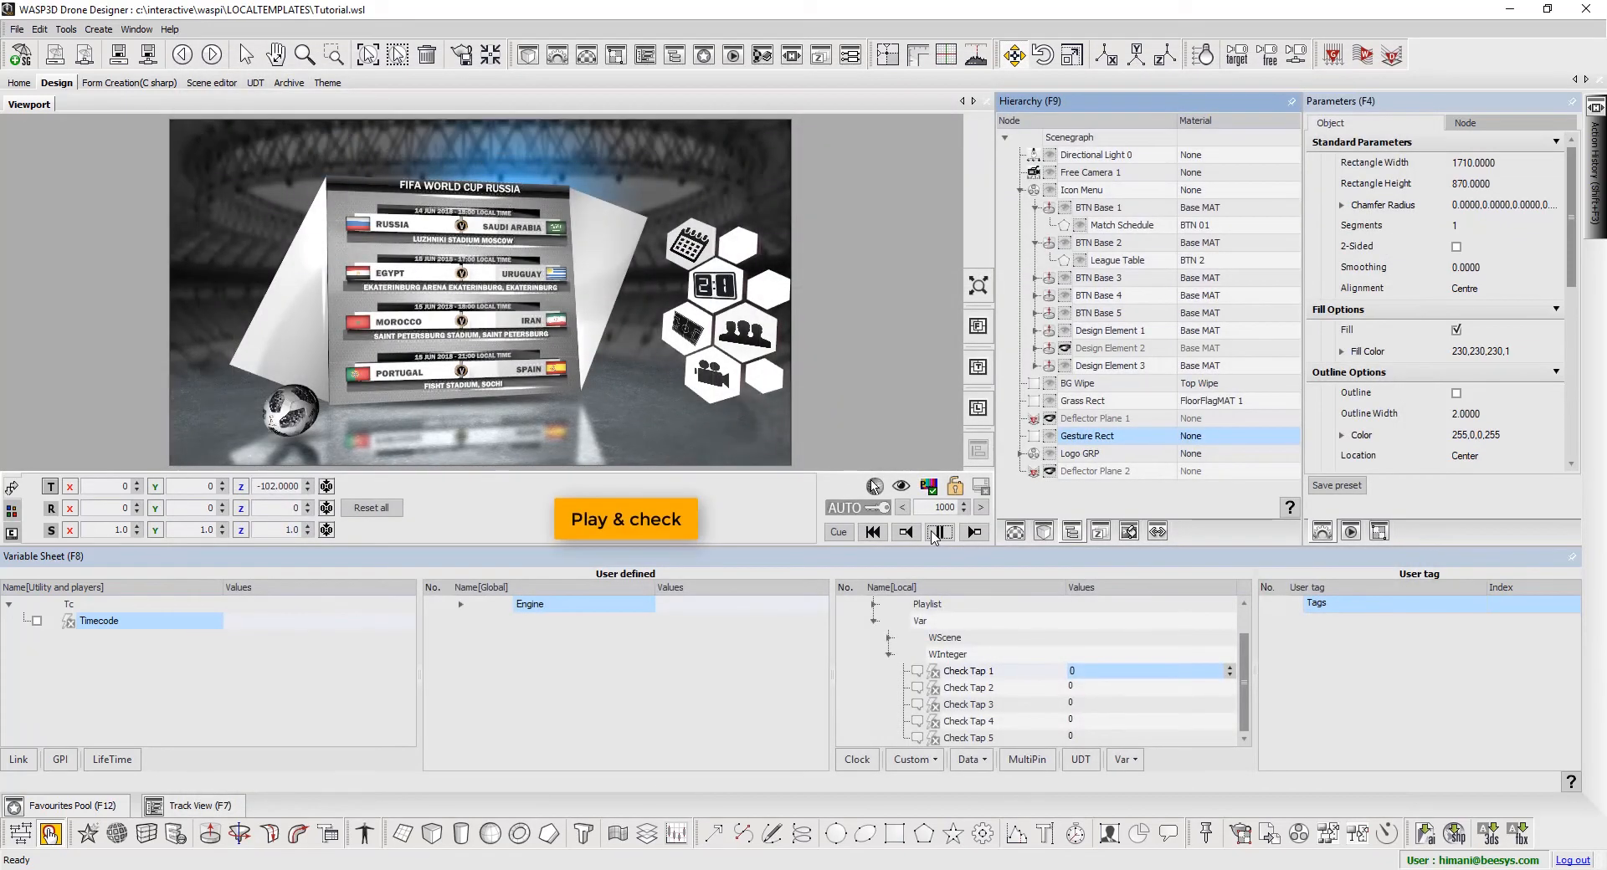
pyautogui.click(940, 531)
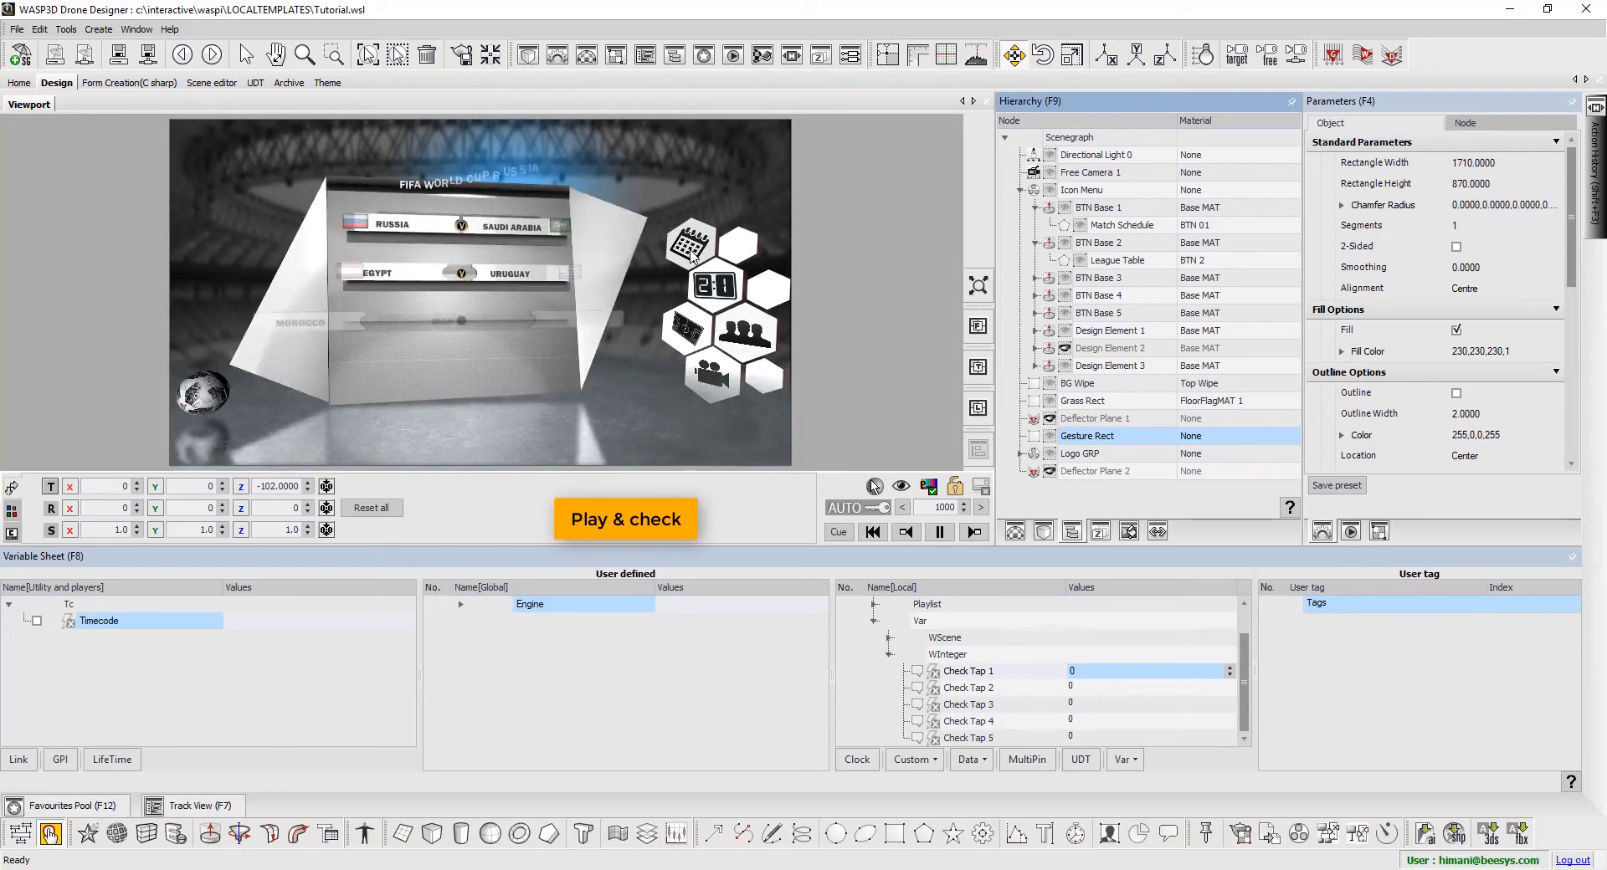
pyautogui.click(625, 519)
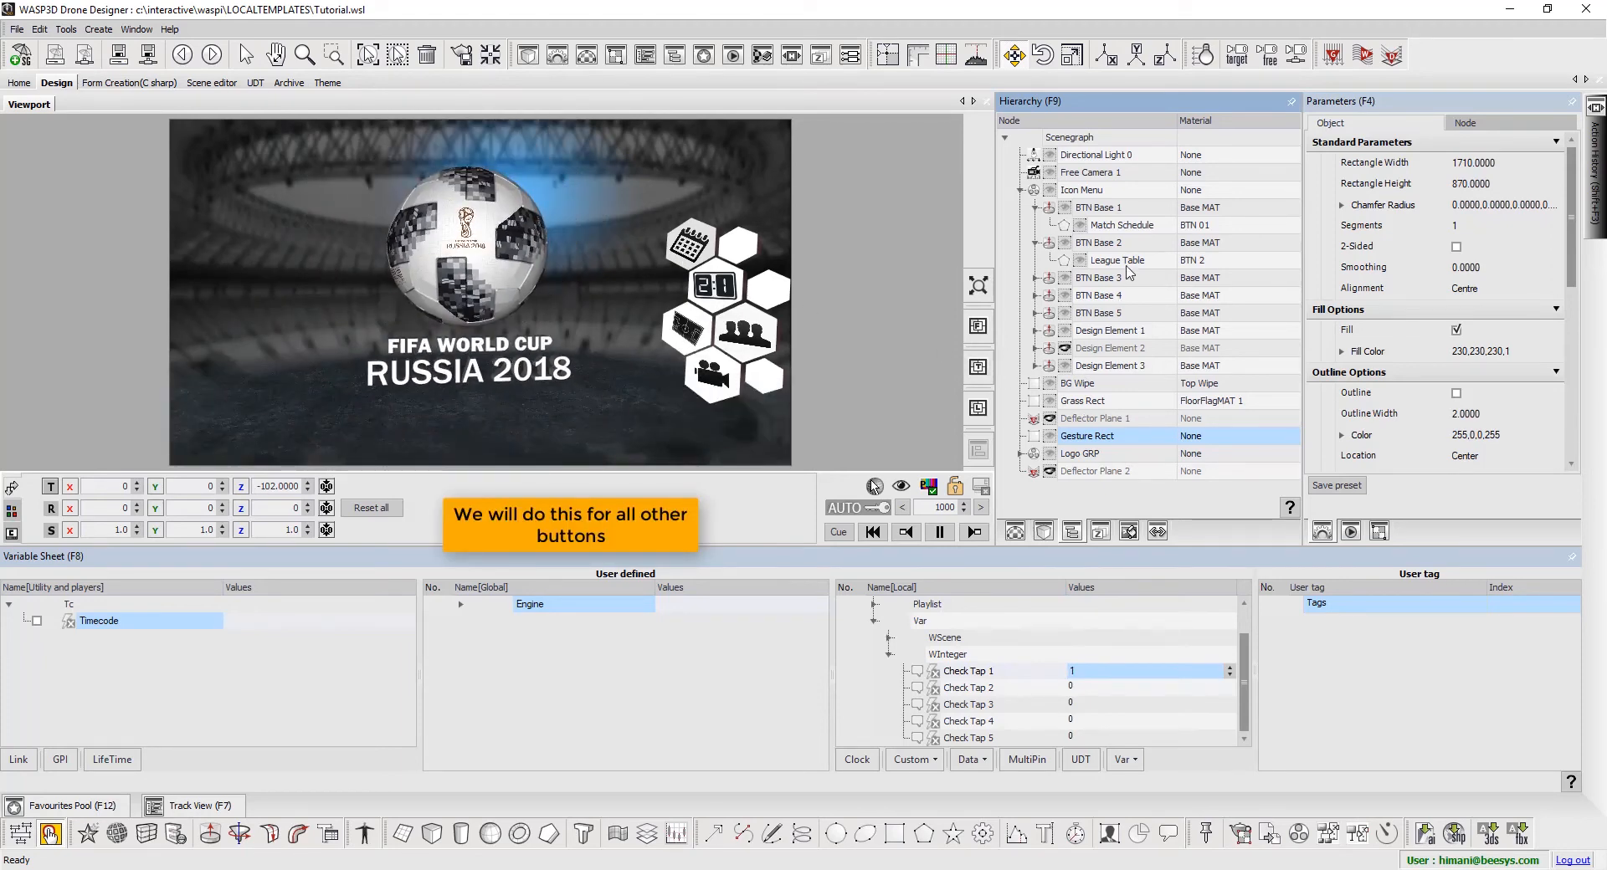
# - Add a Check Variable action on League Table's tap testing Check Tap 2 equals 1
pyautogui.rightClick(1118, 259)
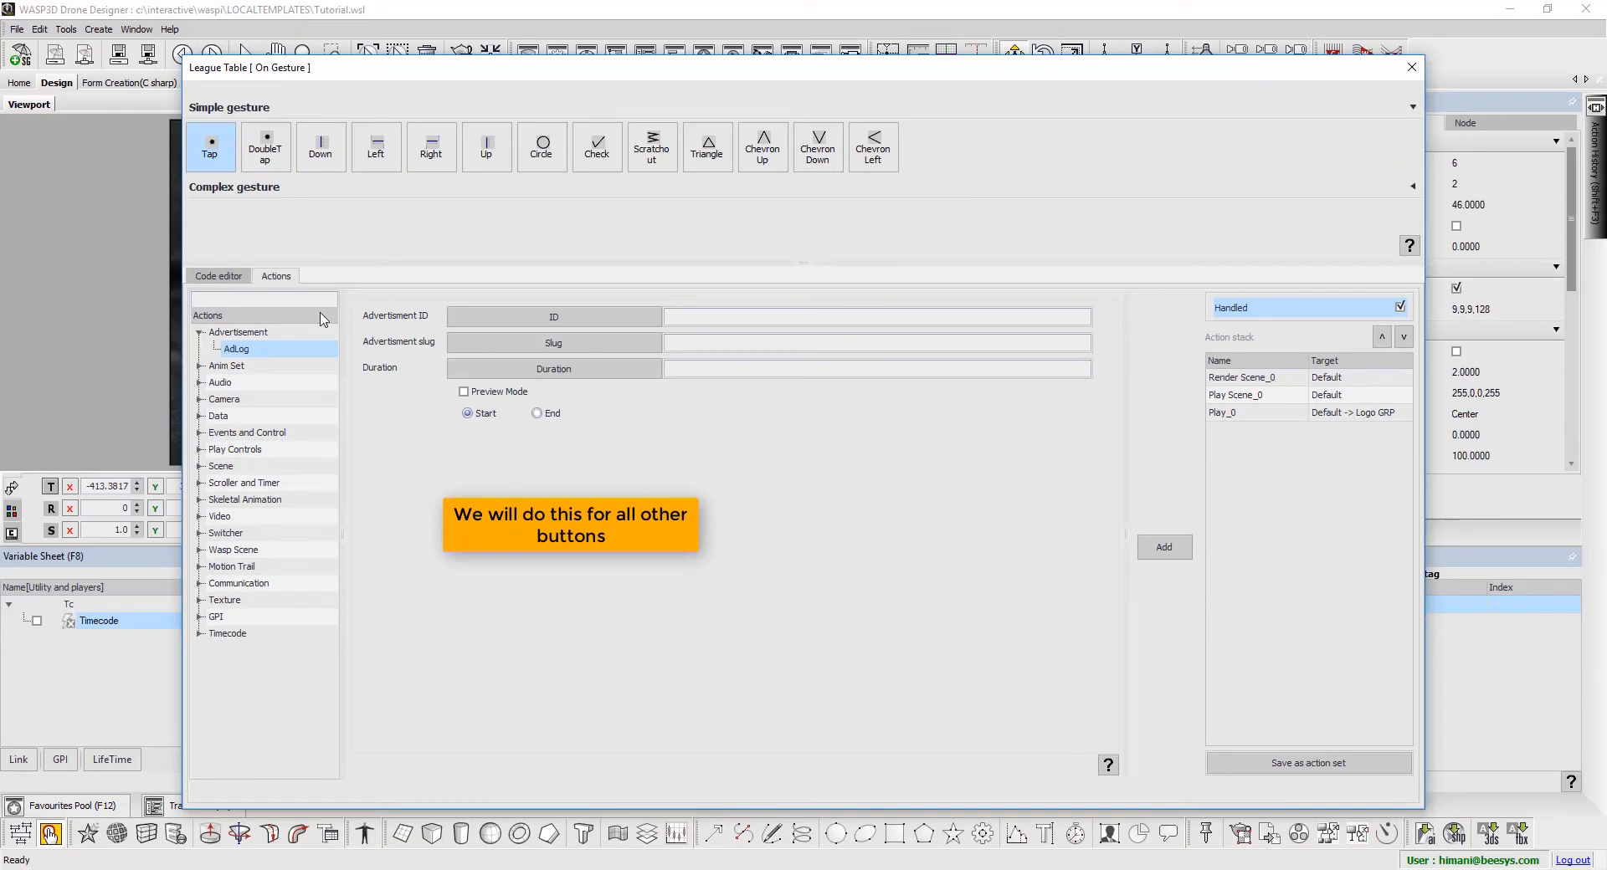
pyautogui.write('che')
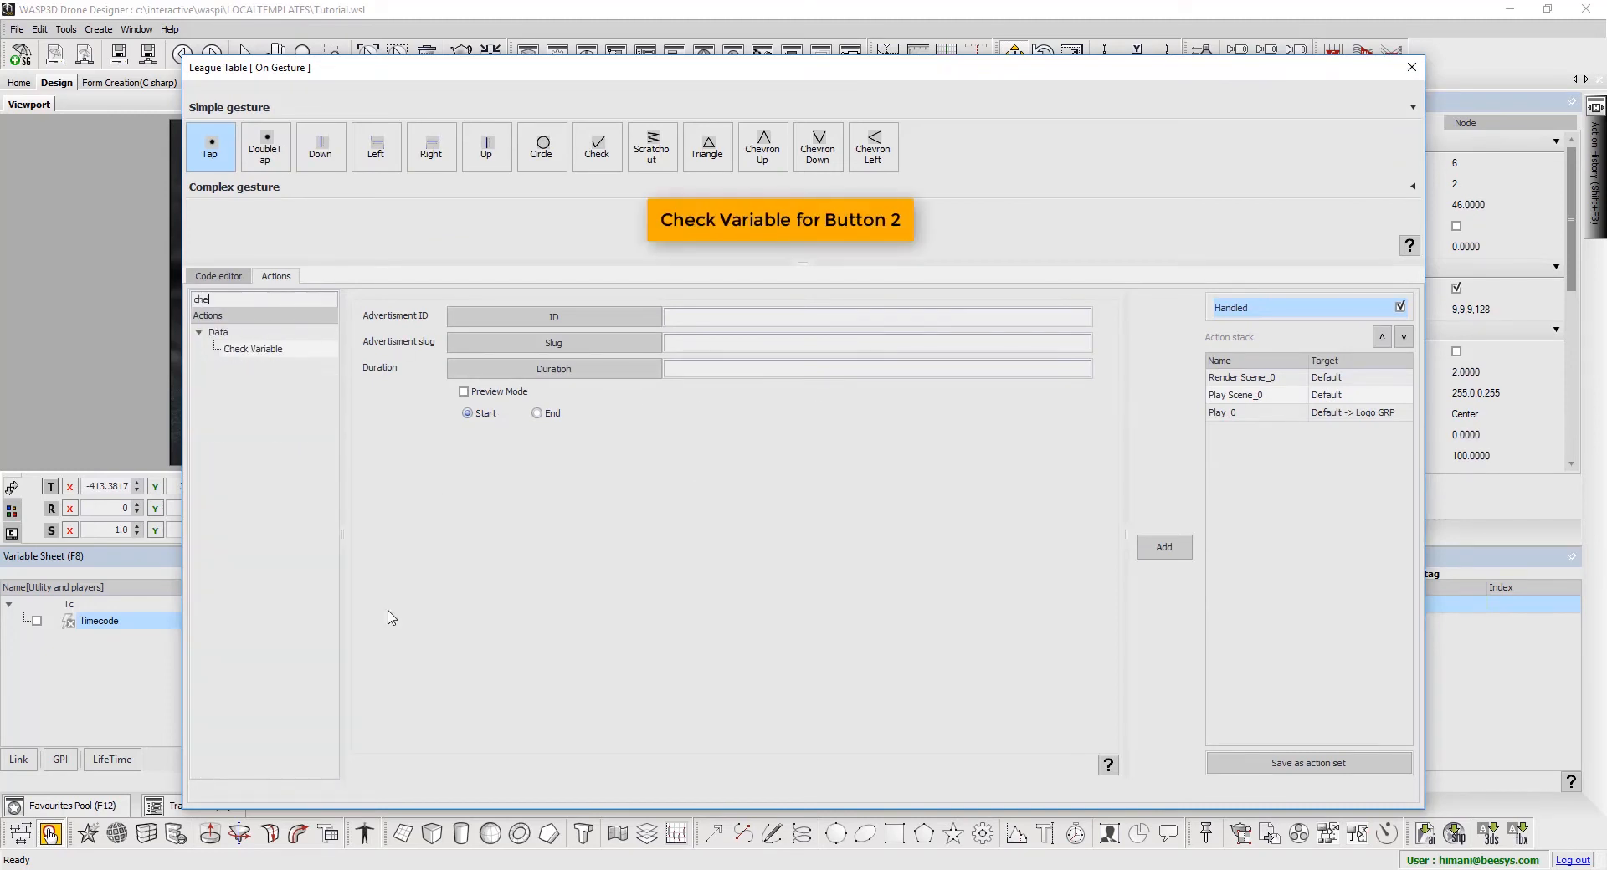
pyautogui.click(252, 348)
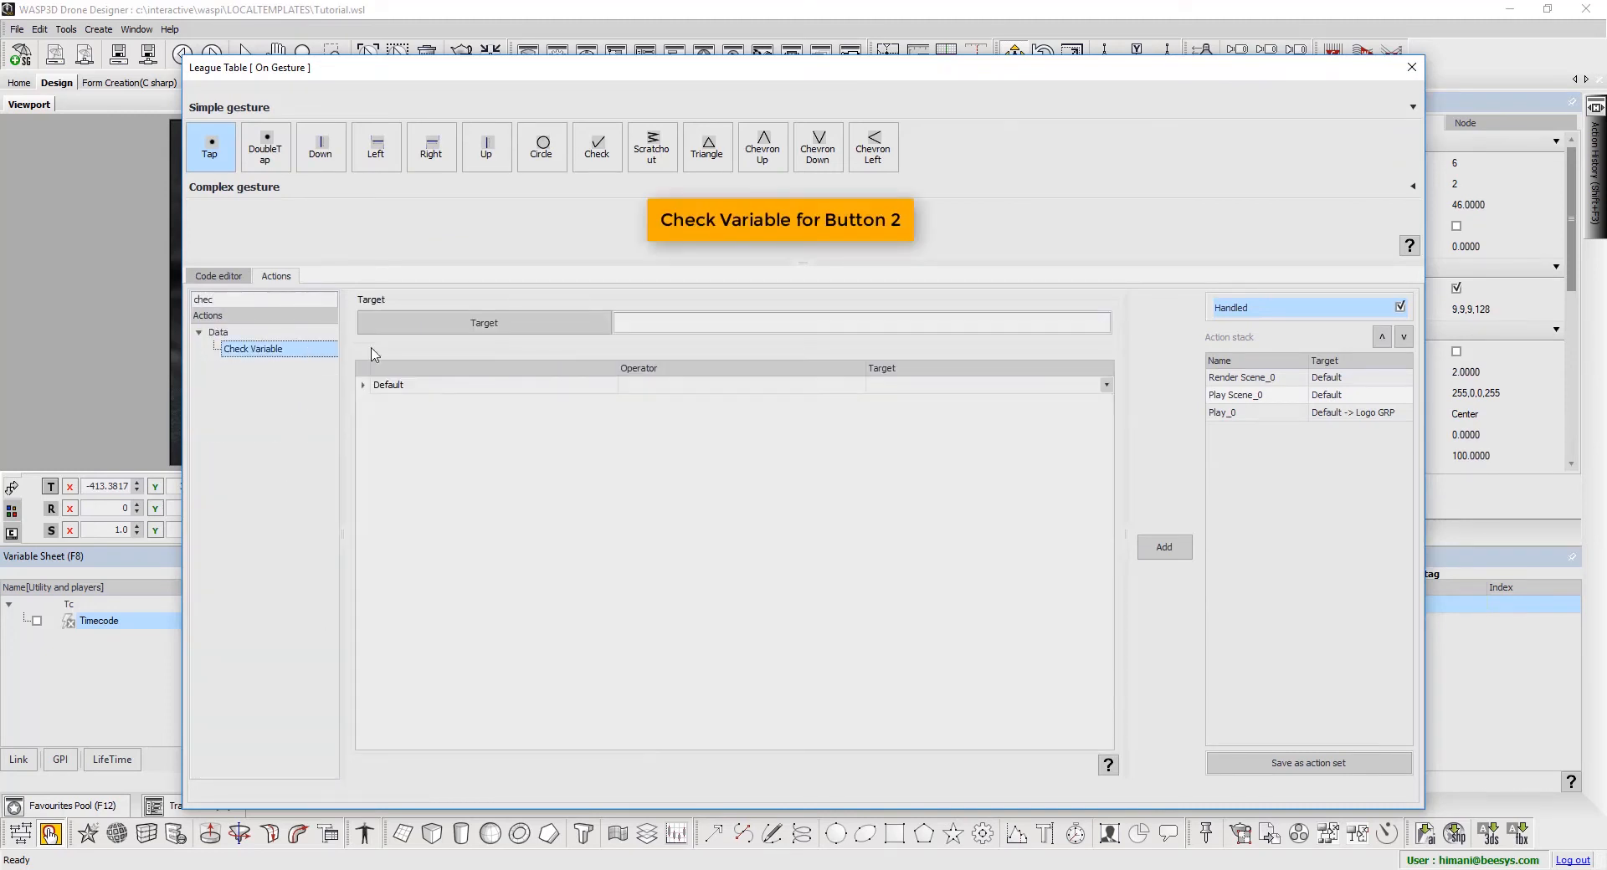
pyautogui.click(483, 323)
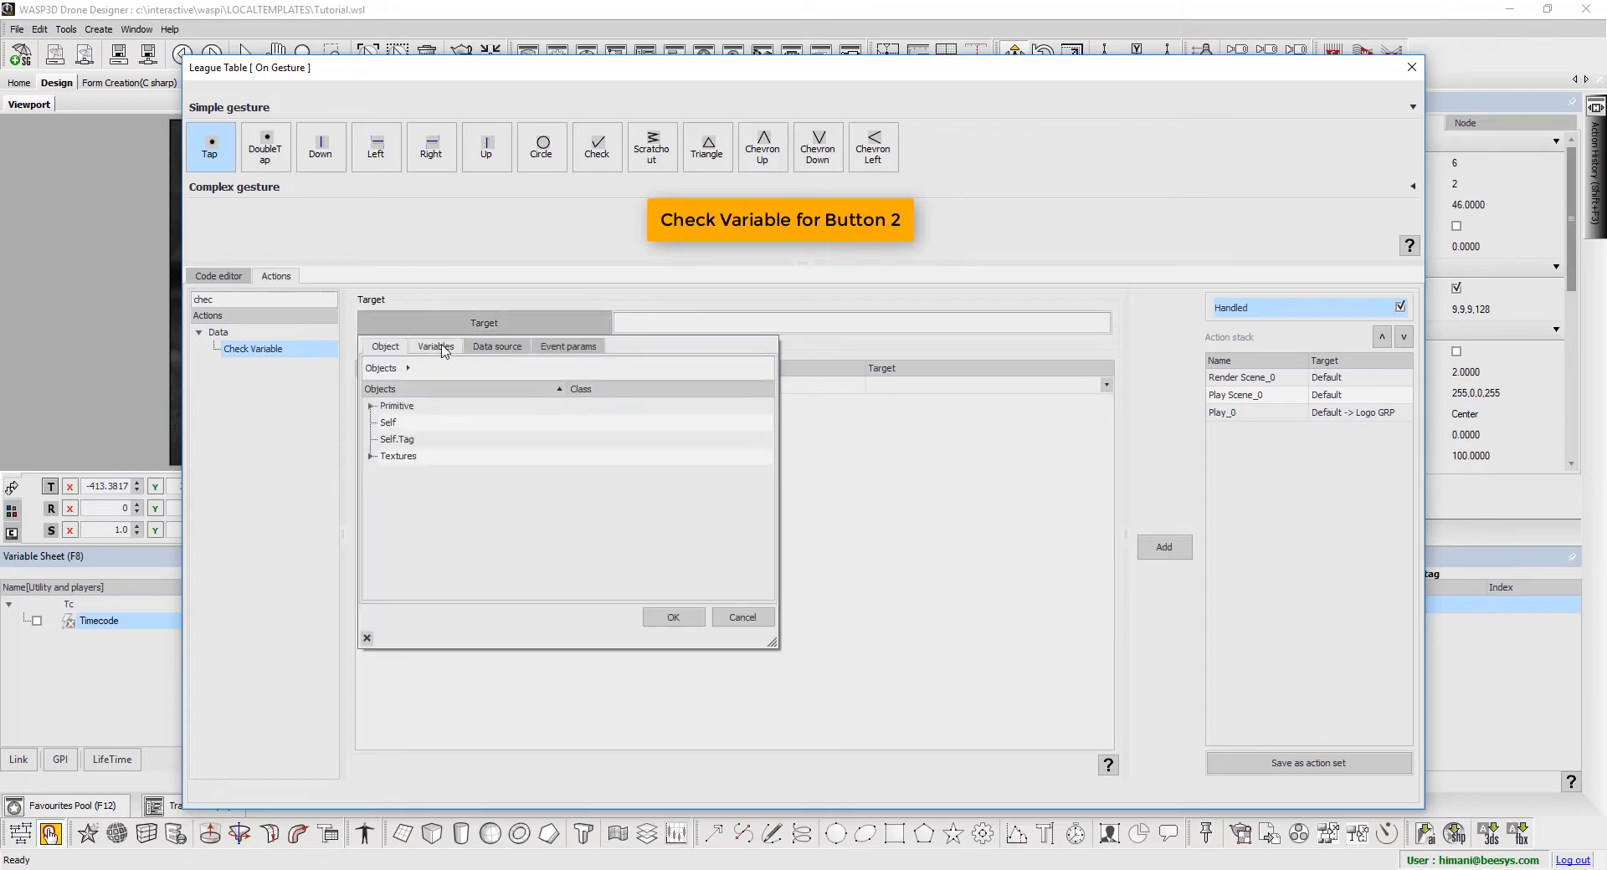
pyautogui.click(434, 345)
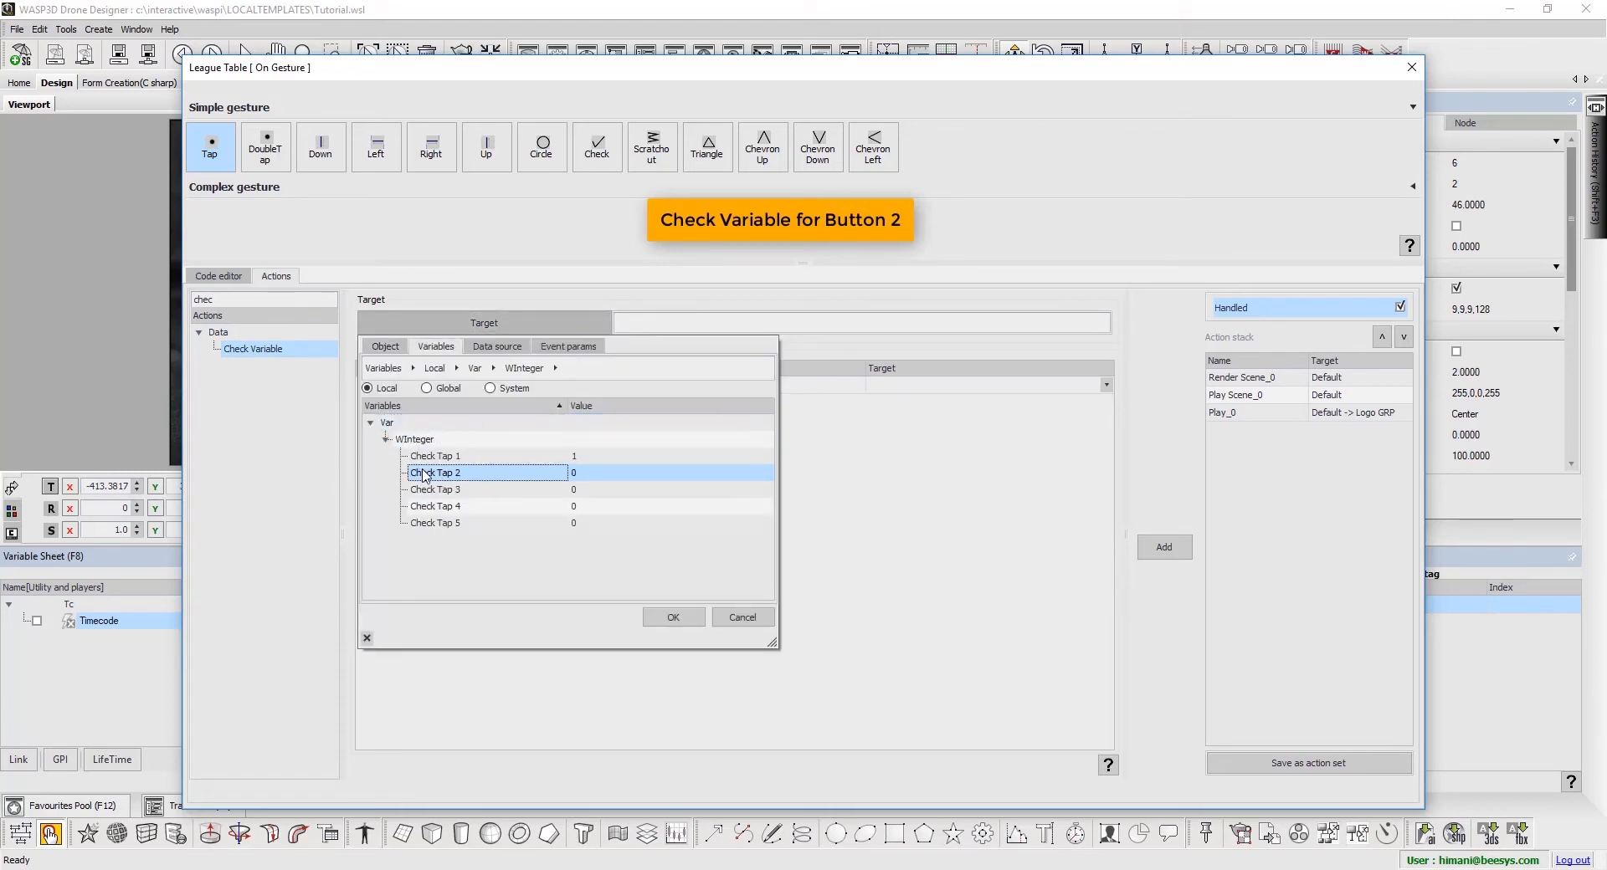
pyautogui.click(673, 616)
pyautogui.write('1')
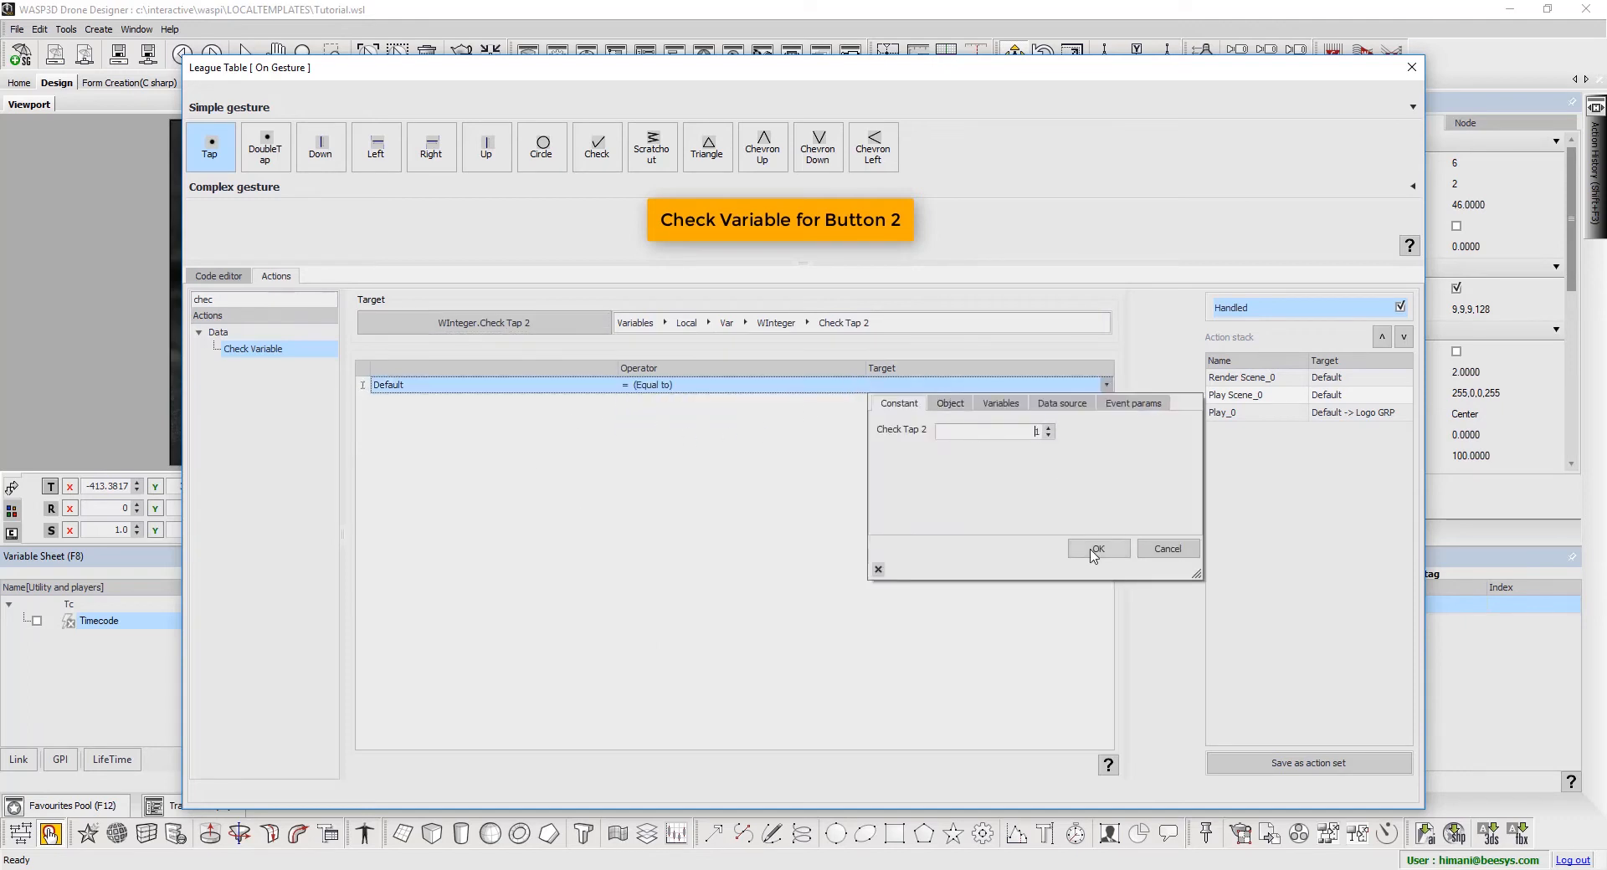
pyautogui.click(1097, 548)
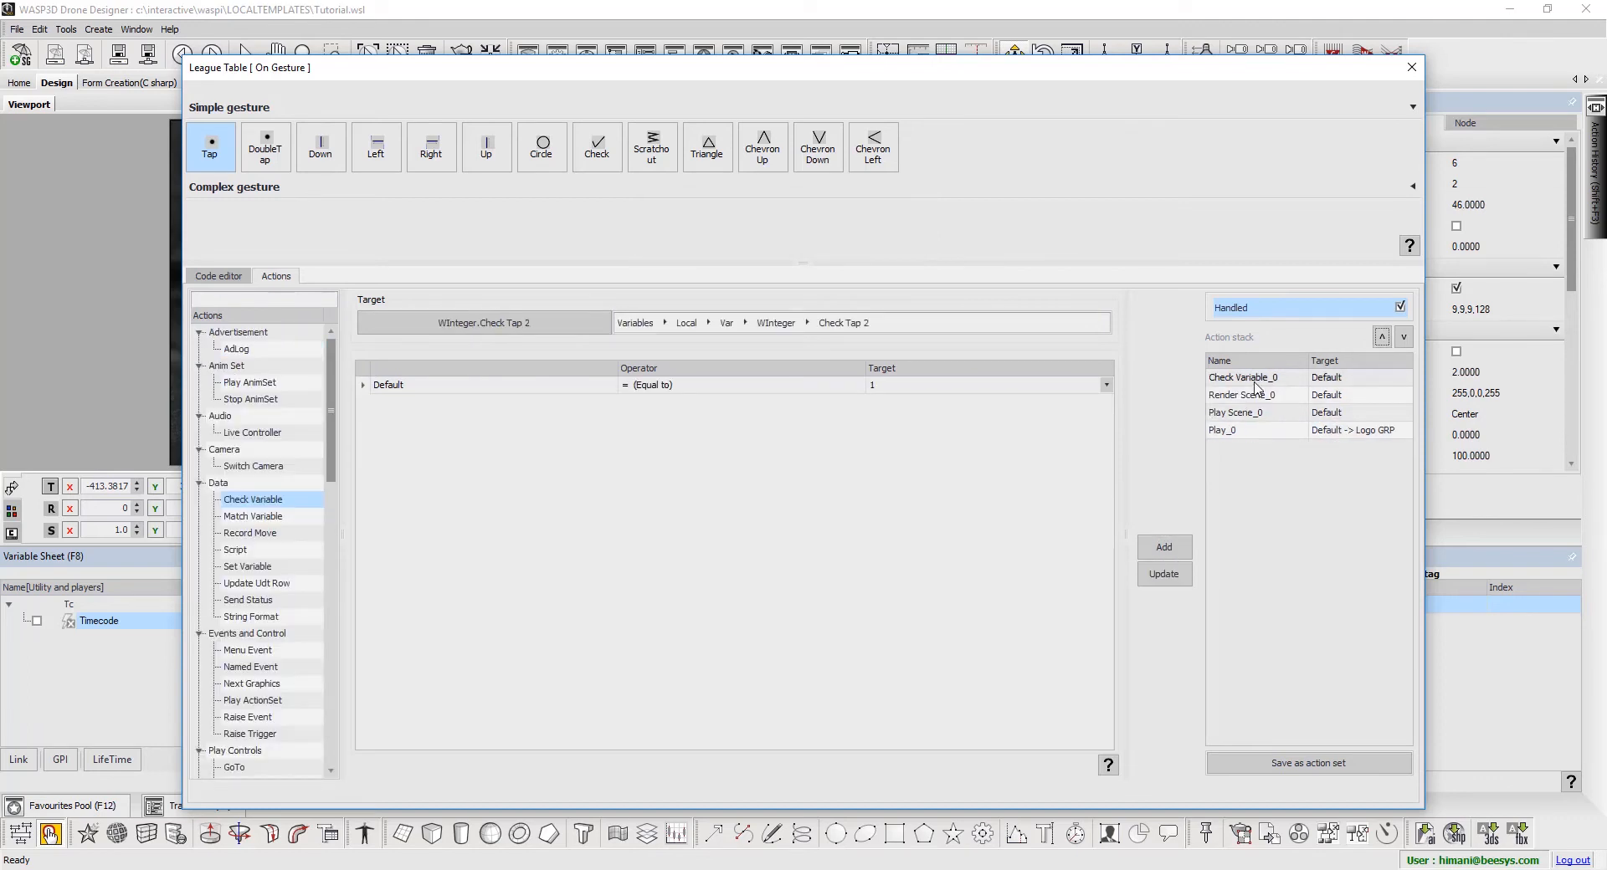
pyautogui.click(1243, 378)
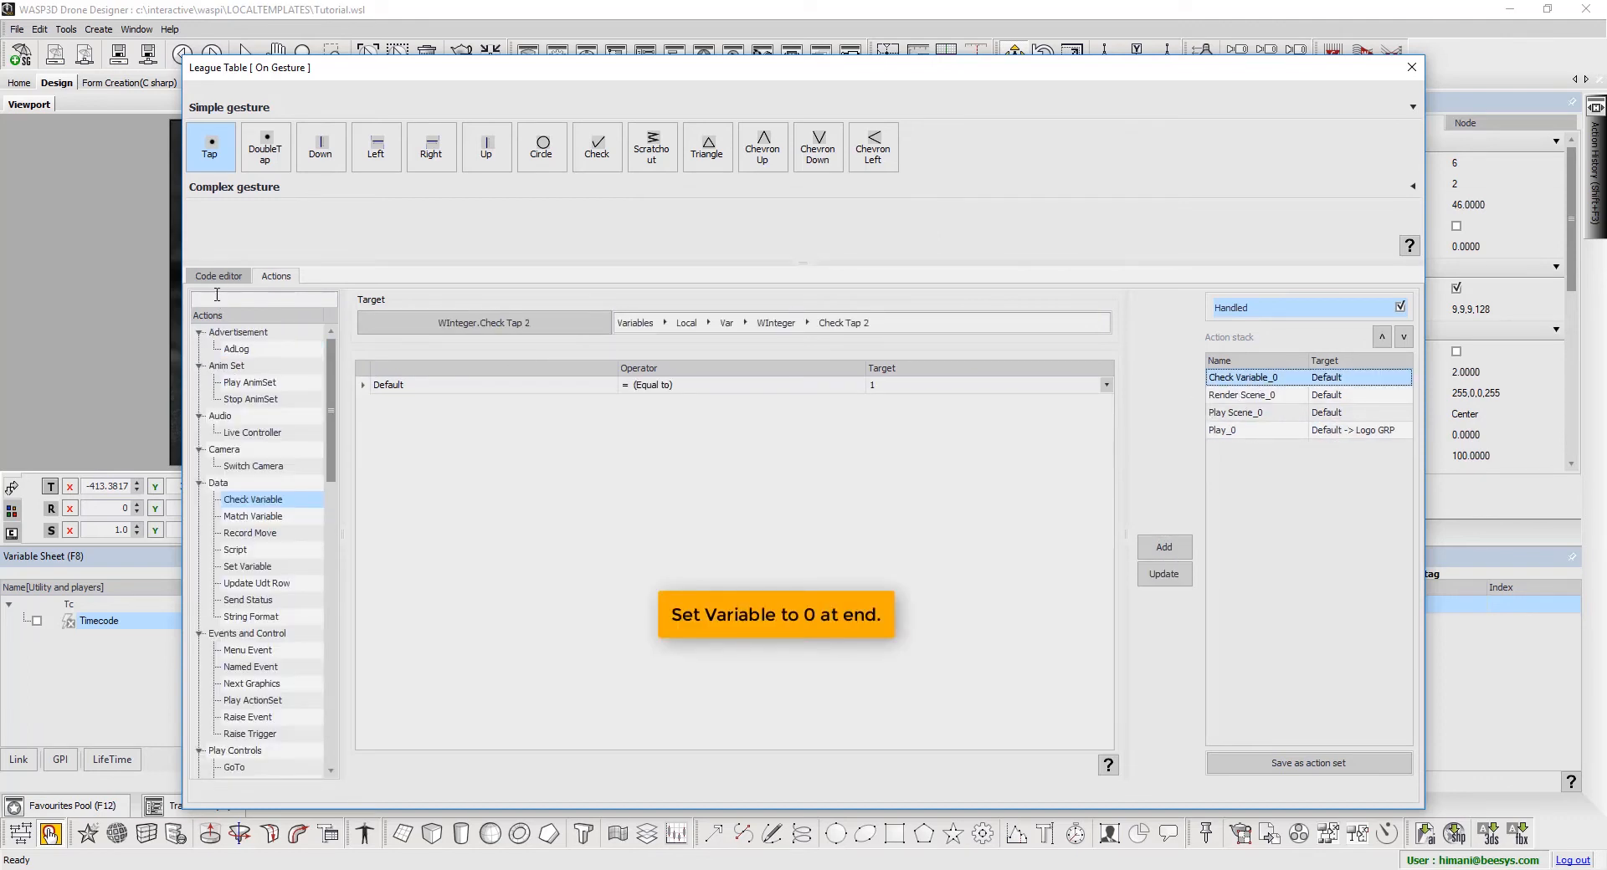
# - Begin a Set Variable action on League Table's tap and pick its target variable
pyautogui.write('set')
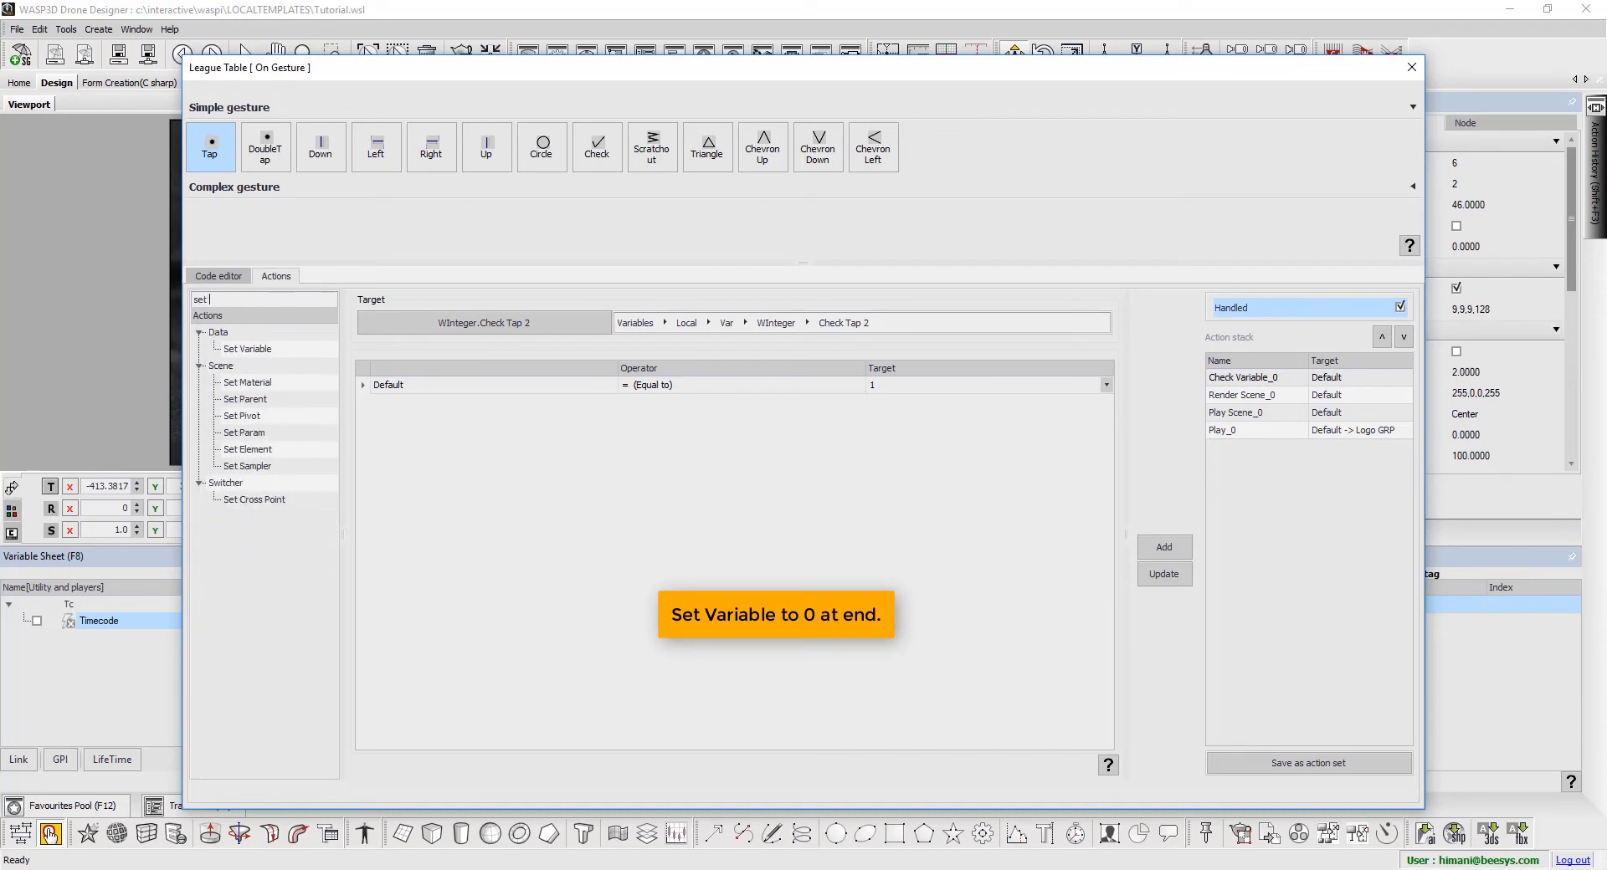
pyautogui.click(246, 348)
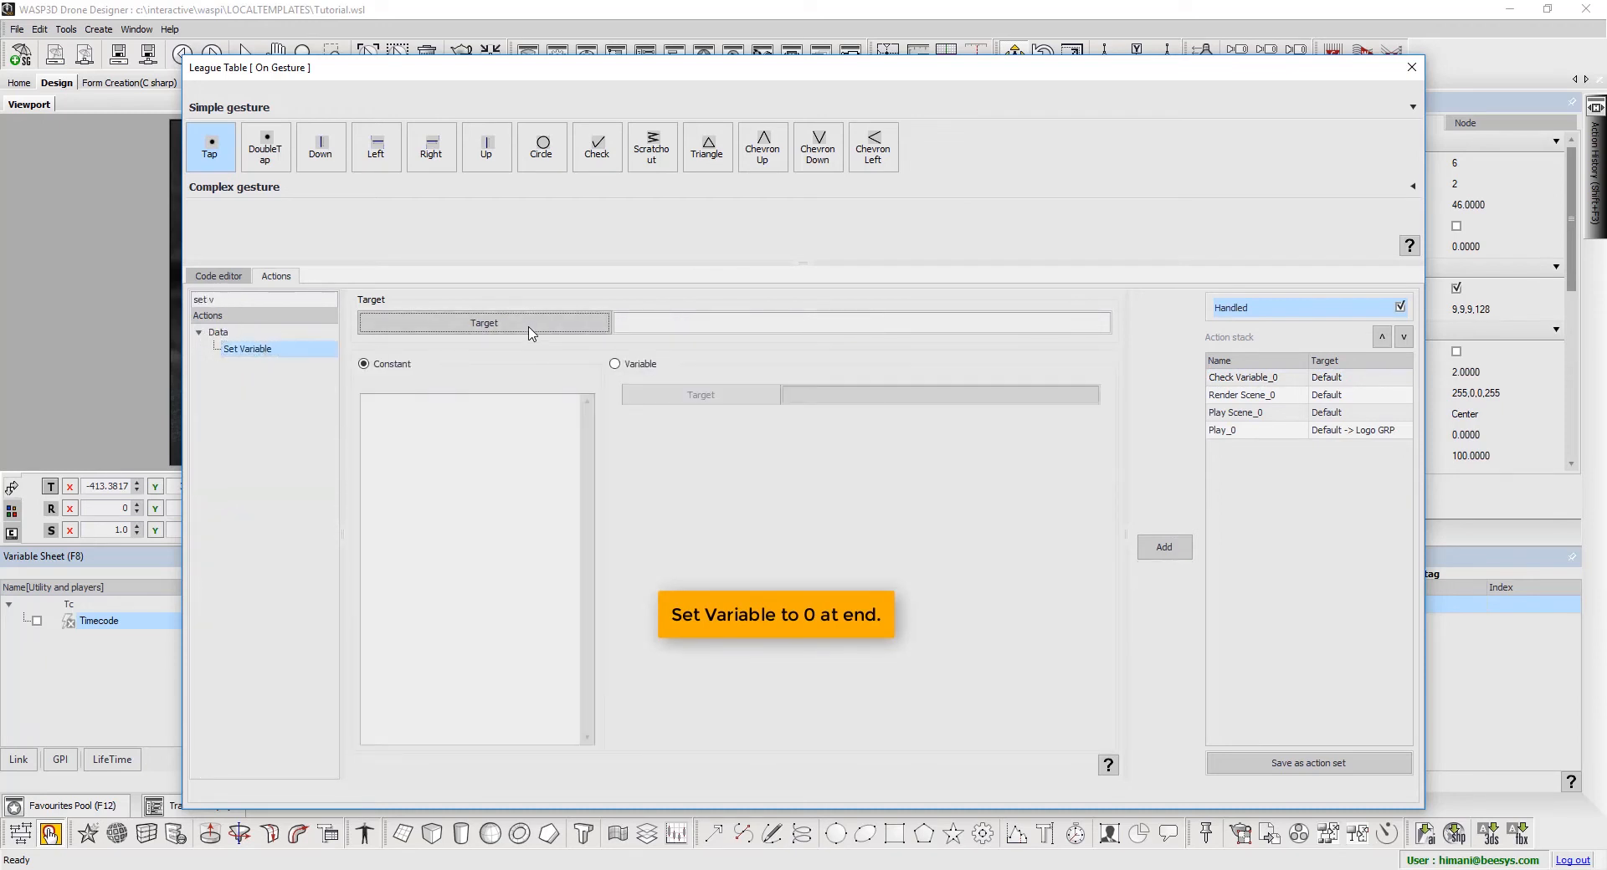
pyautogui.click(483, 322)
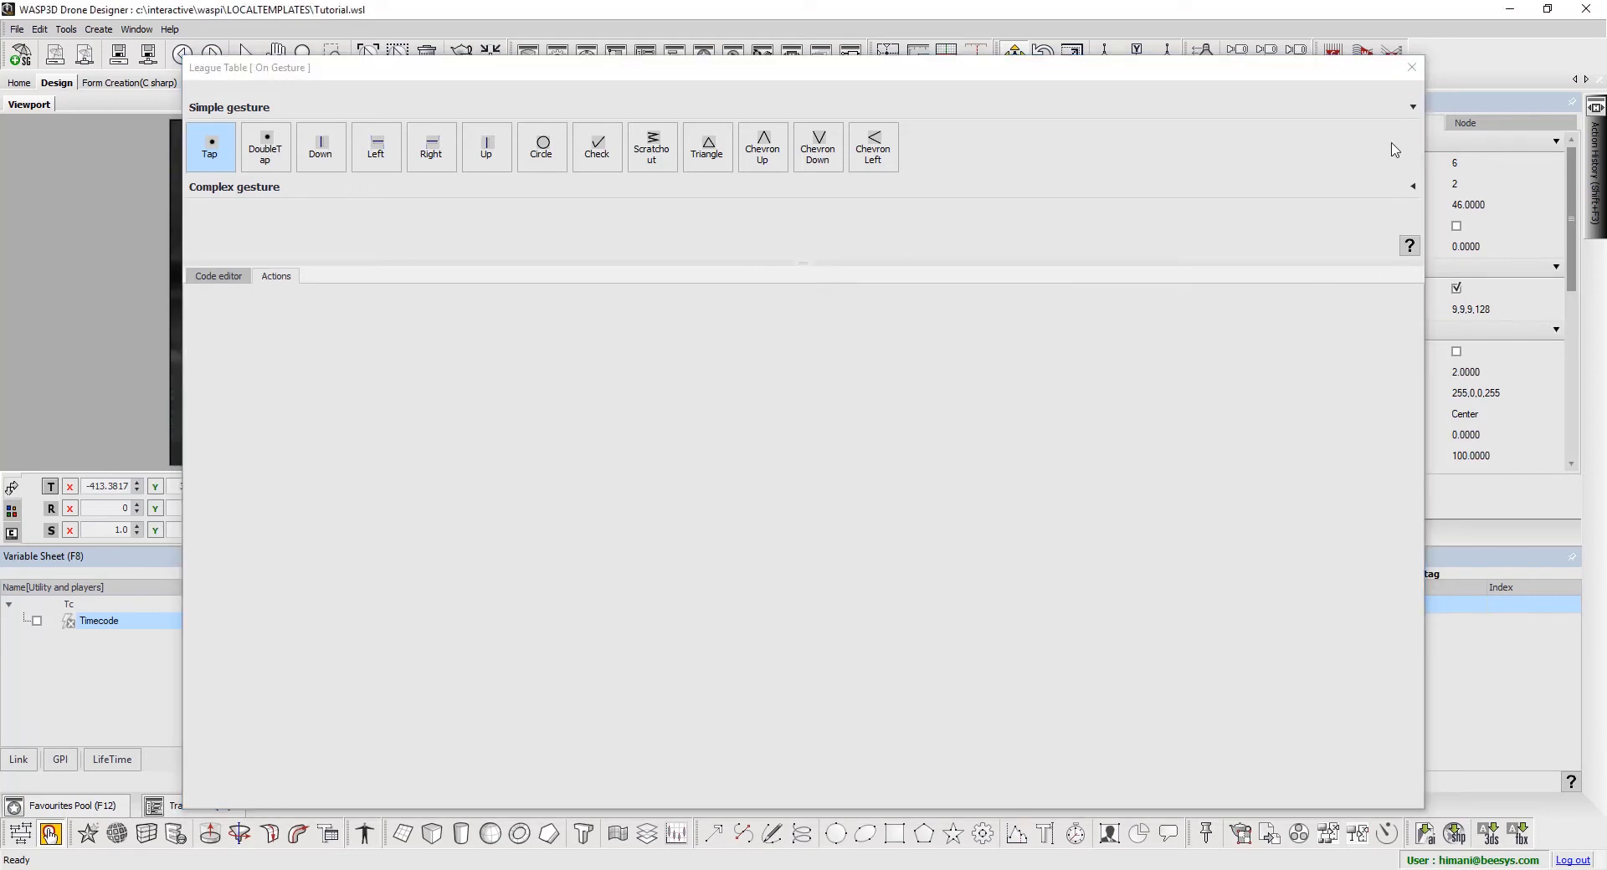
# - Add a Check Variable action on Team Players' tap testing Check Tap 3 equals 1
pyautogui.rightClick(1117, 295)
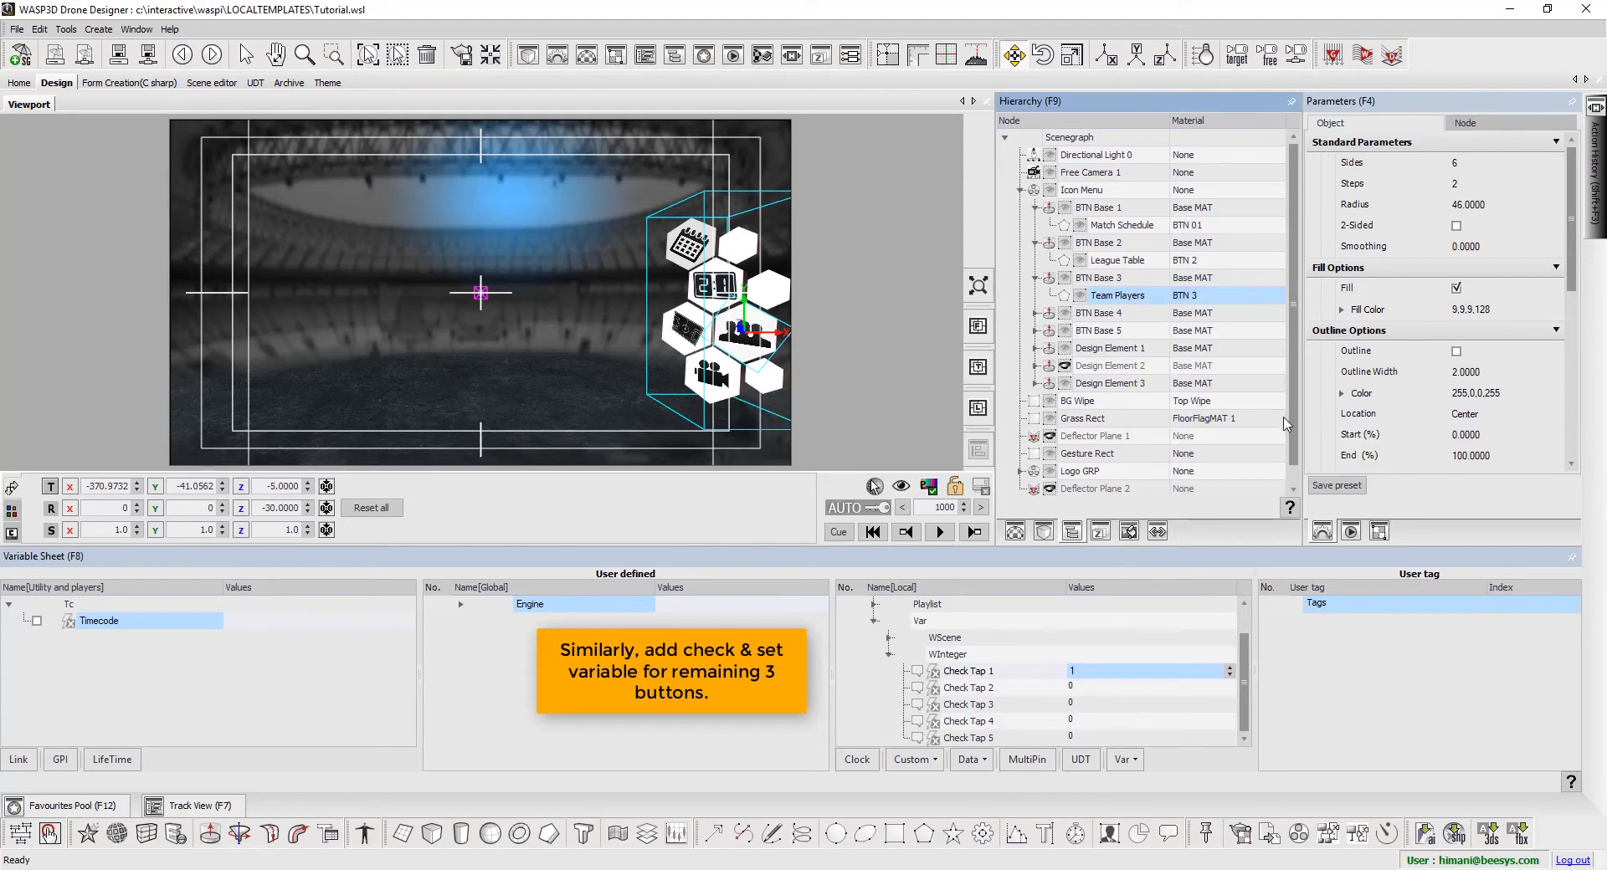
pyautogui.doubleClick(1117, 295)
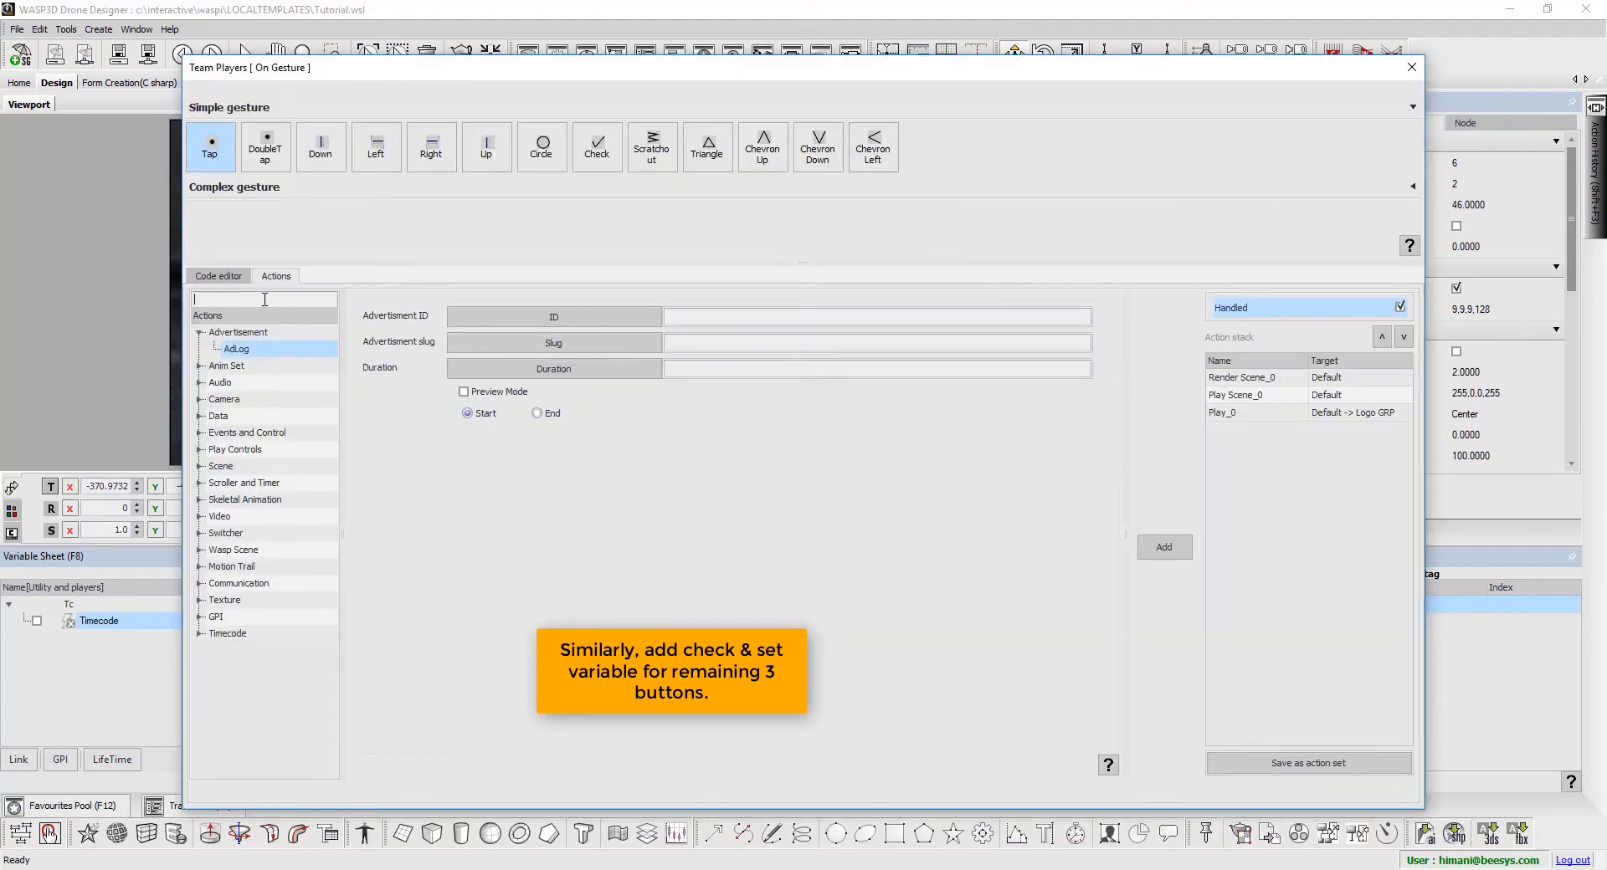
pyautogui.write('chec')
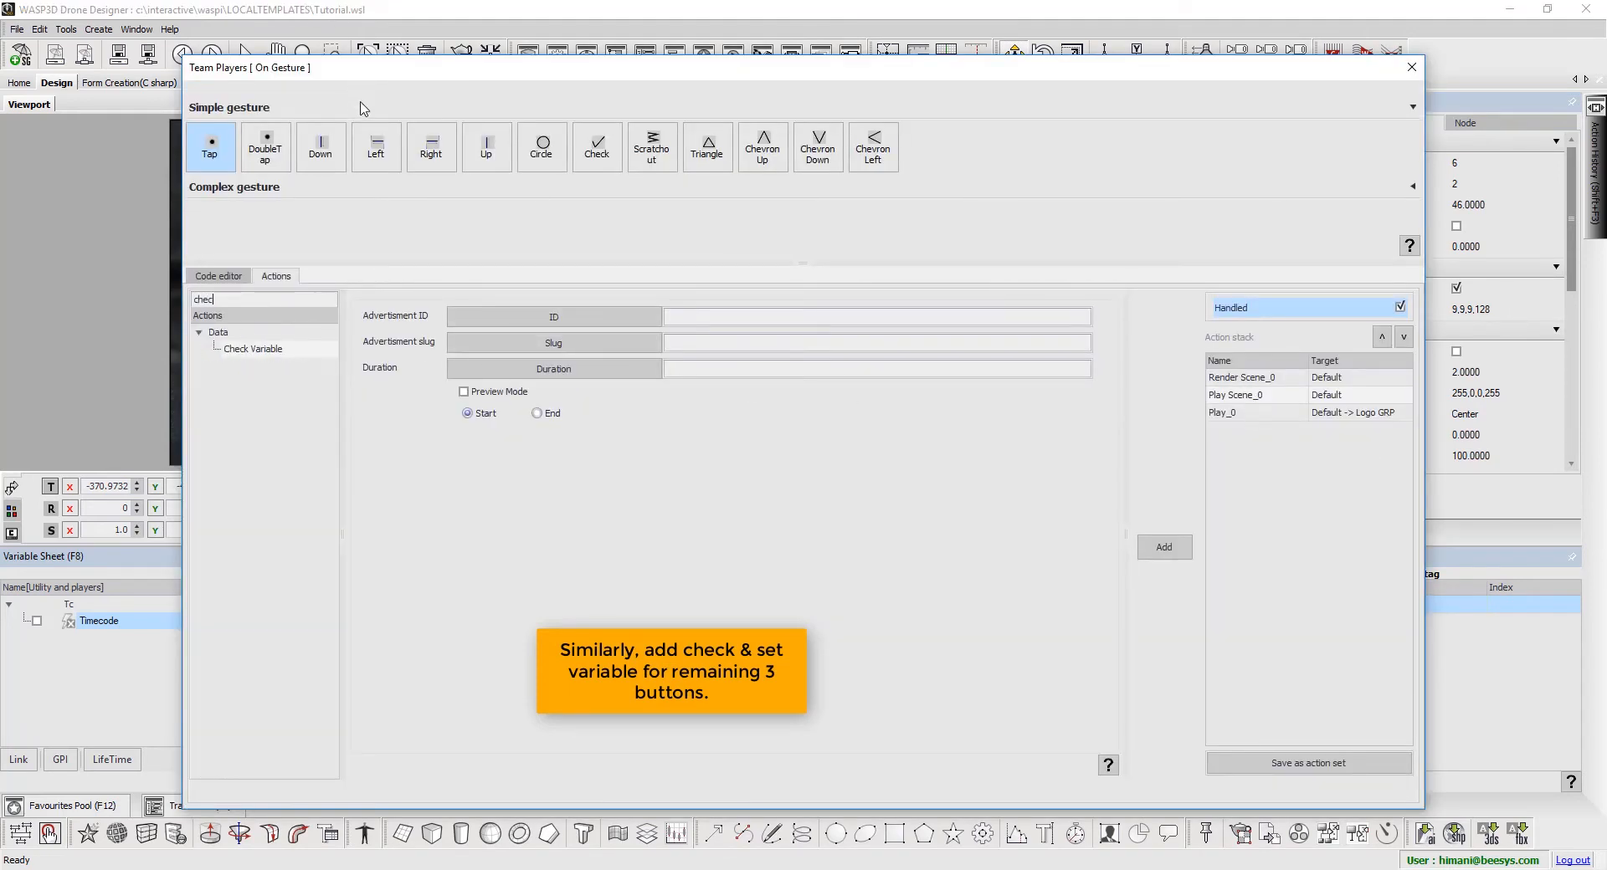
pyautogui.click(252, 348)
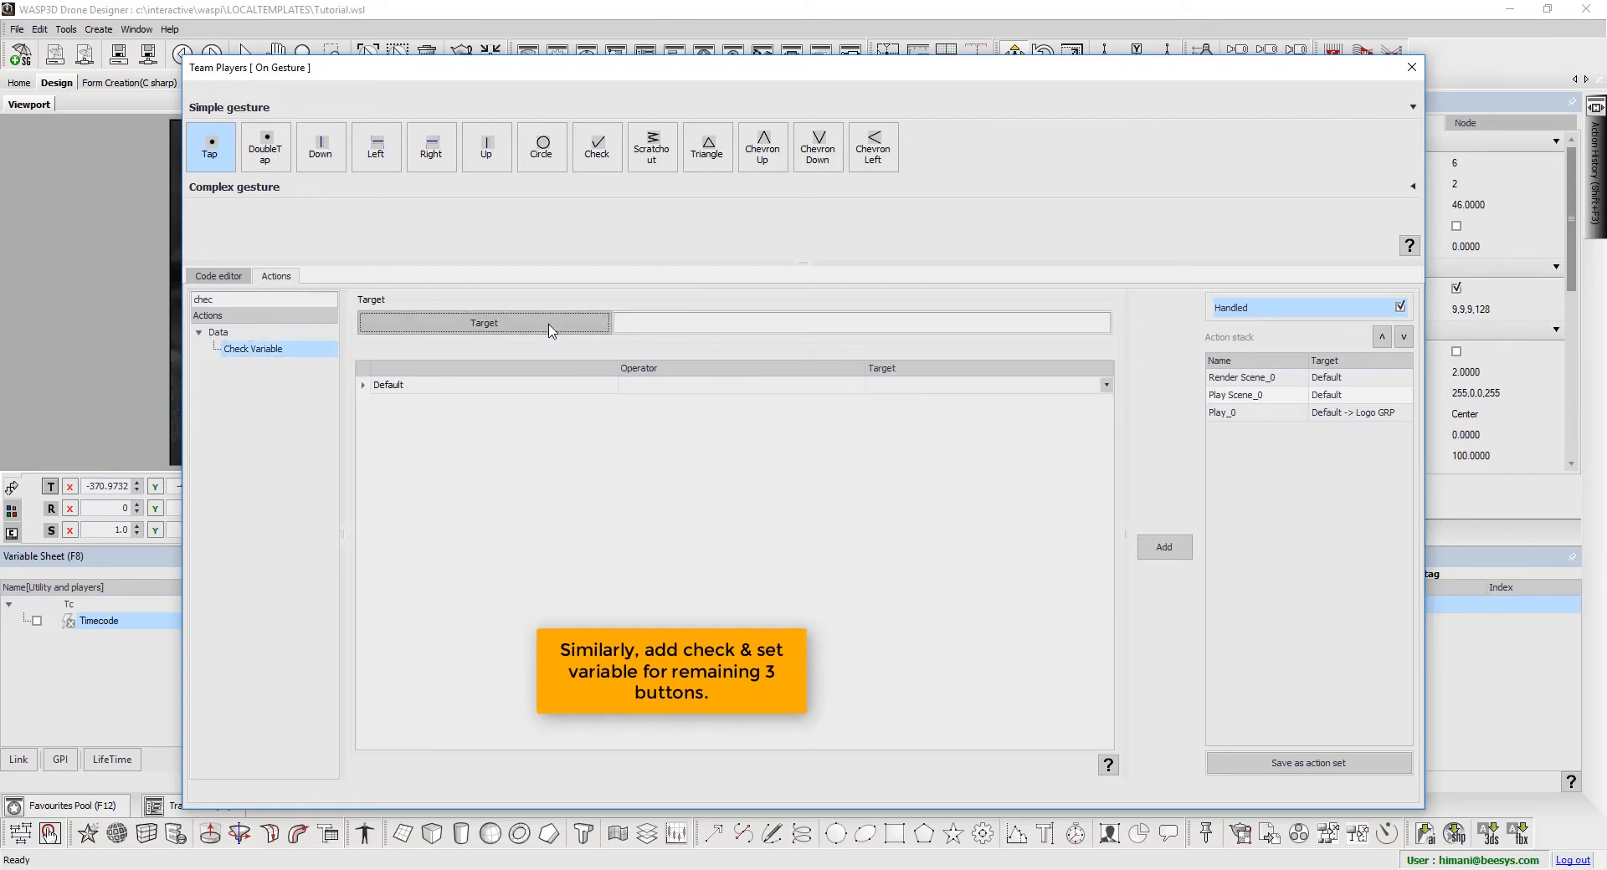
pyautogui.click(483, 323)
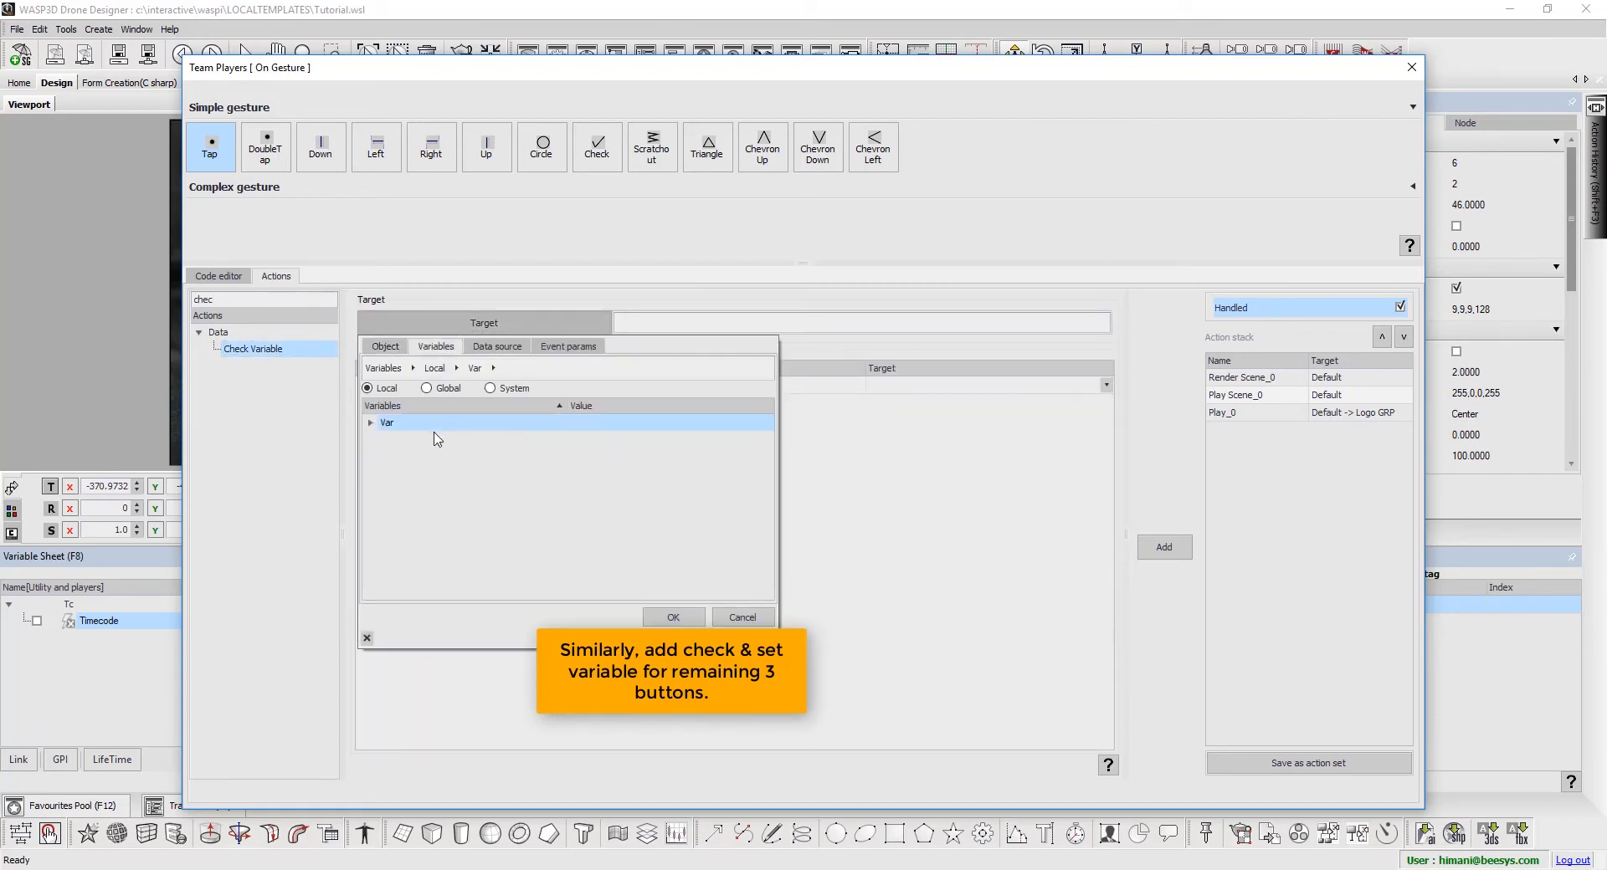
pyautogui.click(371, 422)
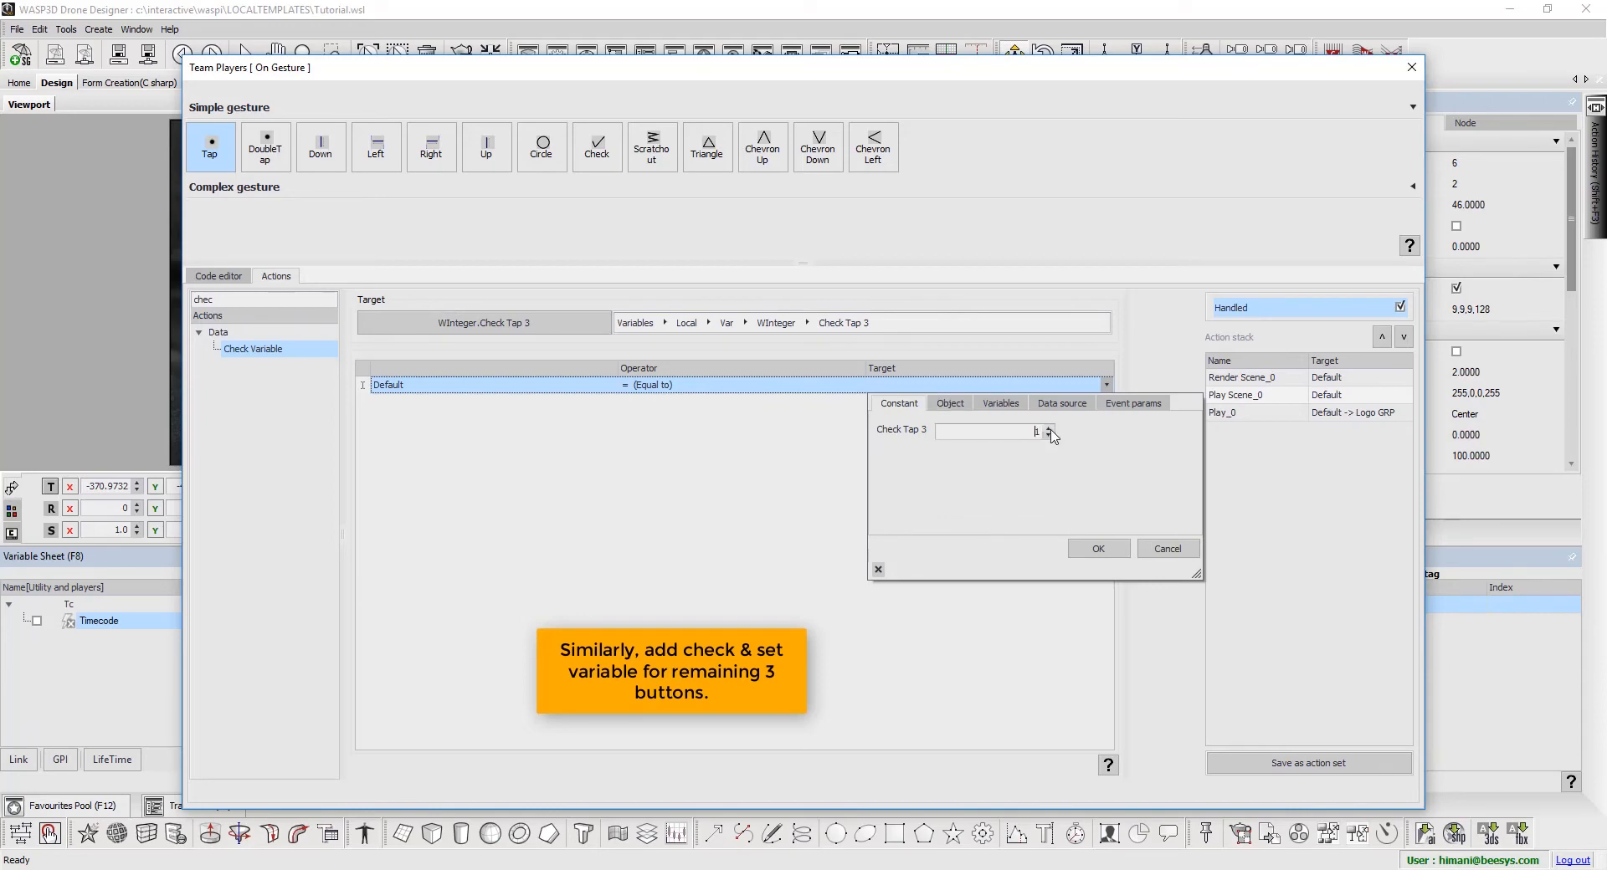
pyautogui.click(1096, 549)
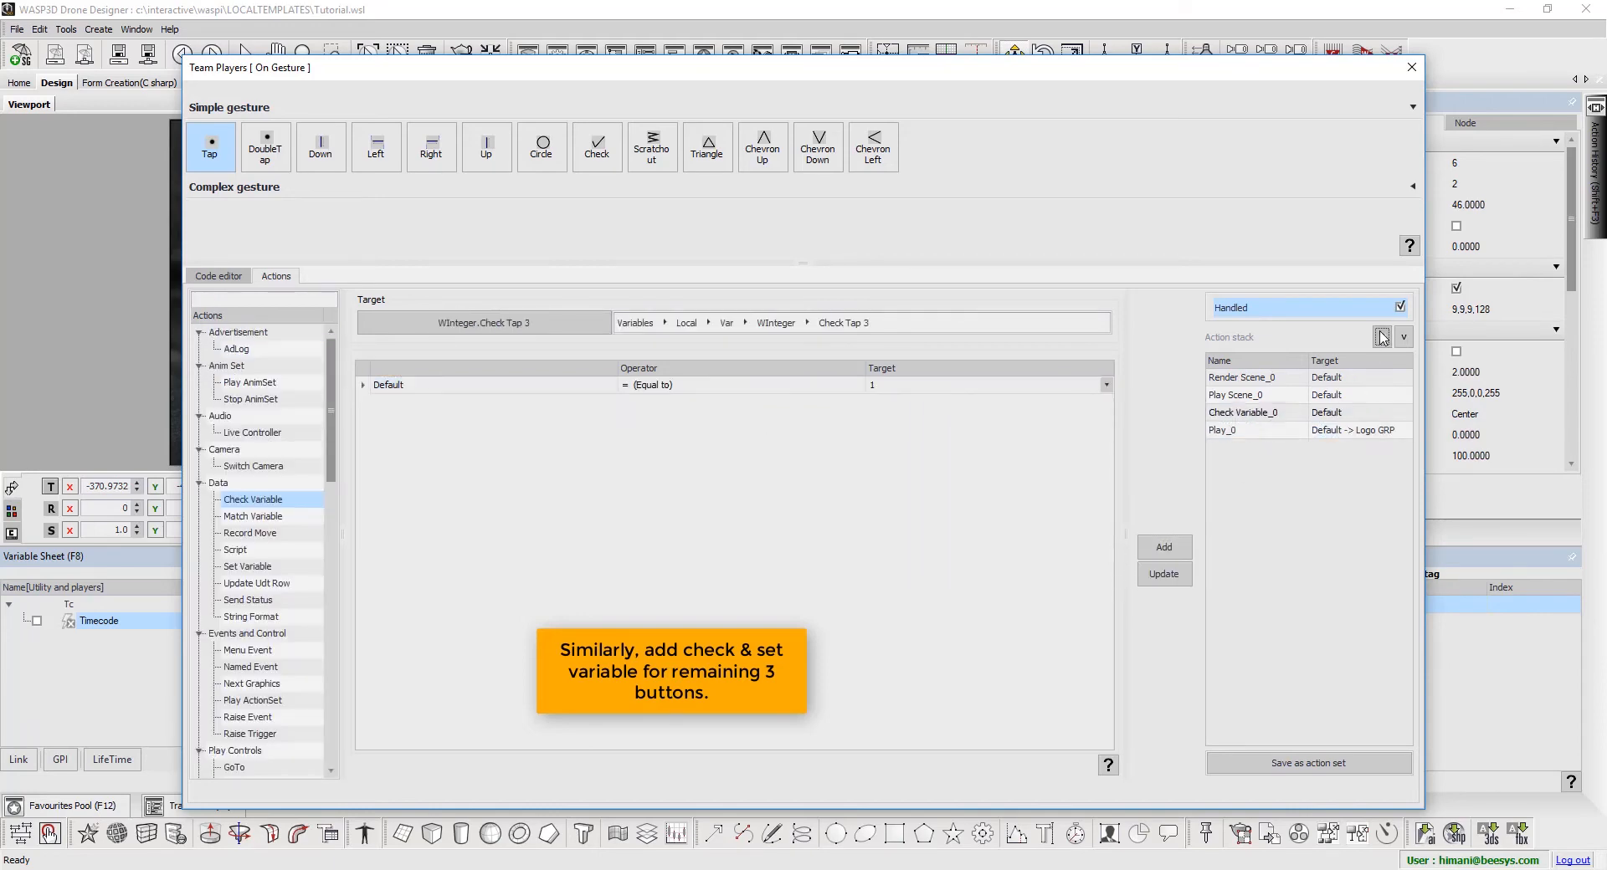
# - Move the check action to the top and add a Set Variable action on Check Tap 3
pyautogui.click(1382, 337)
pyautogui.write('set v')
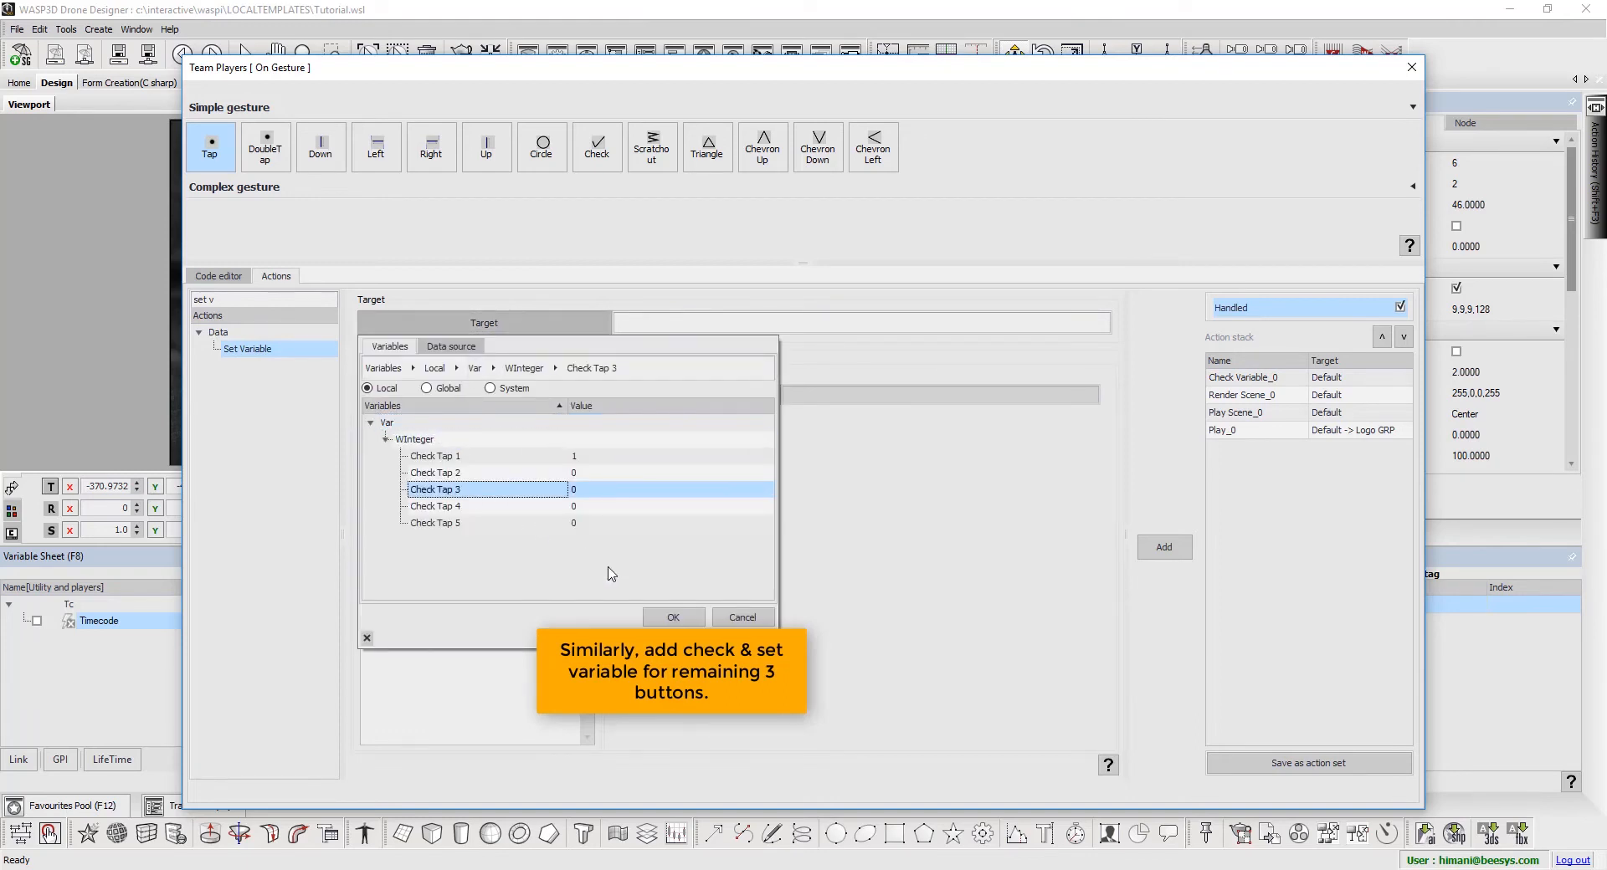
pyautogui.click(672, 617)
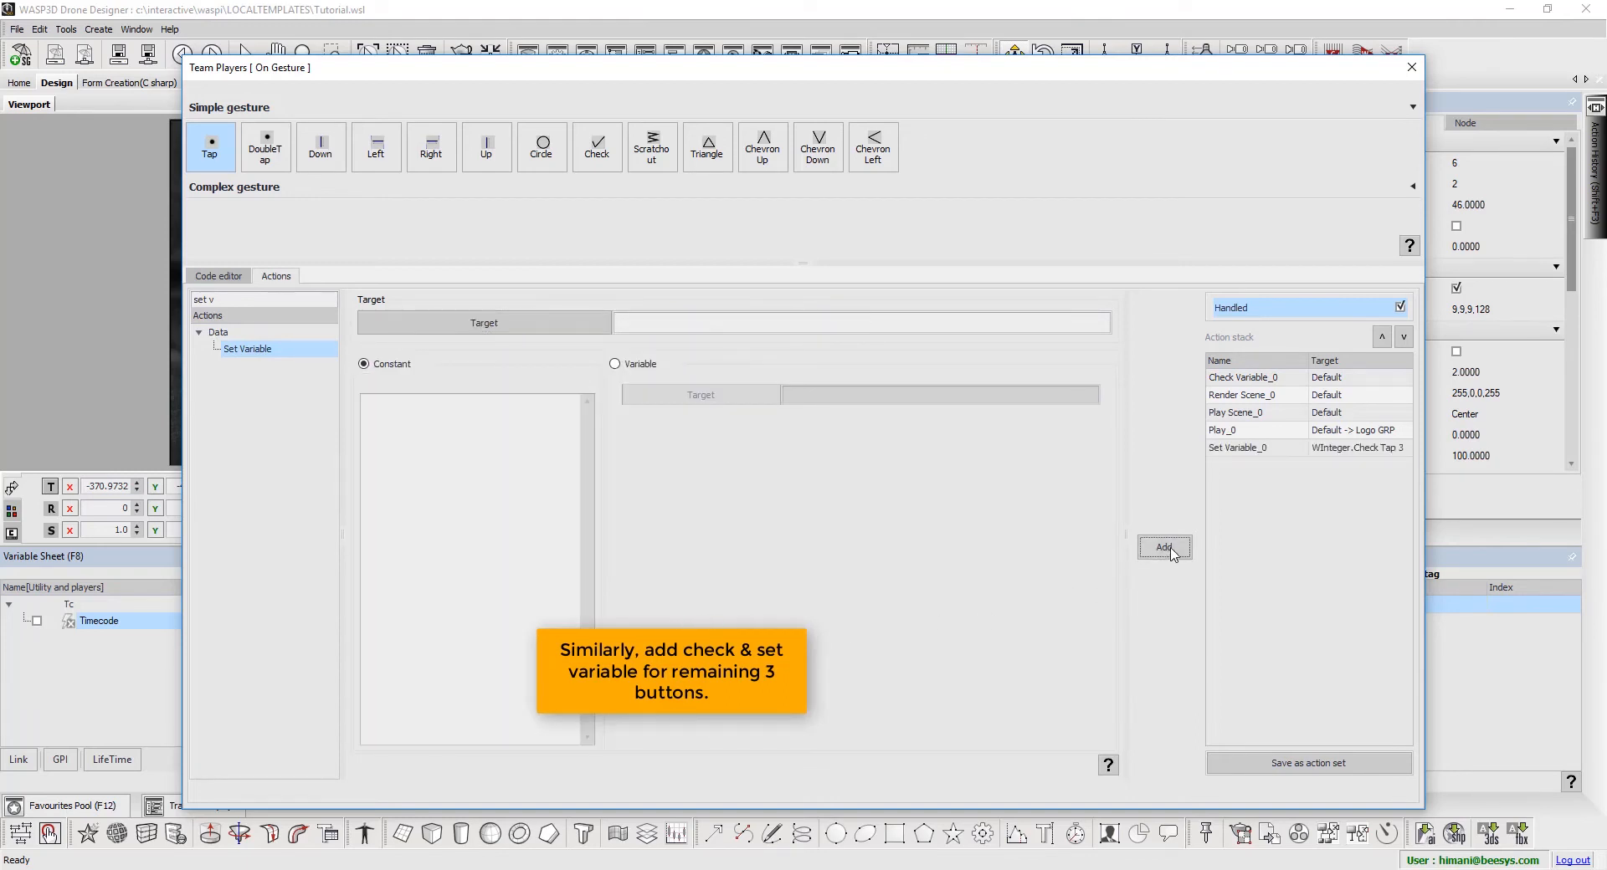
pyautogui.click(1411, 68)
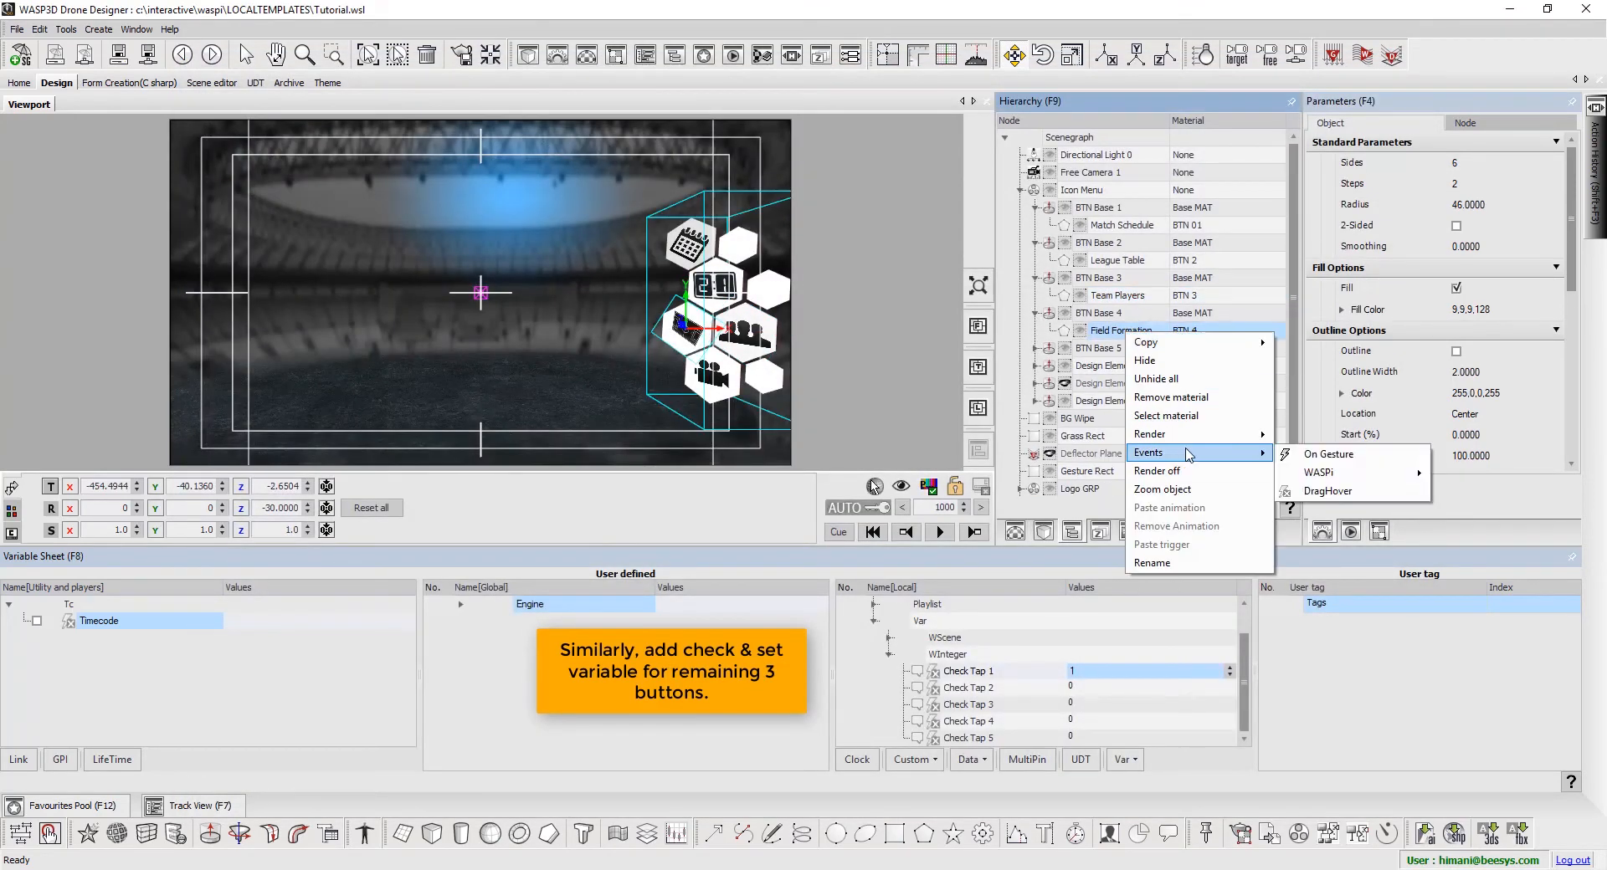
# - Add a Check Variable action on Field Formation's tap requiring Check Tap 4 = 1, moved to the top
pyautogui.click(1328, 452)
pyautogui.write('ch')
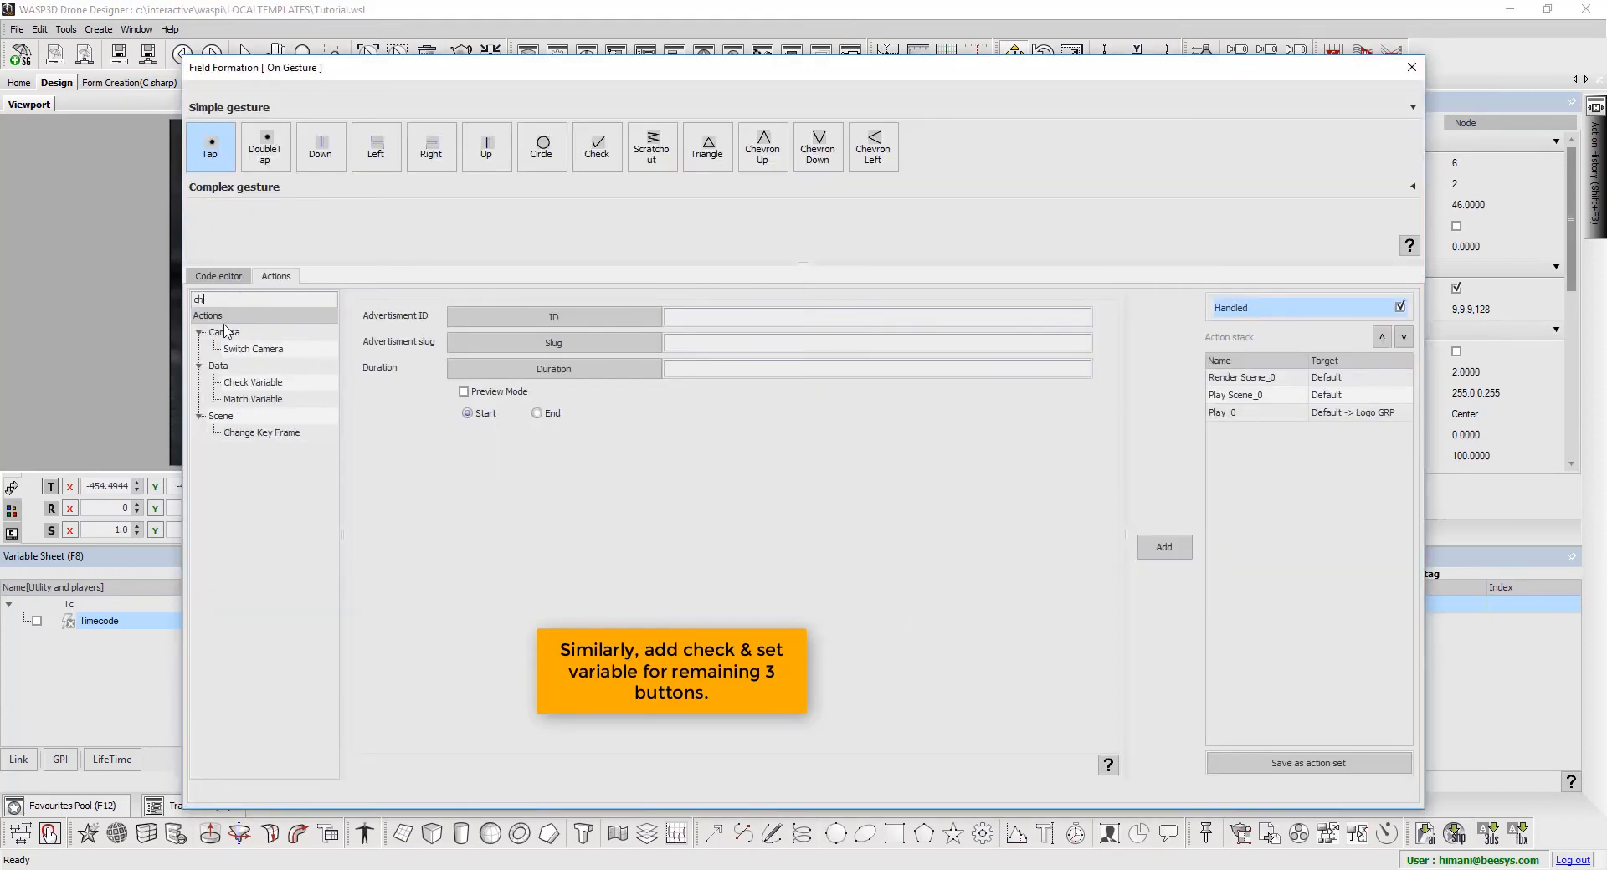
pyautogui.click(252, 348)
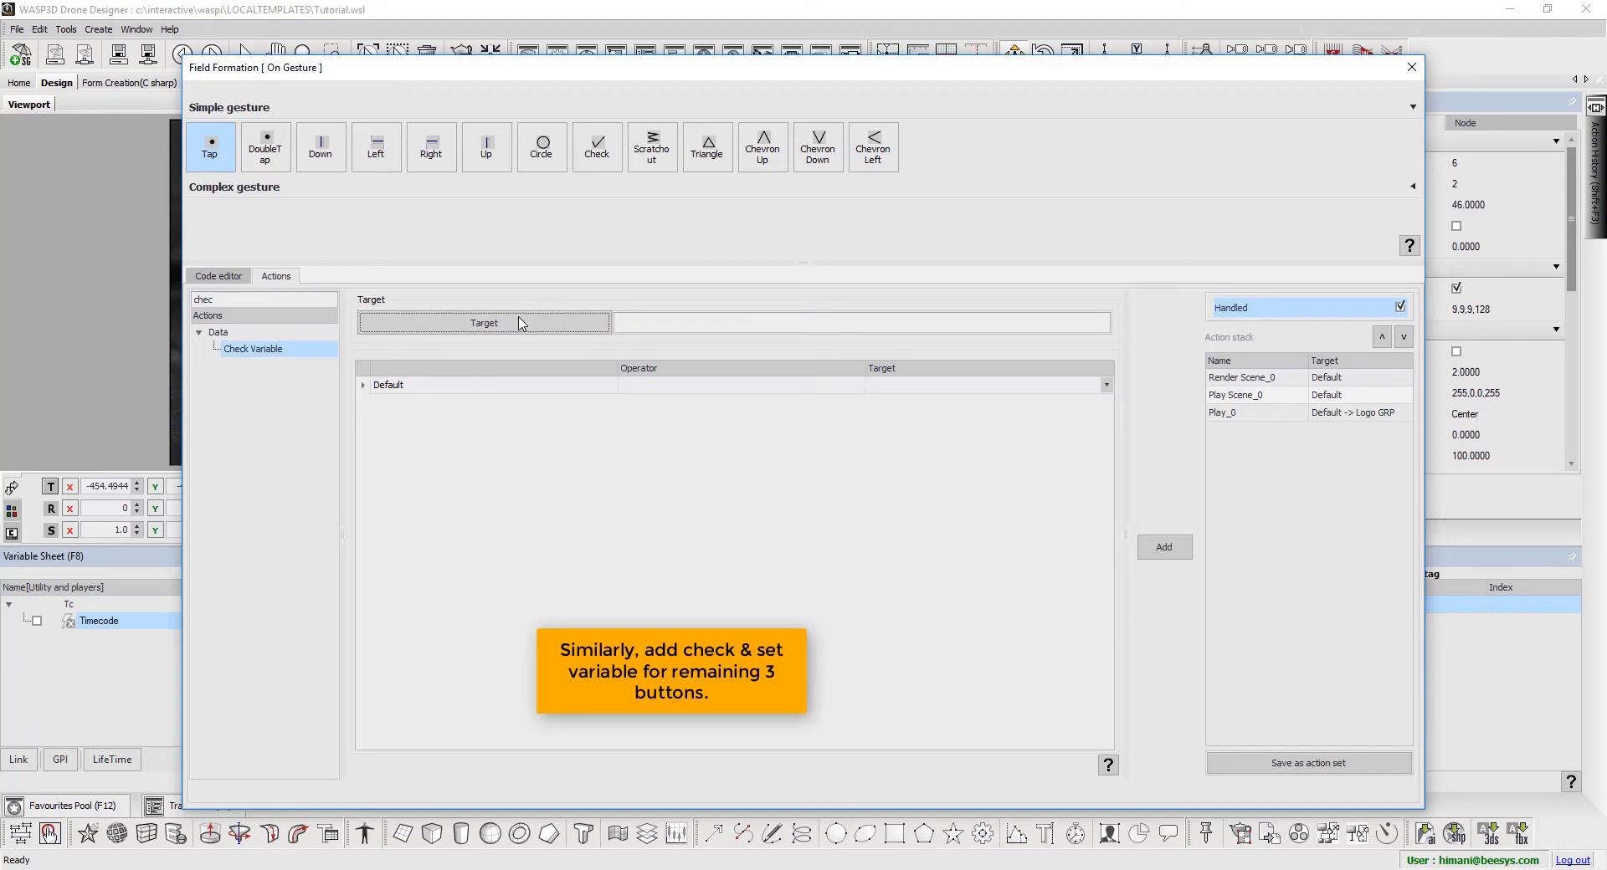
pyautogui.click(483, 322)
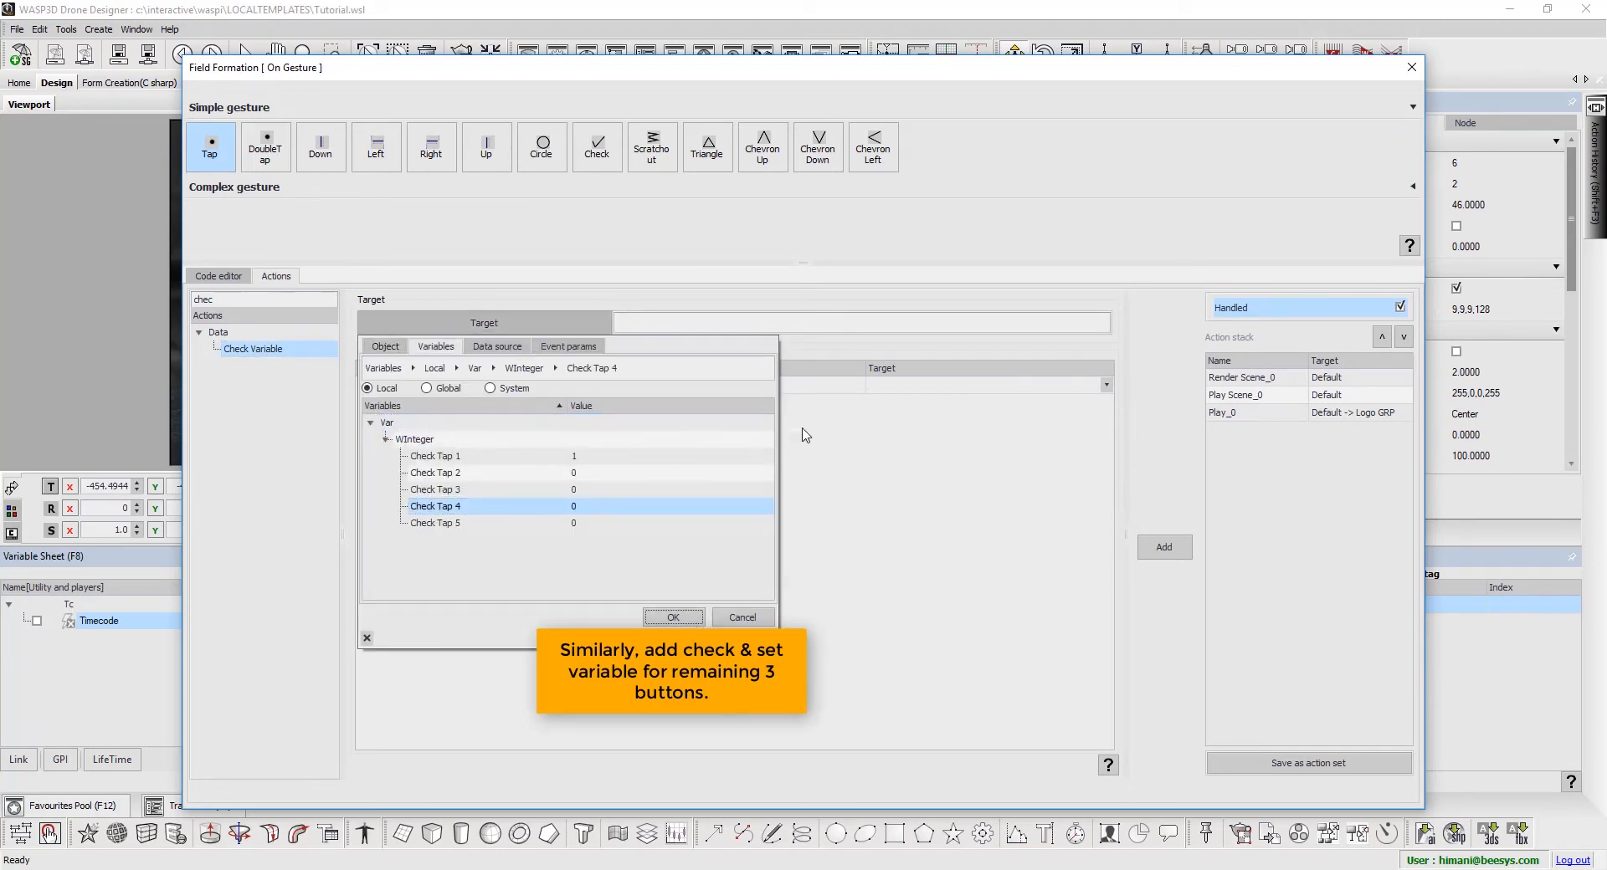
pyautogui.click(858, 385)
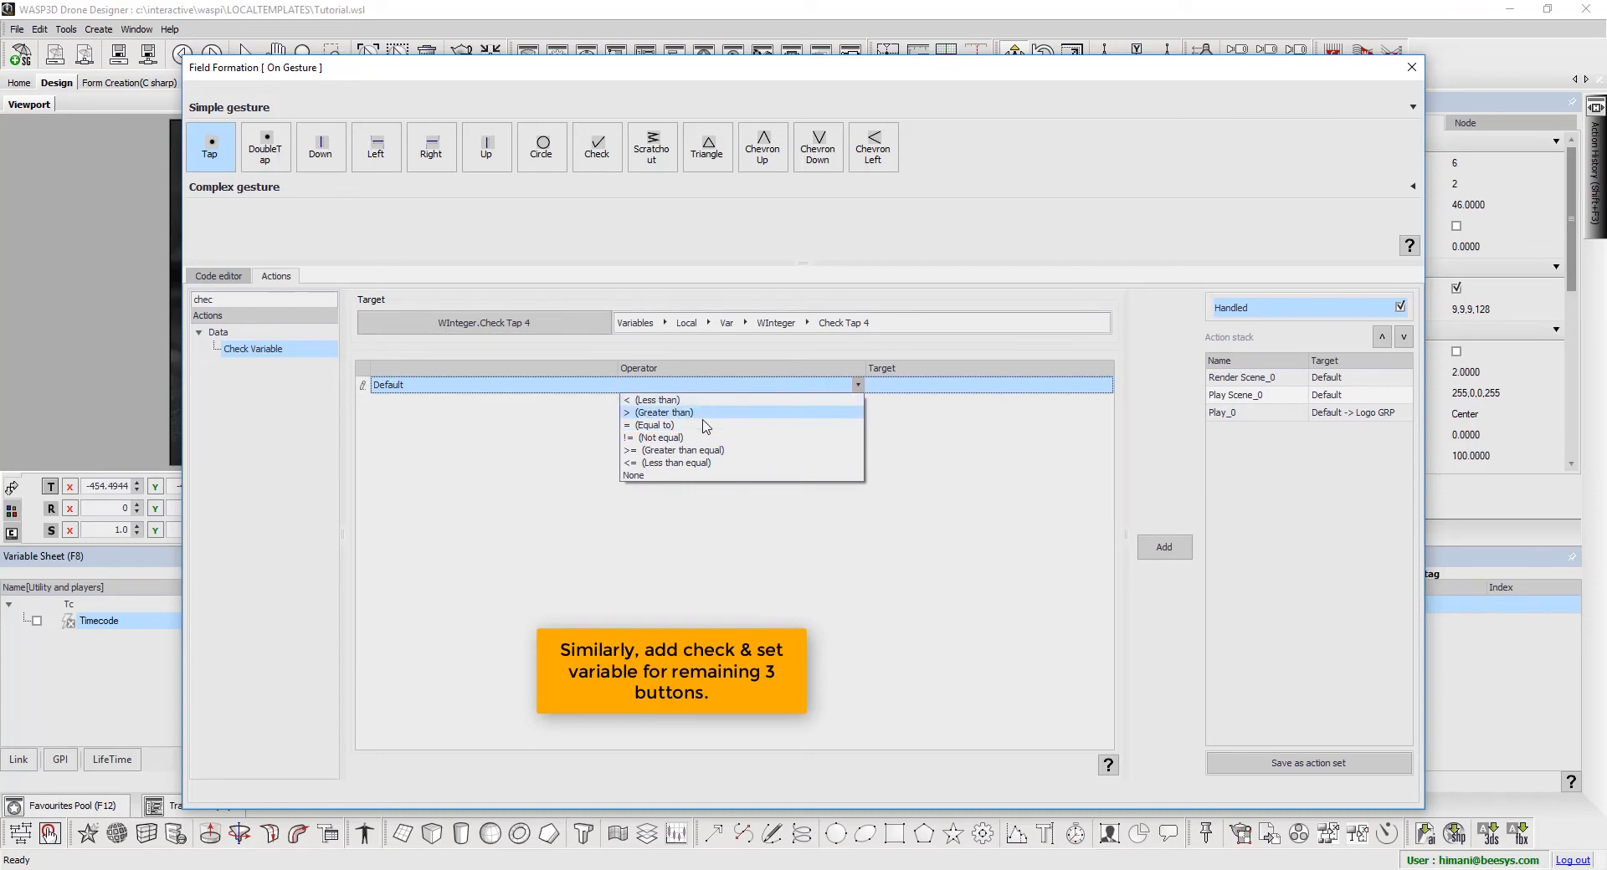
pyautogui.click(654, 424)
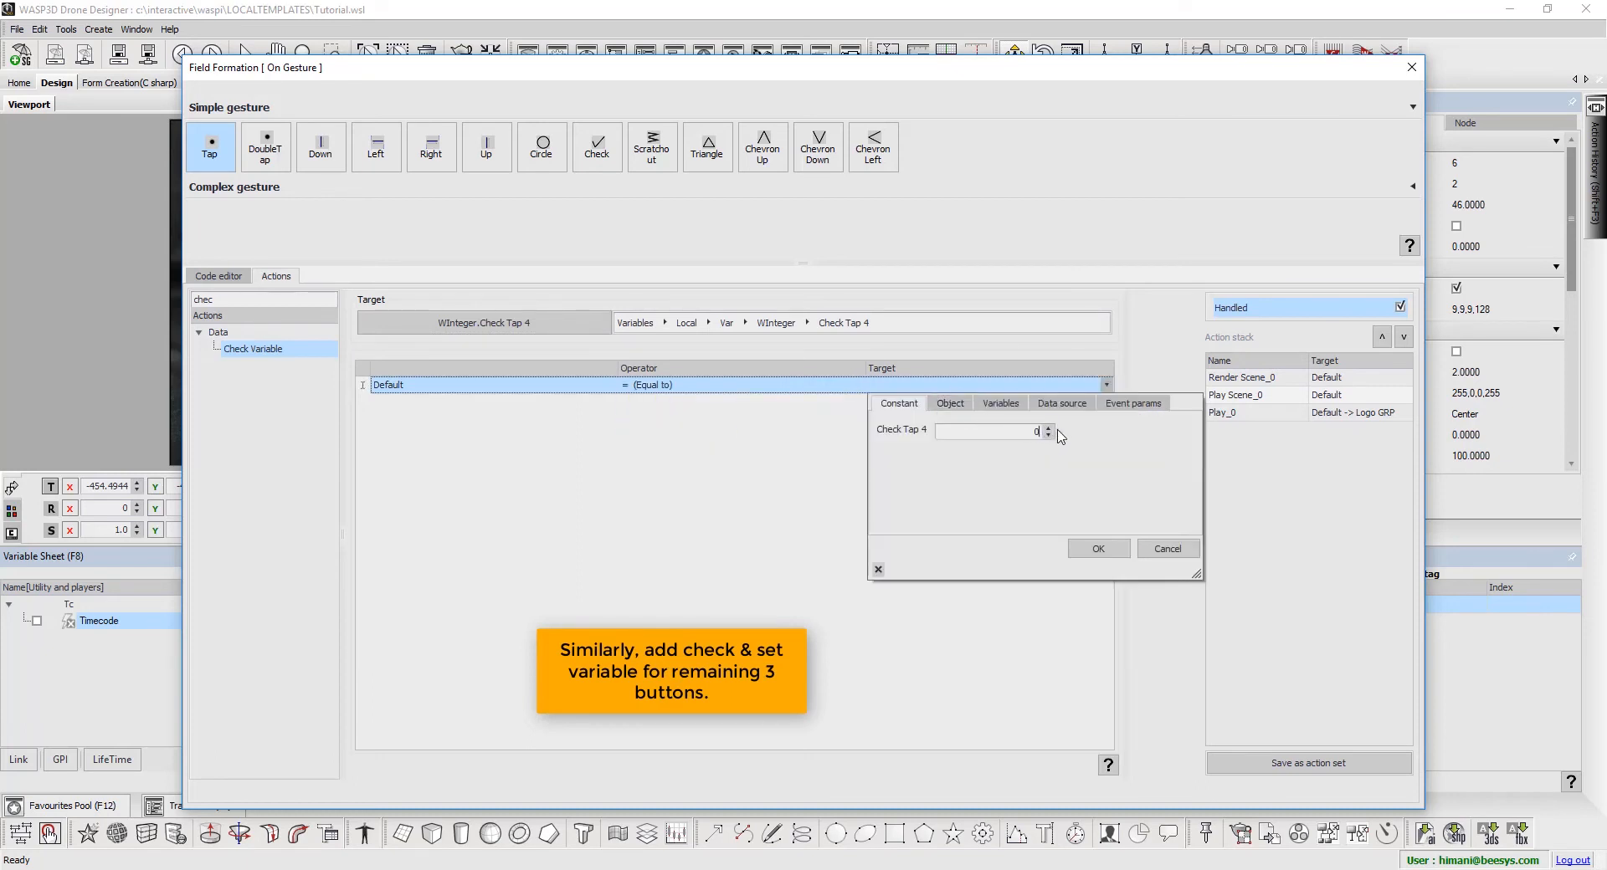
pyautogui.click(1097, 548)
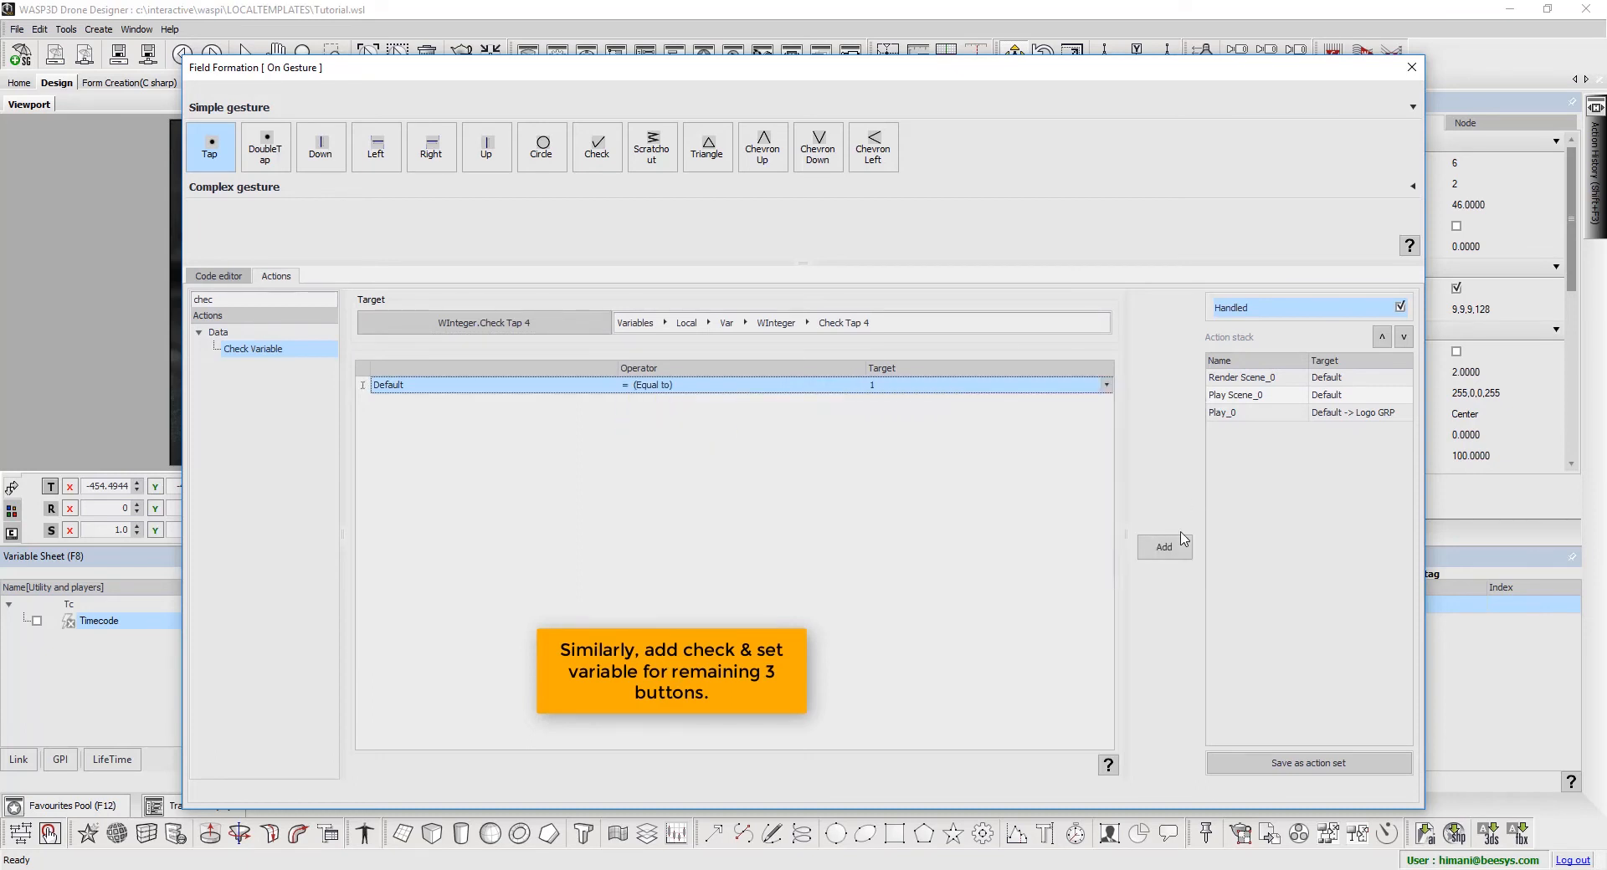
pyautogui.click(1164, 546)
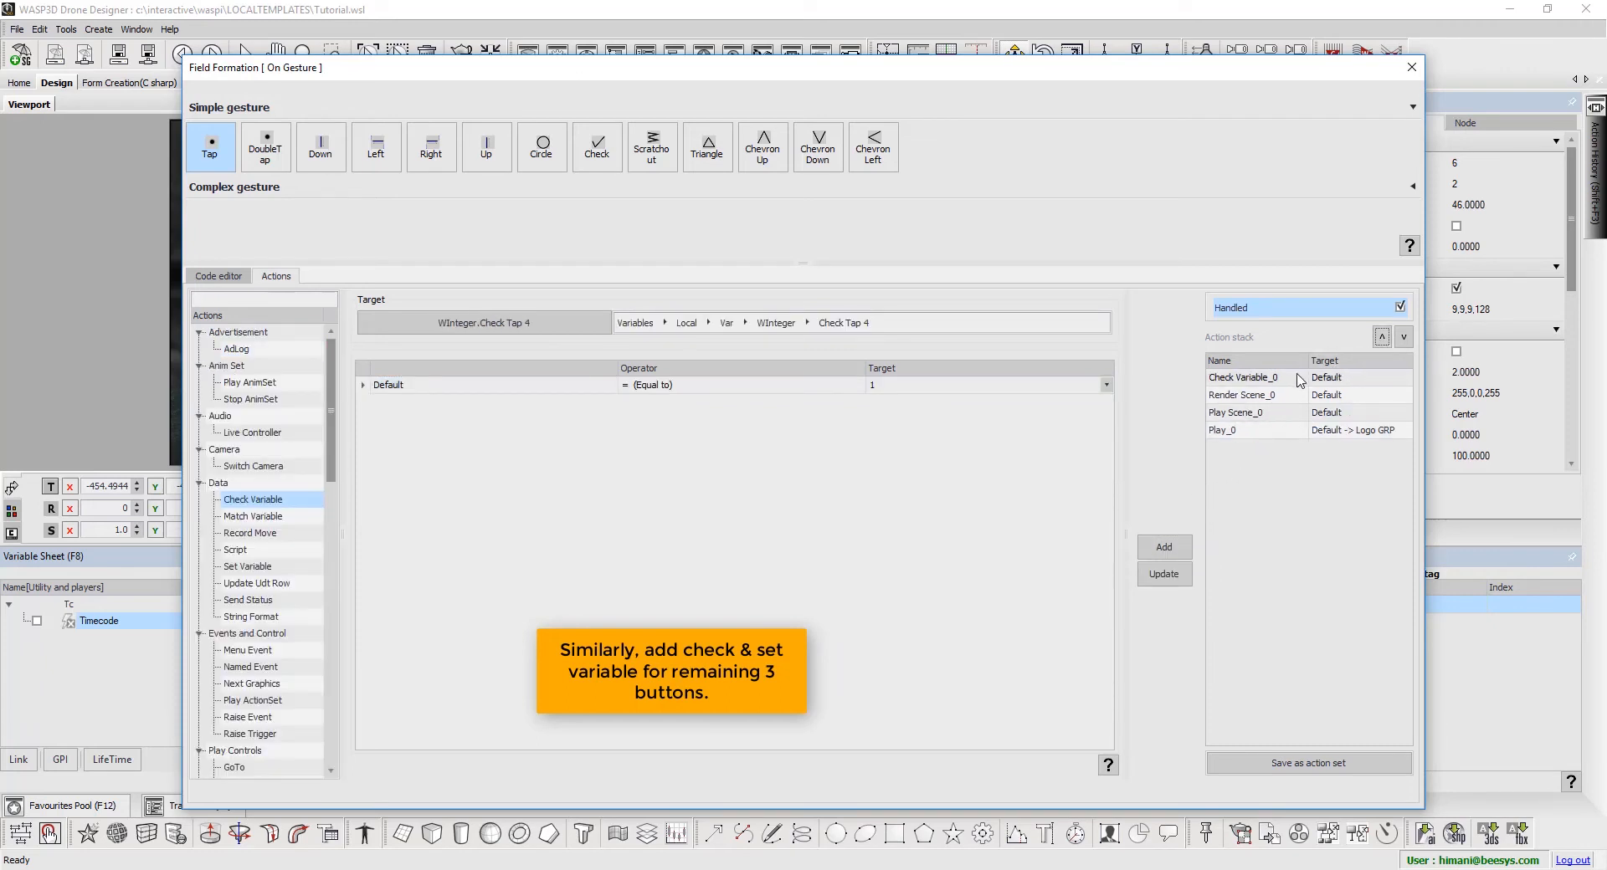
pyautogui.click(262, 298)
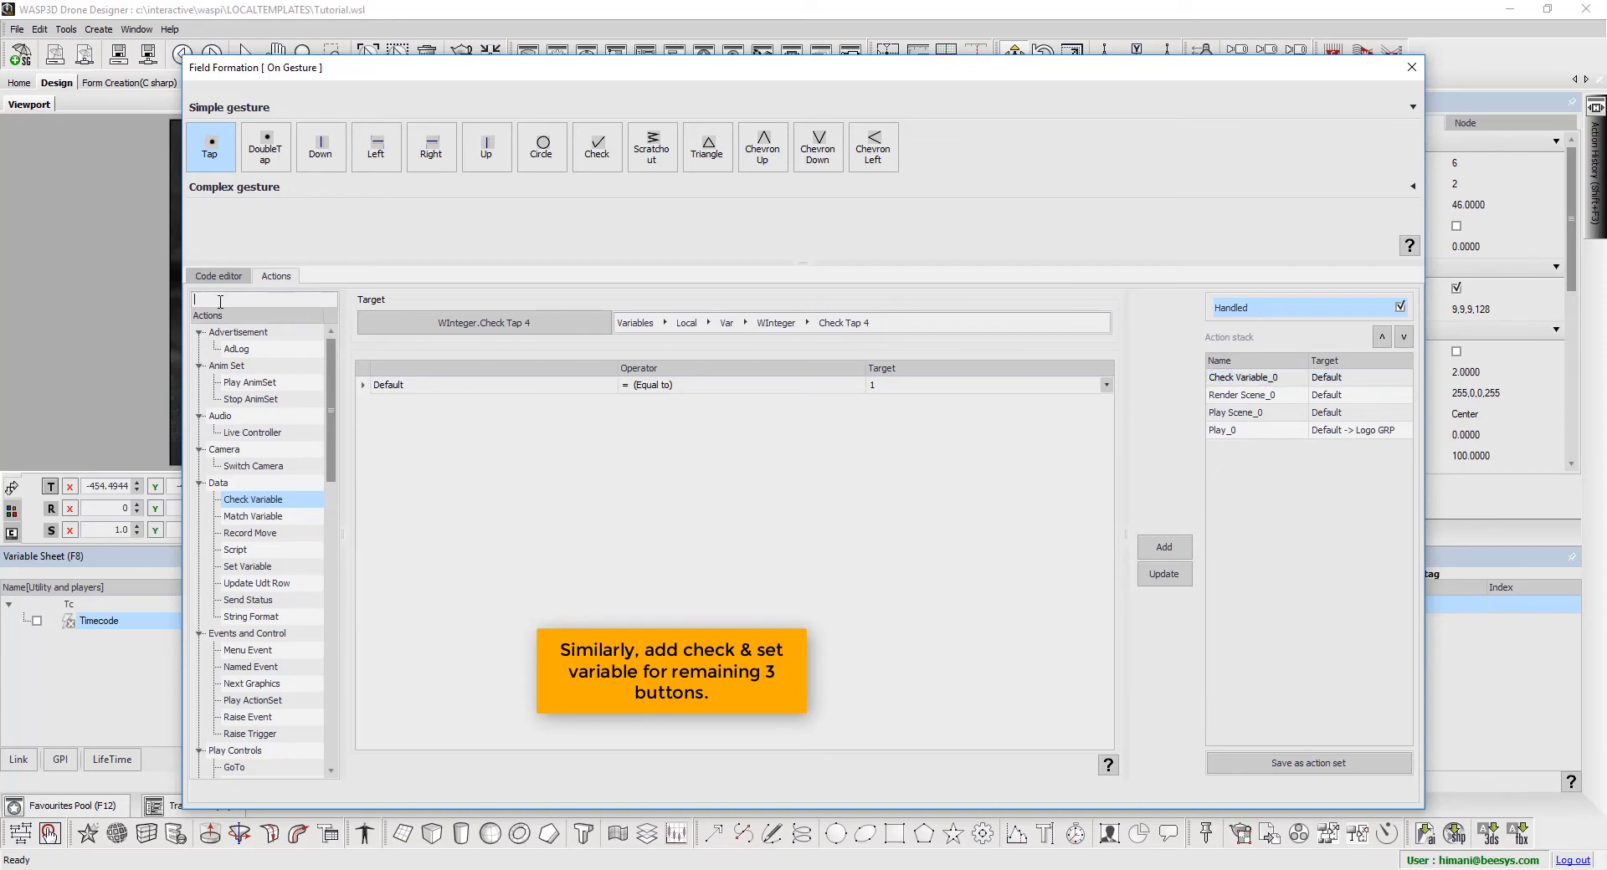
# - Add a Set Variable action setting Check Tap 4 to 0, then close the editor
pyautogui.write('set v')
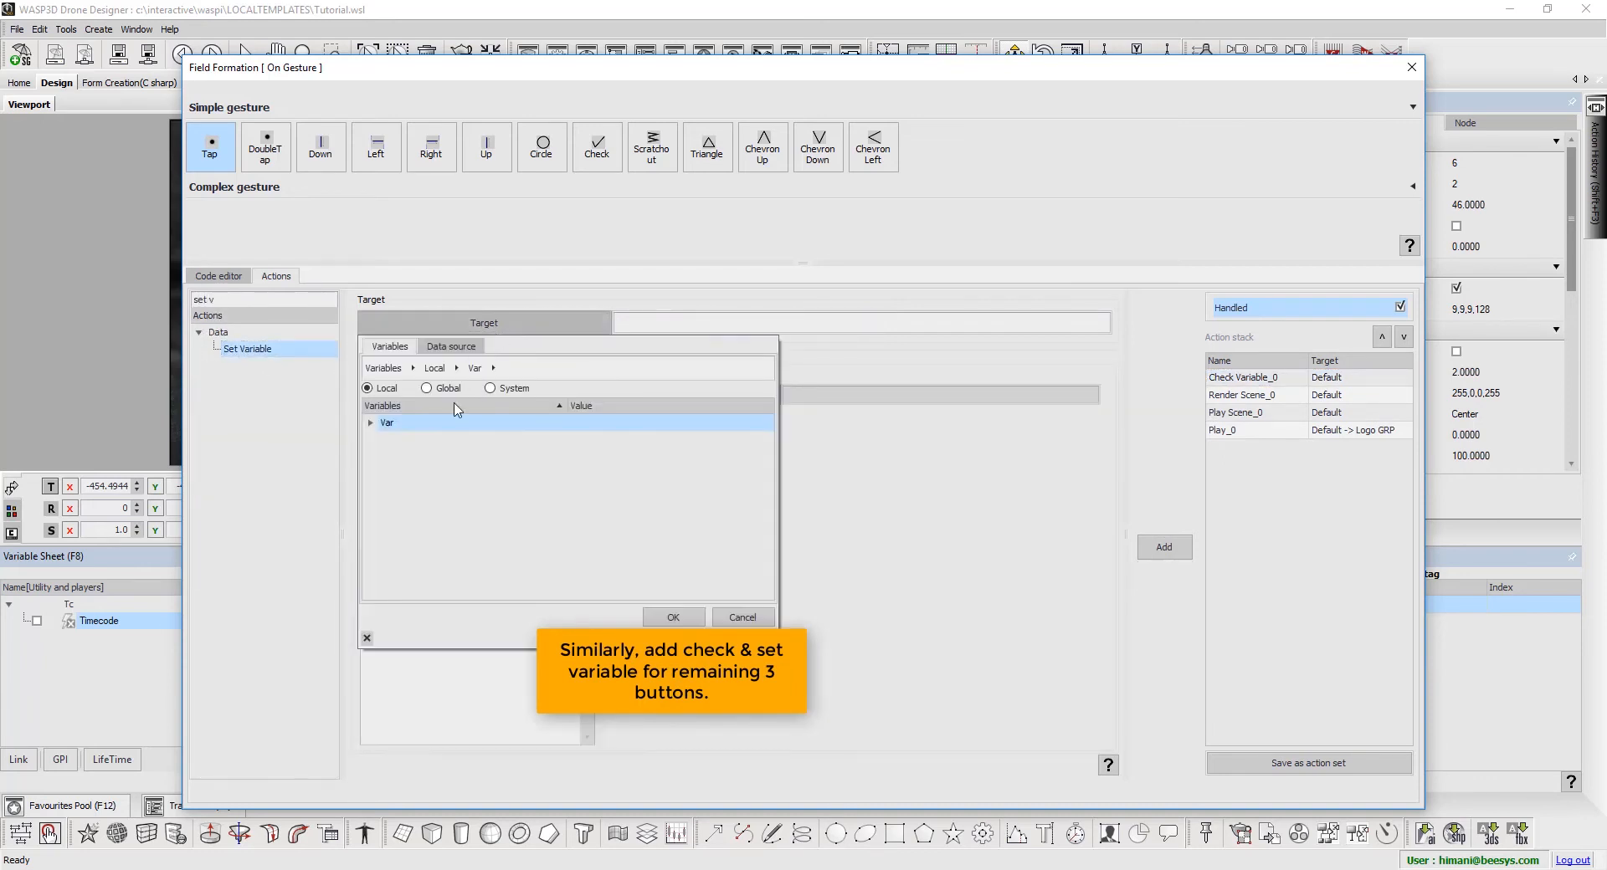
pyautogui.click(435, 505)
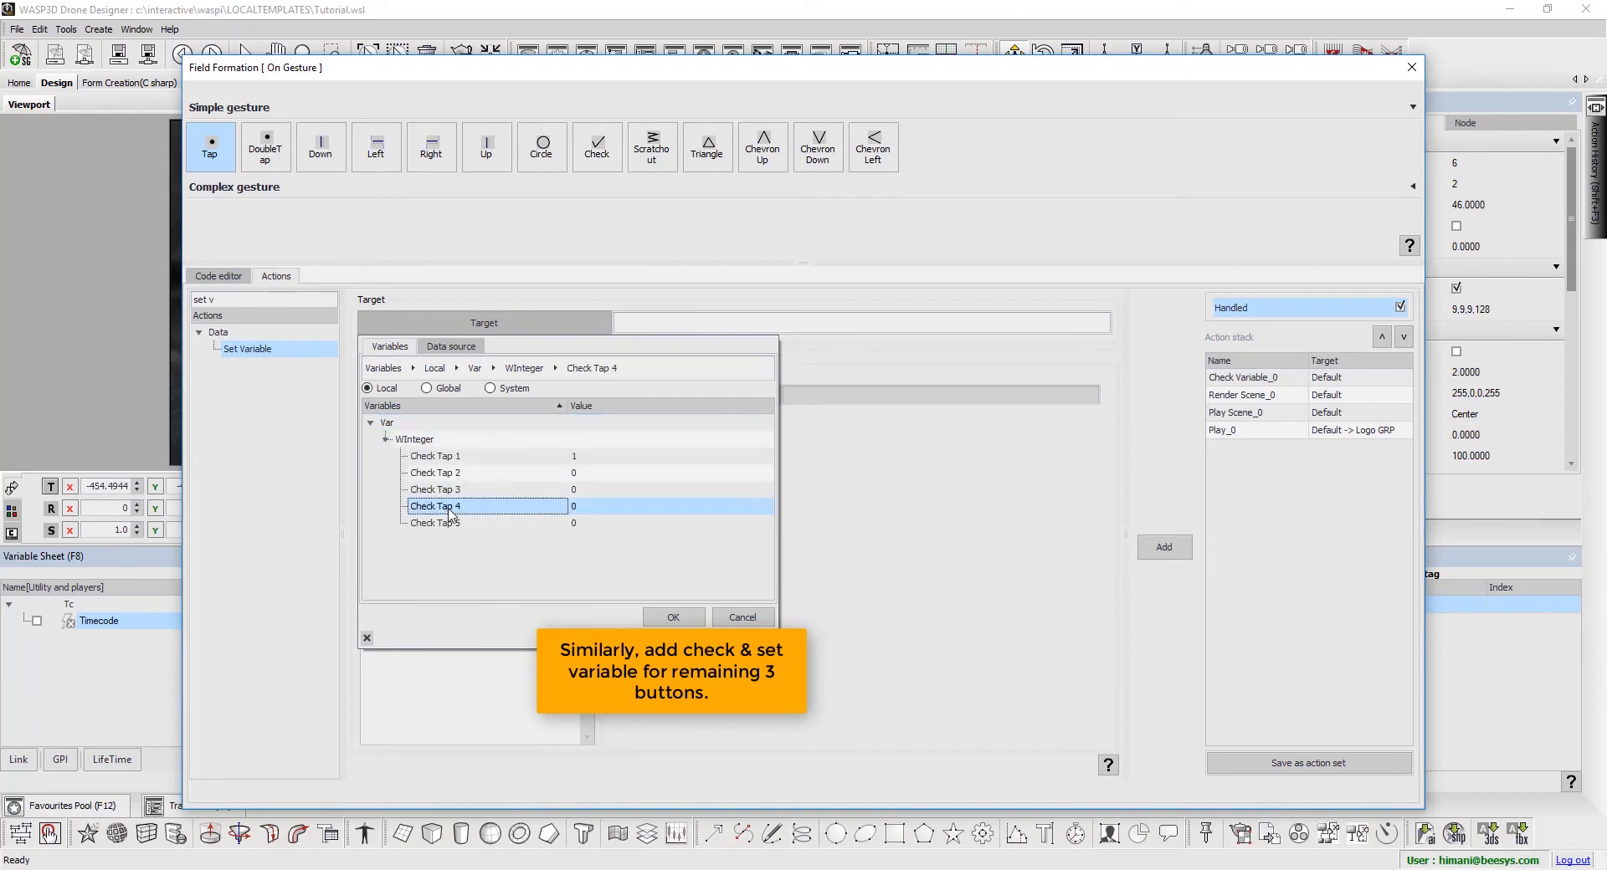
pyautogui.click(672, 617)
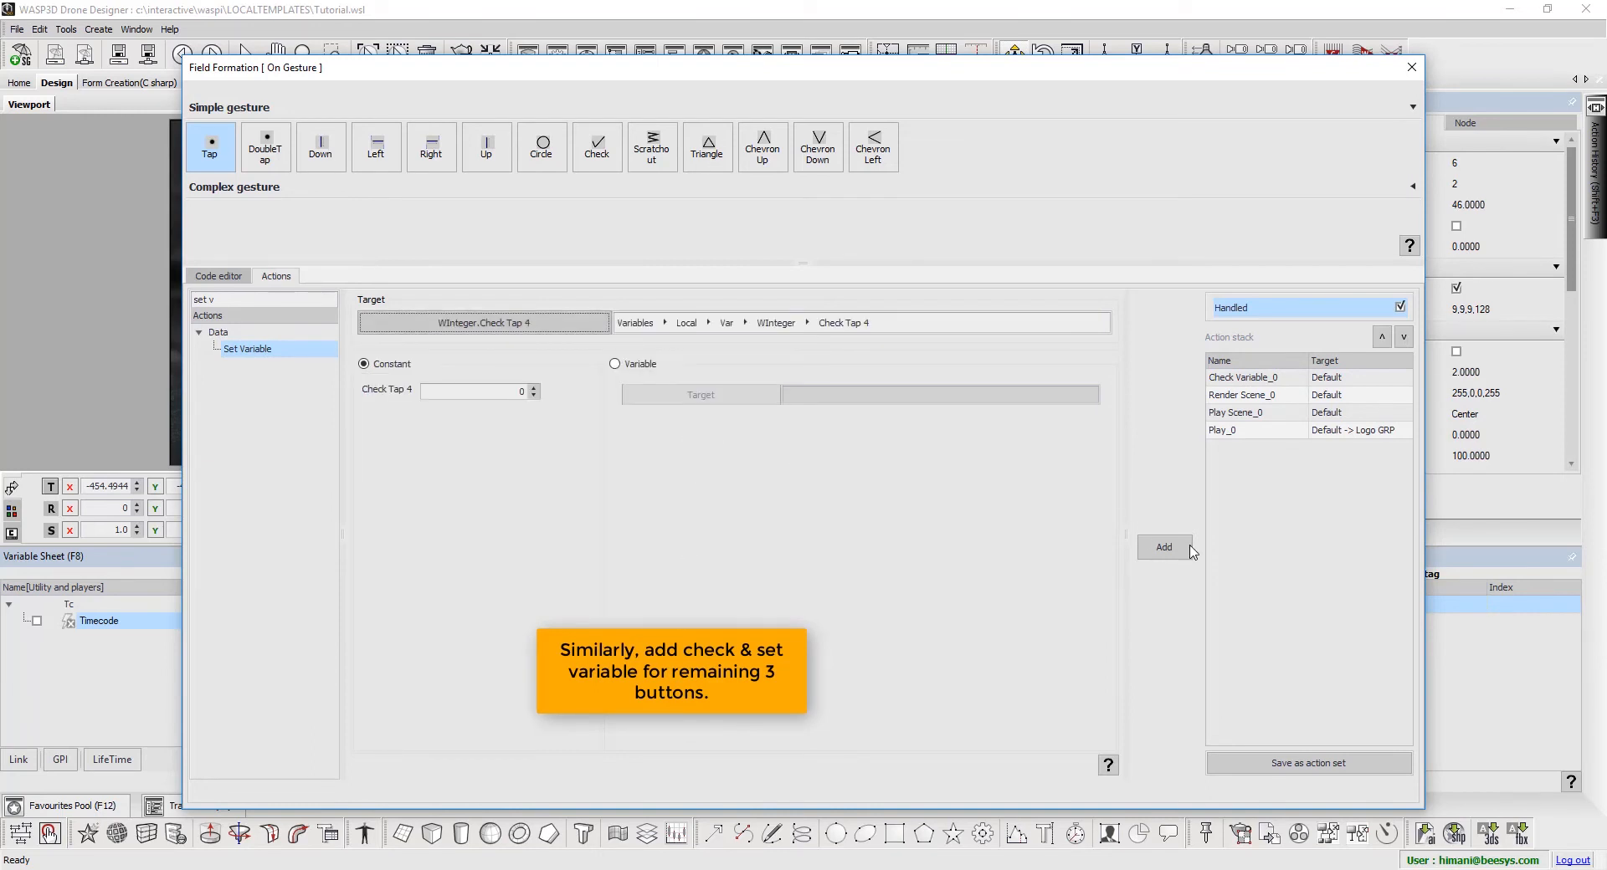
pyautogui.click(1411, 67)
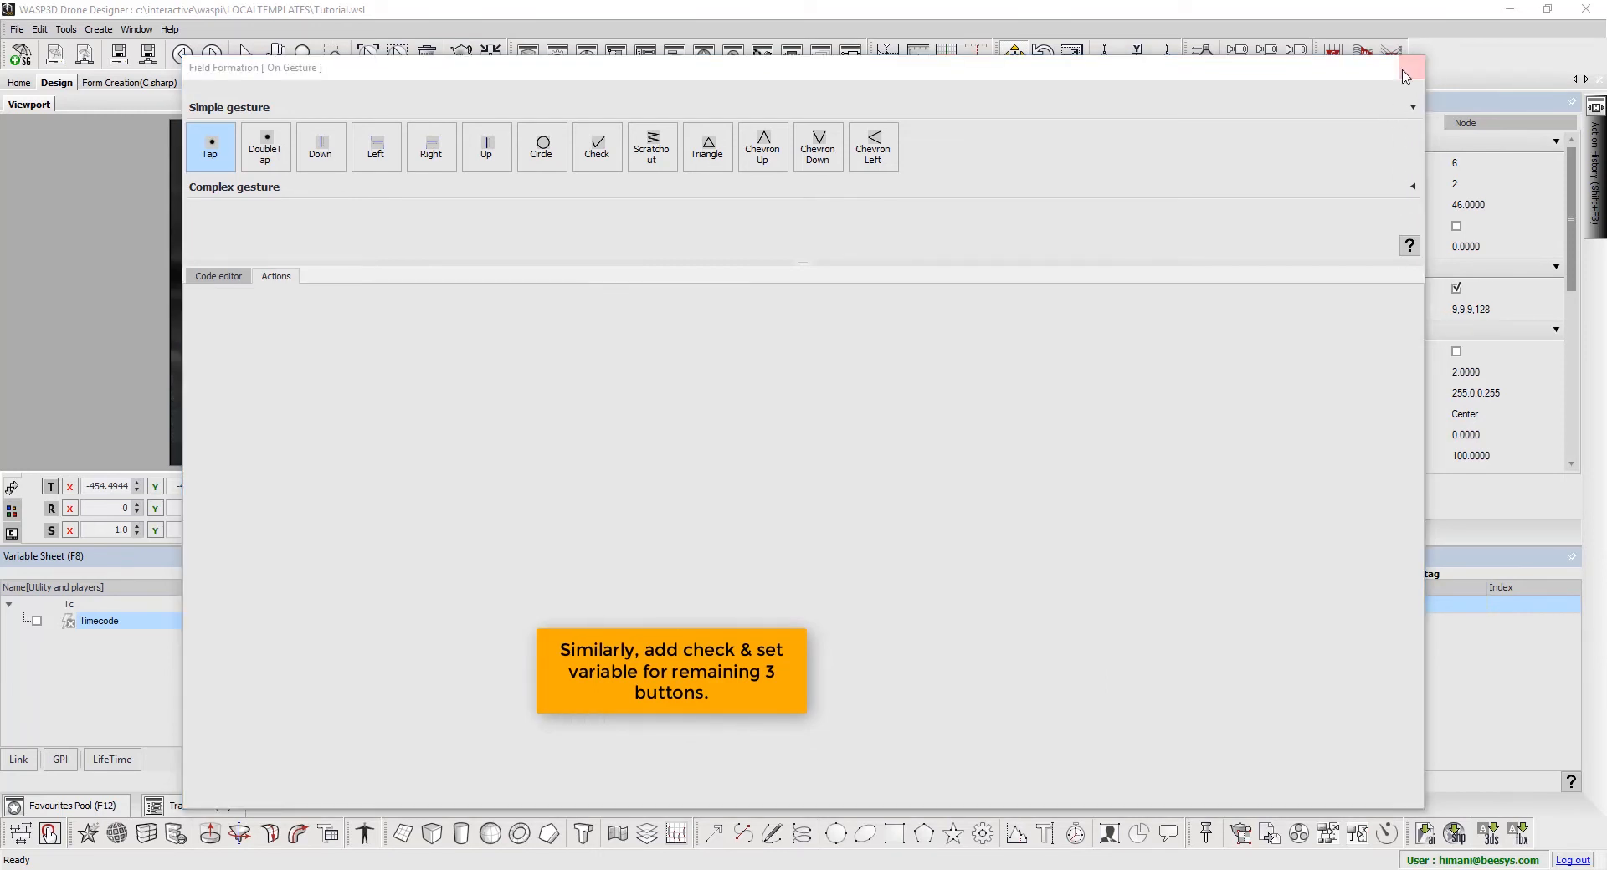
pyautogui.click(1405, 67)
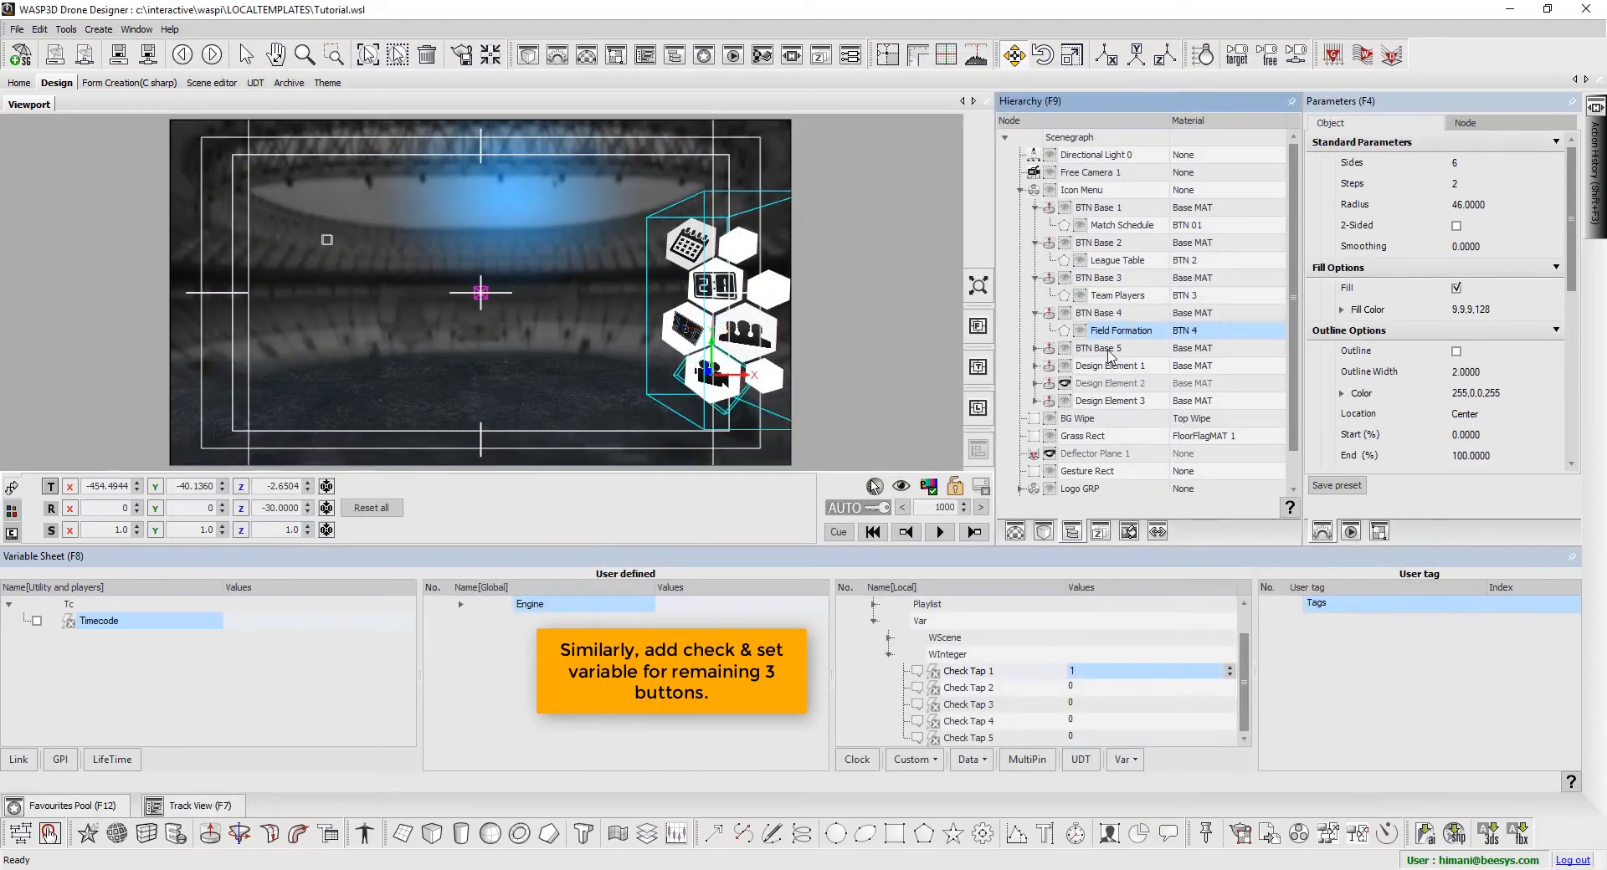
# - Under BTN Base 5, give Top Videos' tap a Check Variable action requiring Check Tap 5 = 1
pyautogui.click(1112, 366)
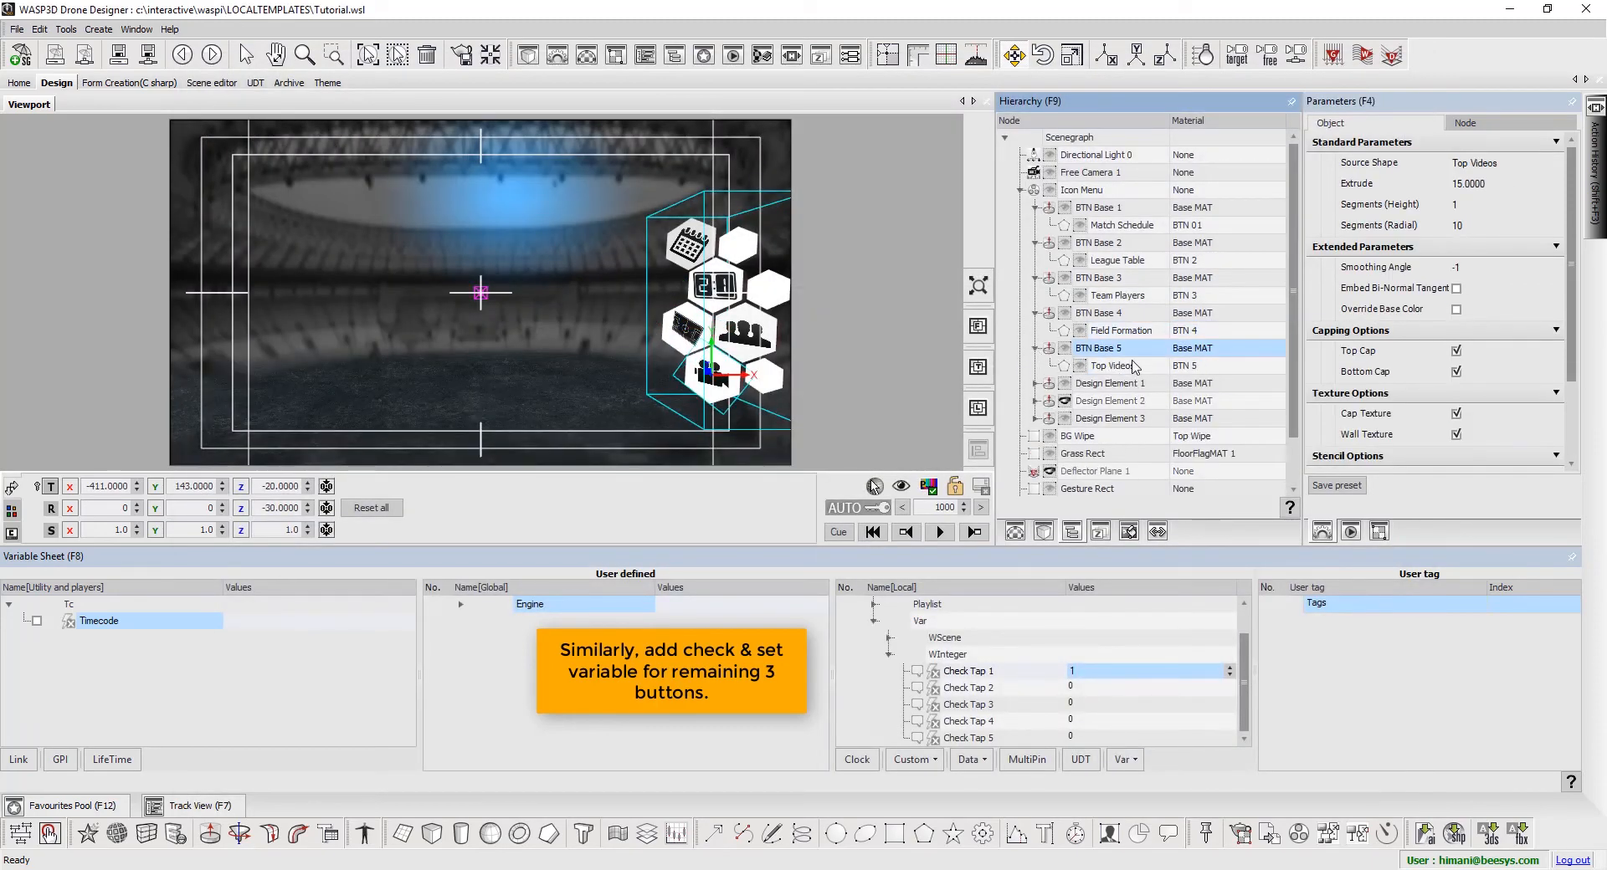
pyautogui.click(1112, 365)
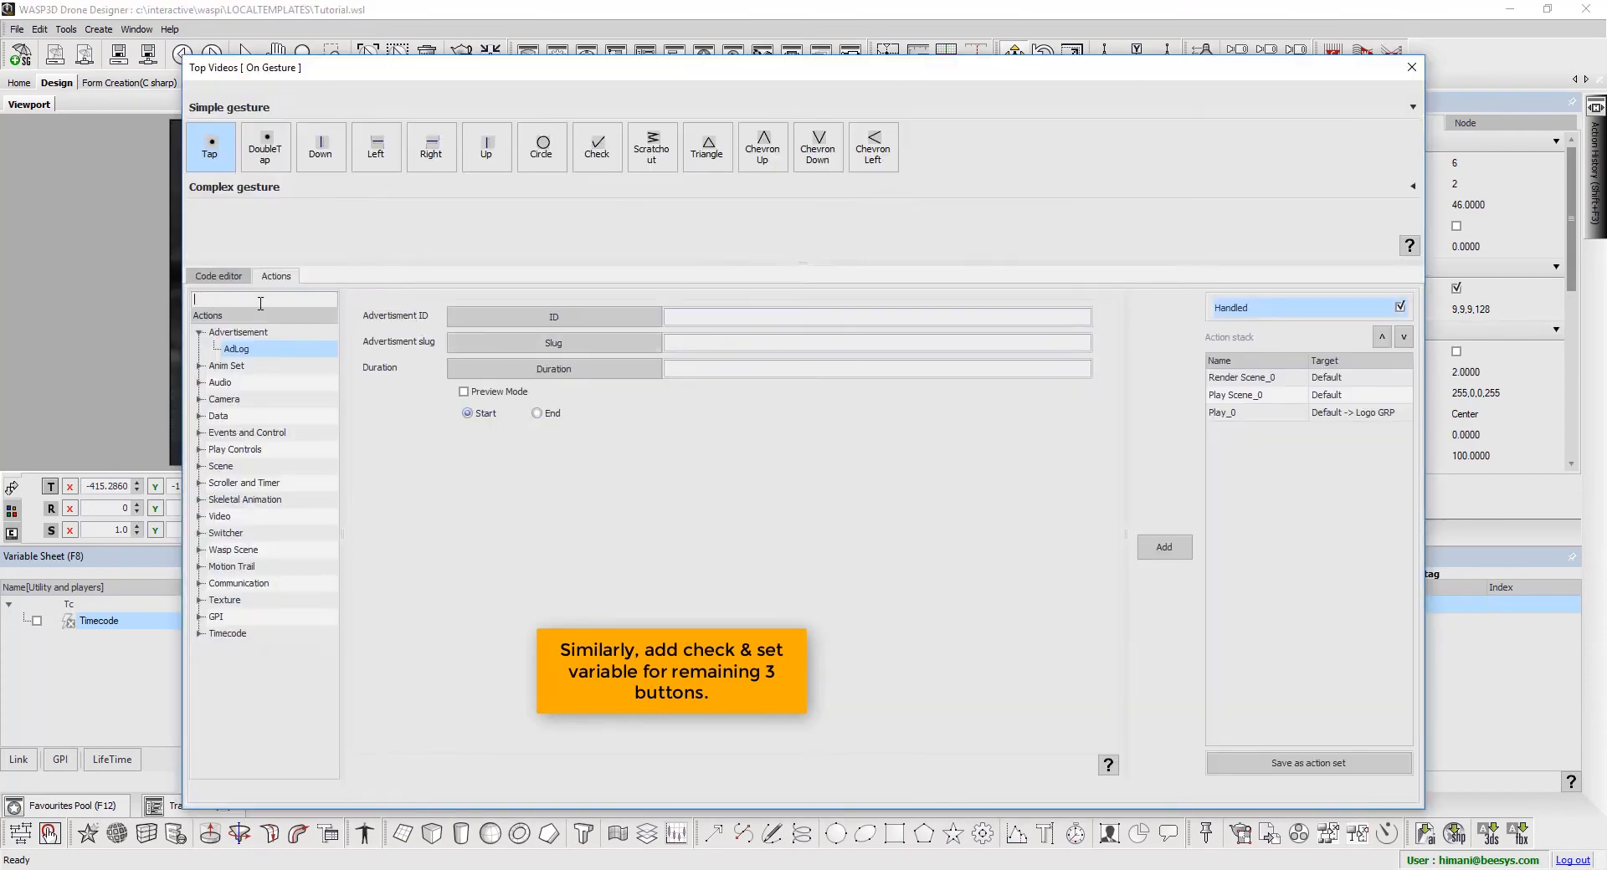
pyautogui.write('che')
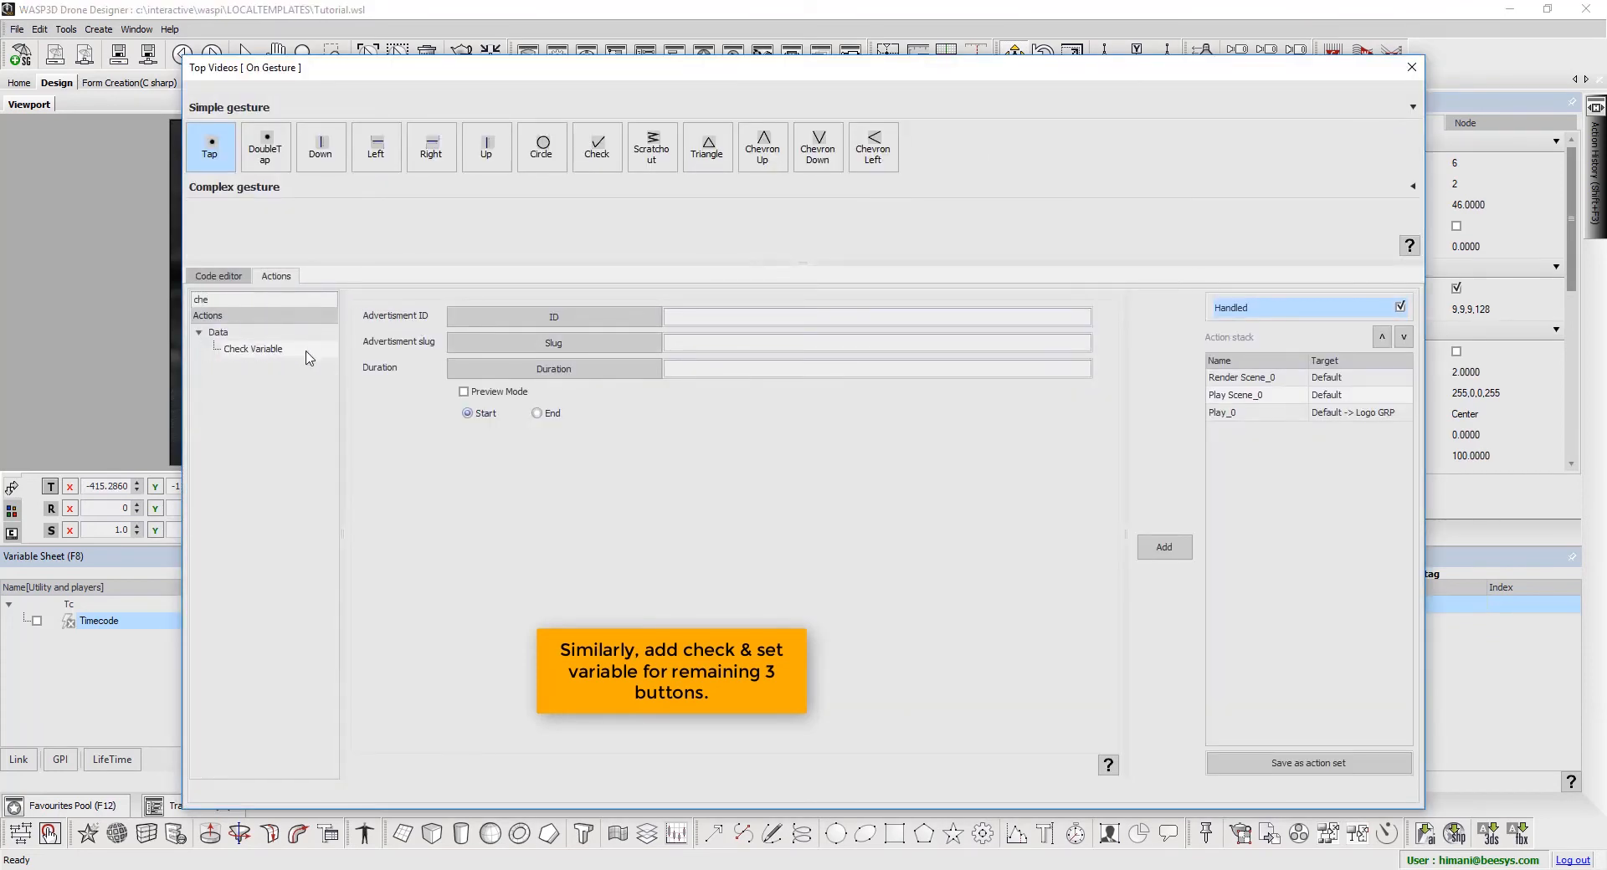
pyautogui.click(252, 348)
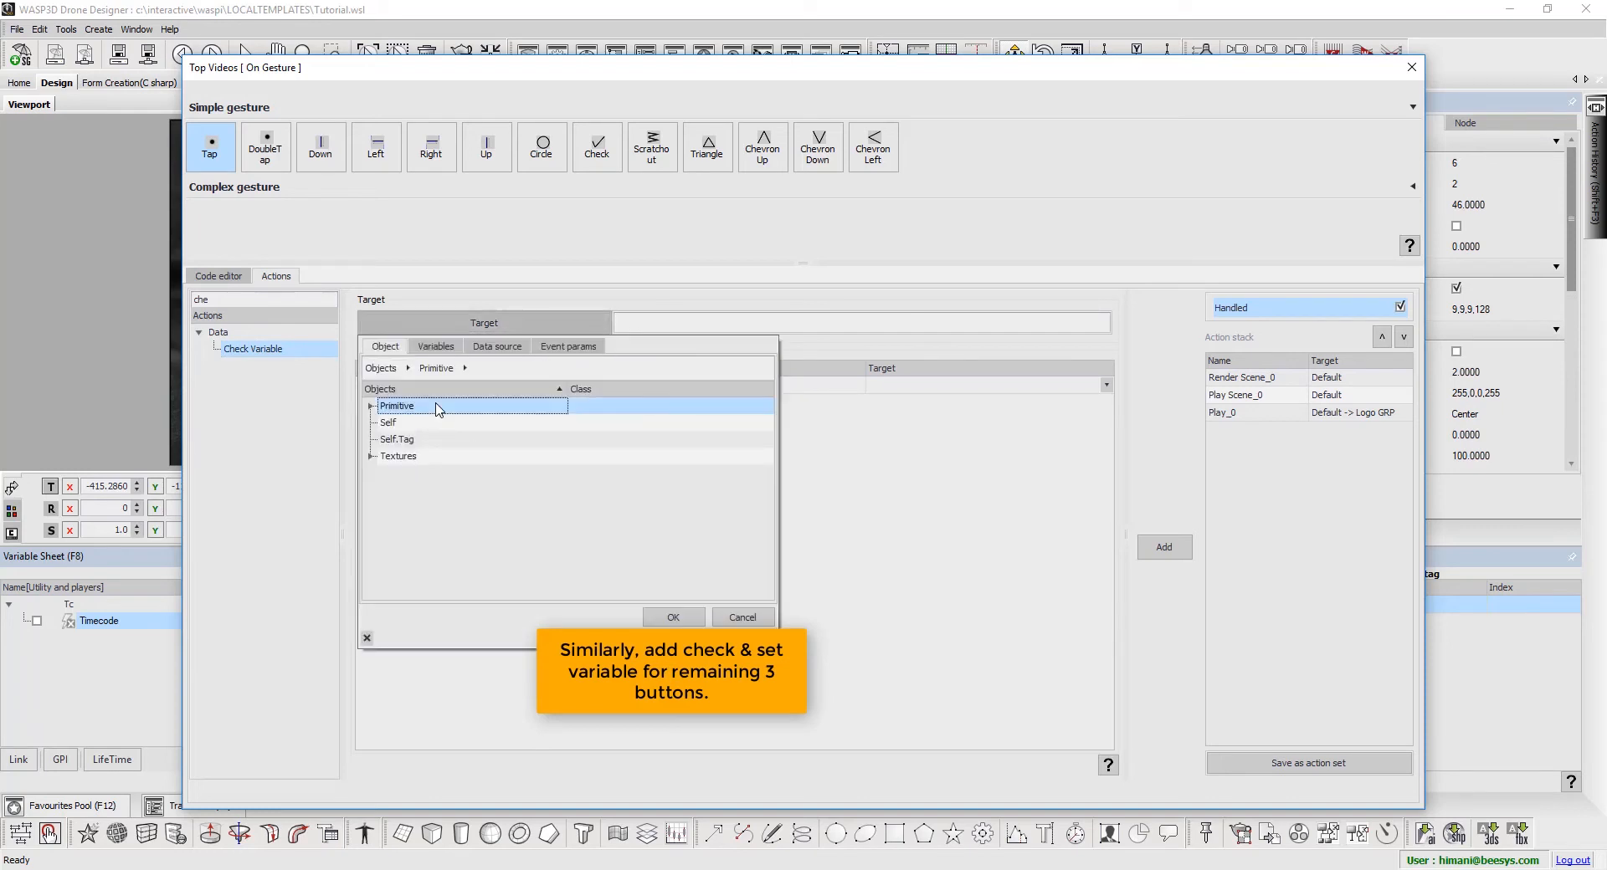
pyautogui.click(371, 406)
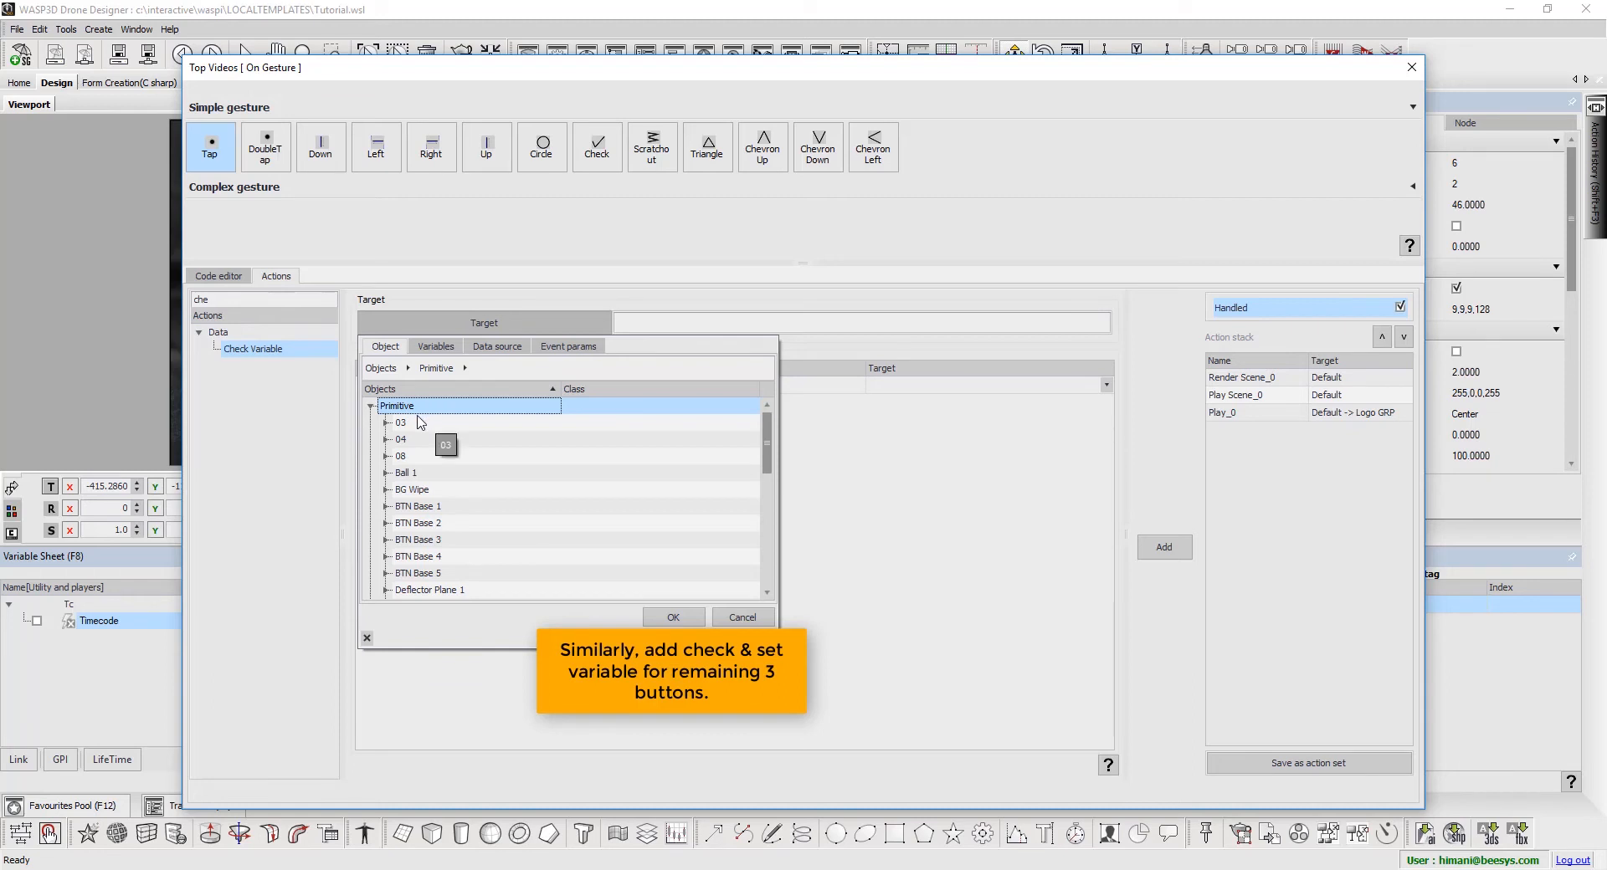
pyautogui.click(435, 346)
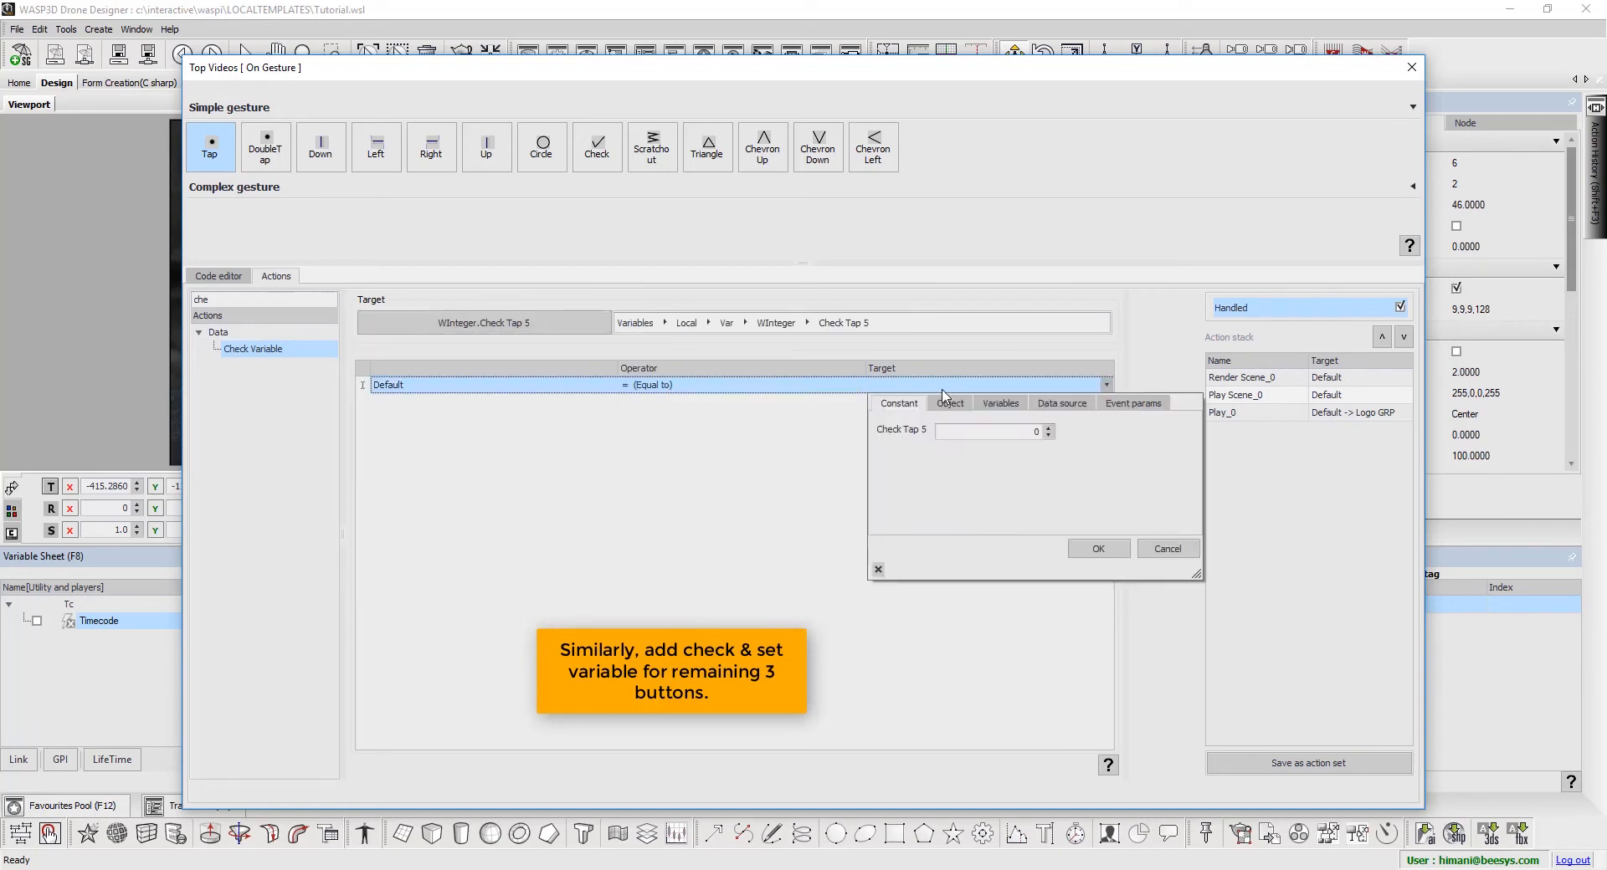
pyautogui.click(1097, 548)
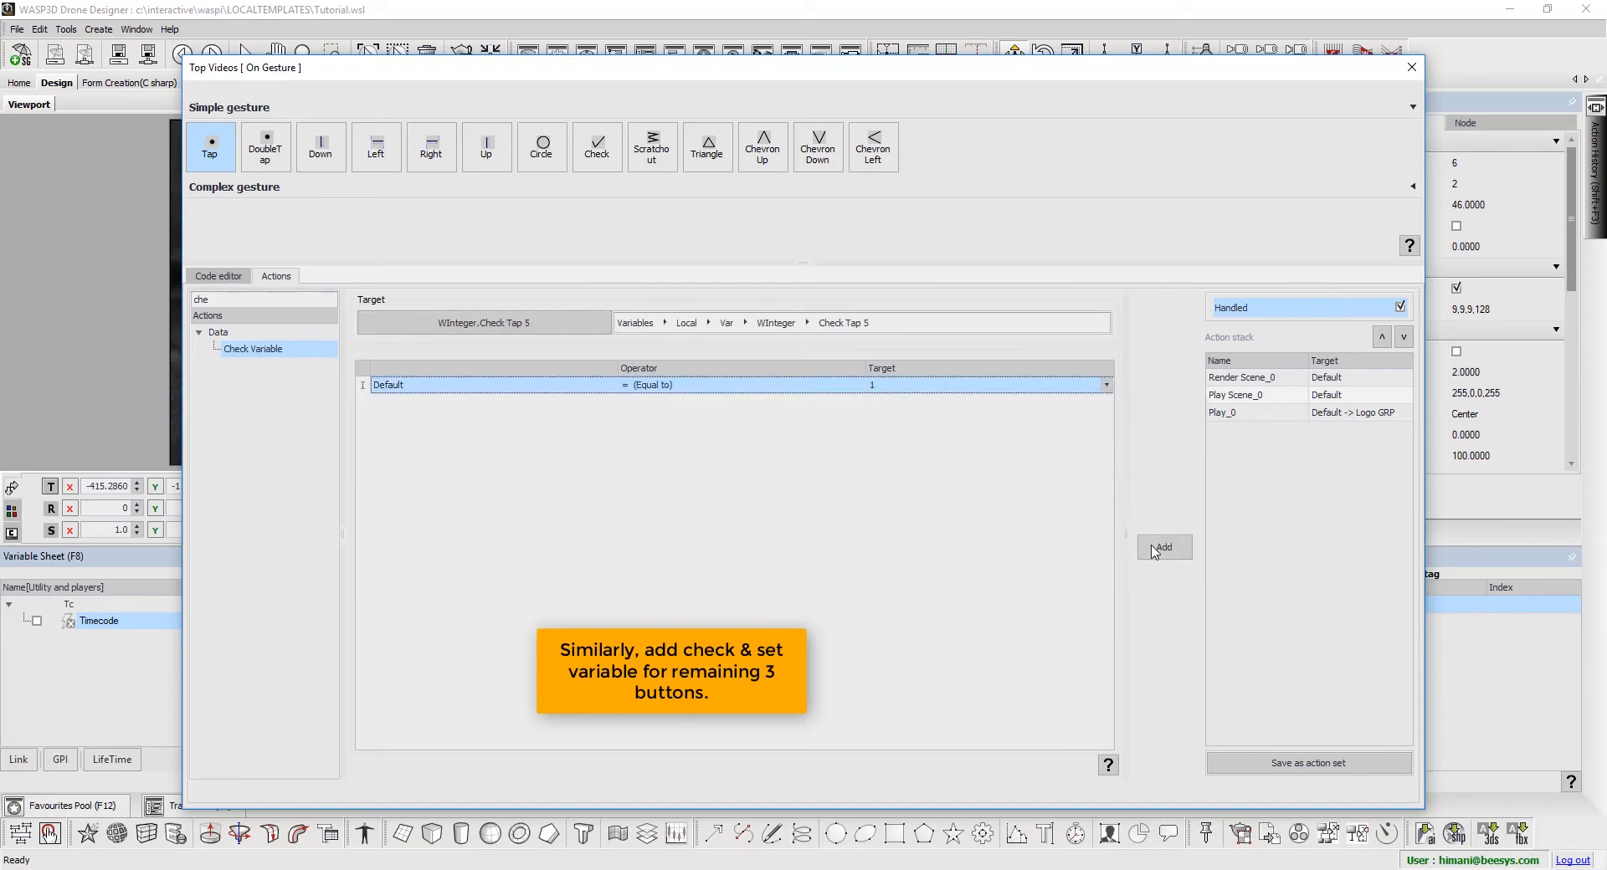
pyautogui.click(1163, 546)
pyautogui.write('s')
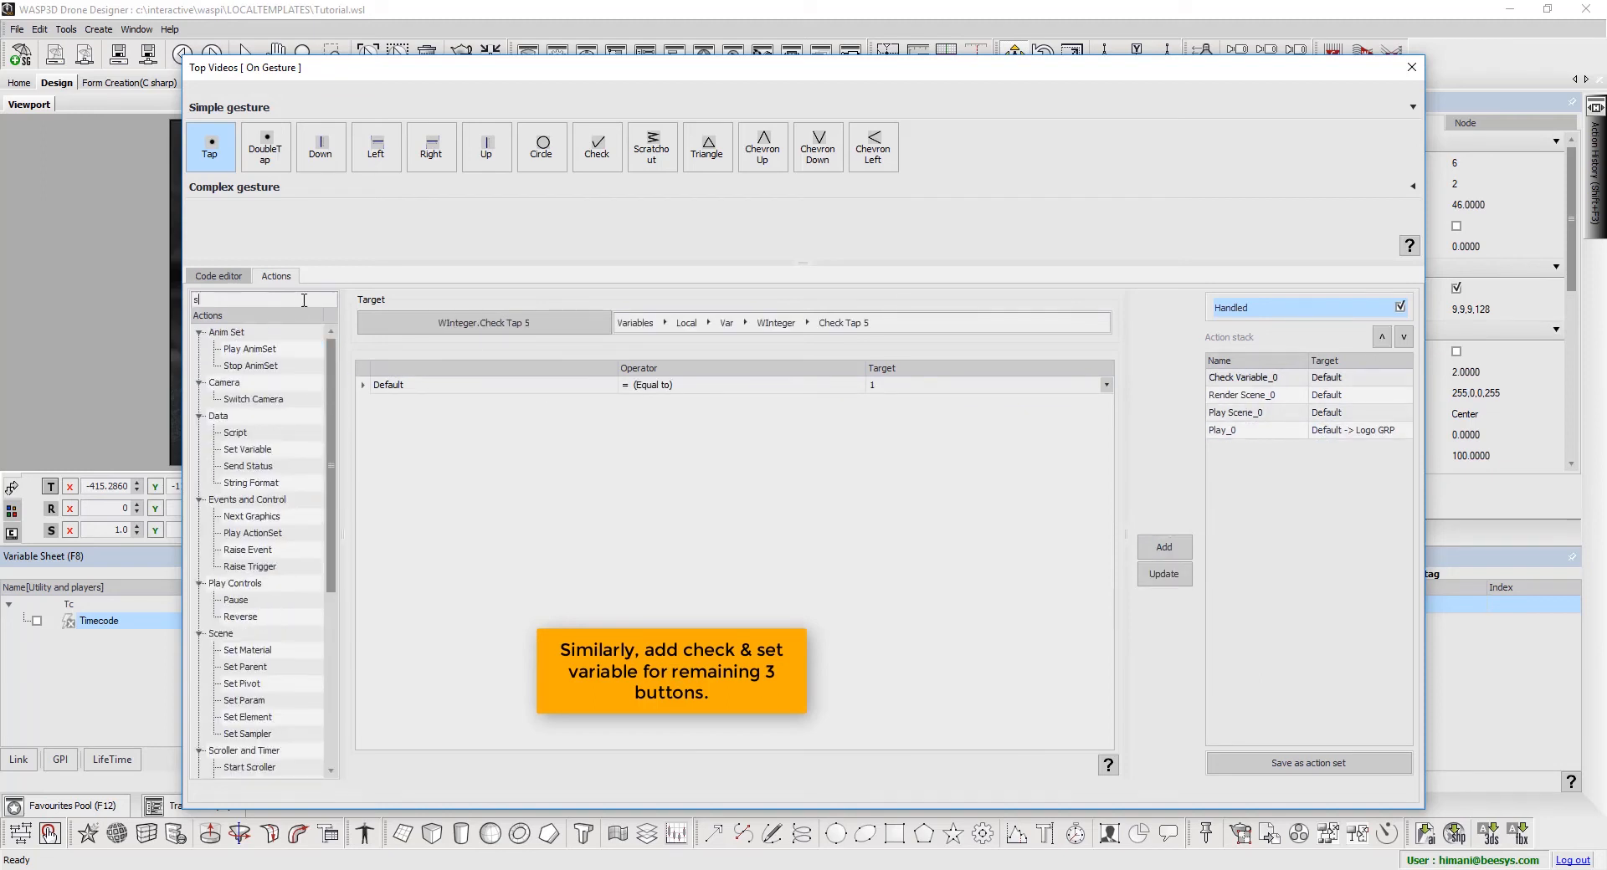
# - Add a Set Variable action targeting Check Tap 5 to the Top Videos tap
pyautogui.write('et')
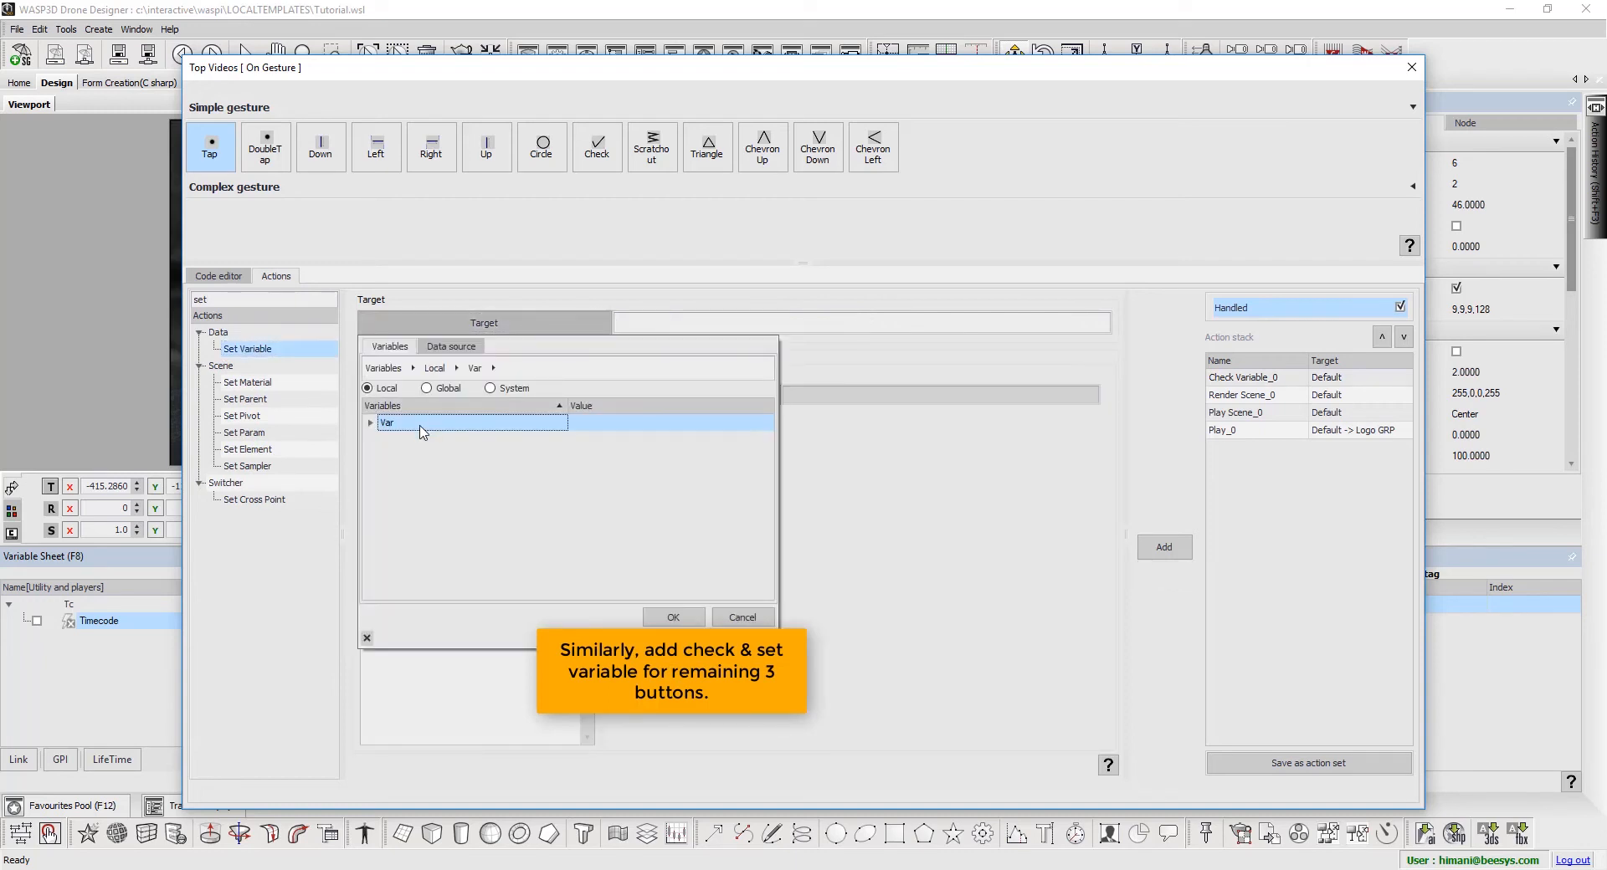
pyautogui.click(371, 423)
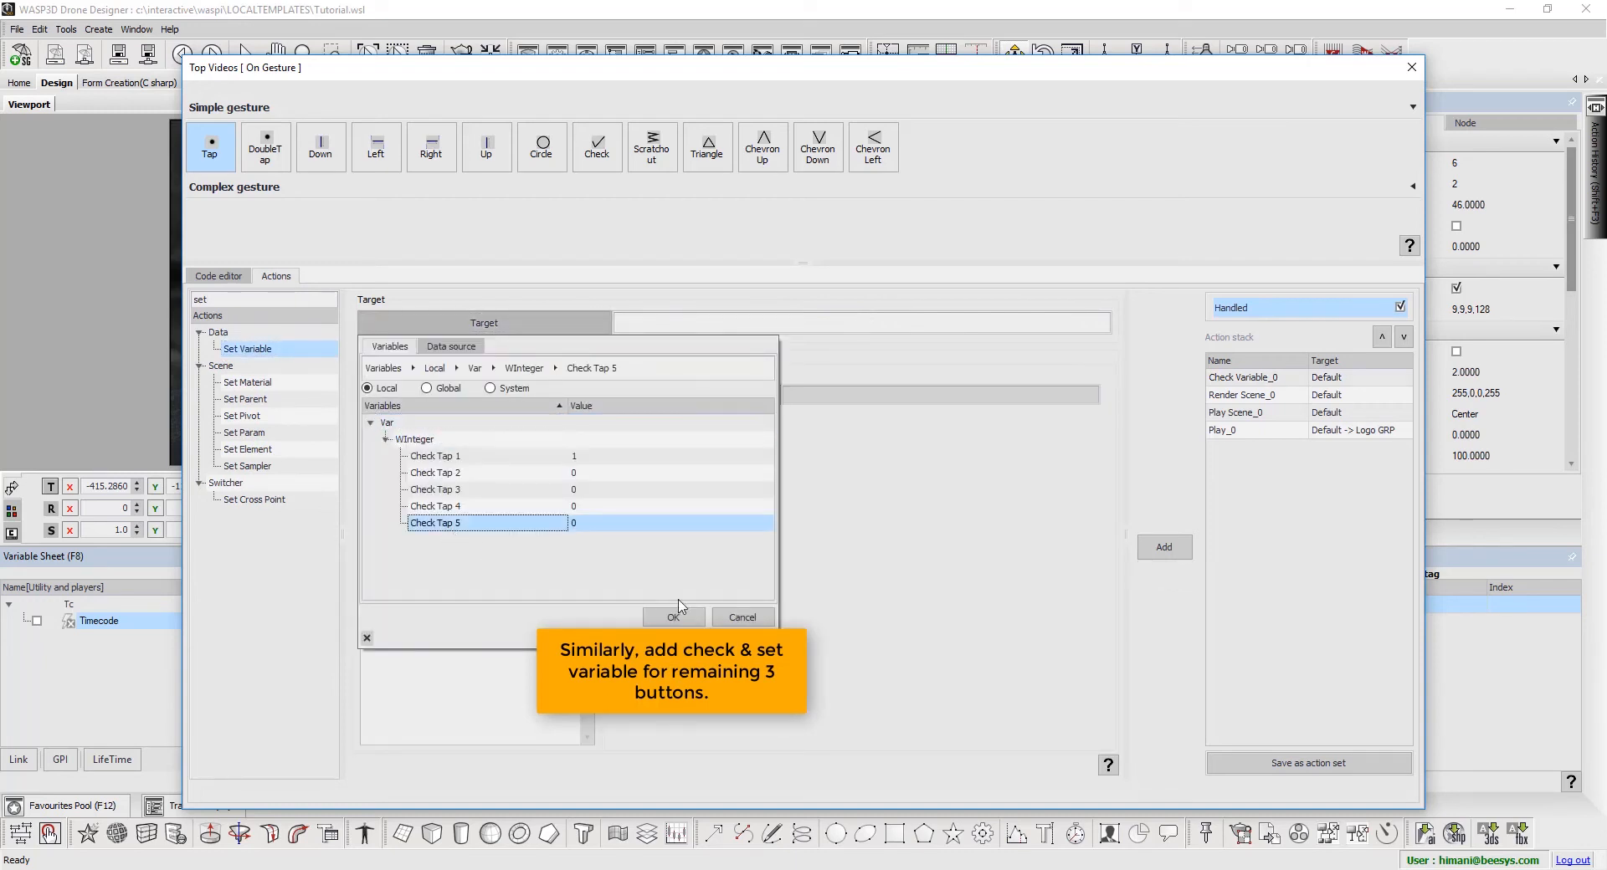
pyautogui.click(673, 616)
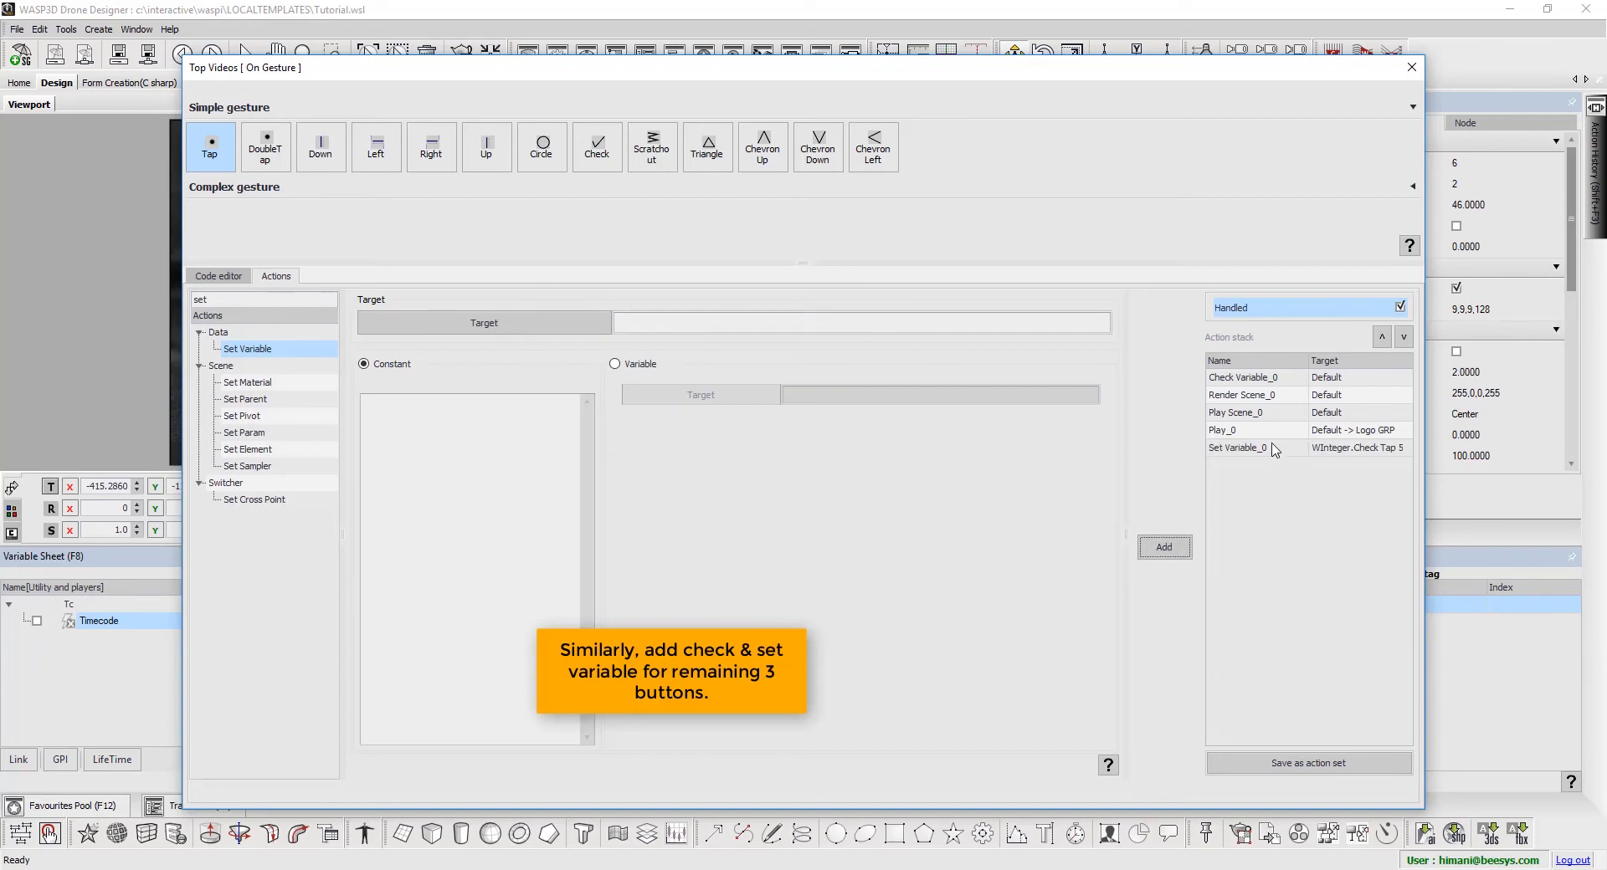
pyautogui.click(1411, 67)
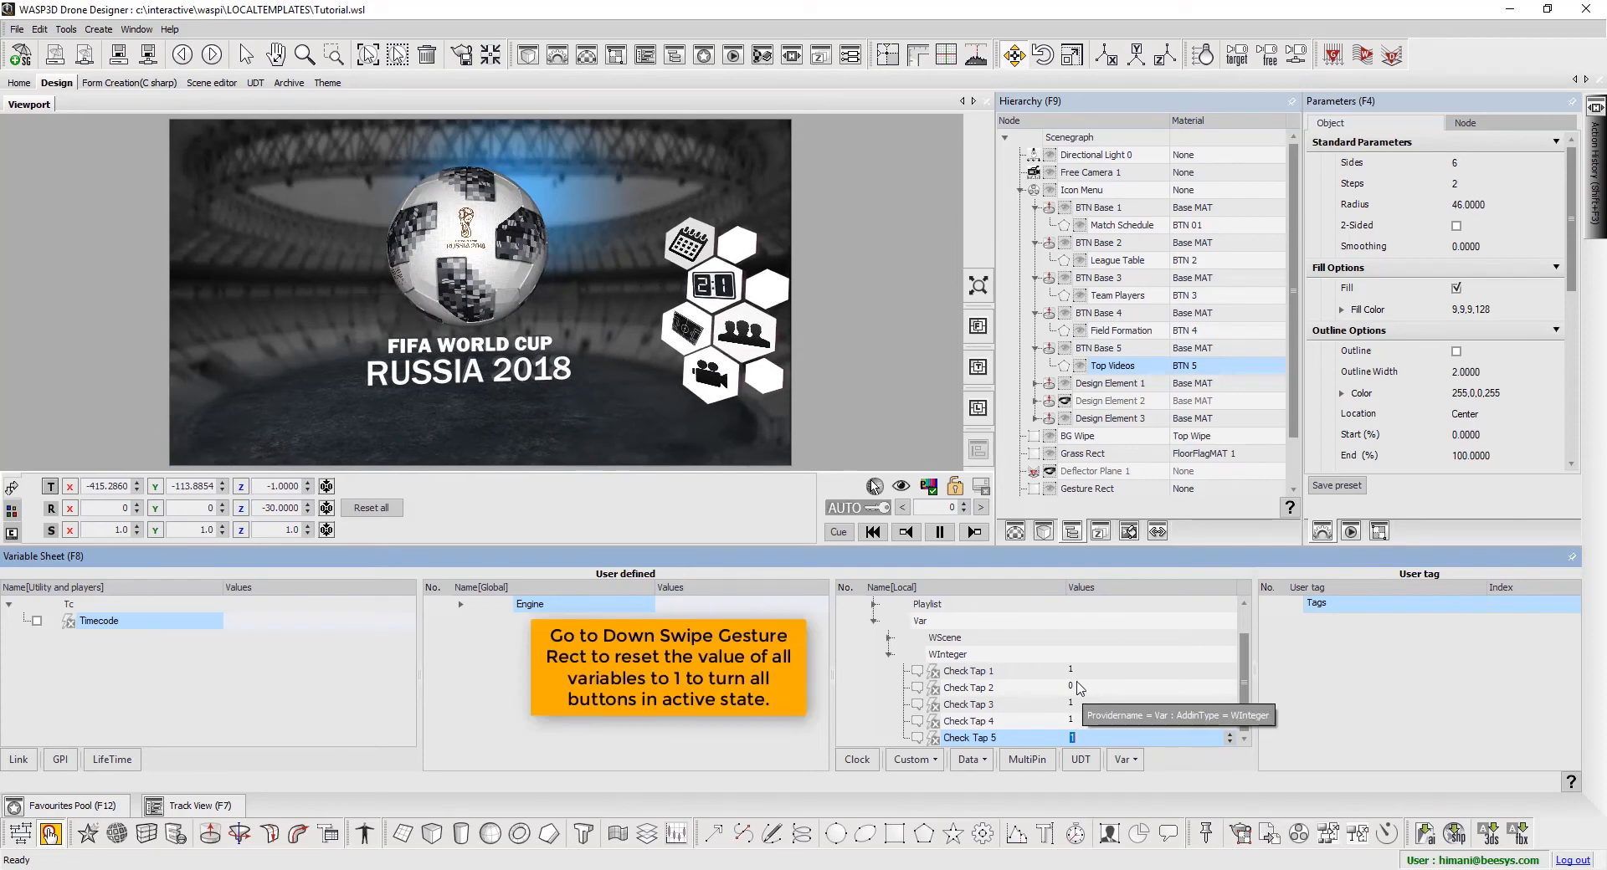
# - Select Gesture Rect and bring up its right-click options
pyautogui.click(969, 688)
pyautogui.write('1')
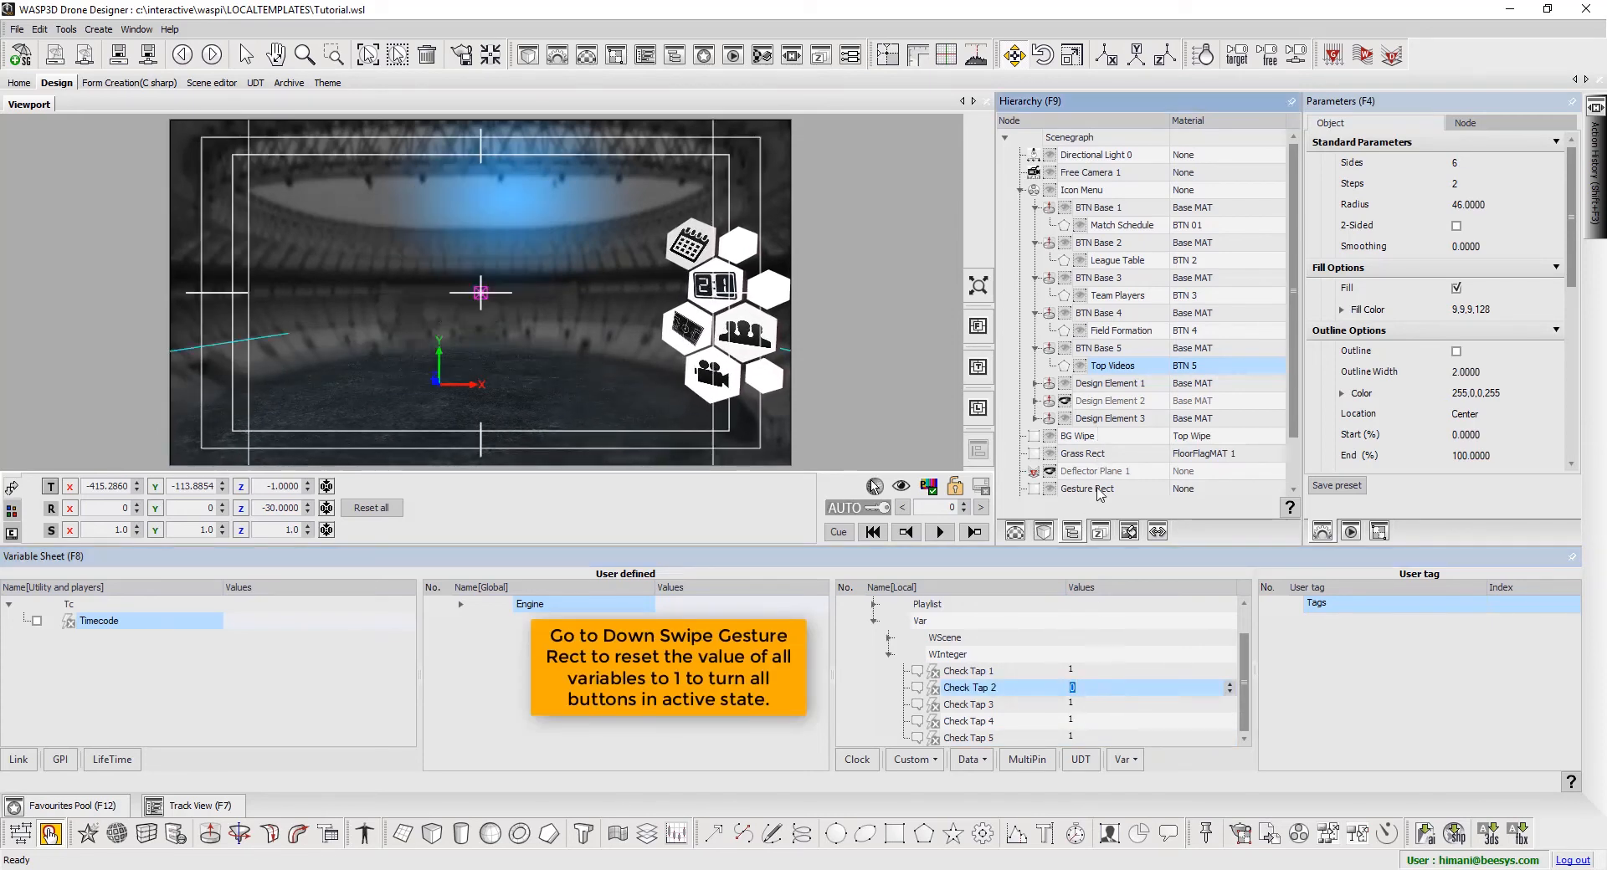
pyautogui.rightClick(1087, 489)
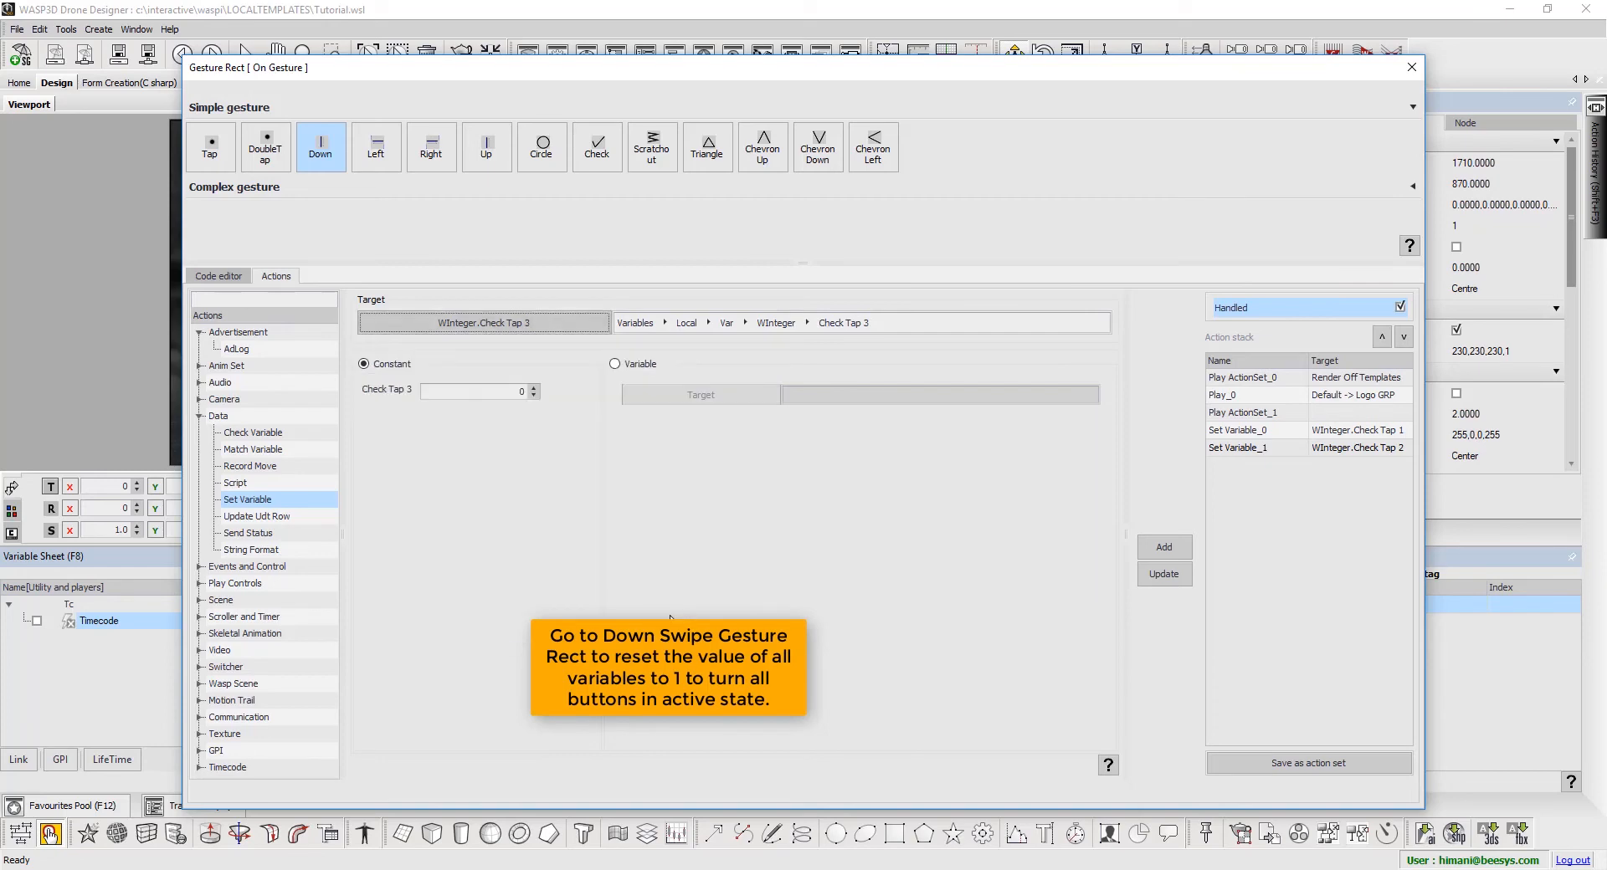
# - Add Down-swipe Set Variable actions resetting Check Tap 3, 4 and 5 to constant 1, then close
pyautogui.click(1163, 547)
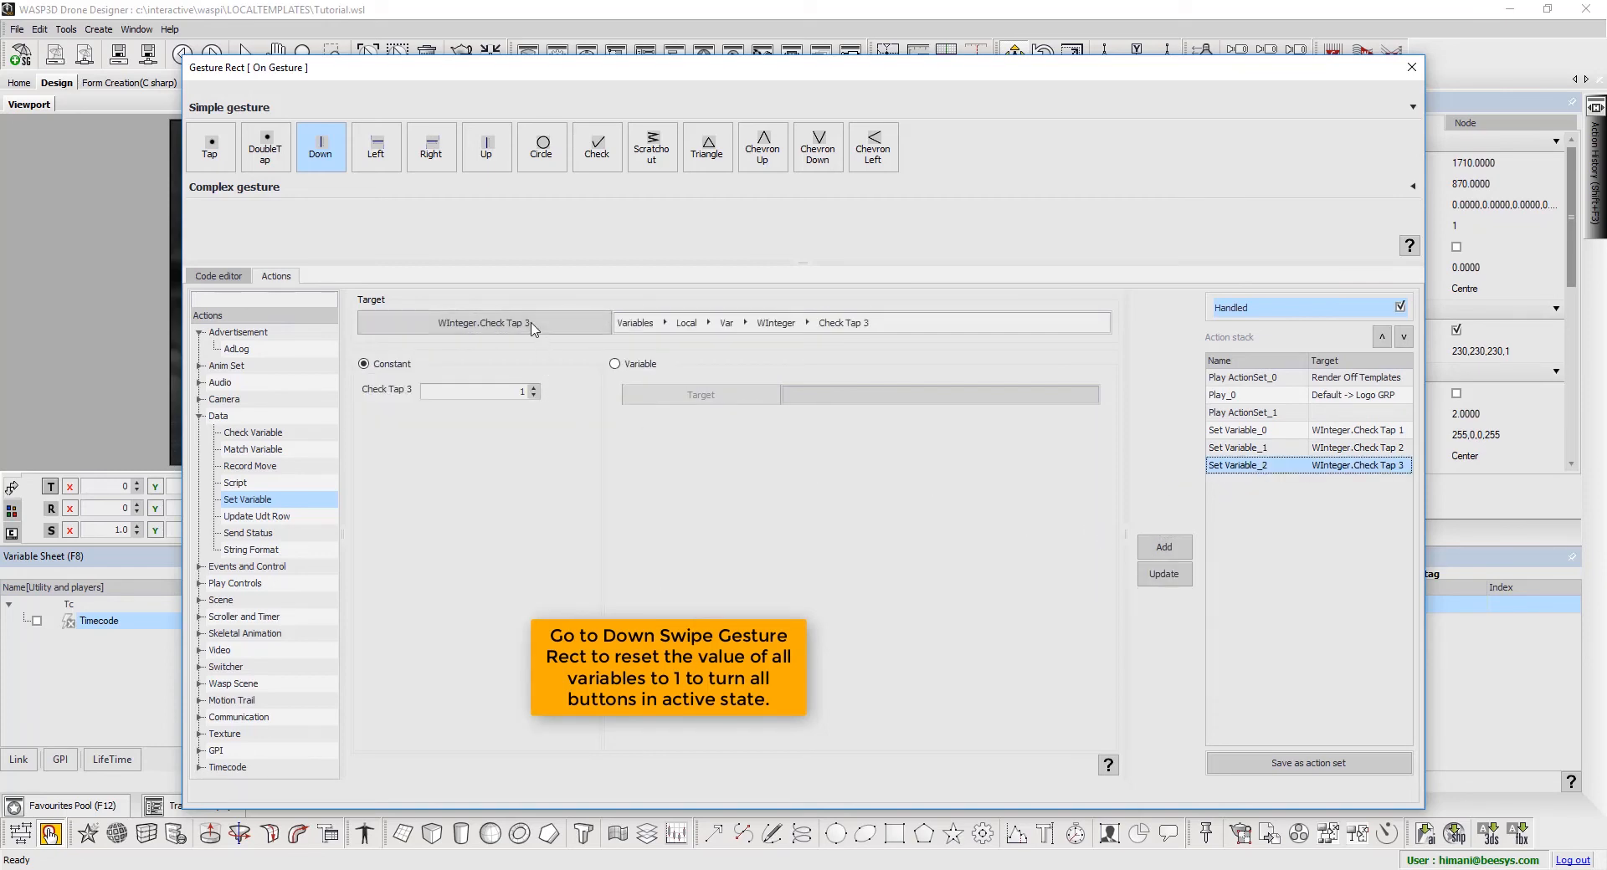
pyautogui.click(482, 323)
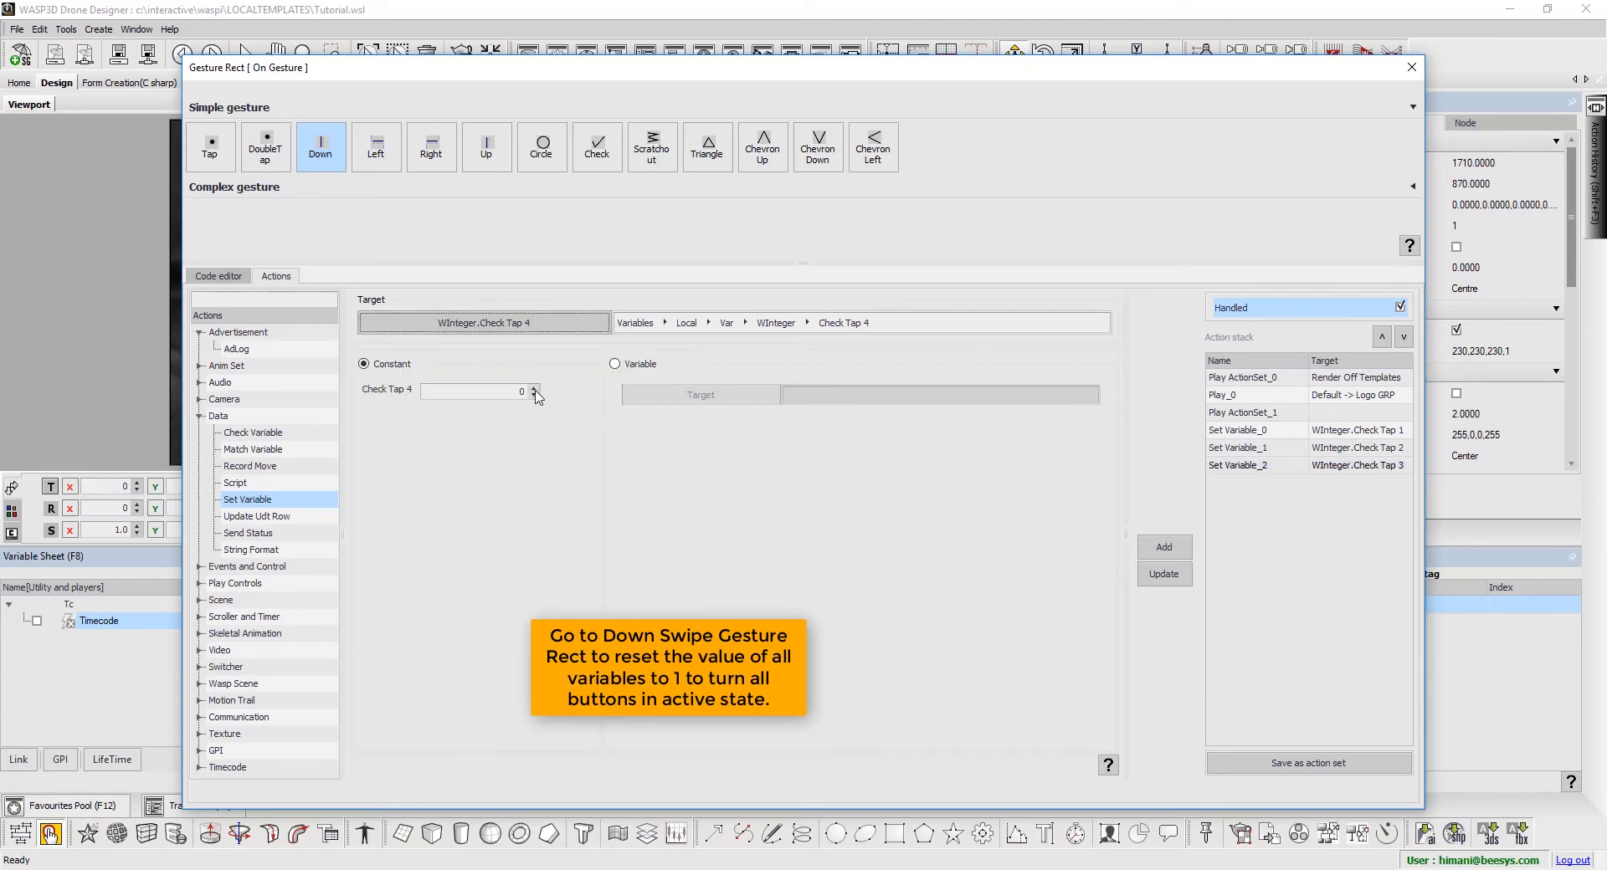
pyautogui.click(1163, 546)
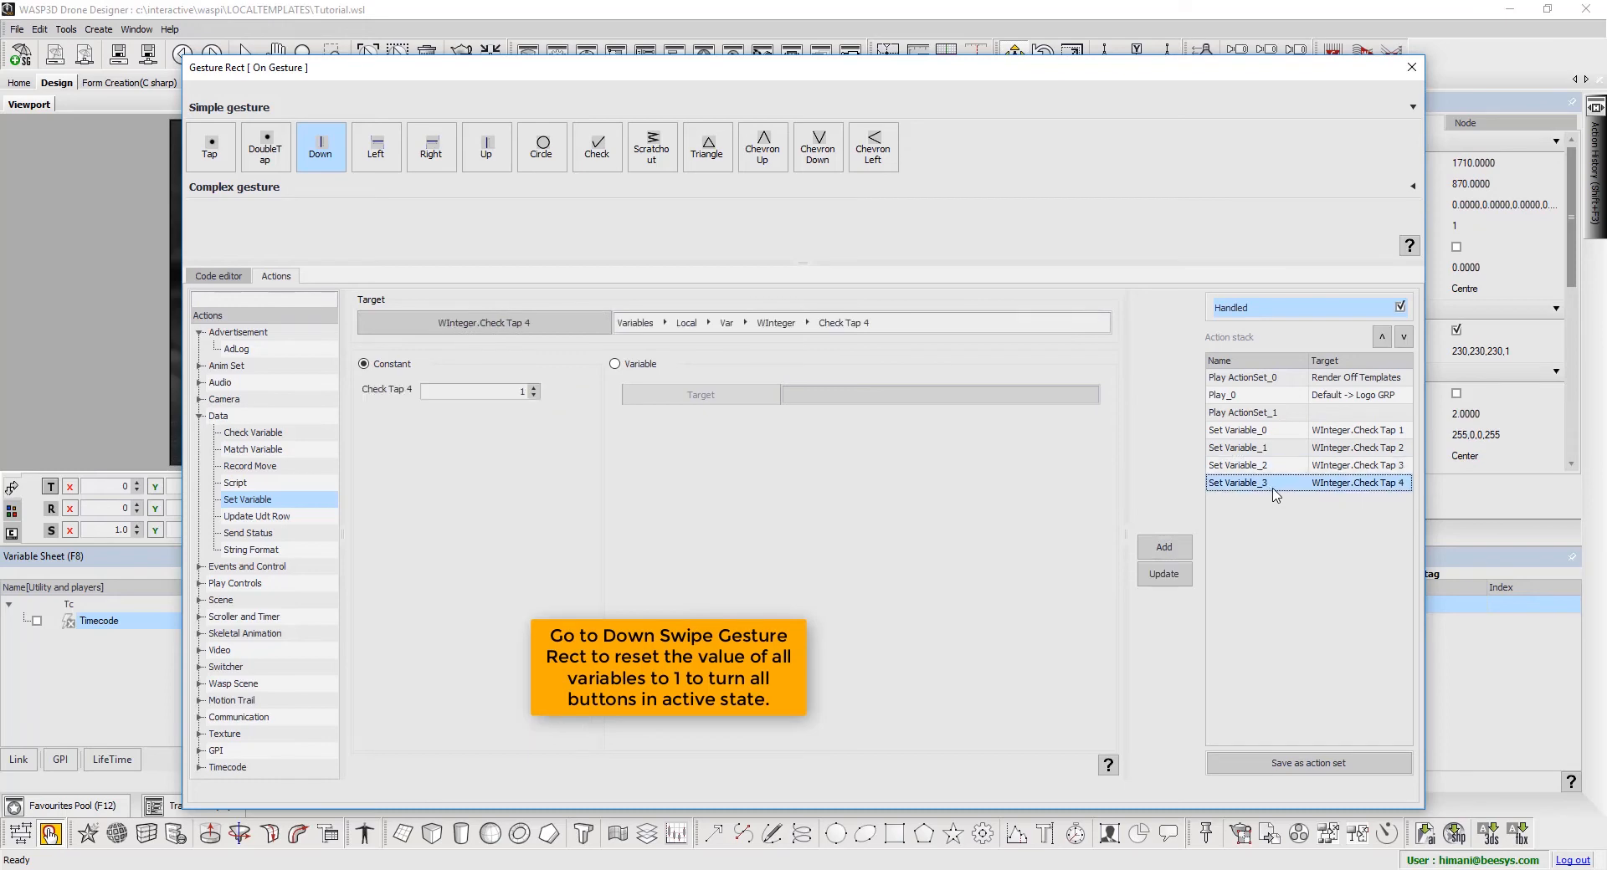
pyautogui.click(483, 322)
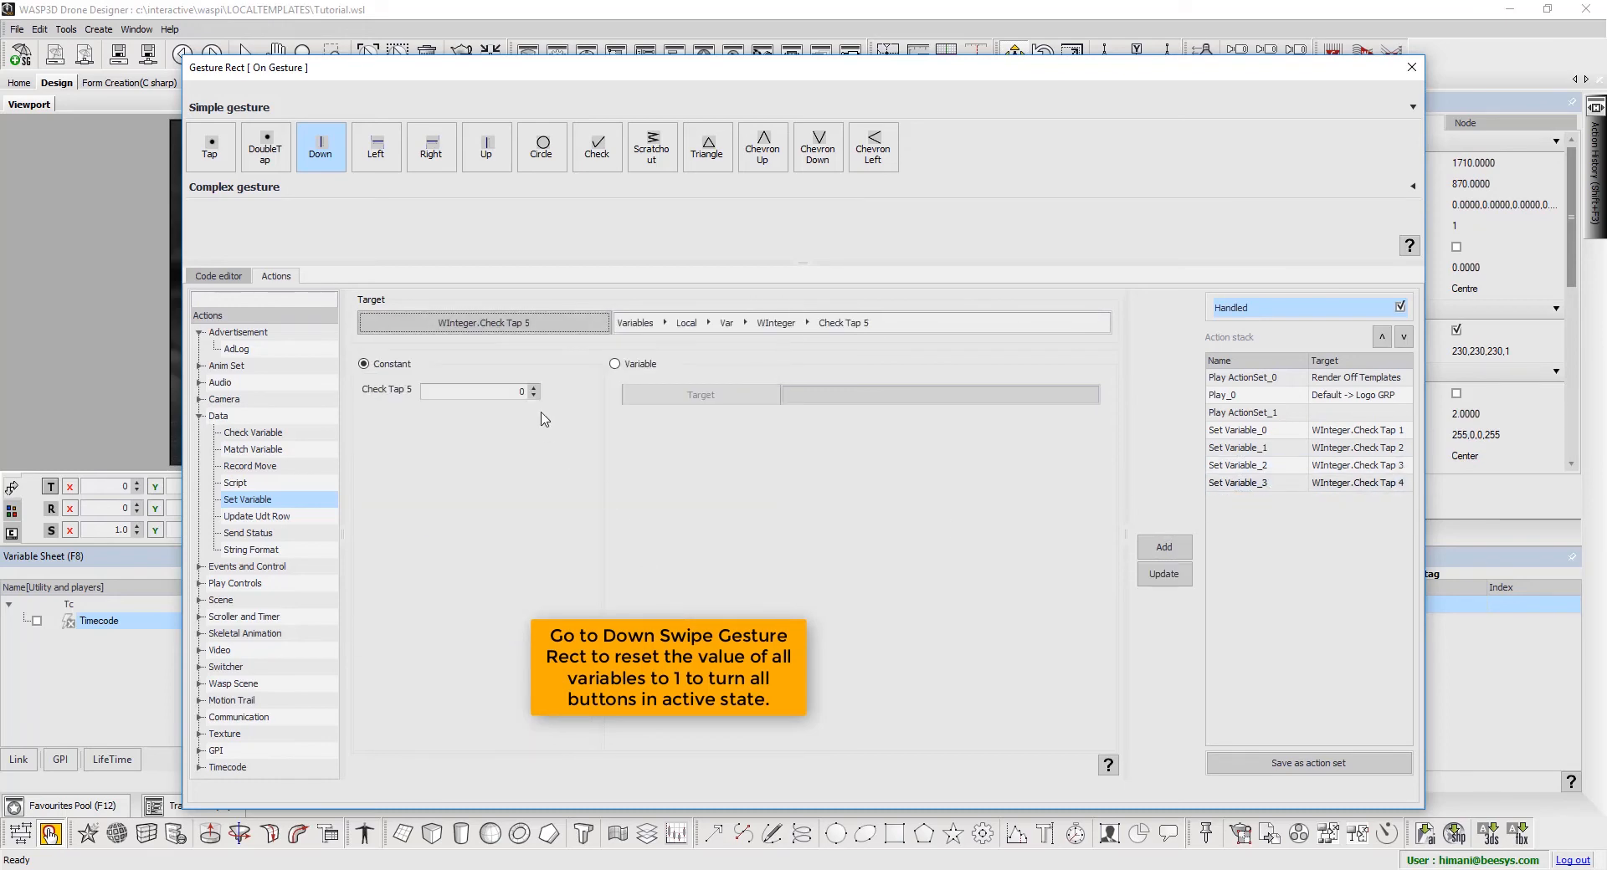
pyautogui.click(1163, 547)
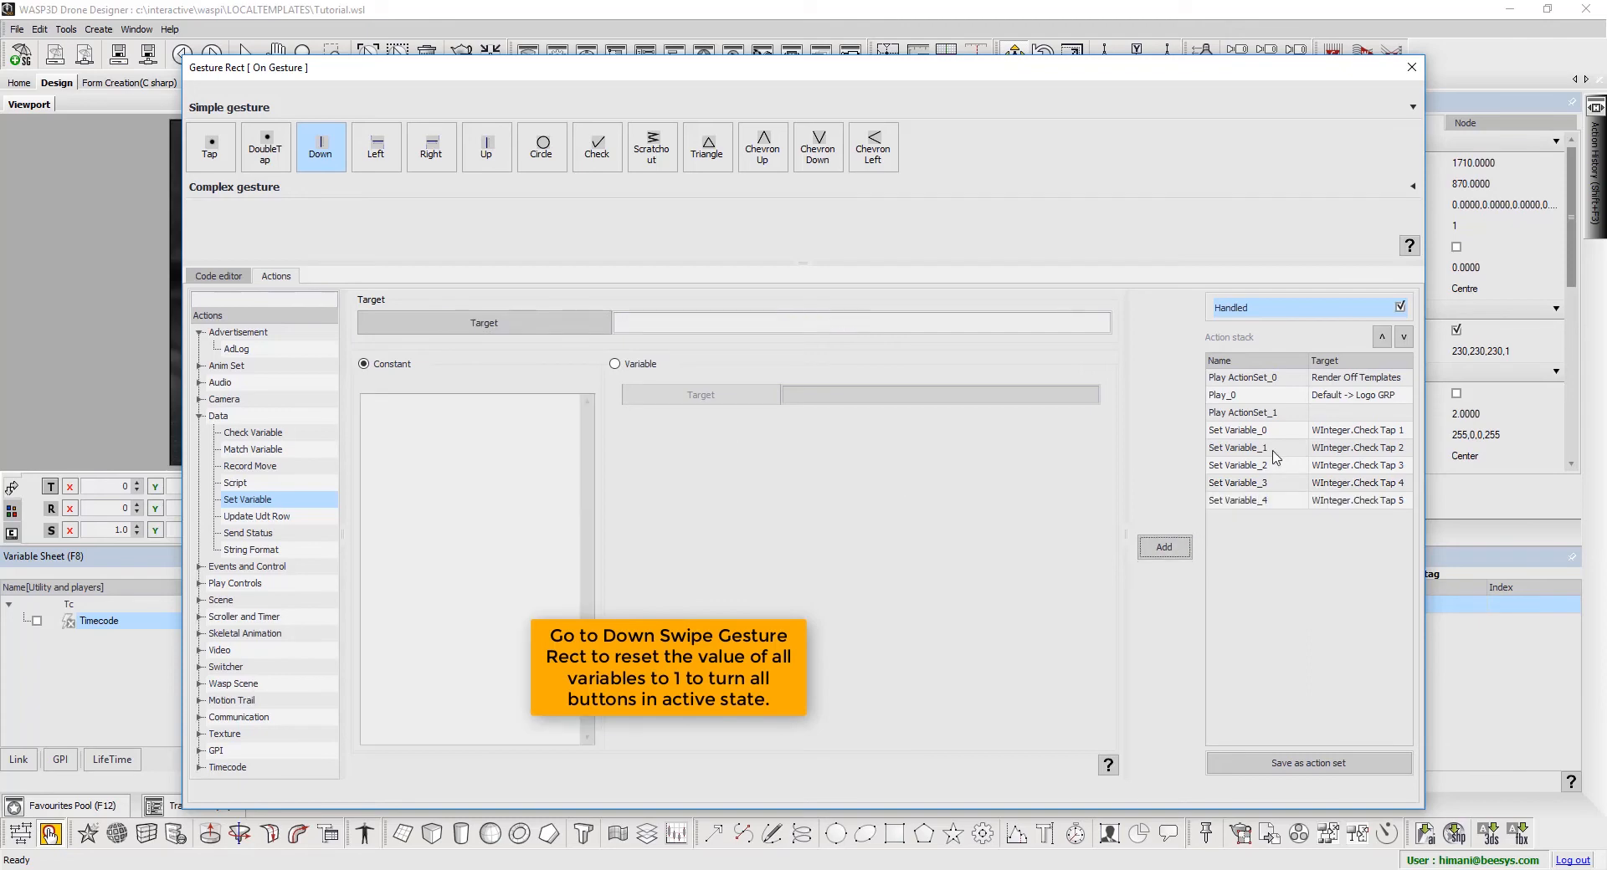
pyautogui.click(1240, 464)
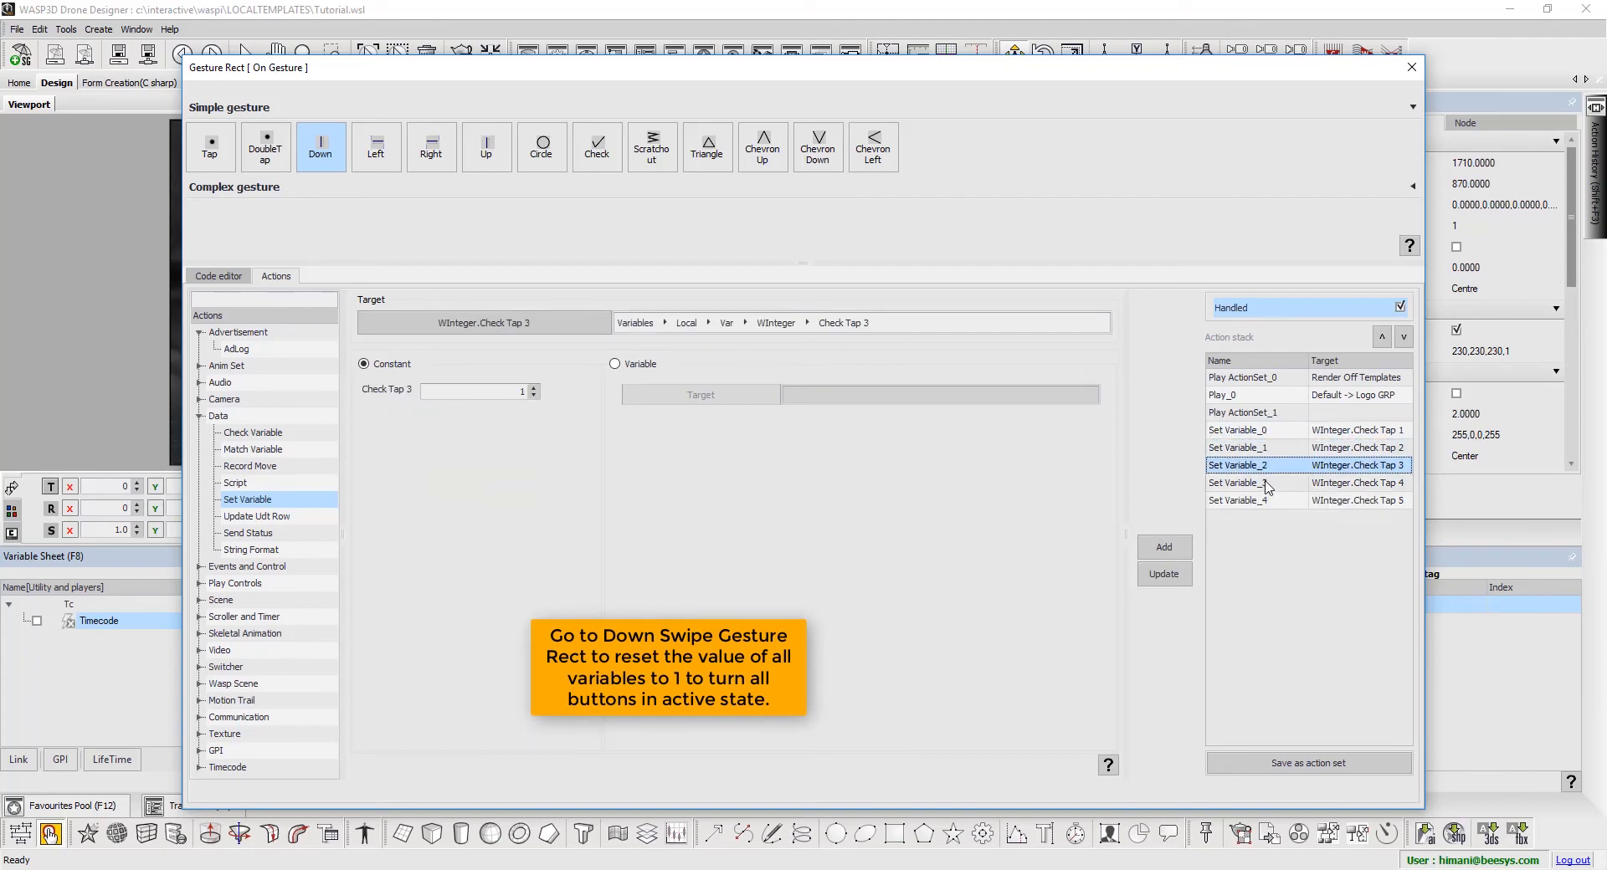
pyautogui.click(1268, 500)
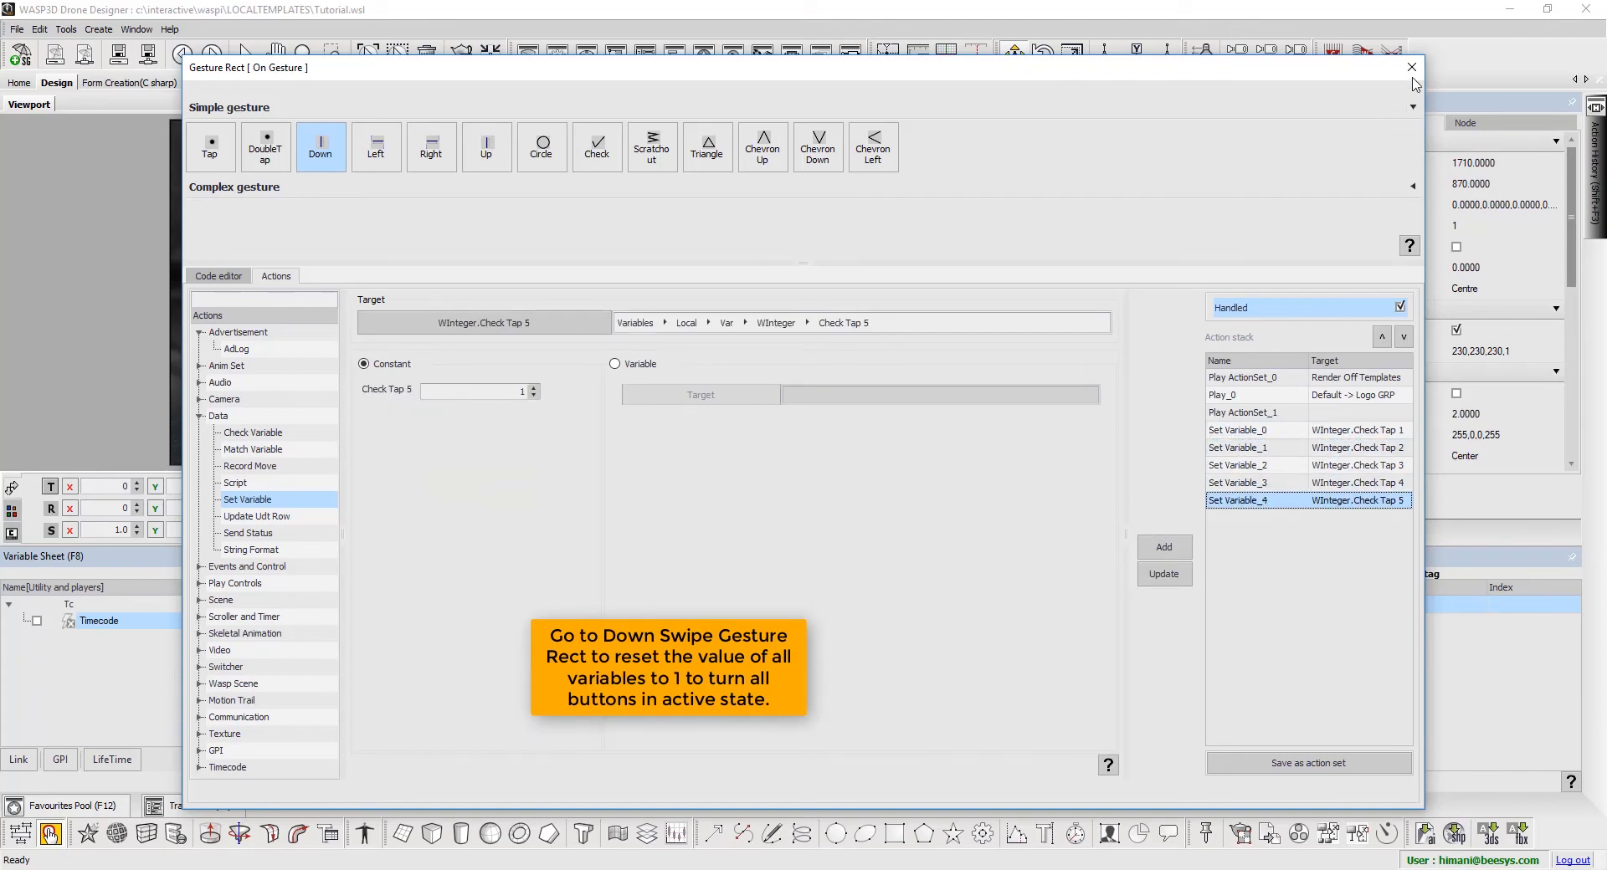
pyautogui.click(1411, 67)
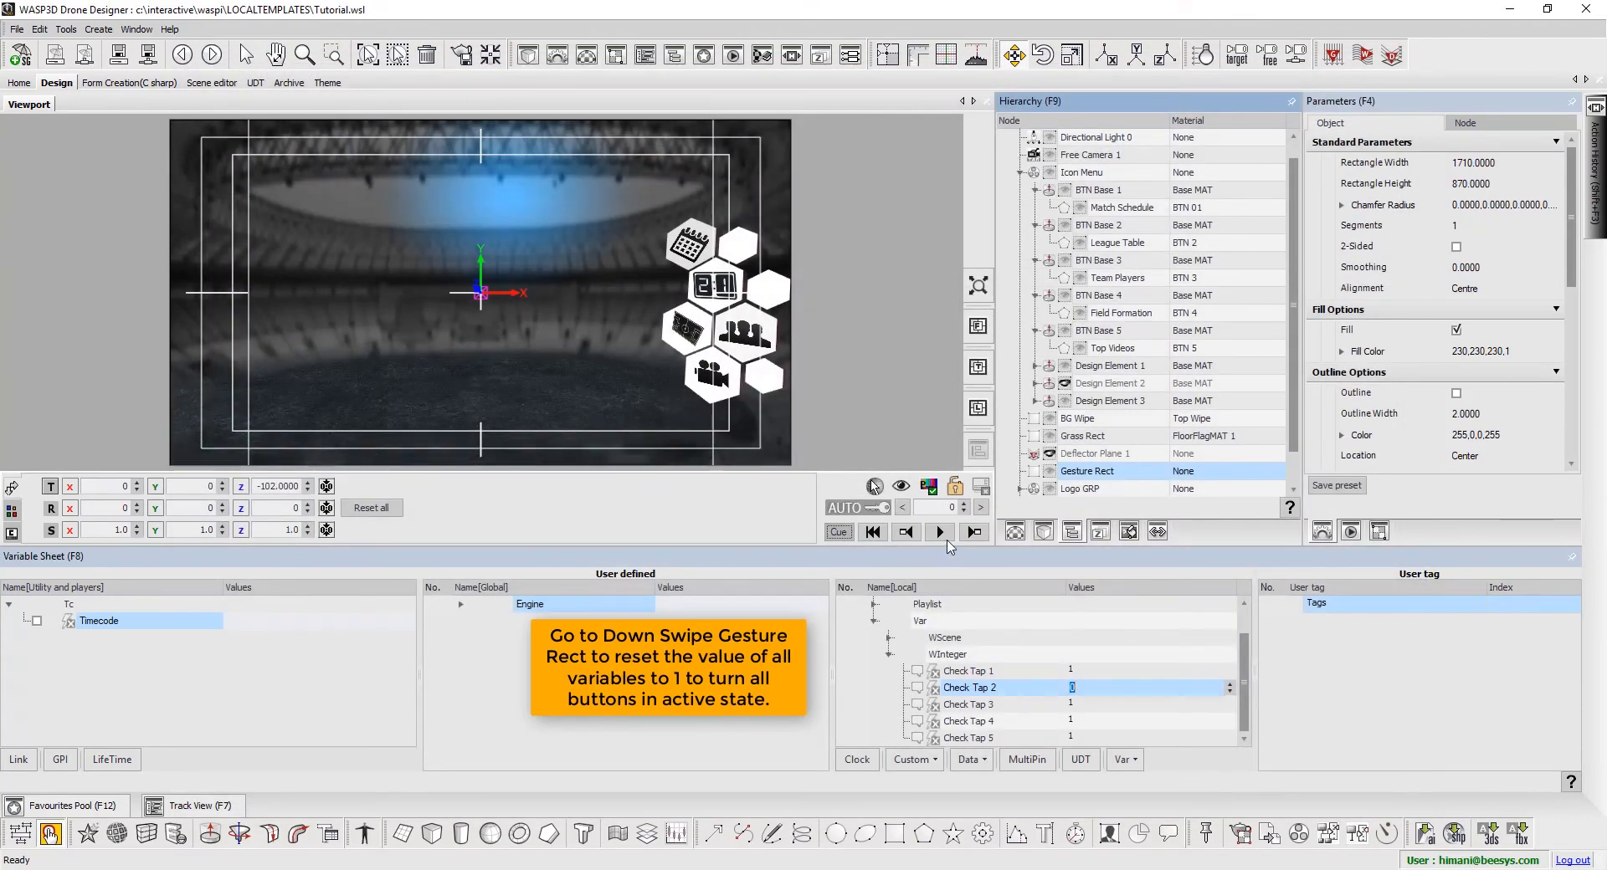
# - Right-click Scenegraph in the Hierarchy to reach its Events, including On Scene Cue
pyautogui.click(939, 531)
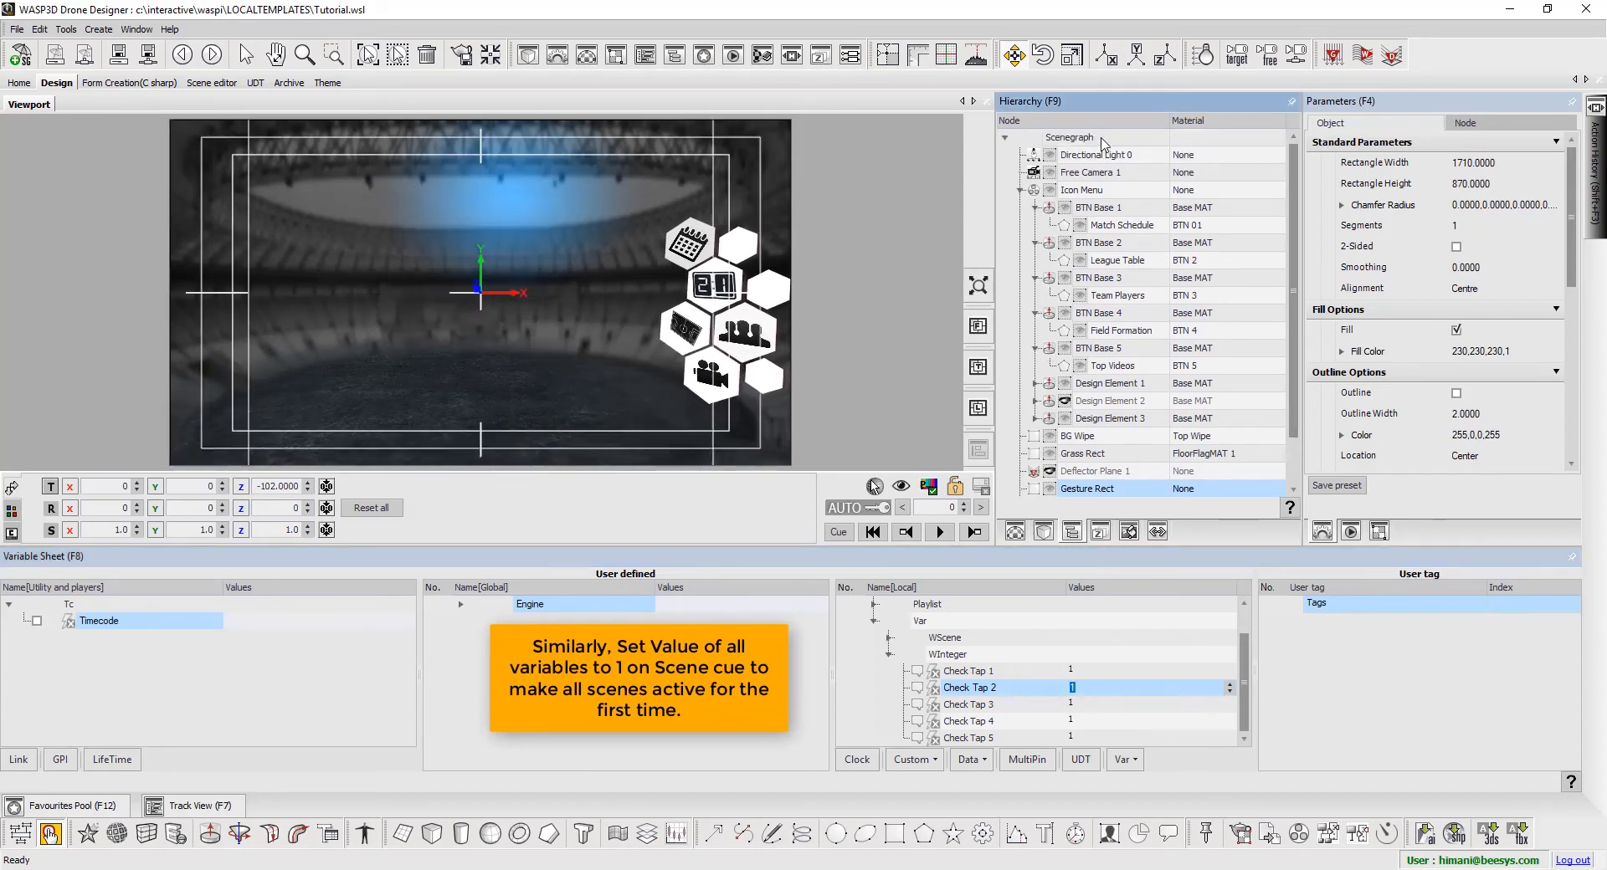
pyautogui.rightClick(1069, 138)
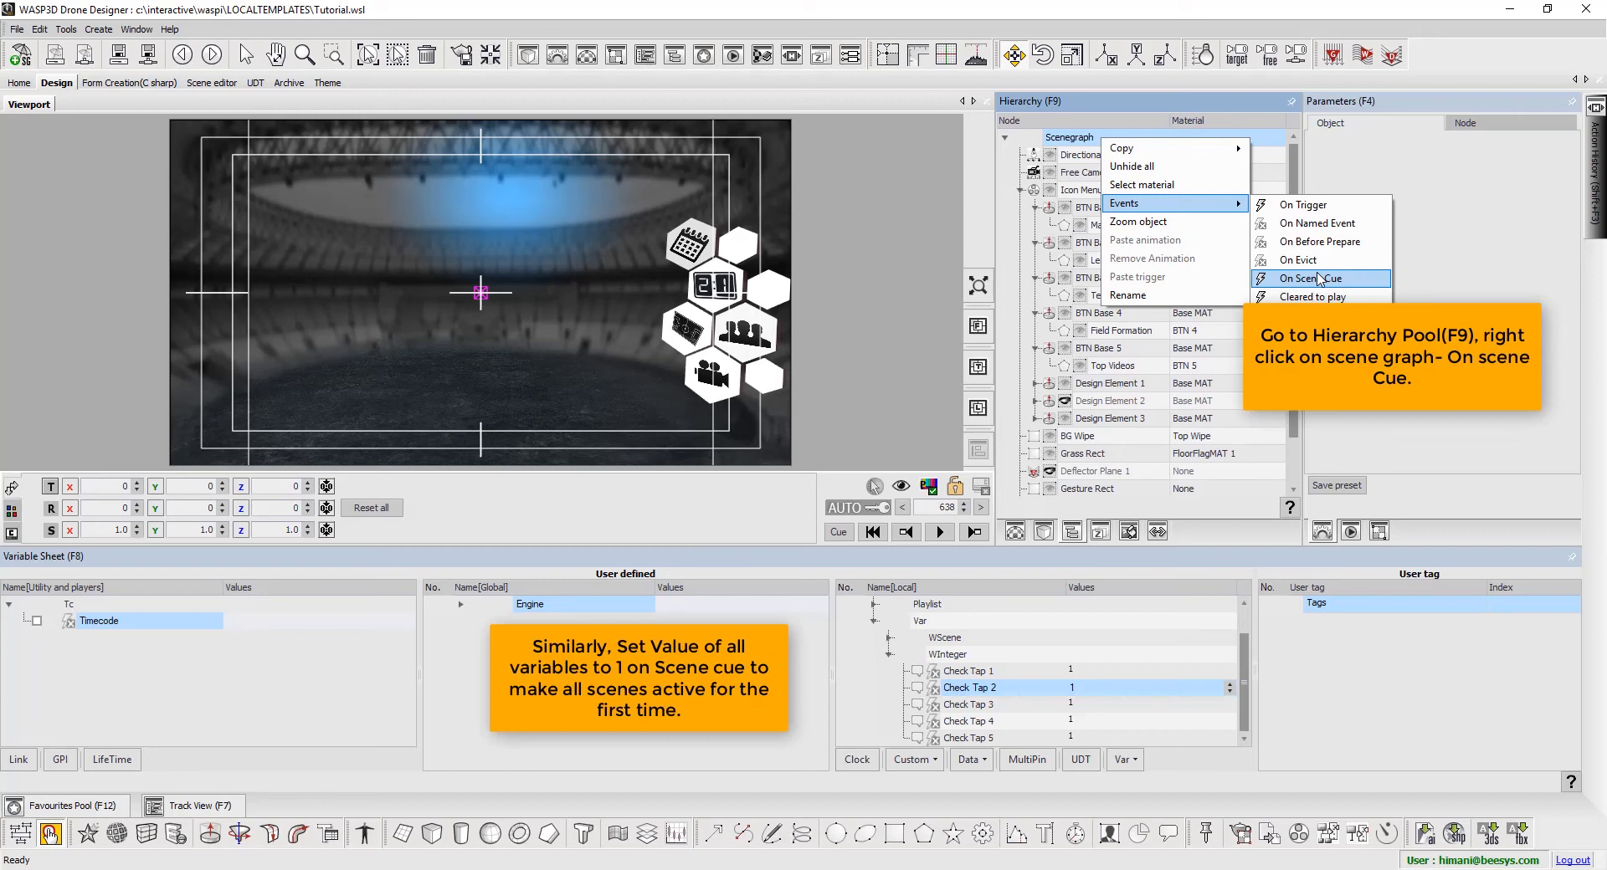
pyautogui.moveTo(1336, 282)
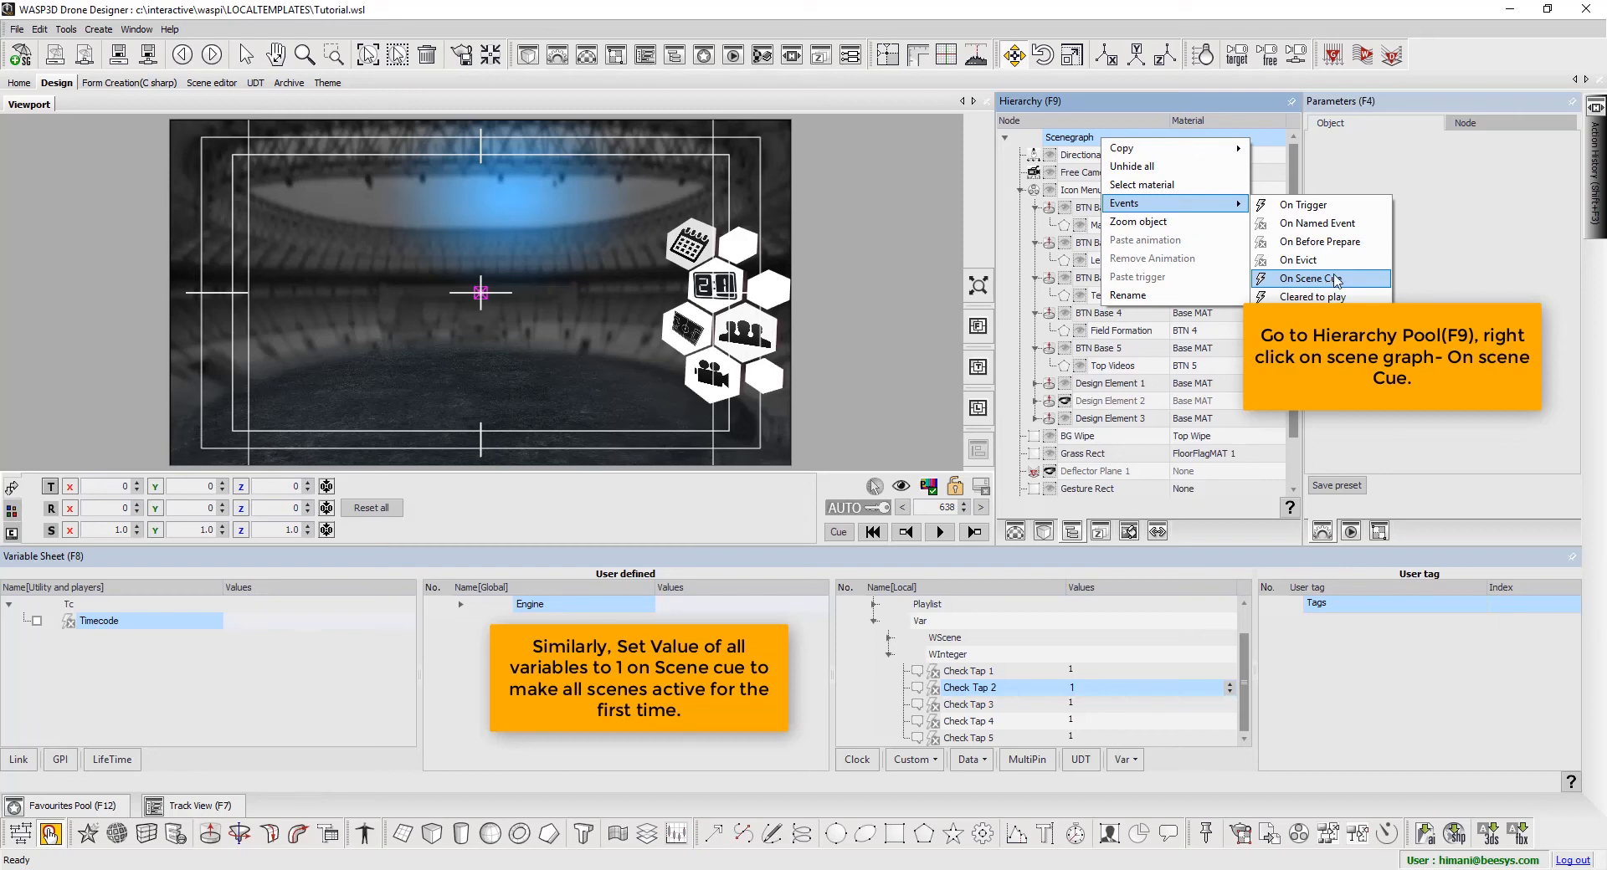
# - Open On Scene Cue and add a Set Variable action resetting Check Tap 1 to 1
pyautogui.click(1311, 278)
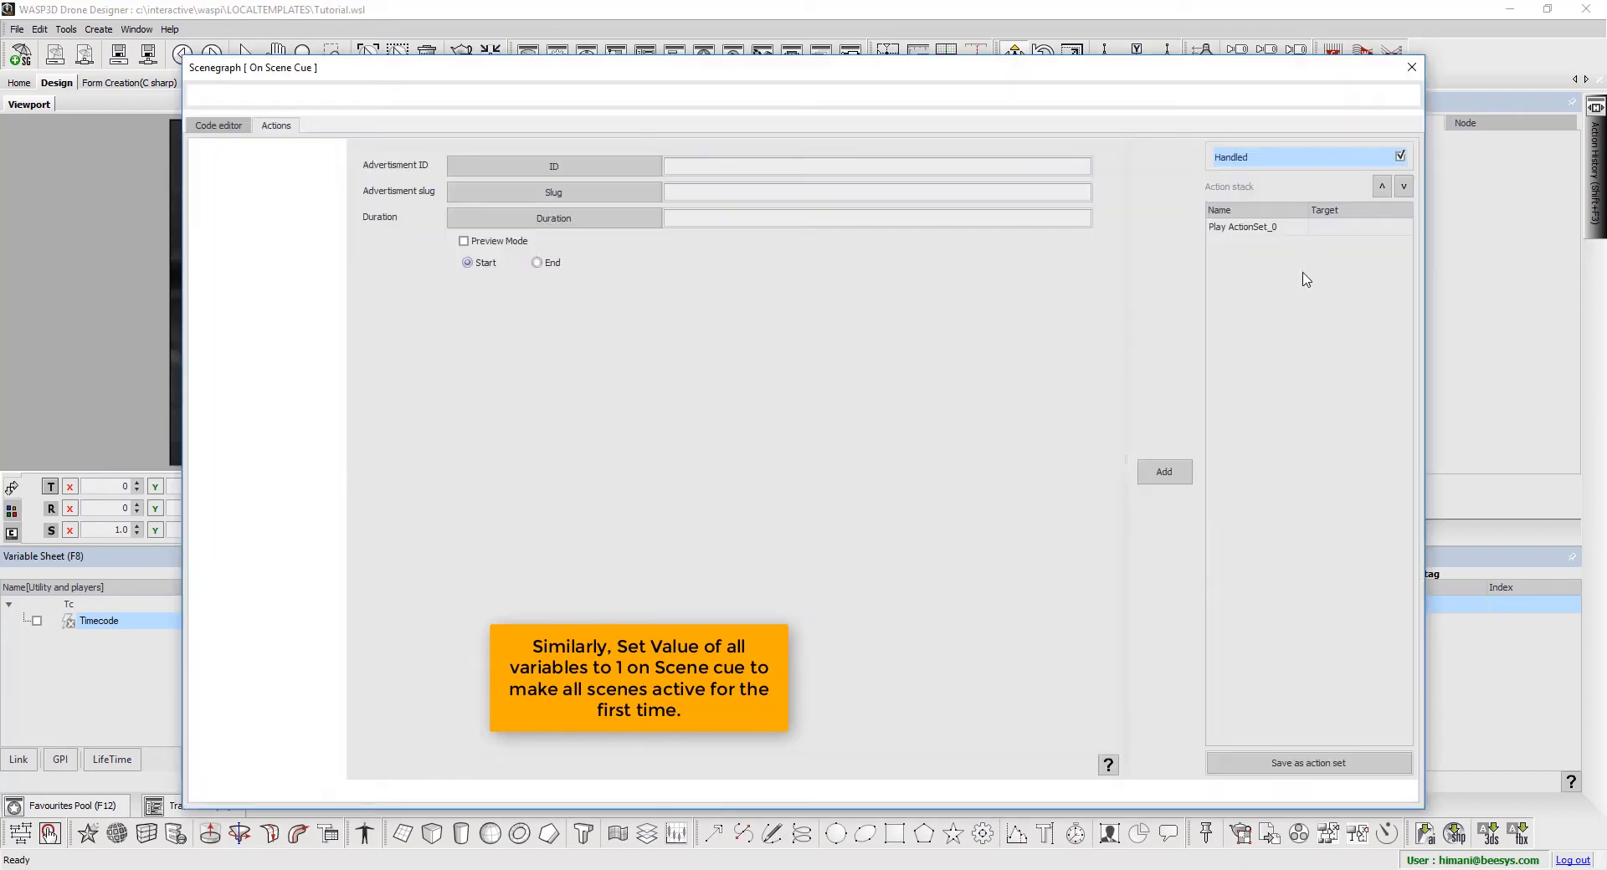
pyautogui.click(1242, 227)
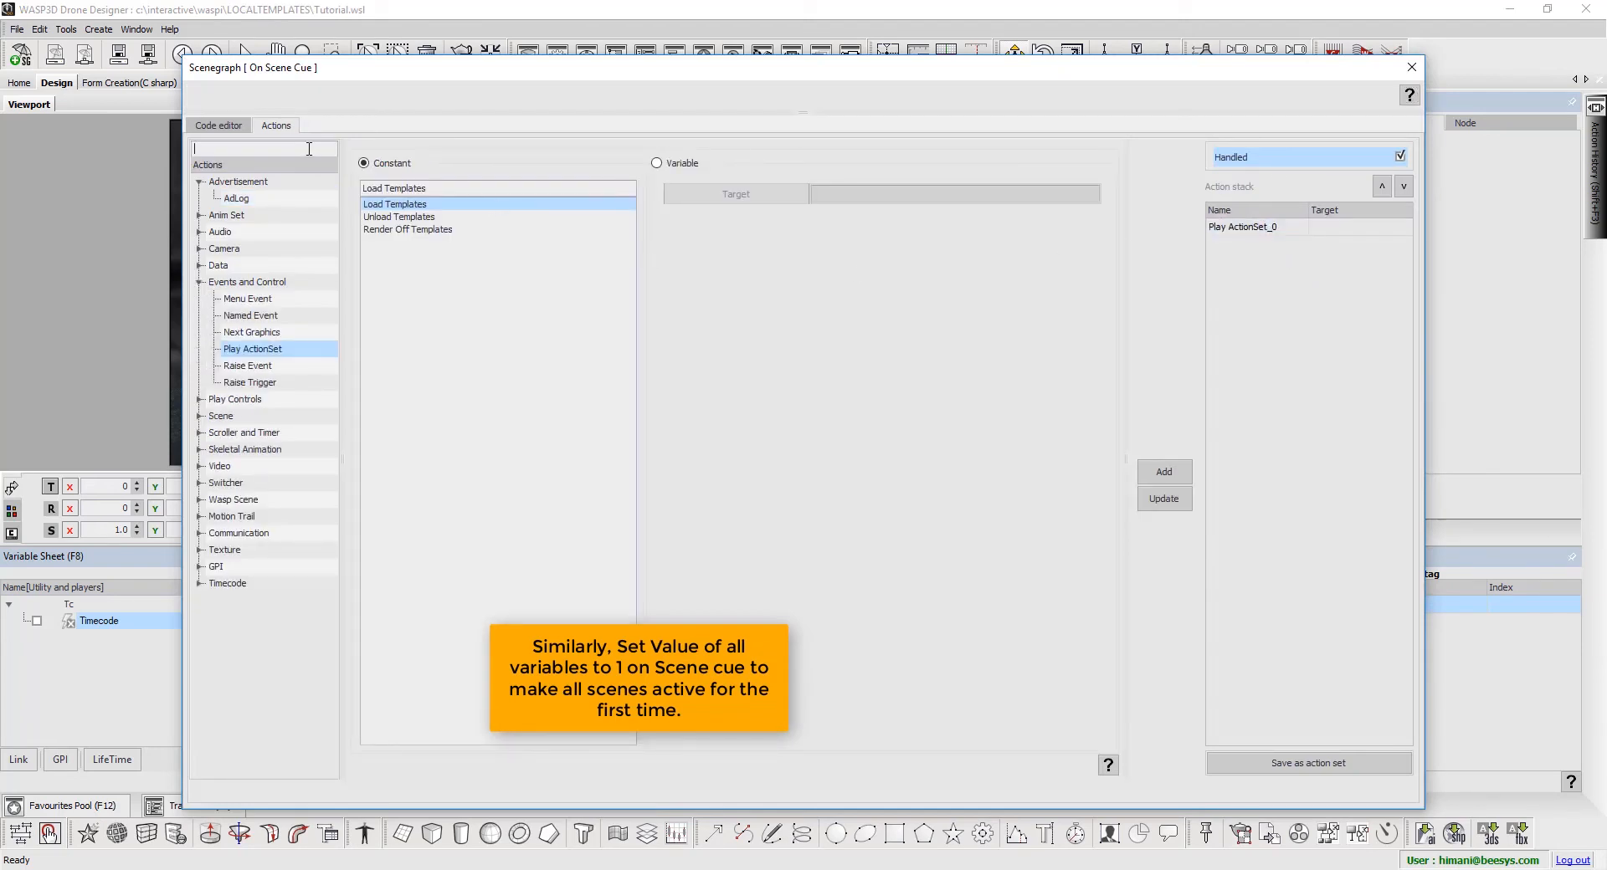
pyautogui.write('set v')
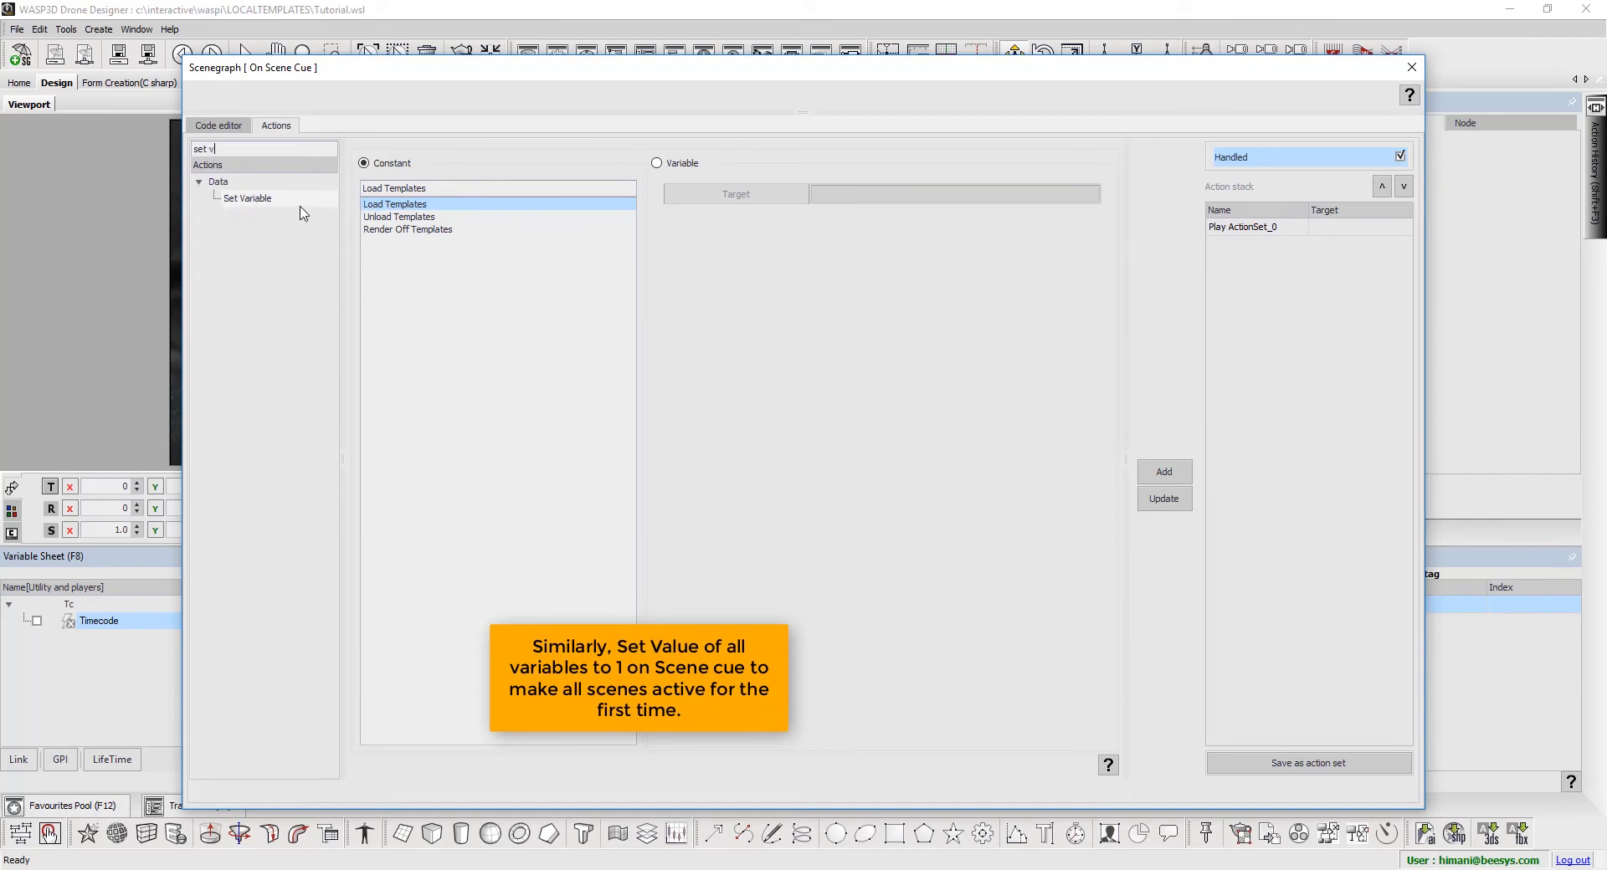
pyautogui.click(247, 198)
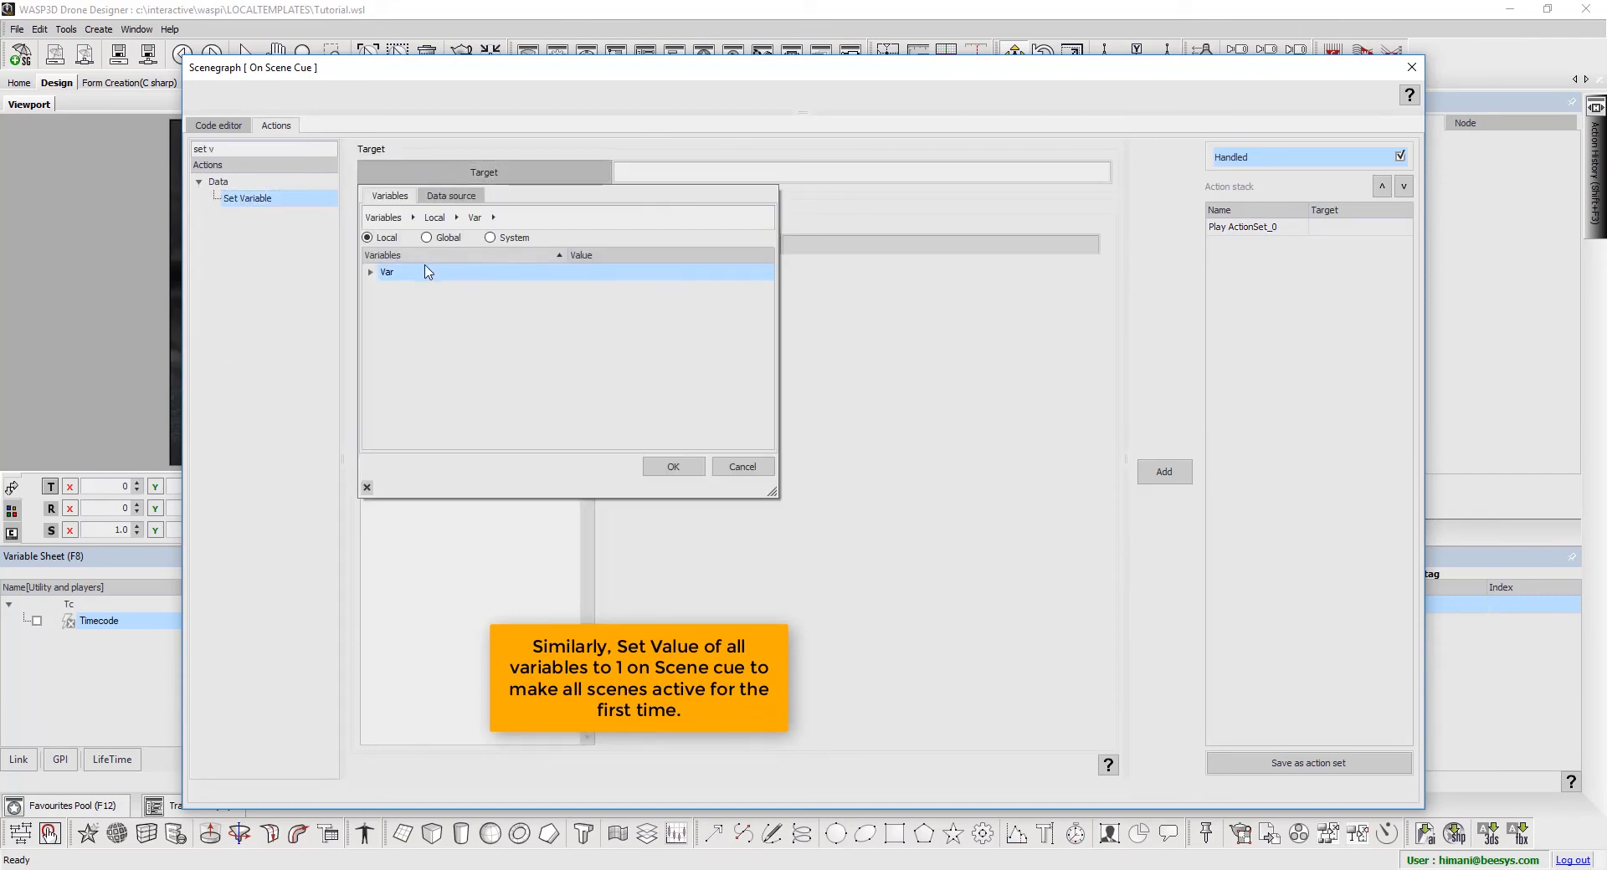
pyautogui.click(371, 272)
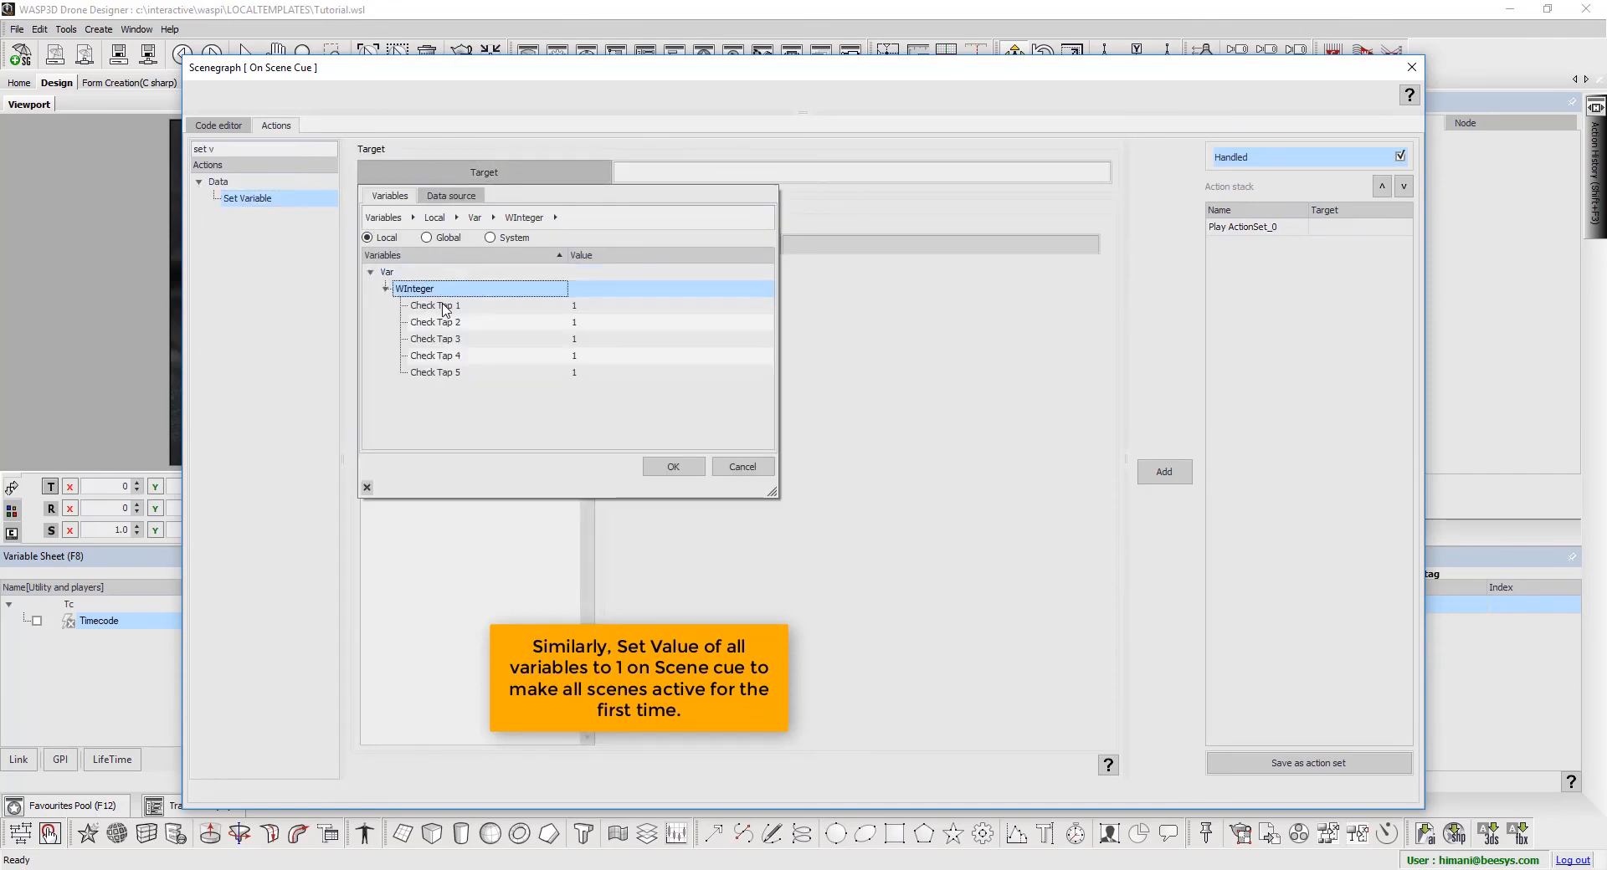
pyautogui.click(672, 466)
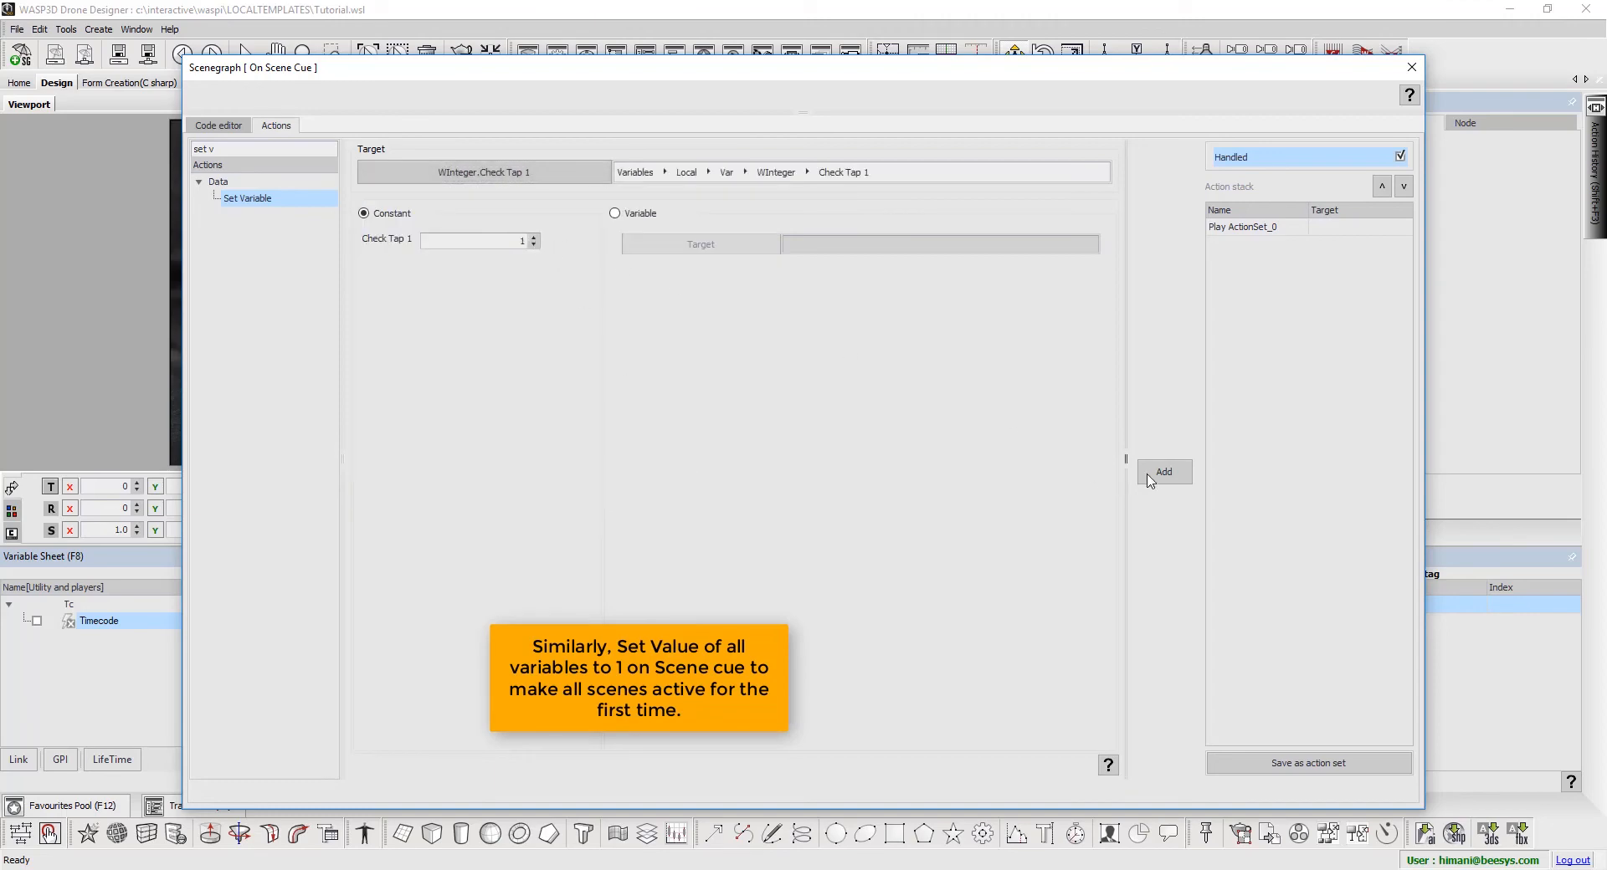
pyautogui.click(1163, 471)
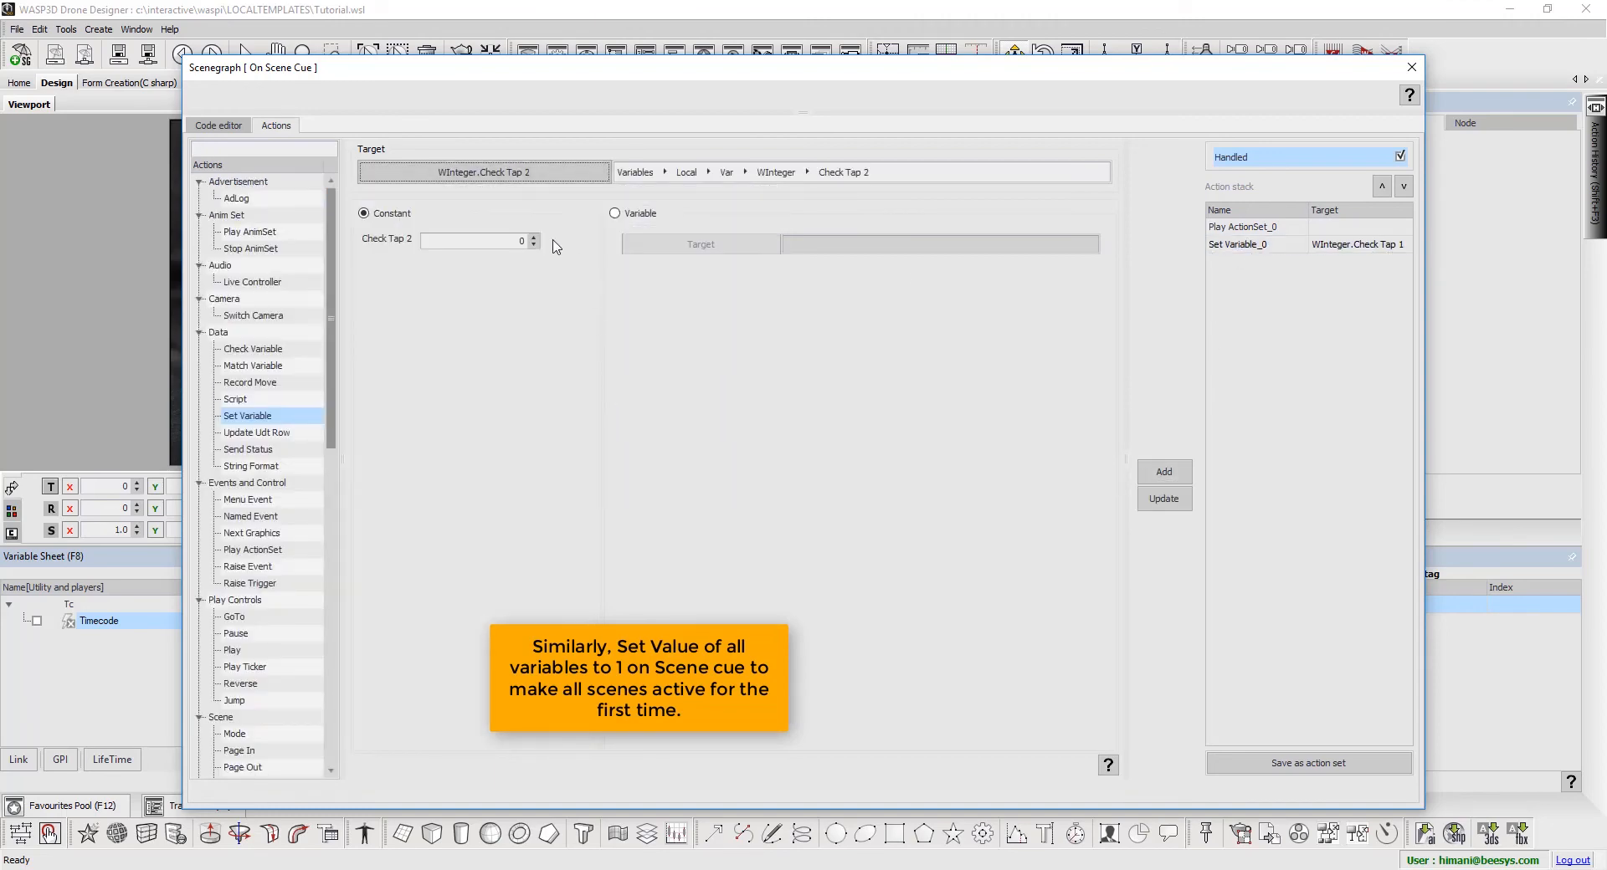
# - Add Set Variable actions resetting Check Tap 2 through 5 to 1, then close the editor
pyautogui.click(1163, 471)
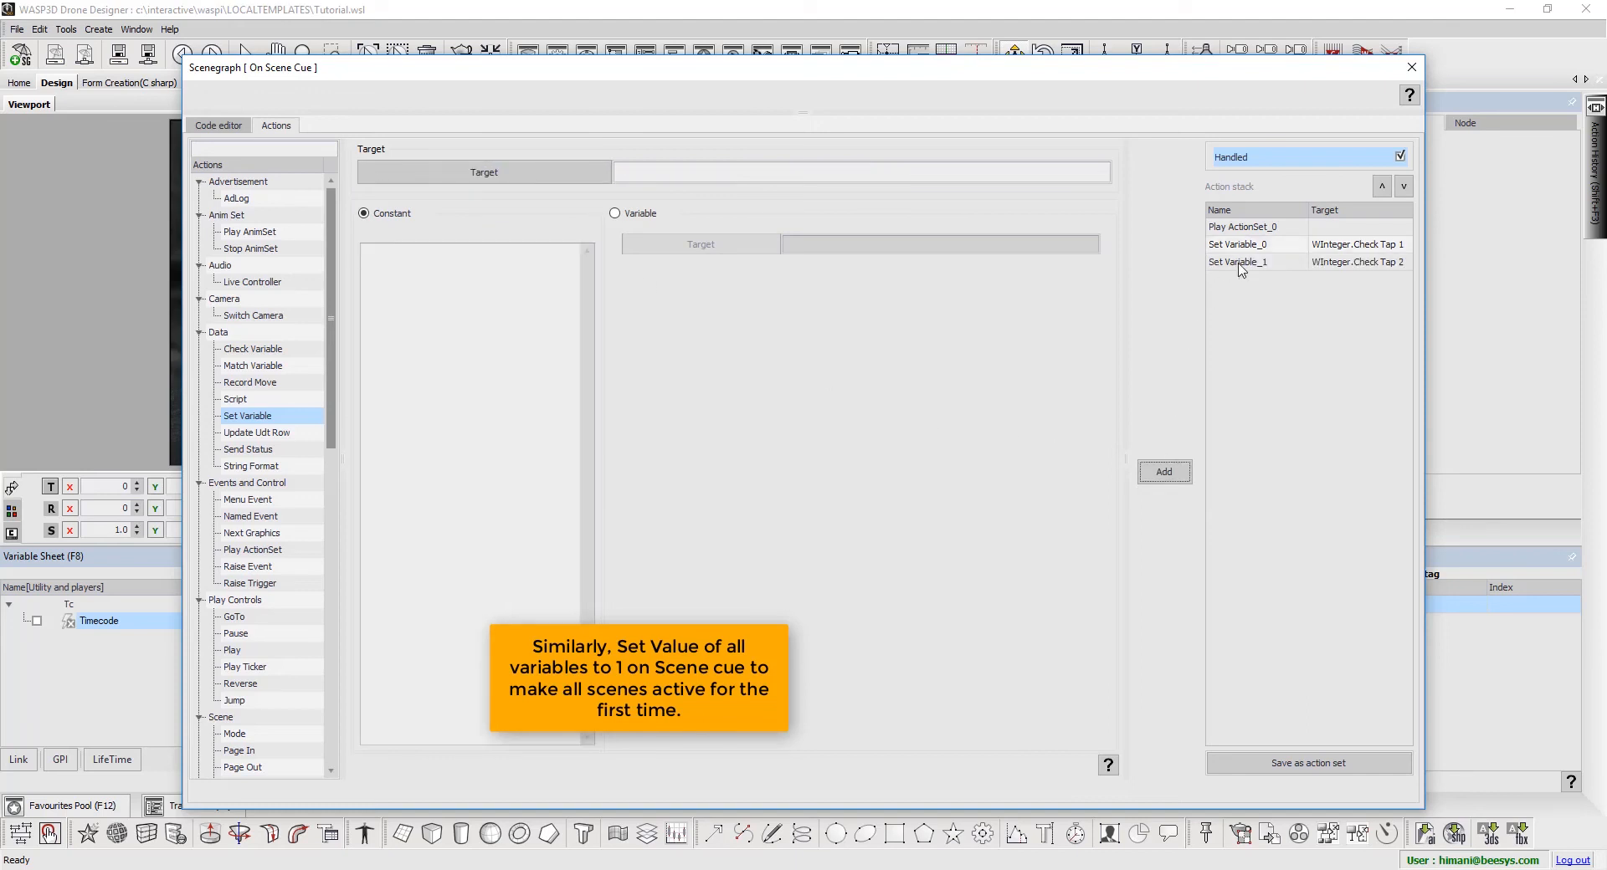
pyautogui.click(1238, 261)
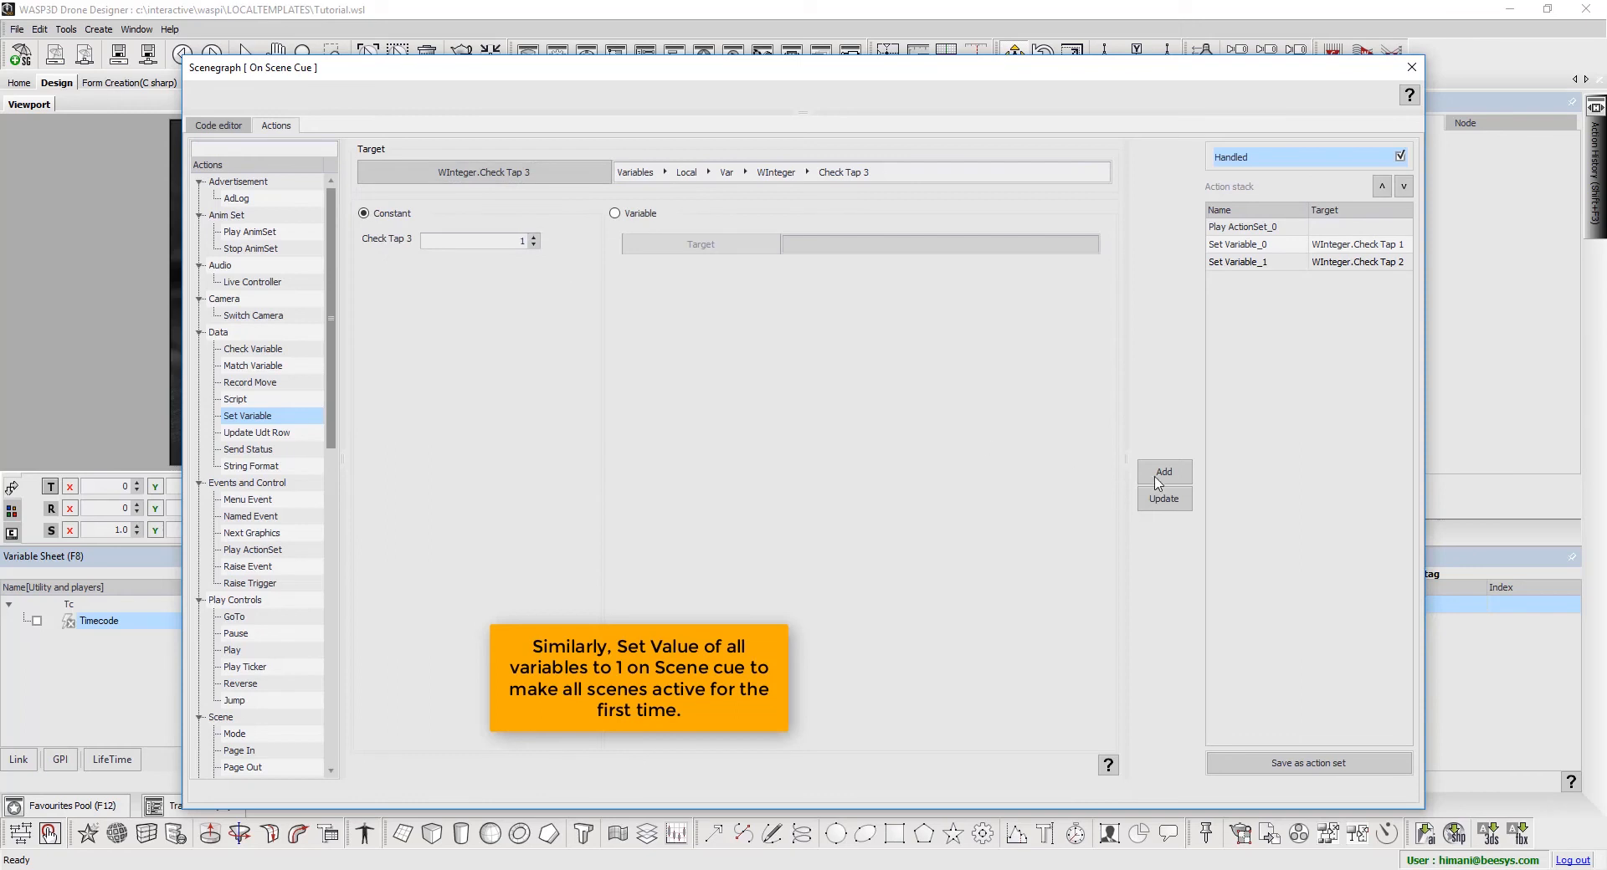
pyautogui.click(1163, 471)
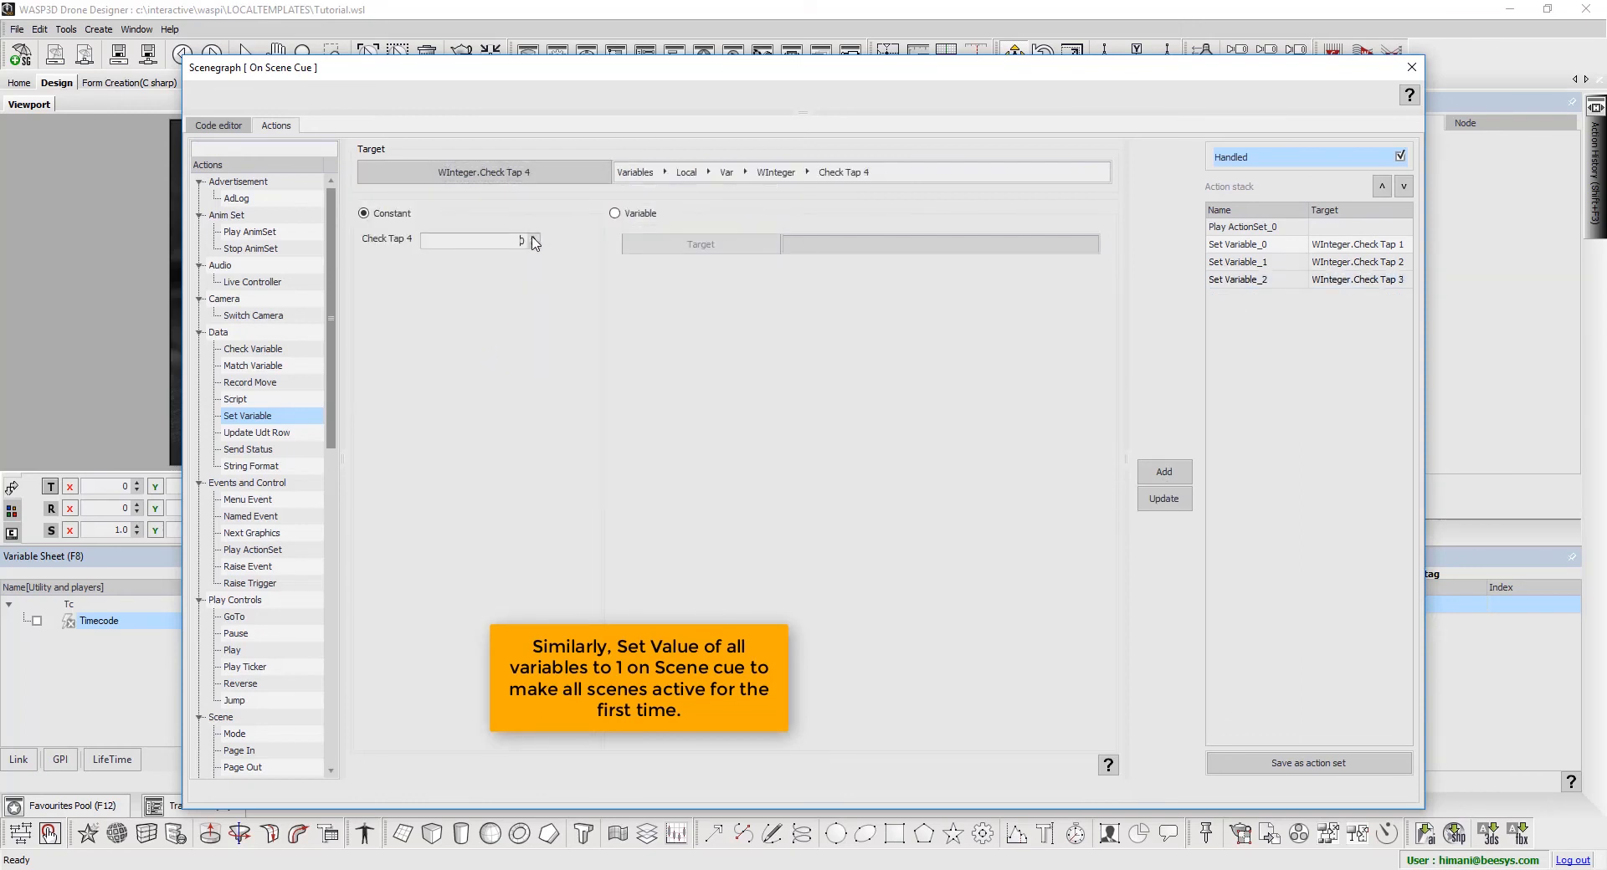
pyautogui.click(1163, 471)
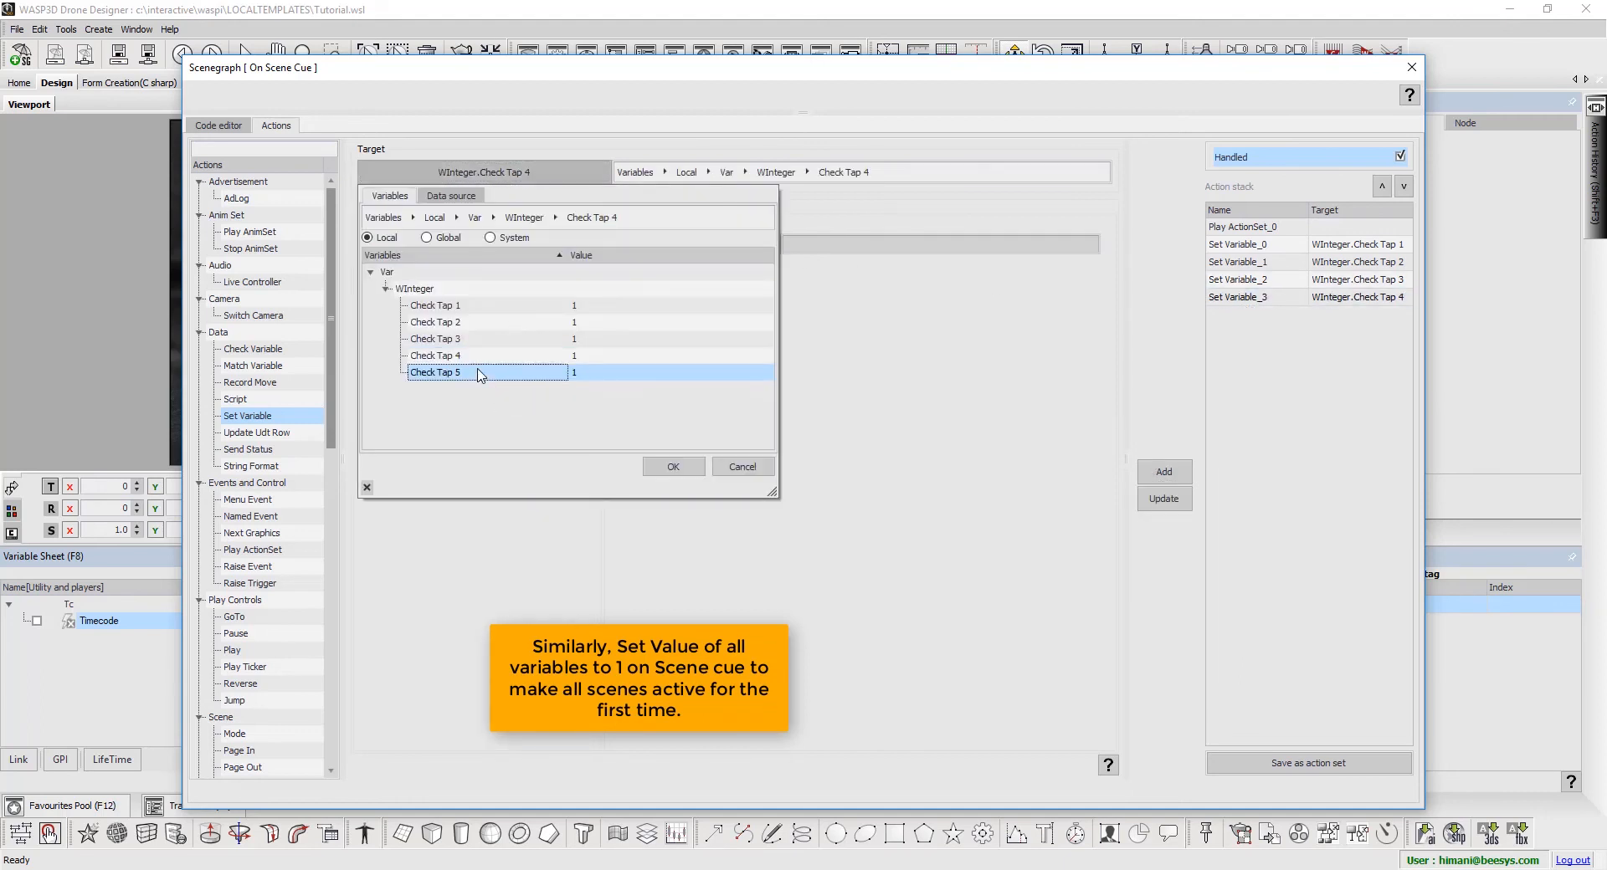
pyautogui.click(672, 466)
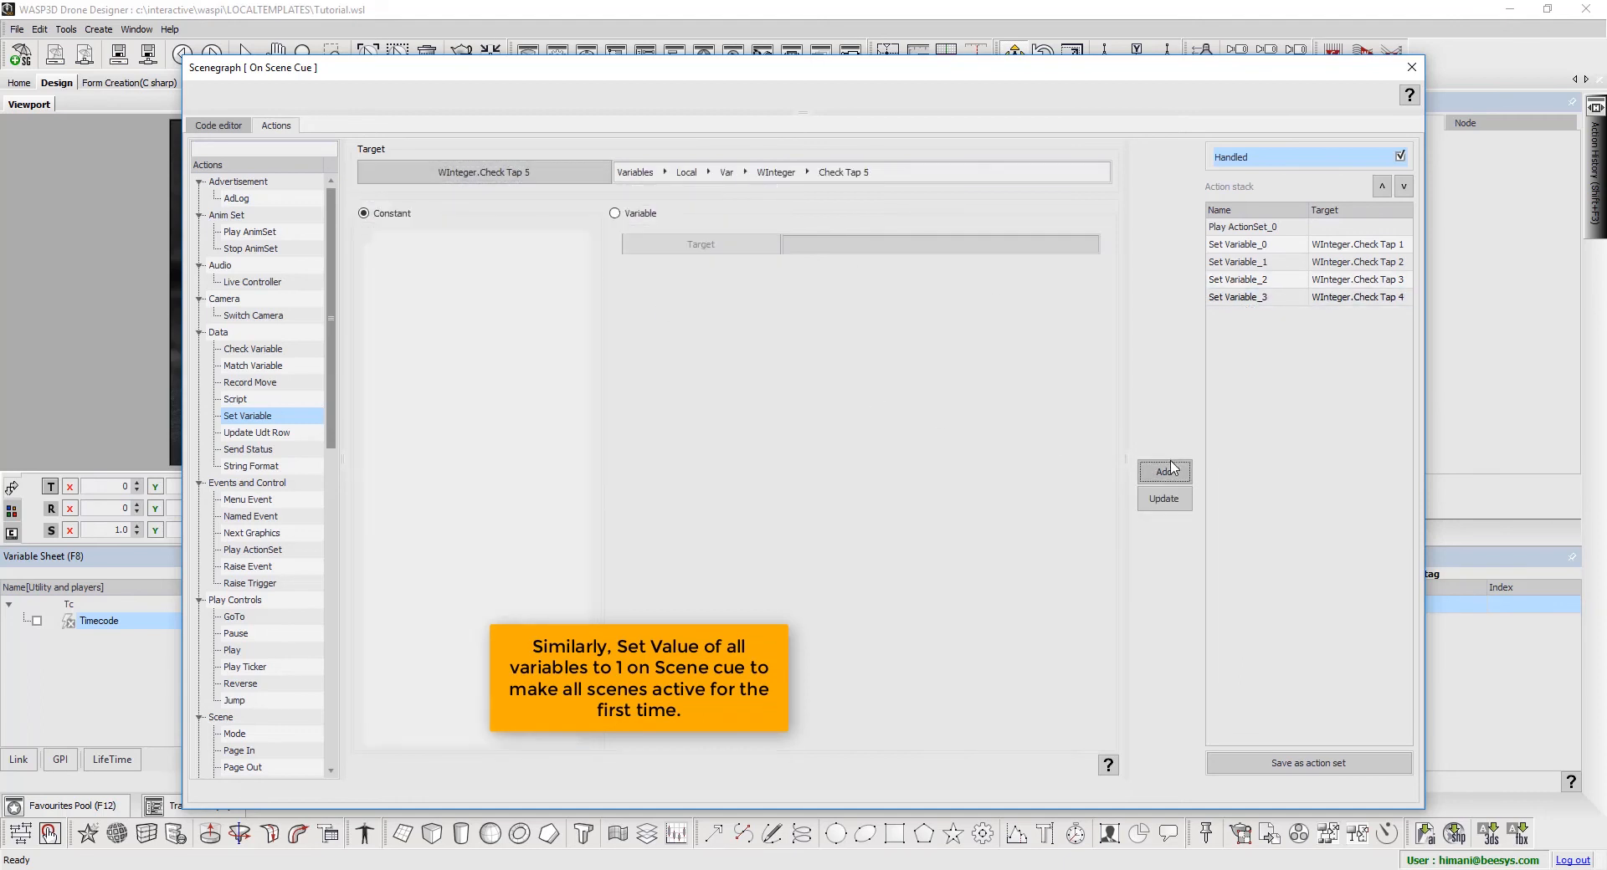
pyautogui.click(1164, 471)
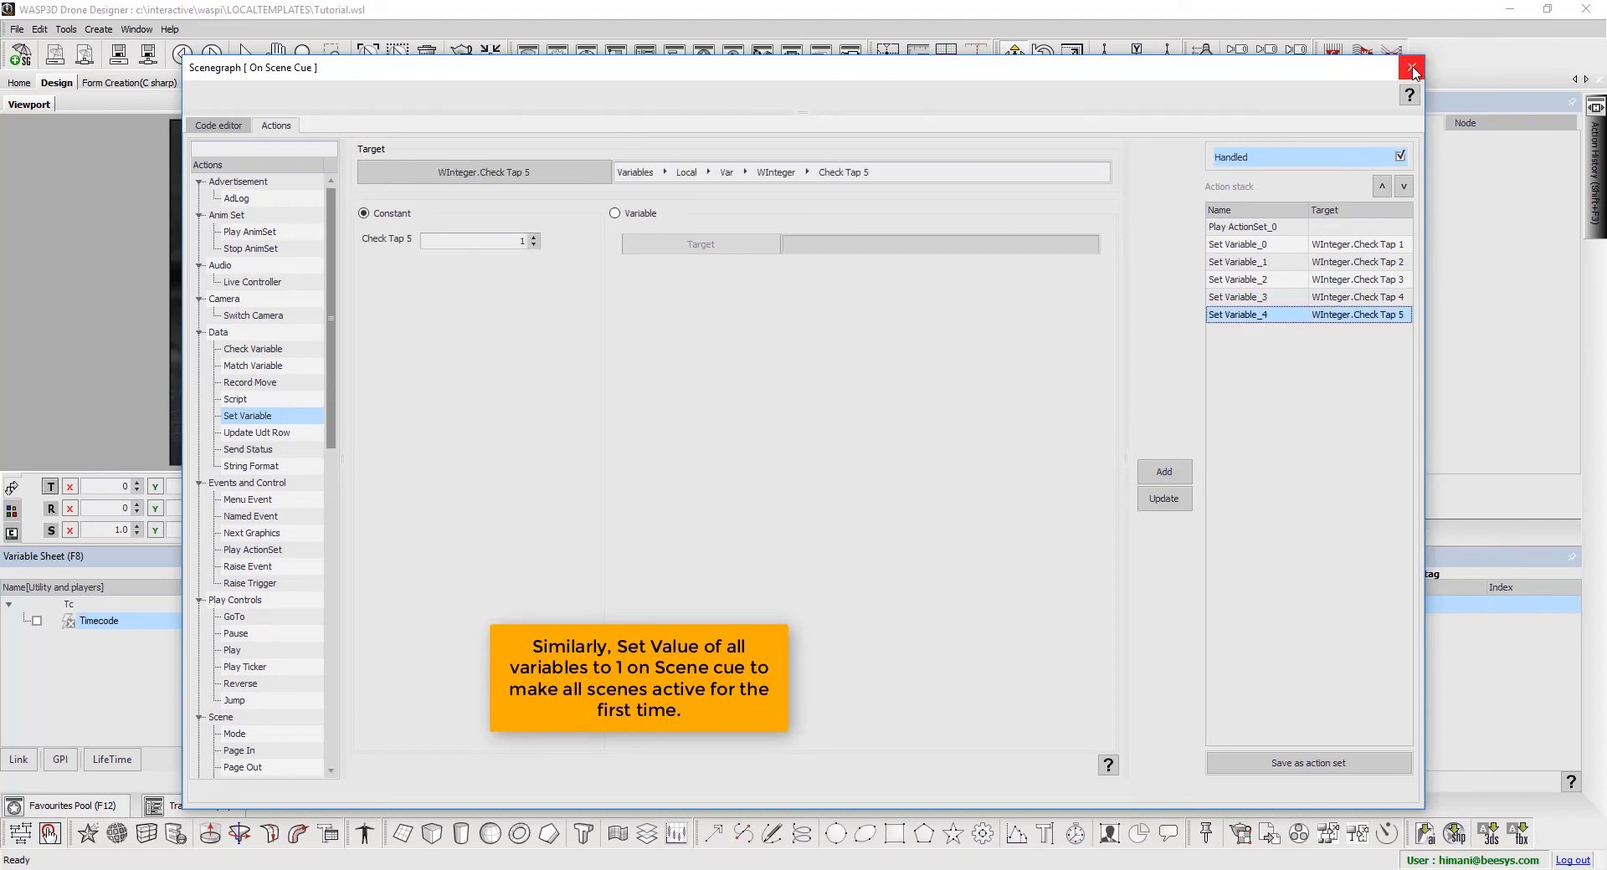
pyautogui.click(1412, 68)
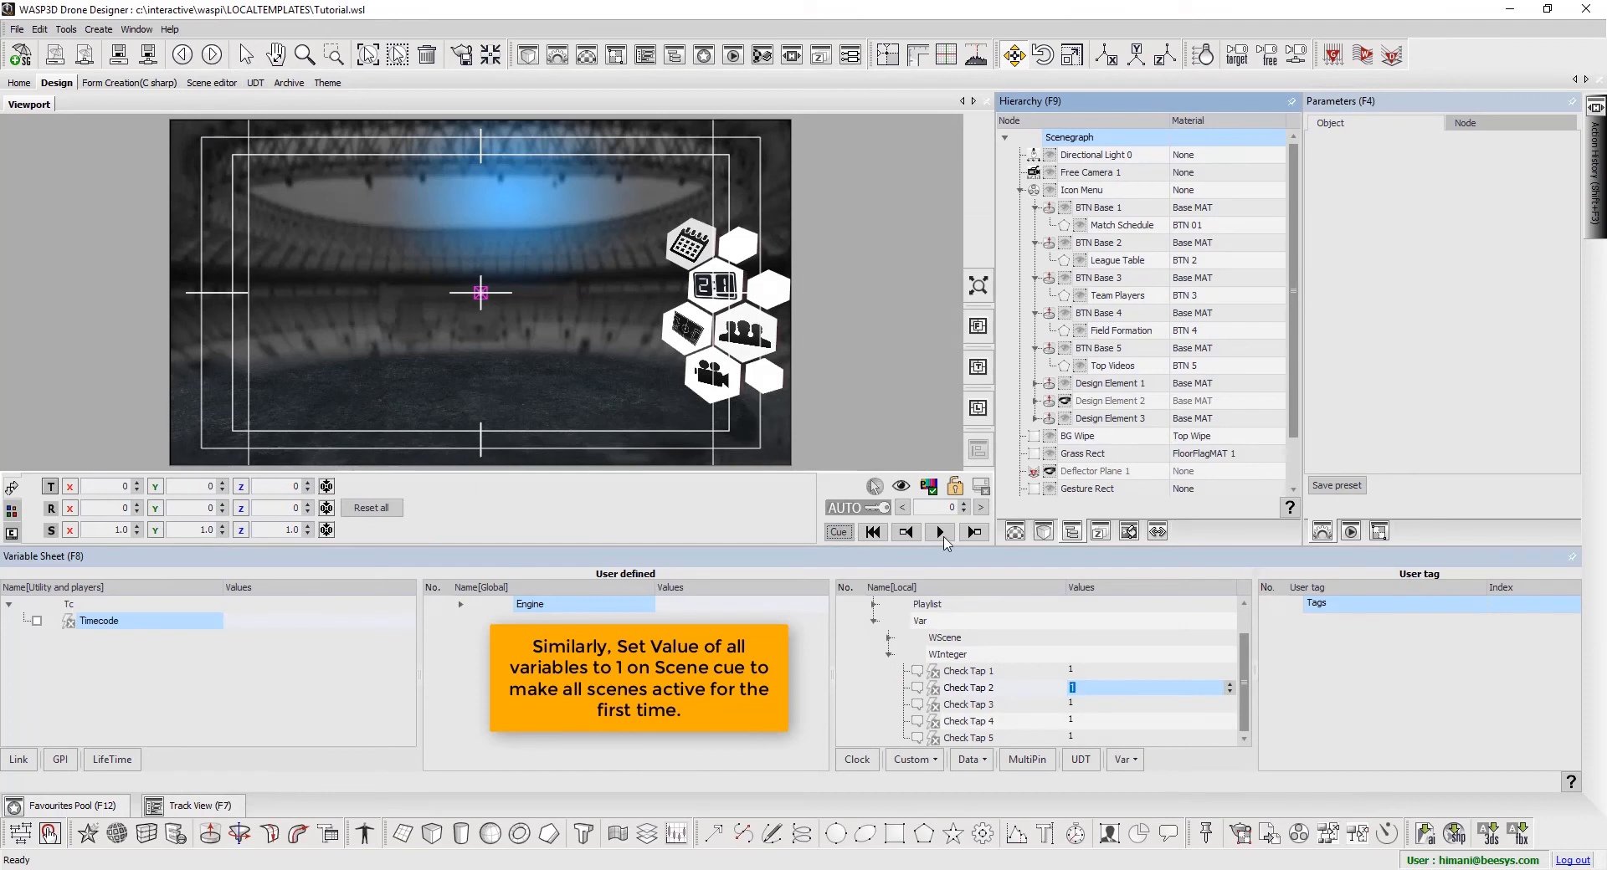
pyautogui.click(937, 531)
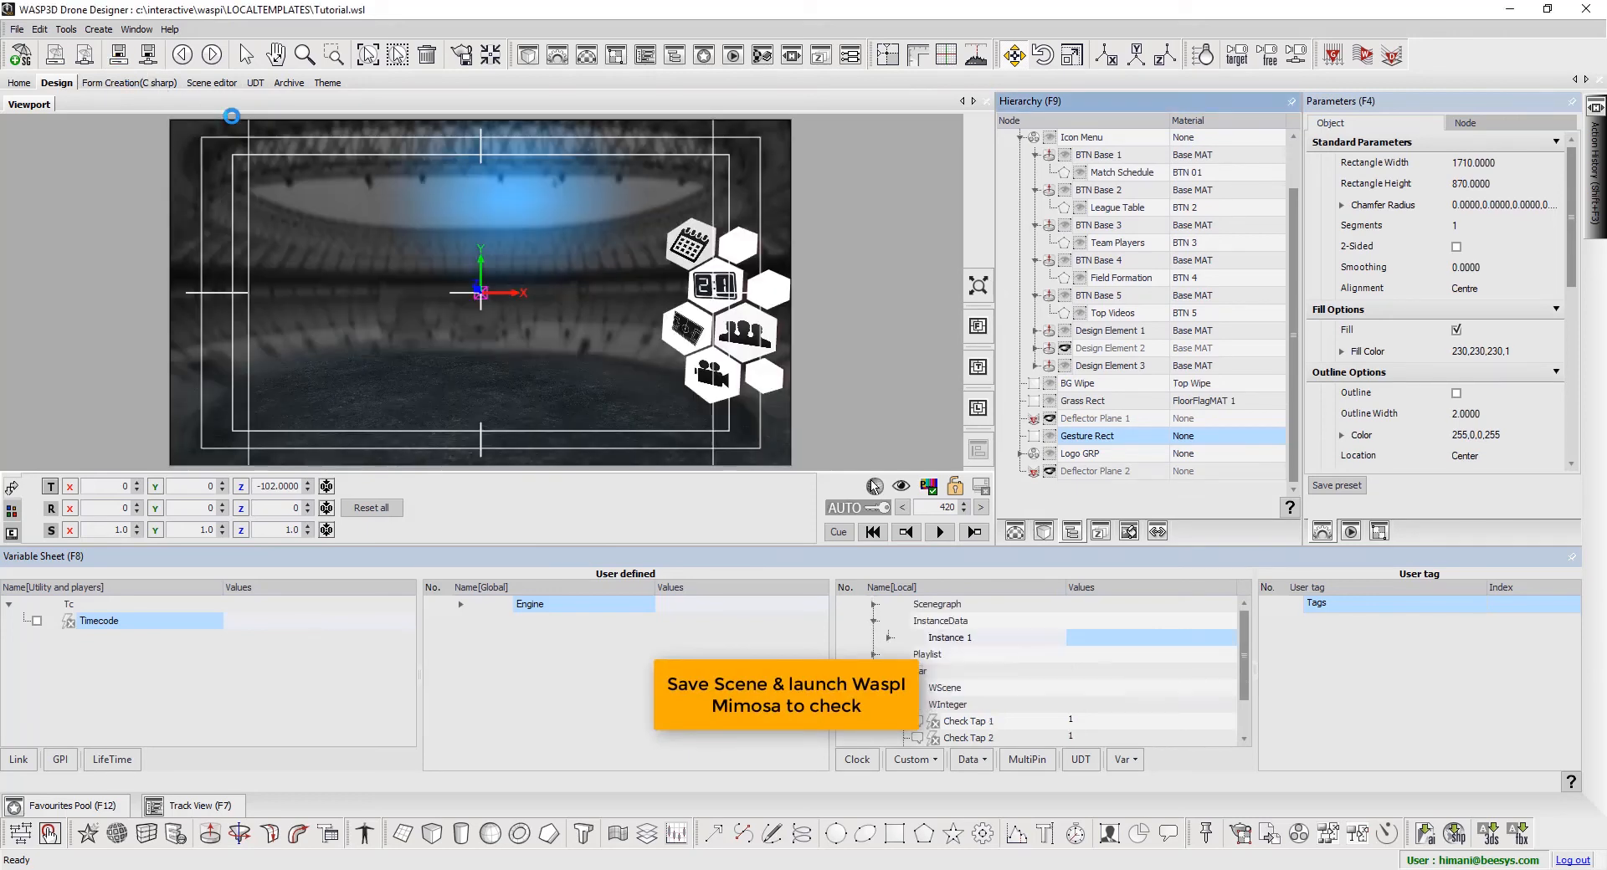
pyautogui.click(129, 82)
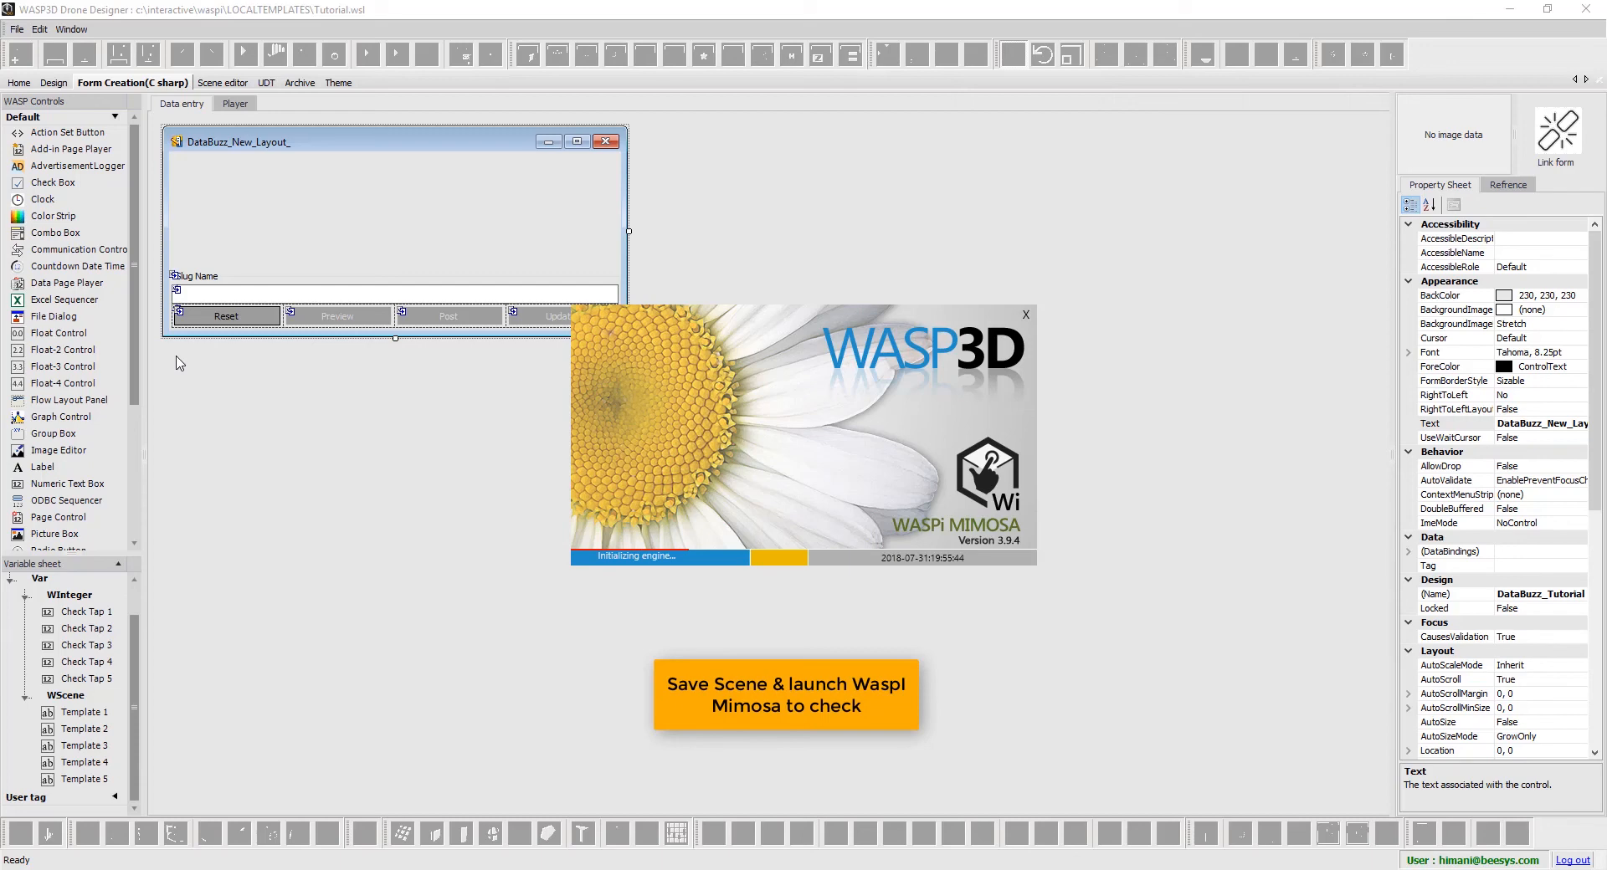
# - Launch WASPi Mimosa and let the player load the scene
pyautogui.click(785, 694)
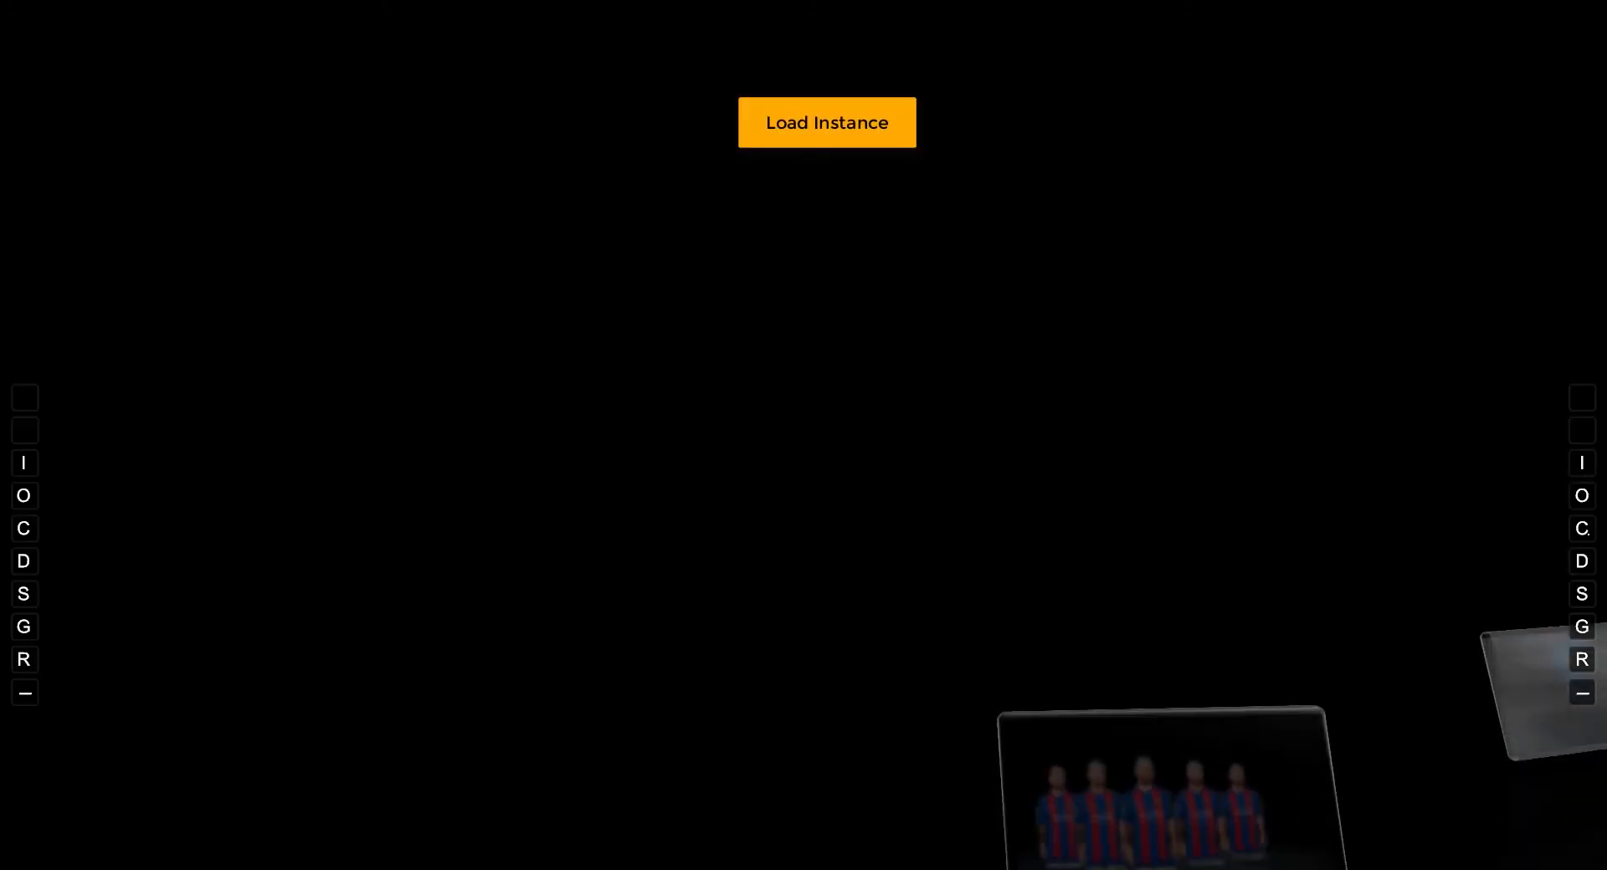